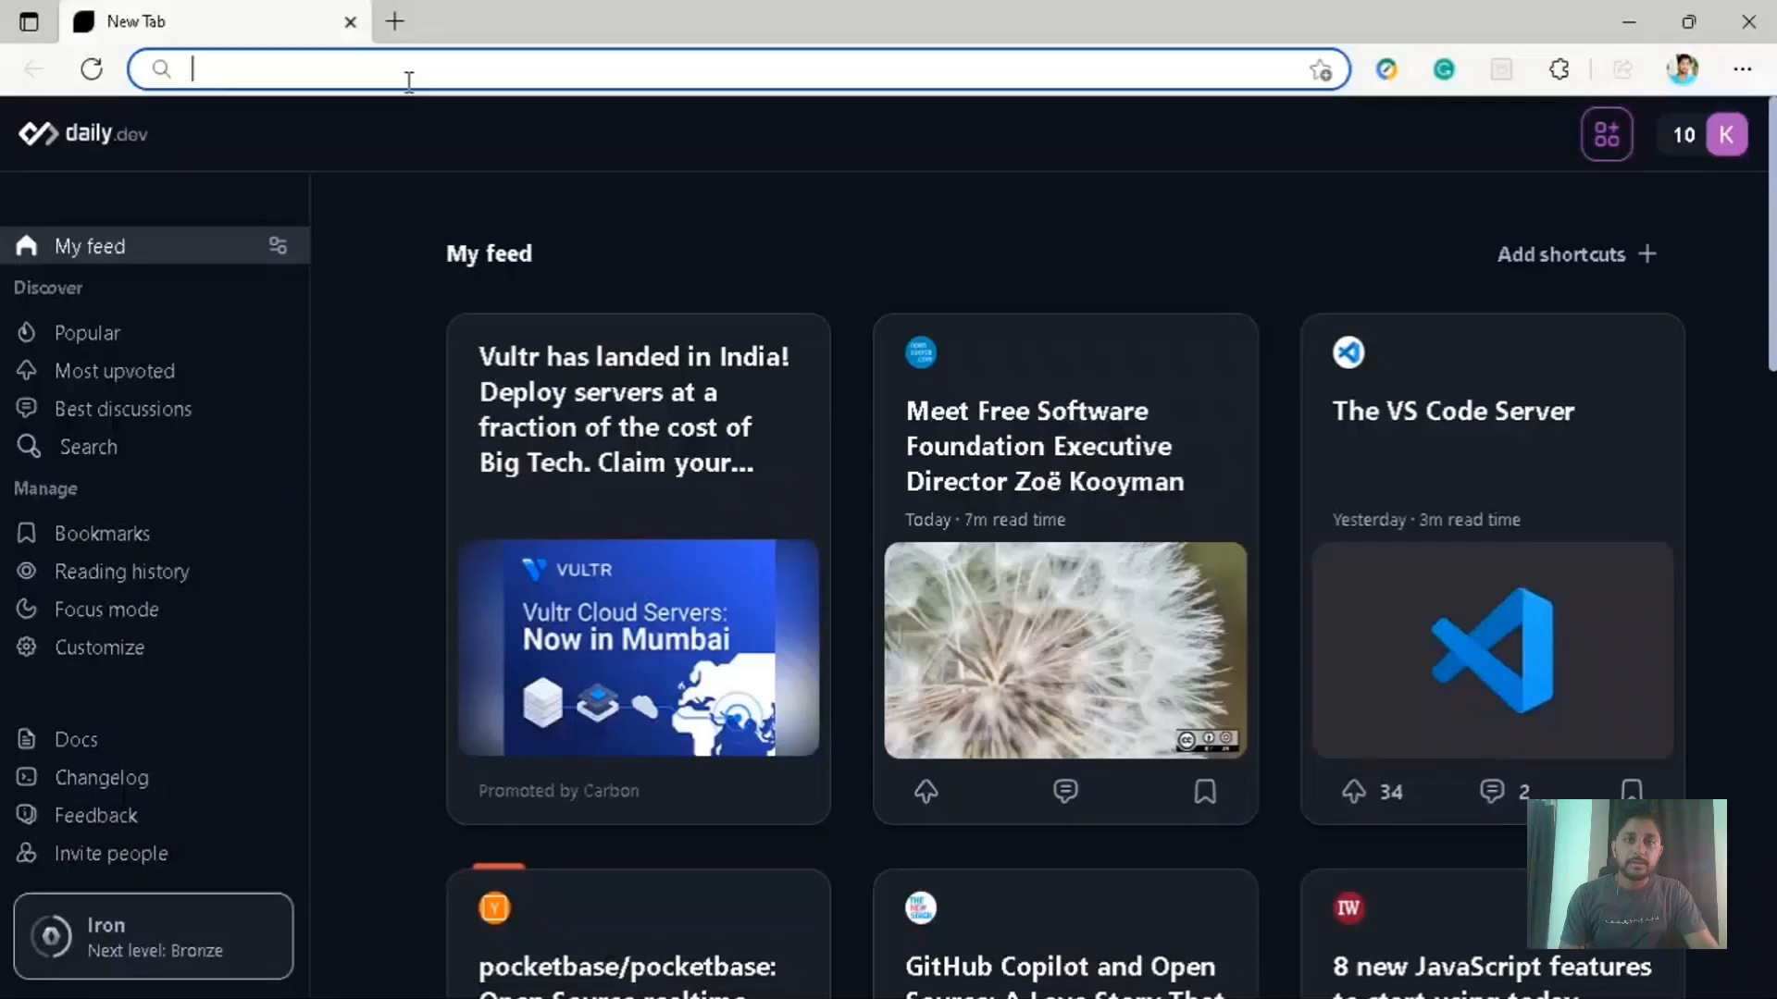
- Search Bing for 'aws free tier account' from the Edge address bar
type("aws free tier")
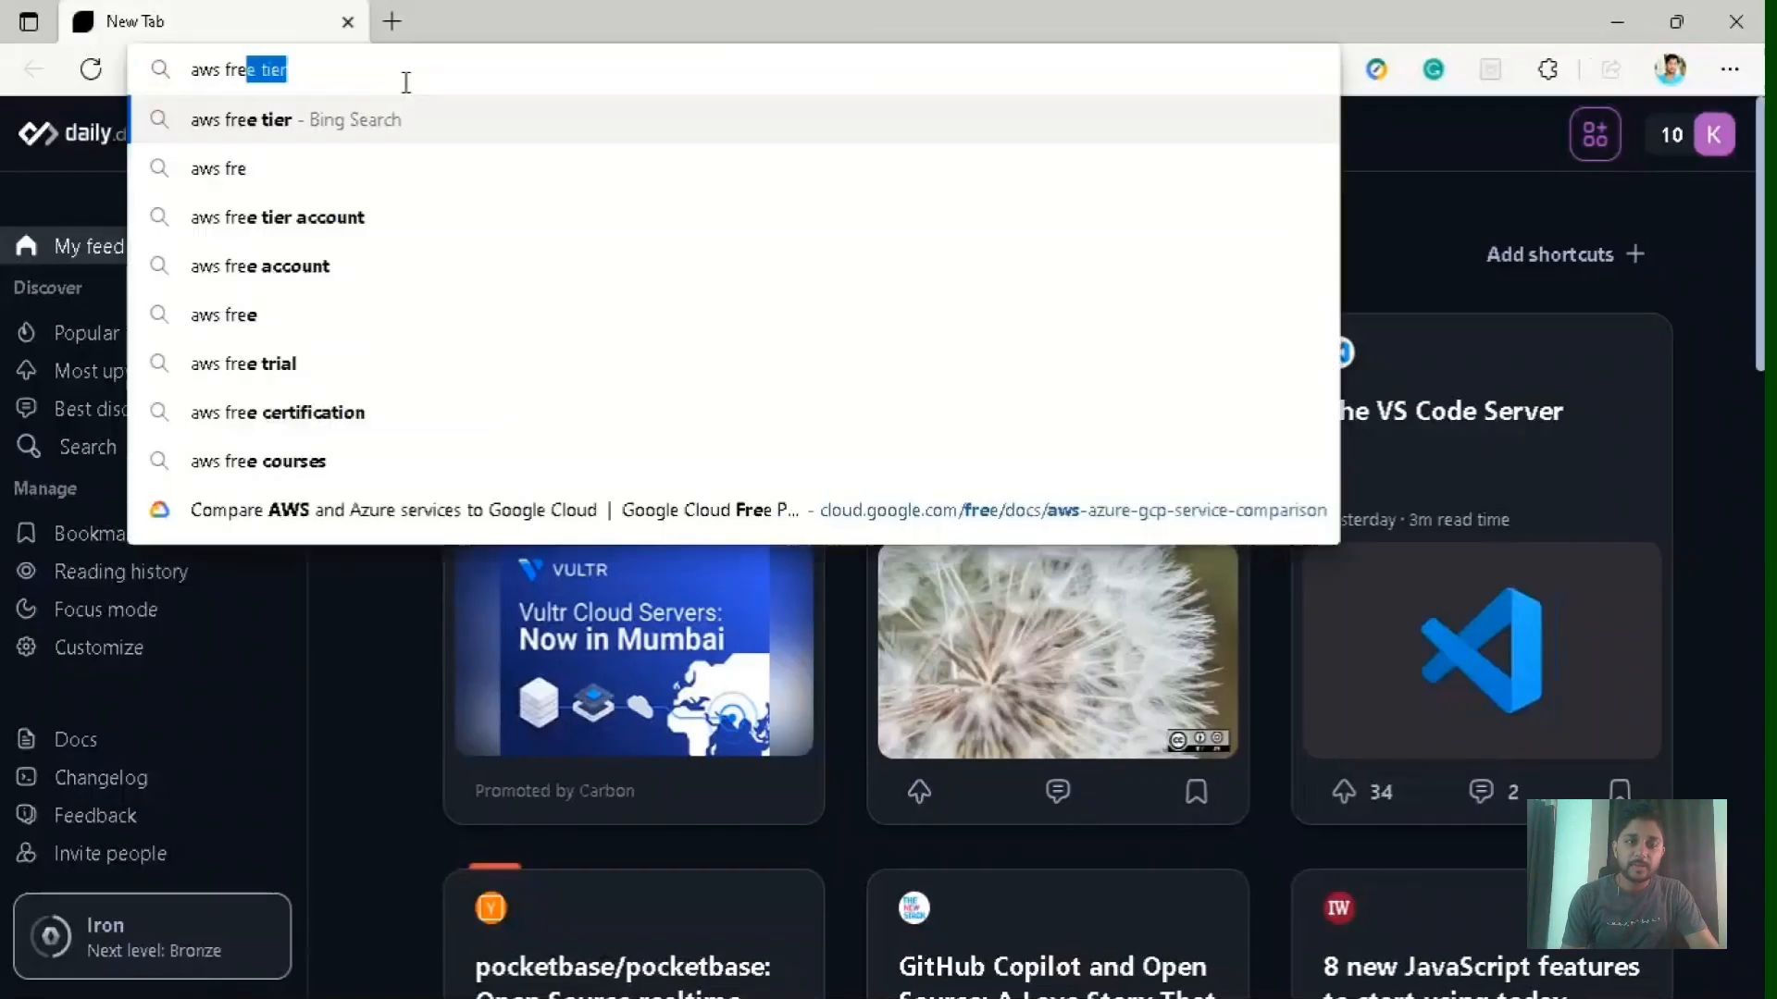
left_click(276, 216)
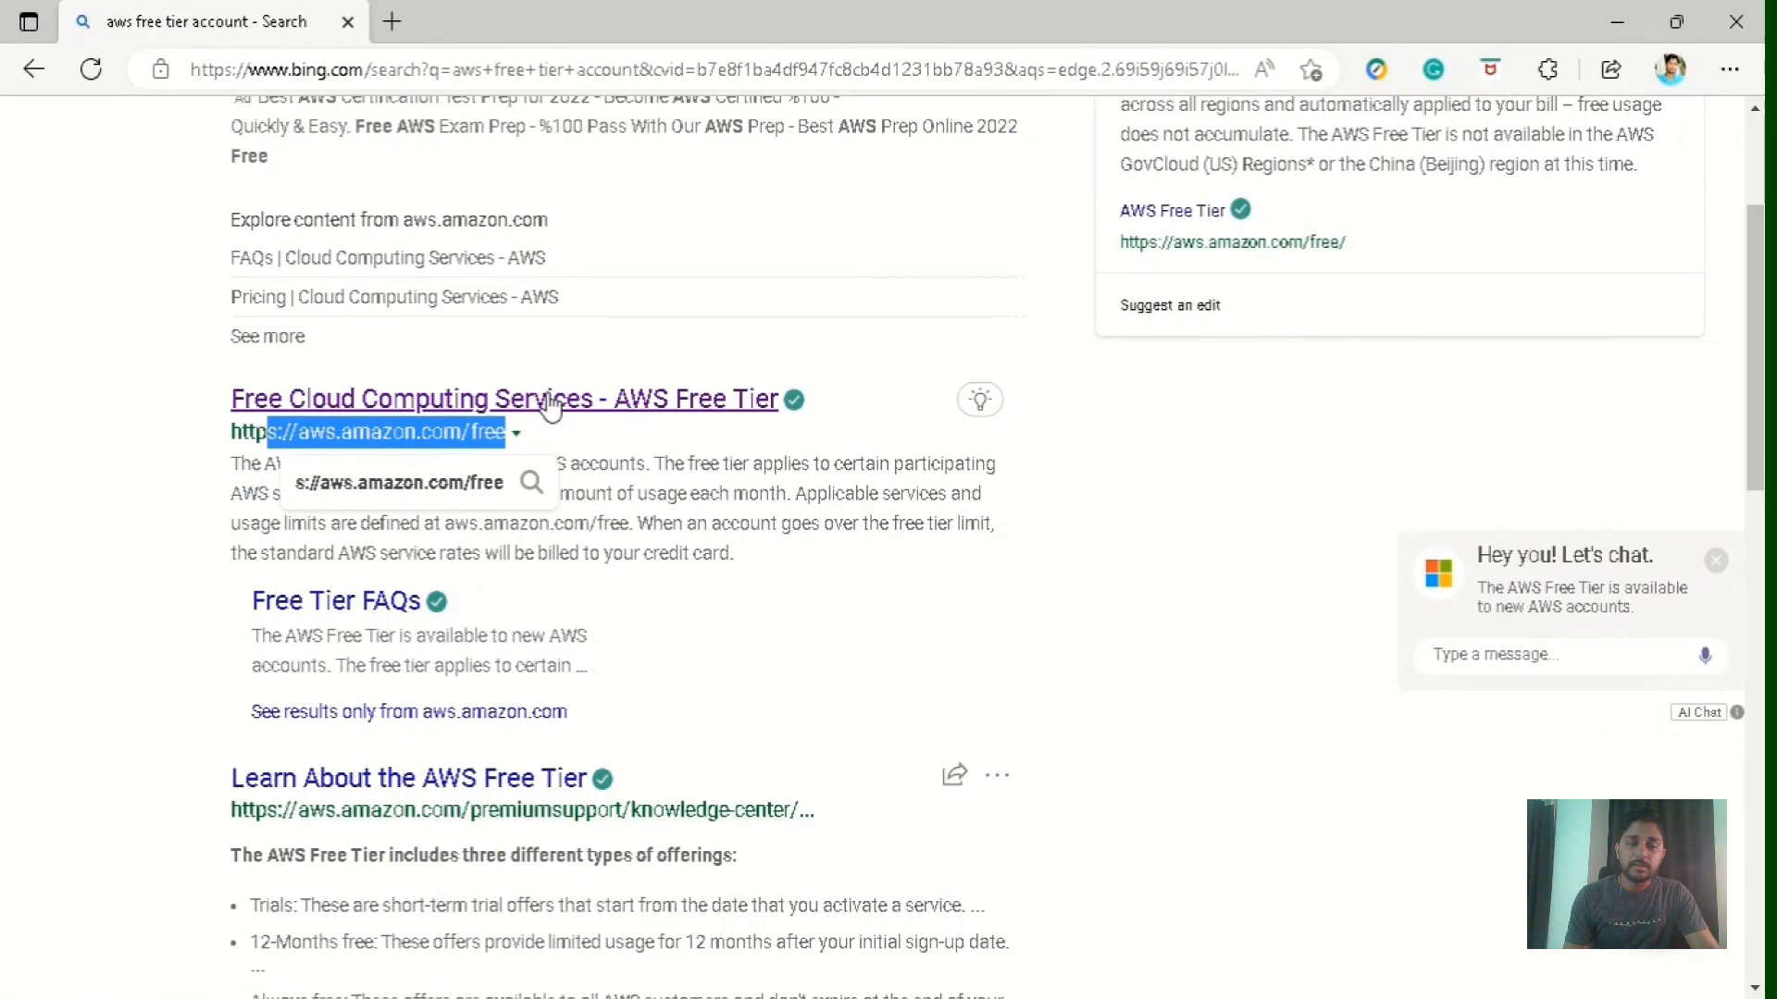
- Open the 'Free Cloud Computing Services - AWS Free Tier' result and scroll through its offers
left_click(504, 399)
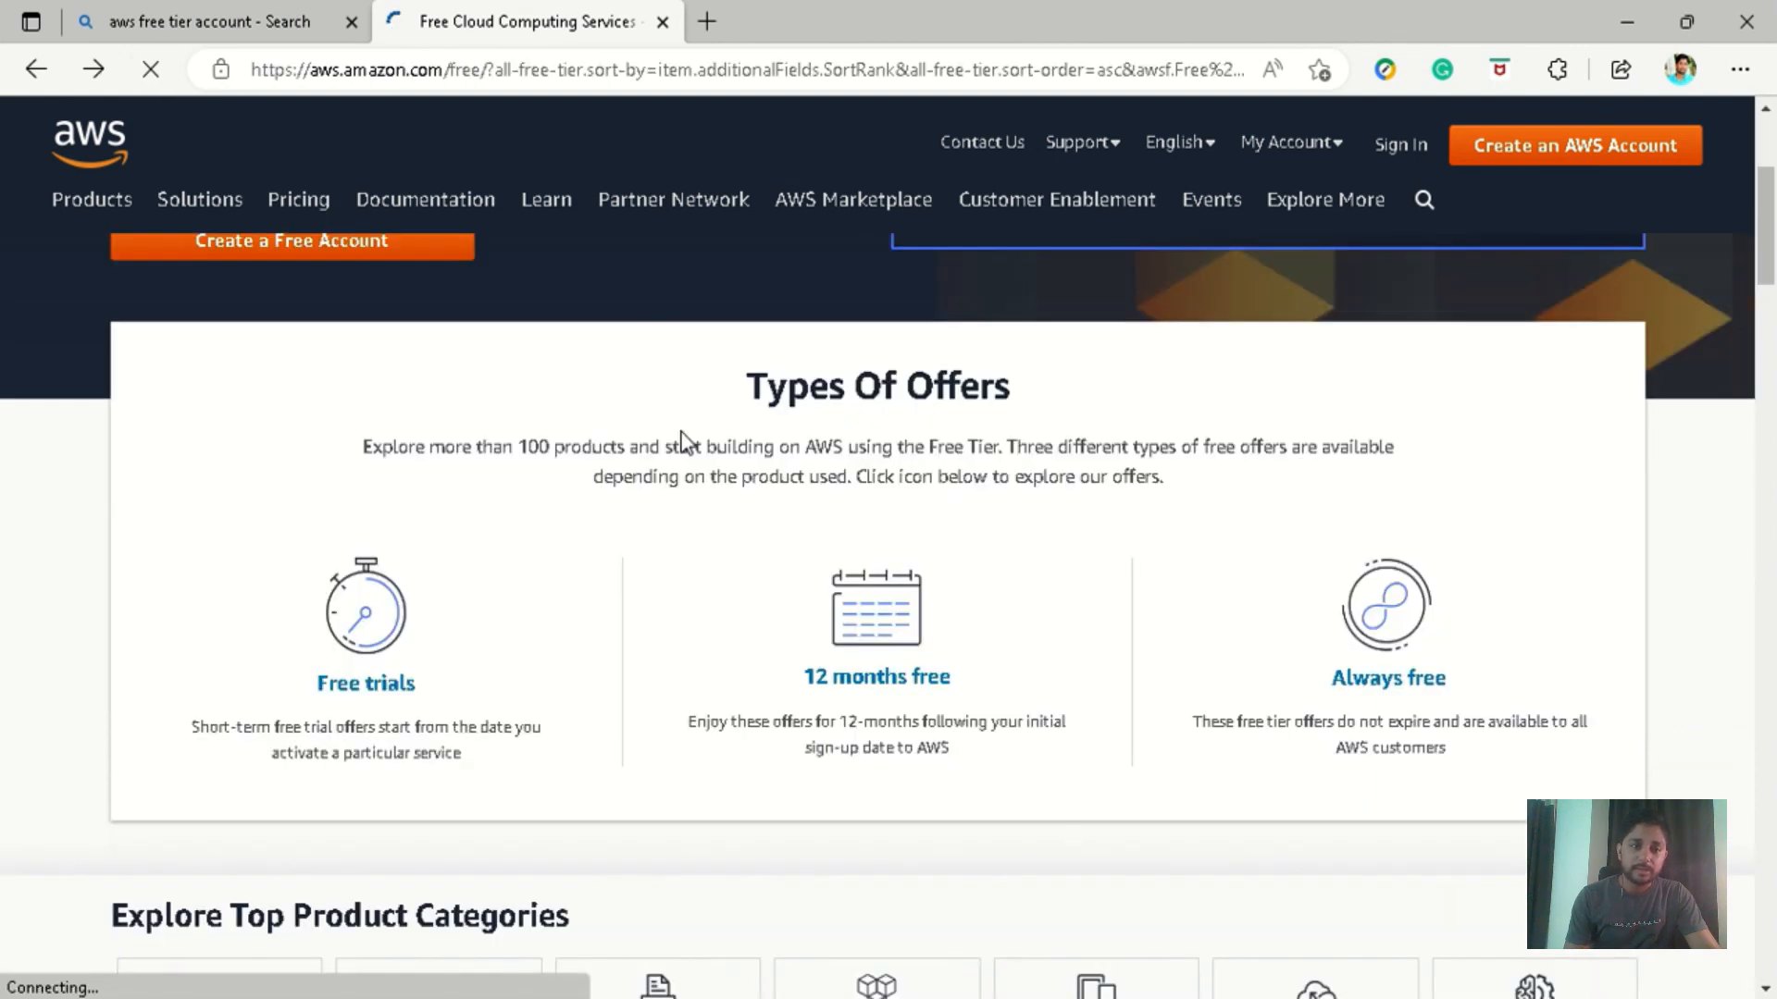
scroll("down", 3)
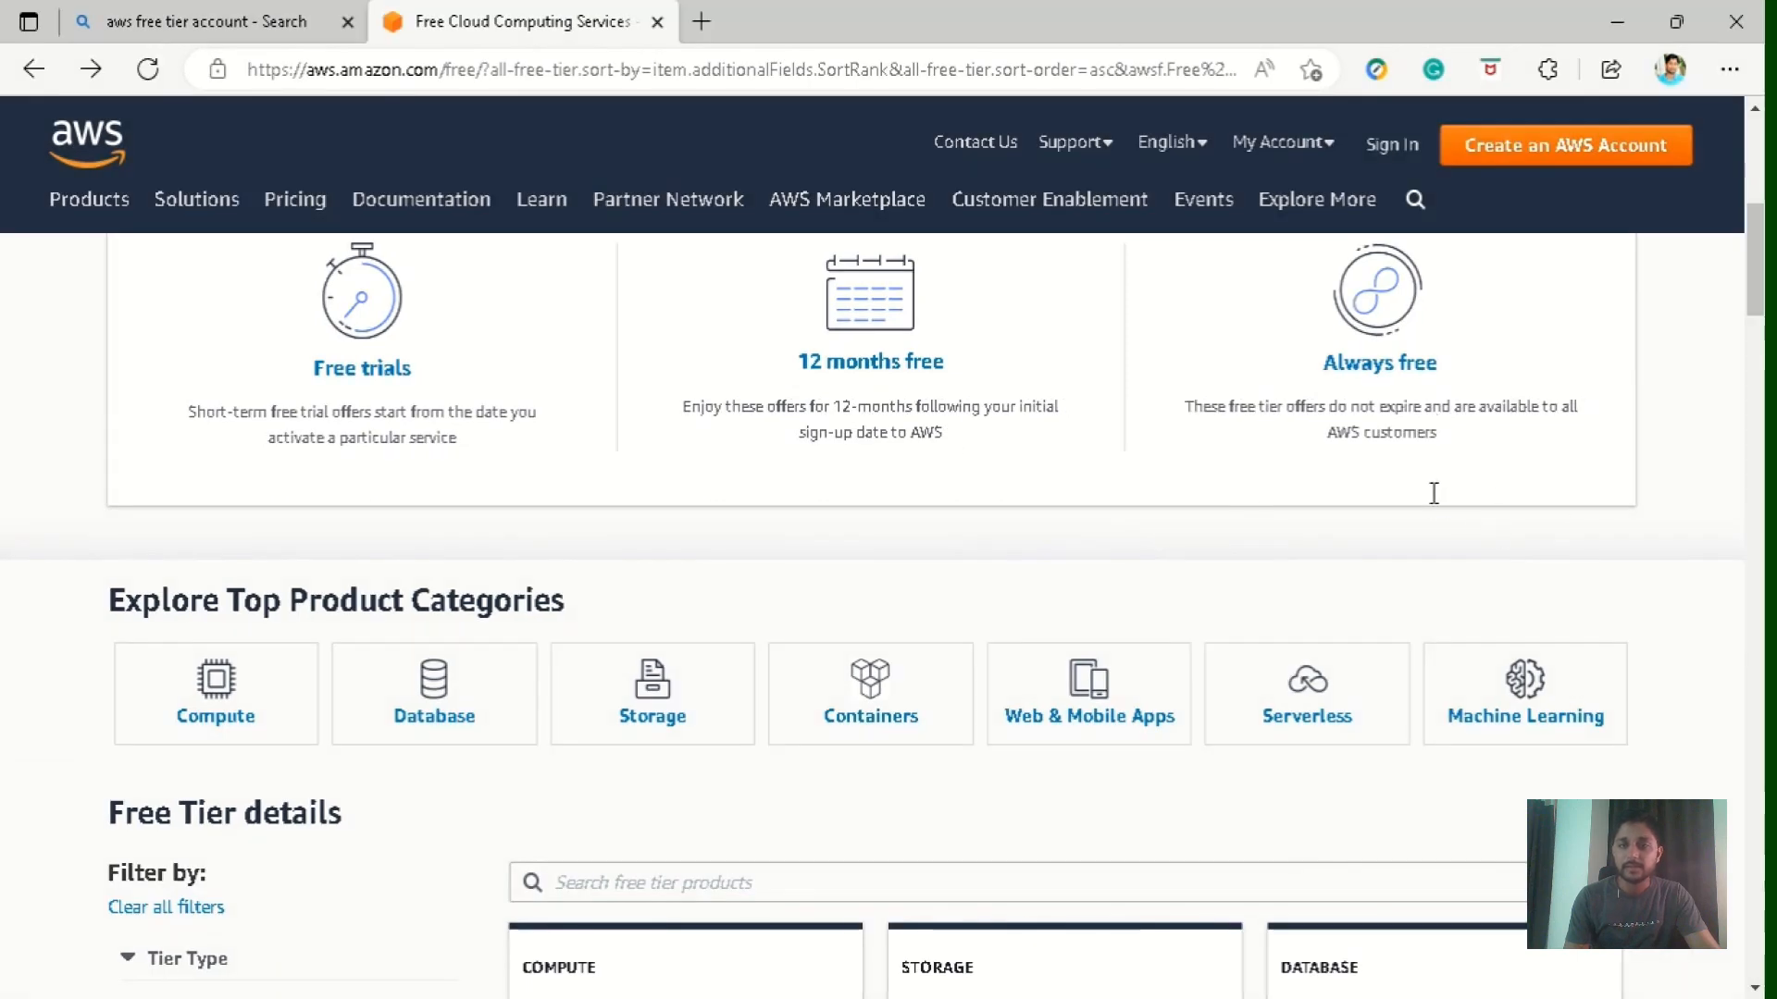
scroll("down", 3)
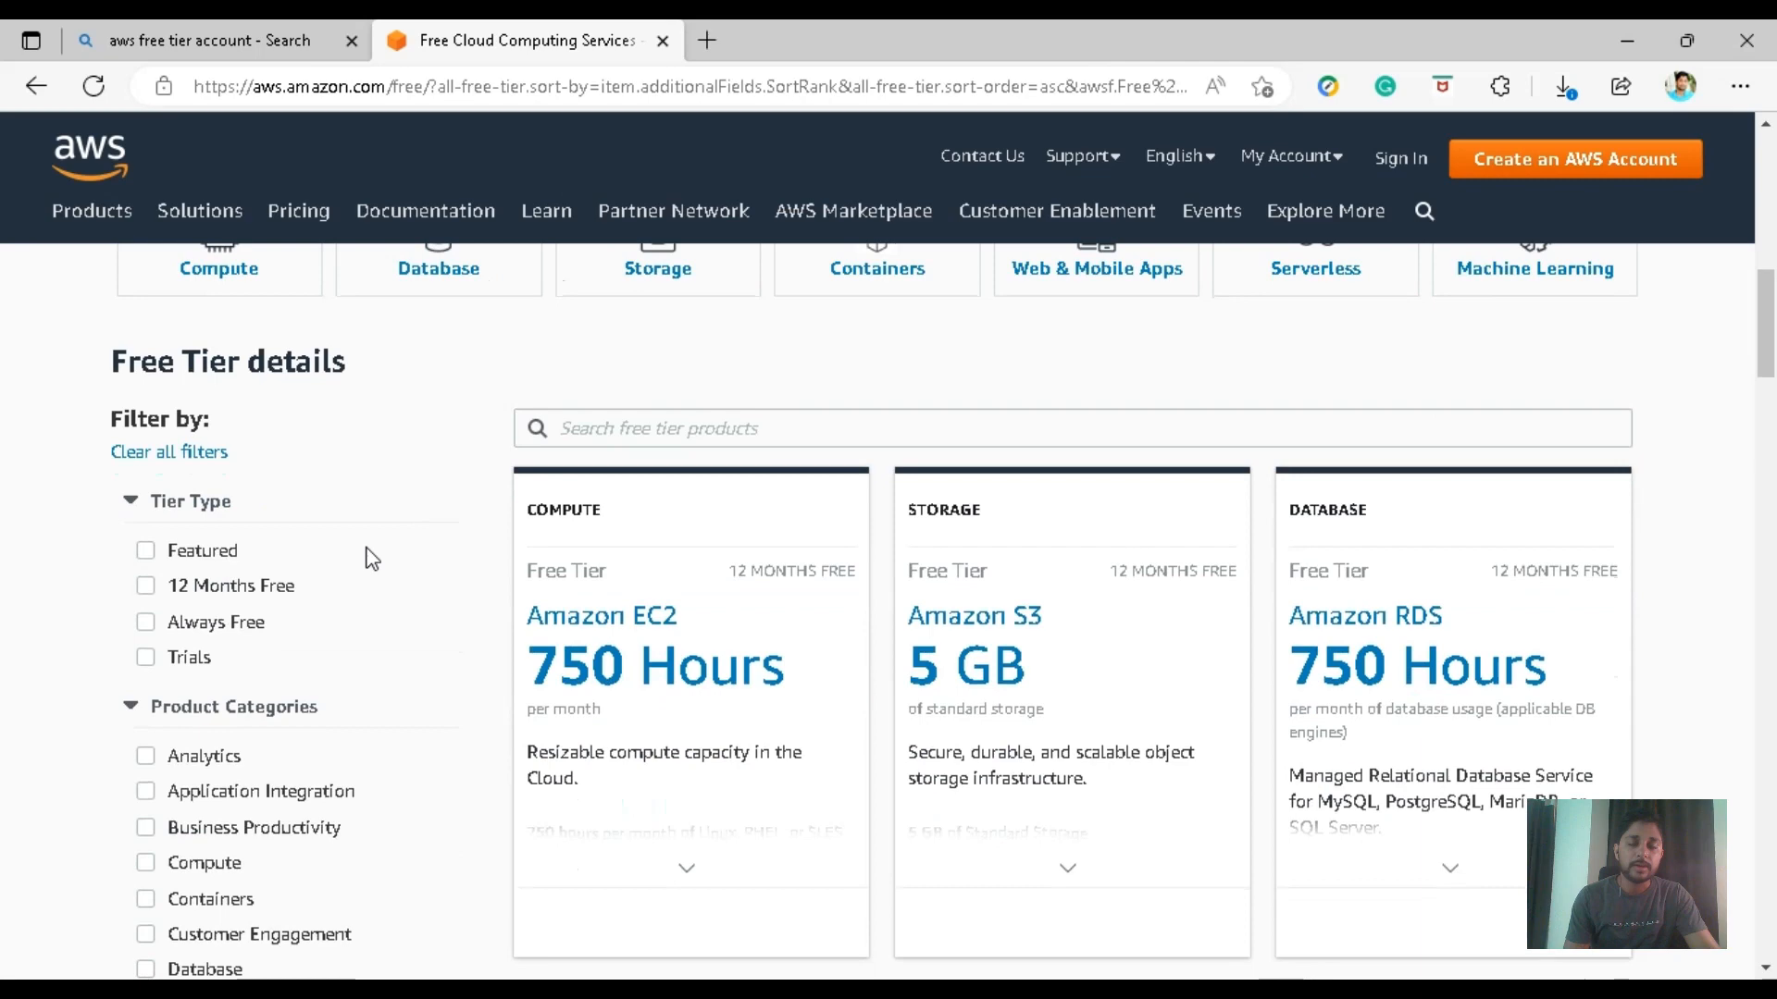
- Filter the offers to Always Free and browse the listed services
left_click(146, 621)
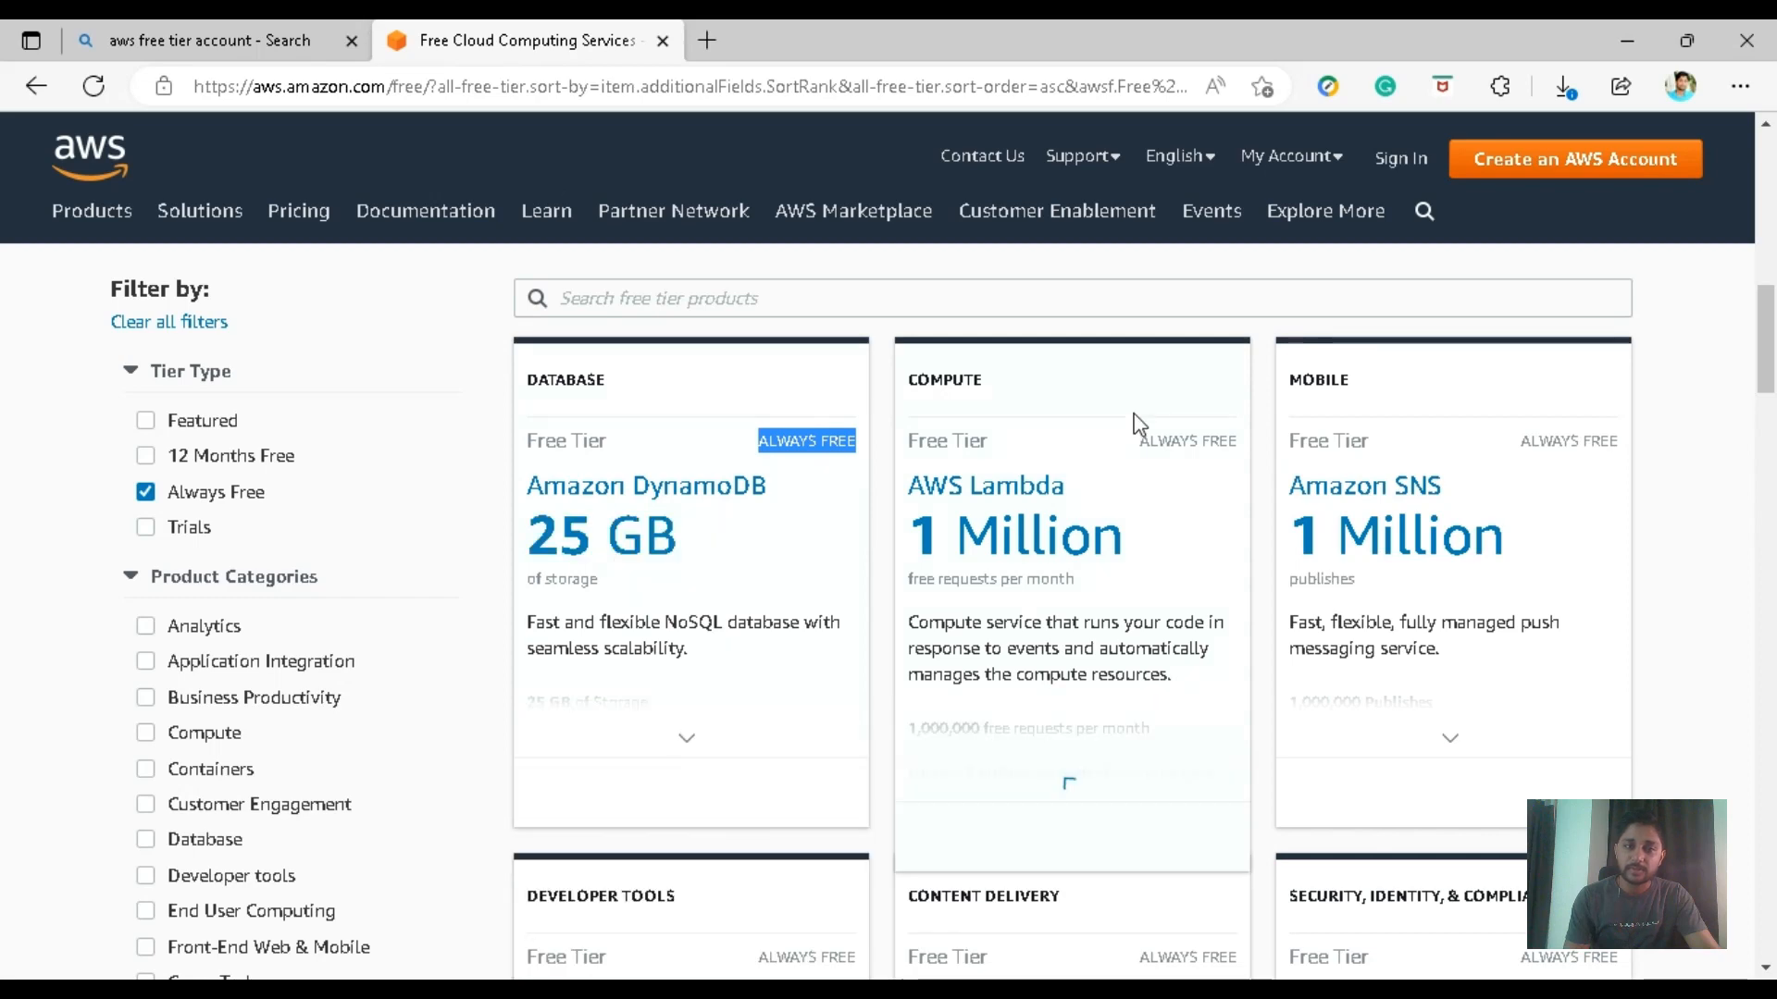
scroll("down", 3)
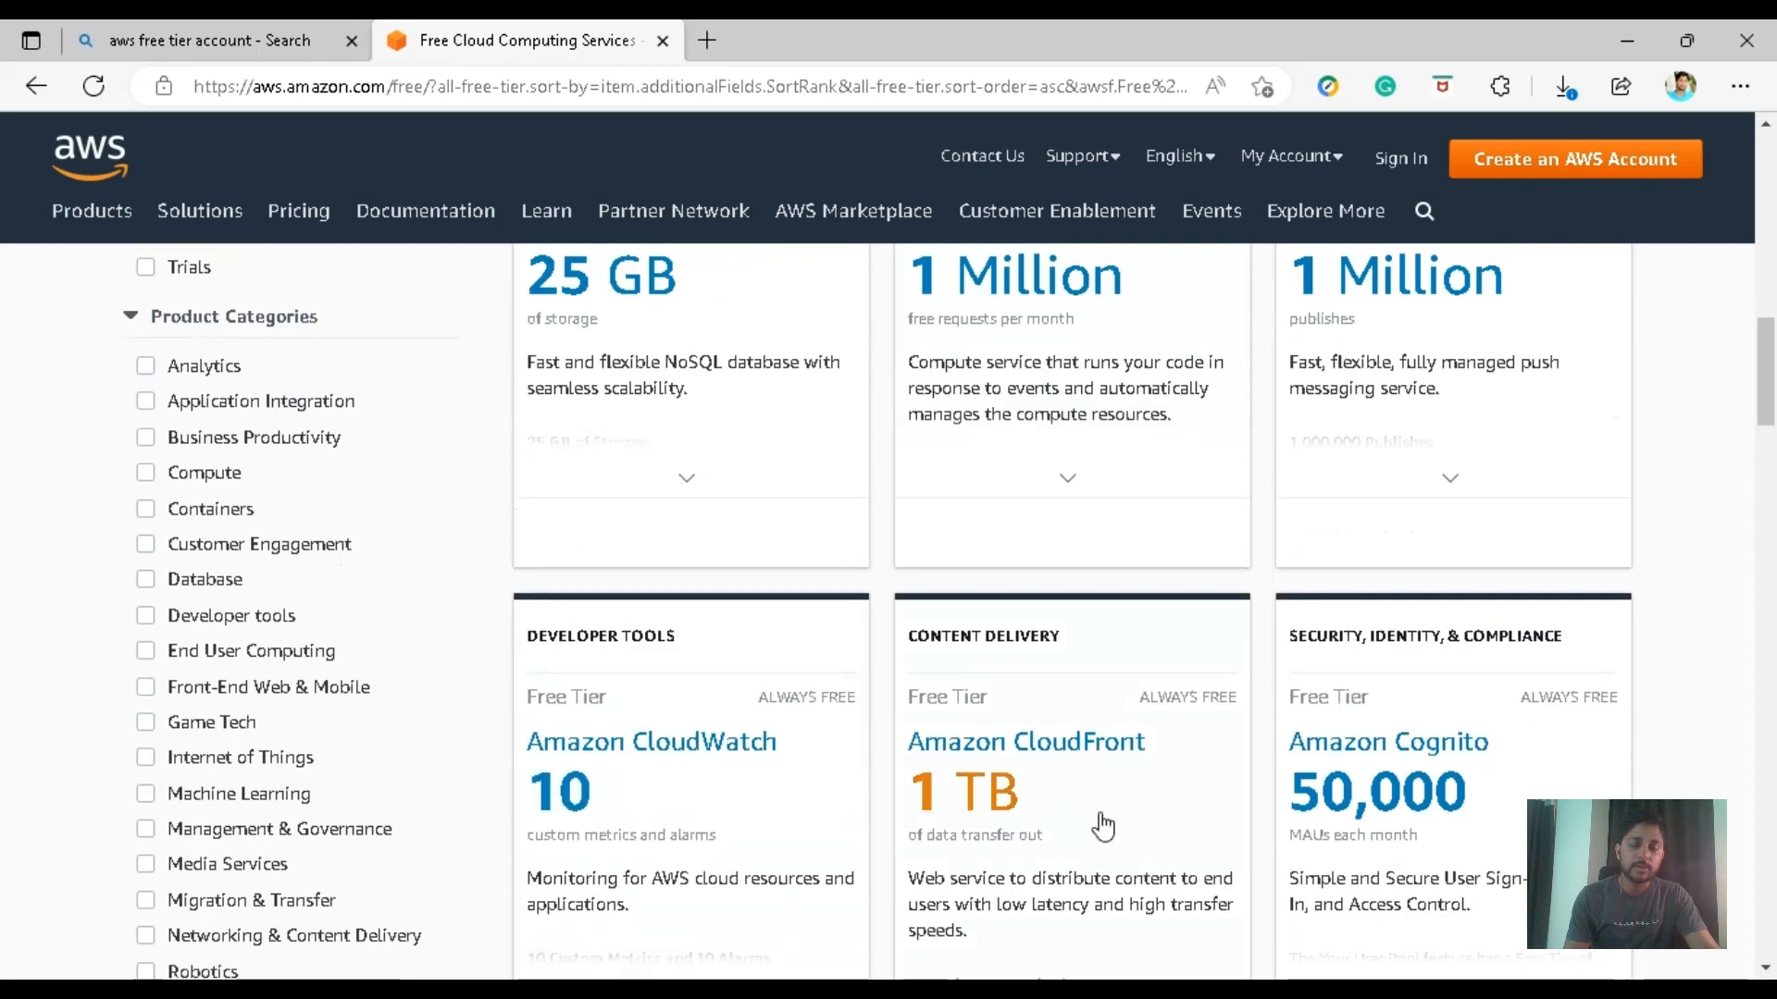
scroll("up", 3)
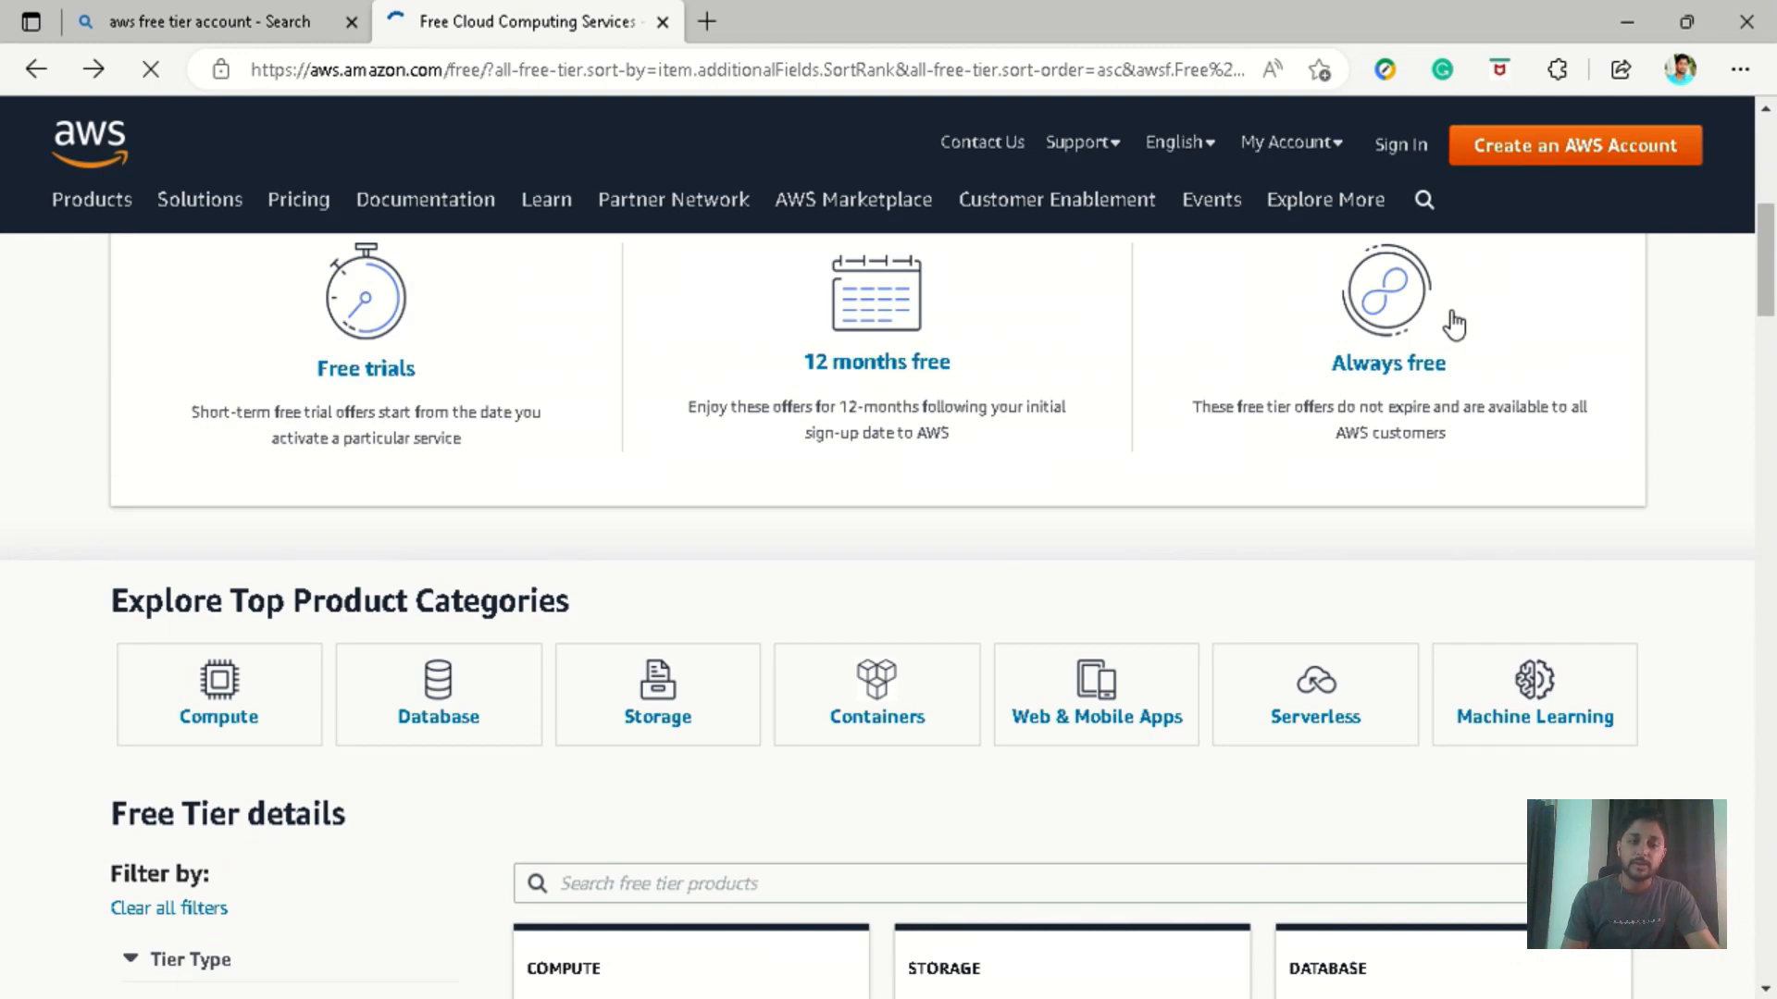
scroll("down", 3)
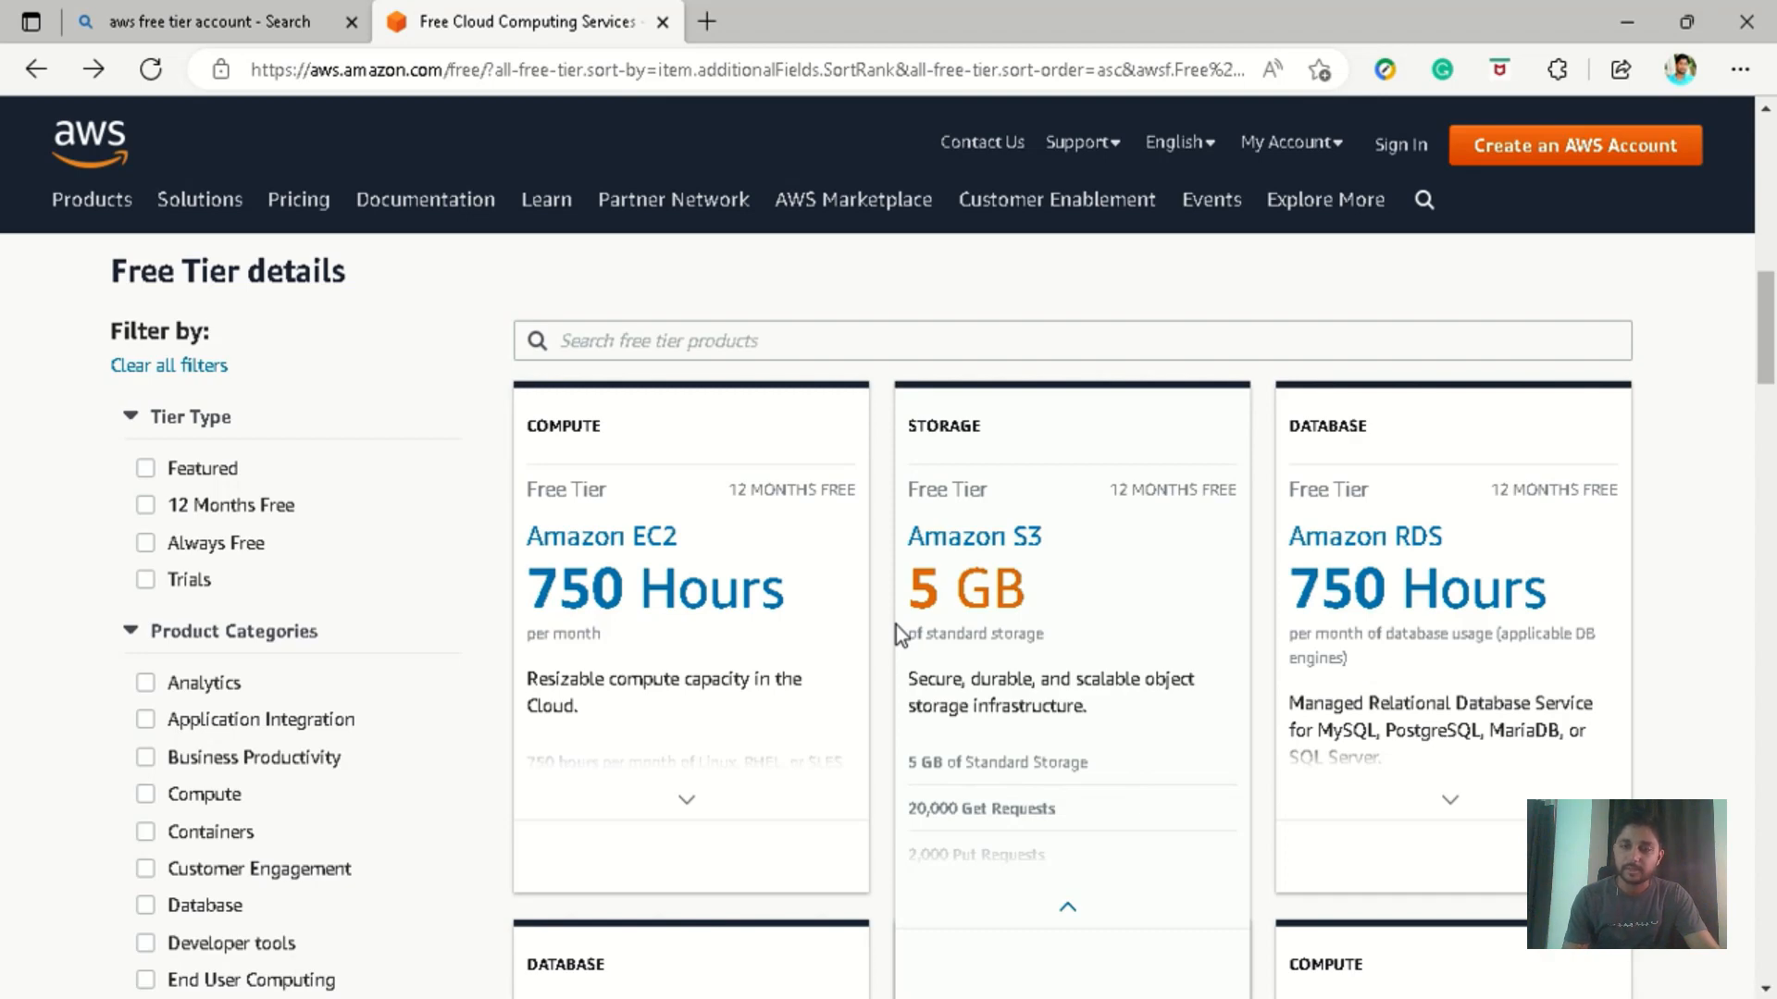
scroll("down", 3)
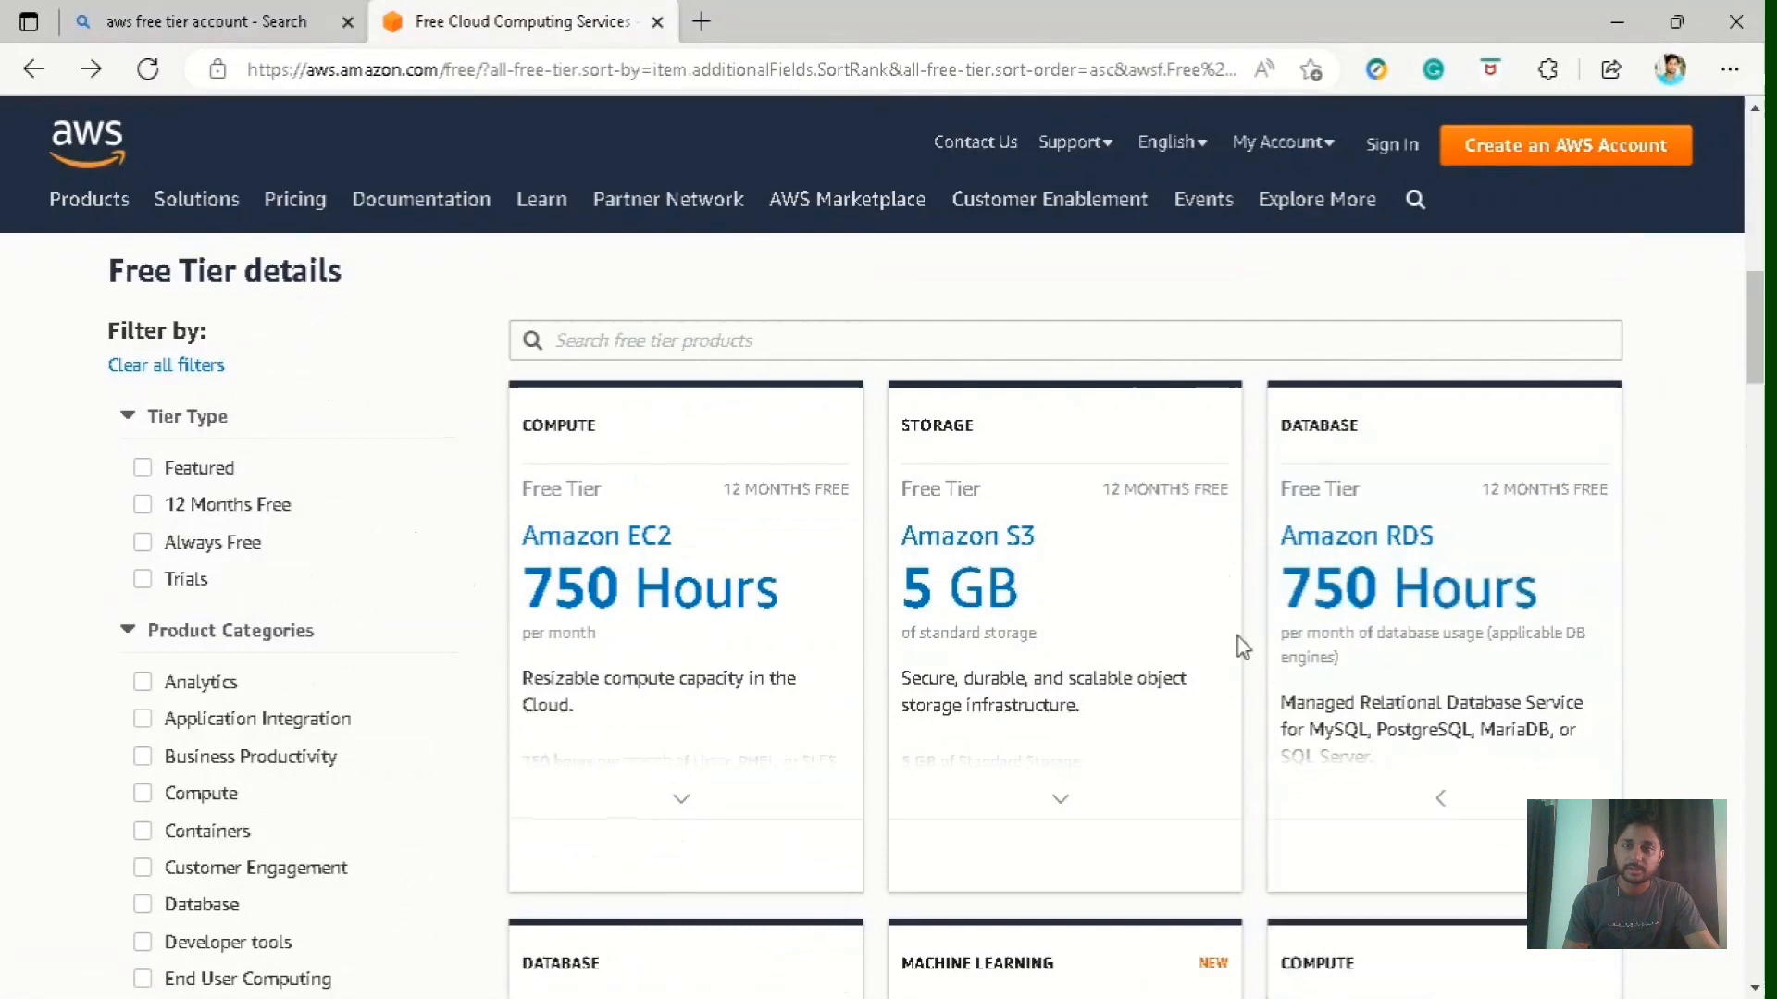
scroll("down", 3)
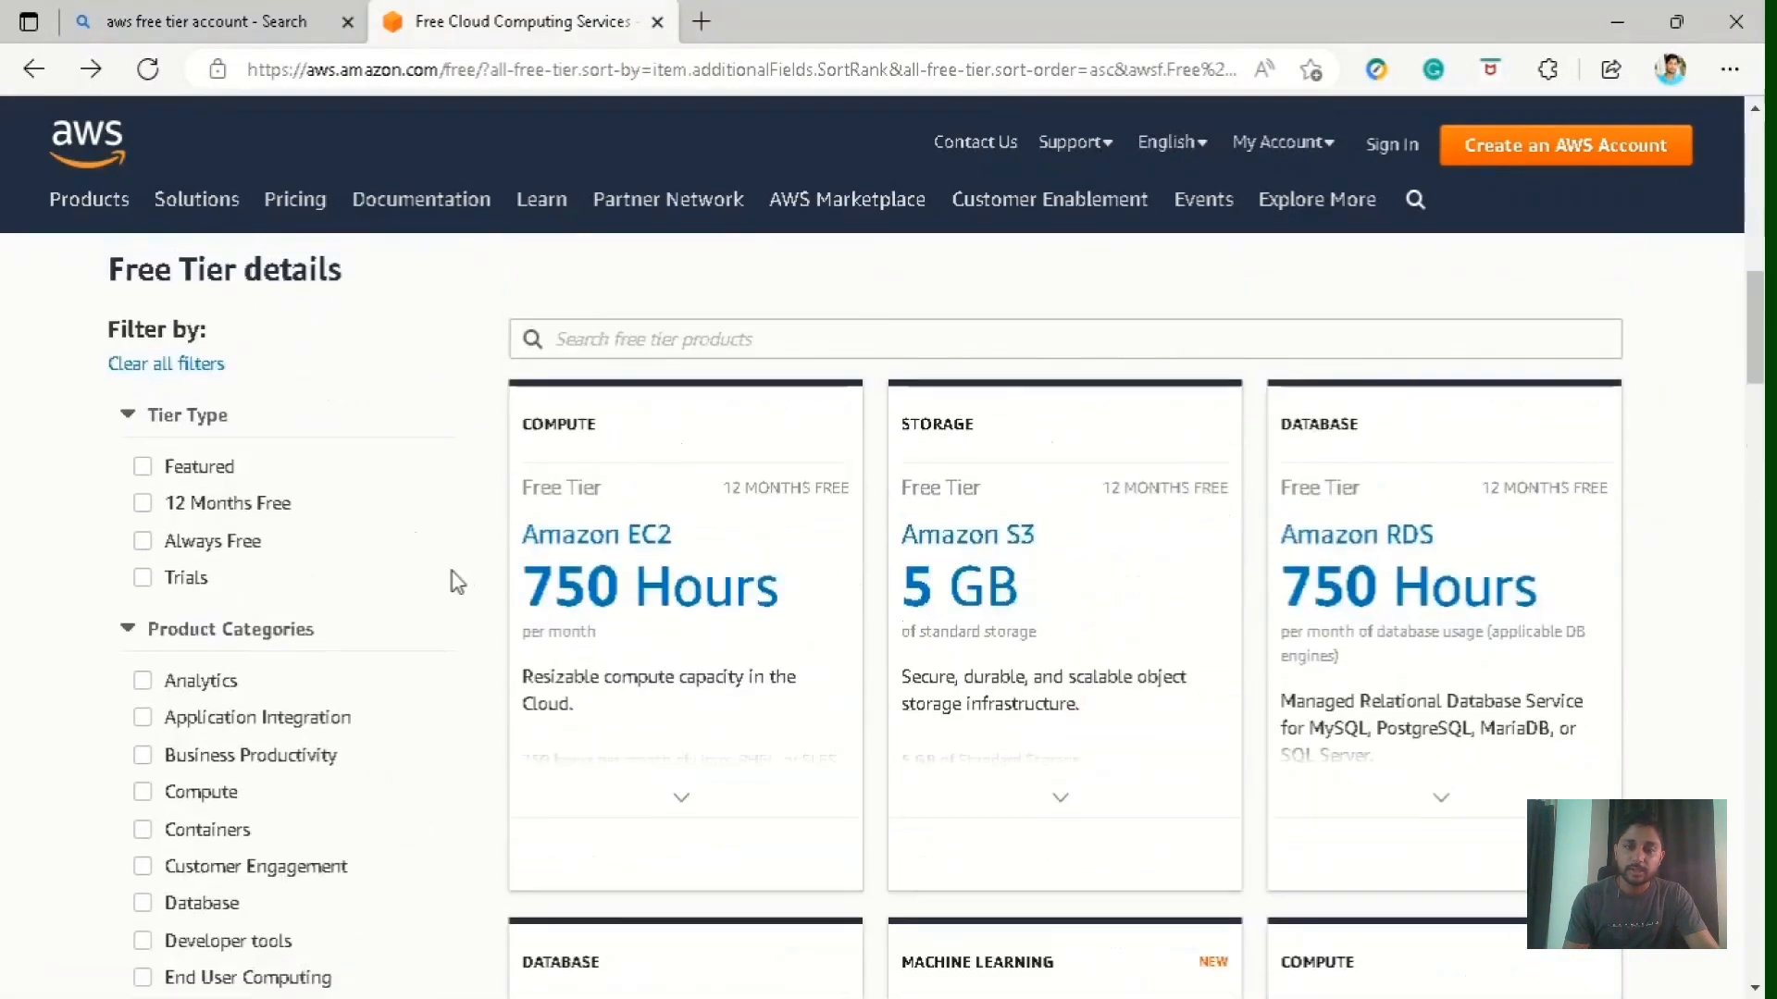
scroll("down", 3)
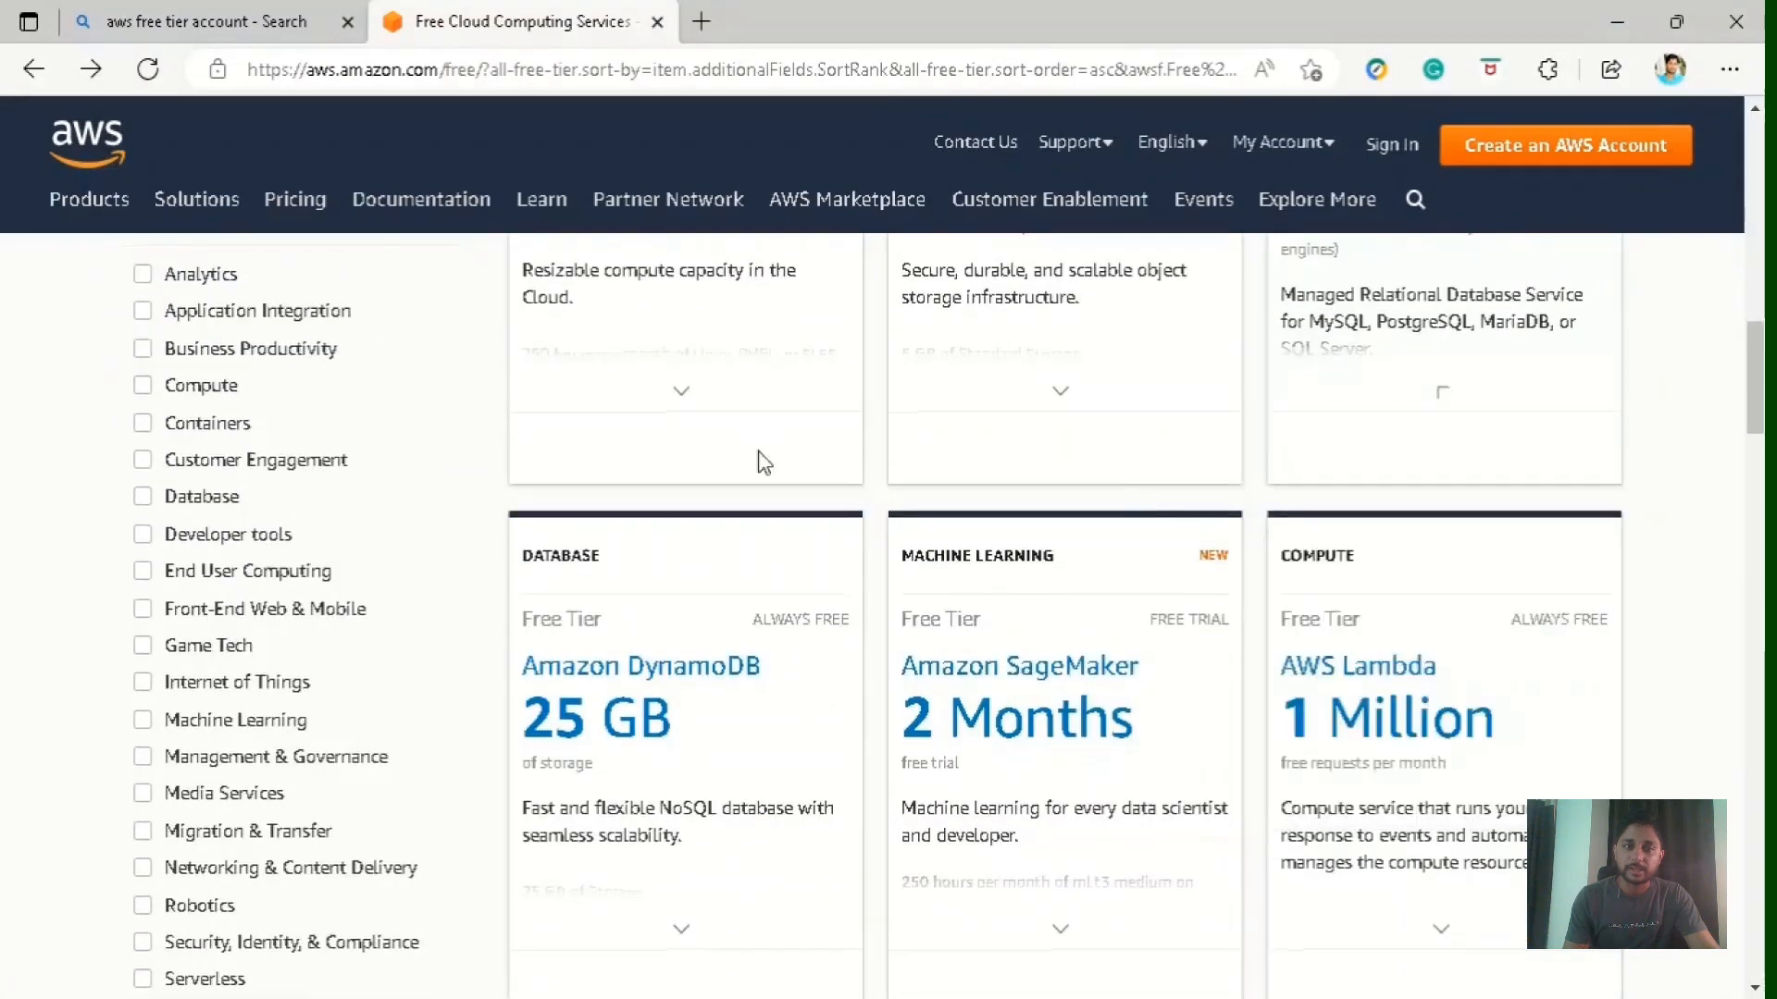
scroll("up", 3)
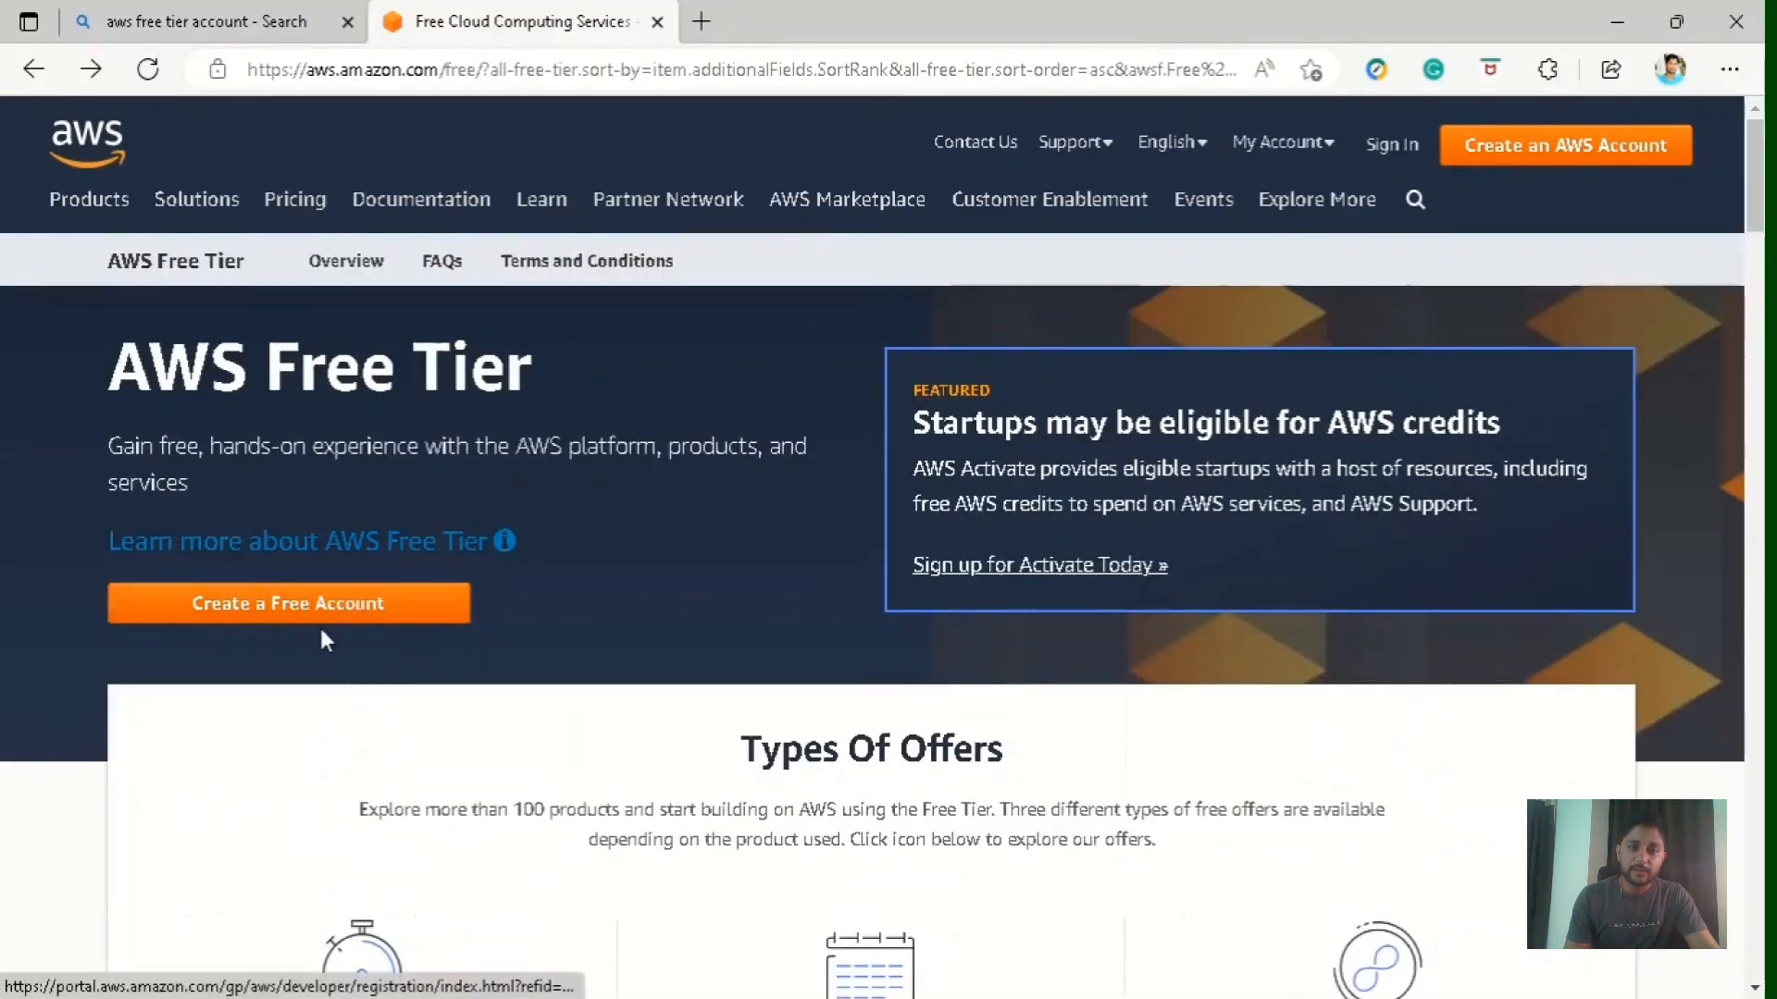
- Enter the root user email and AWS account name on the sign-up form, then request email verification
left_click(287, 603)
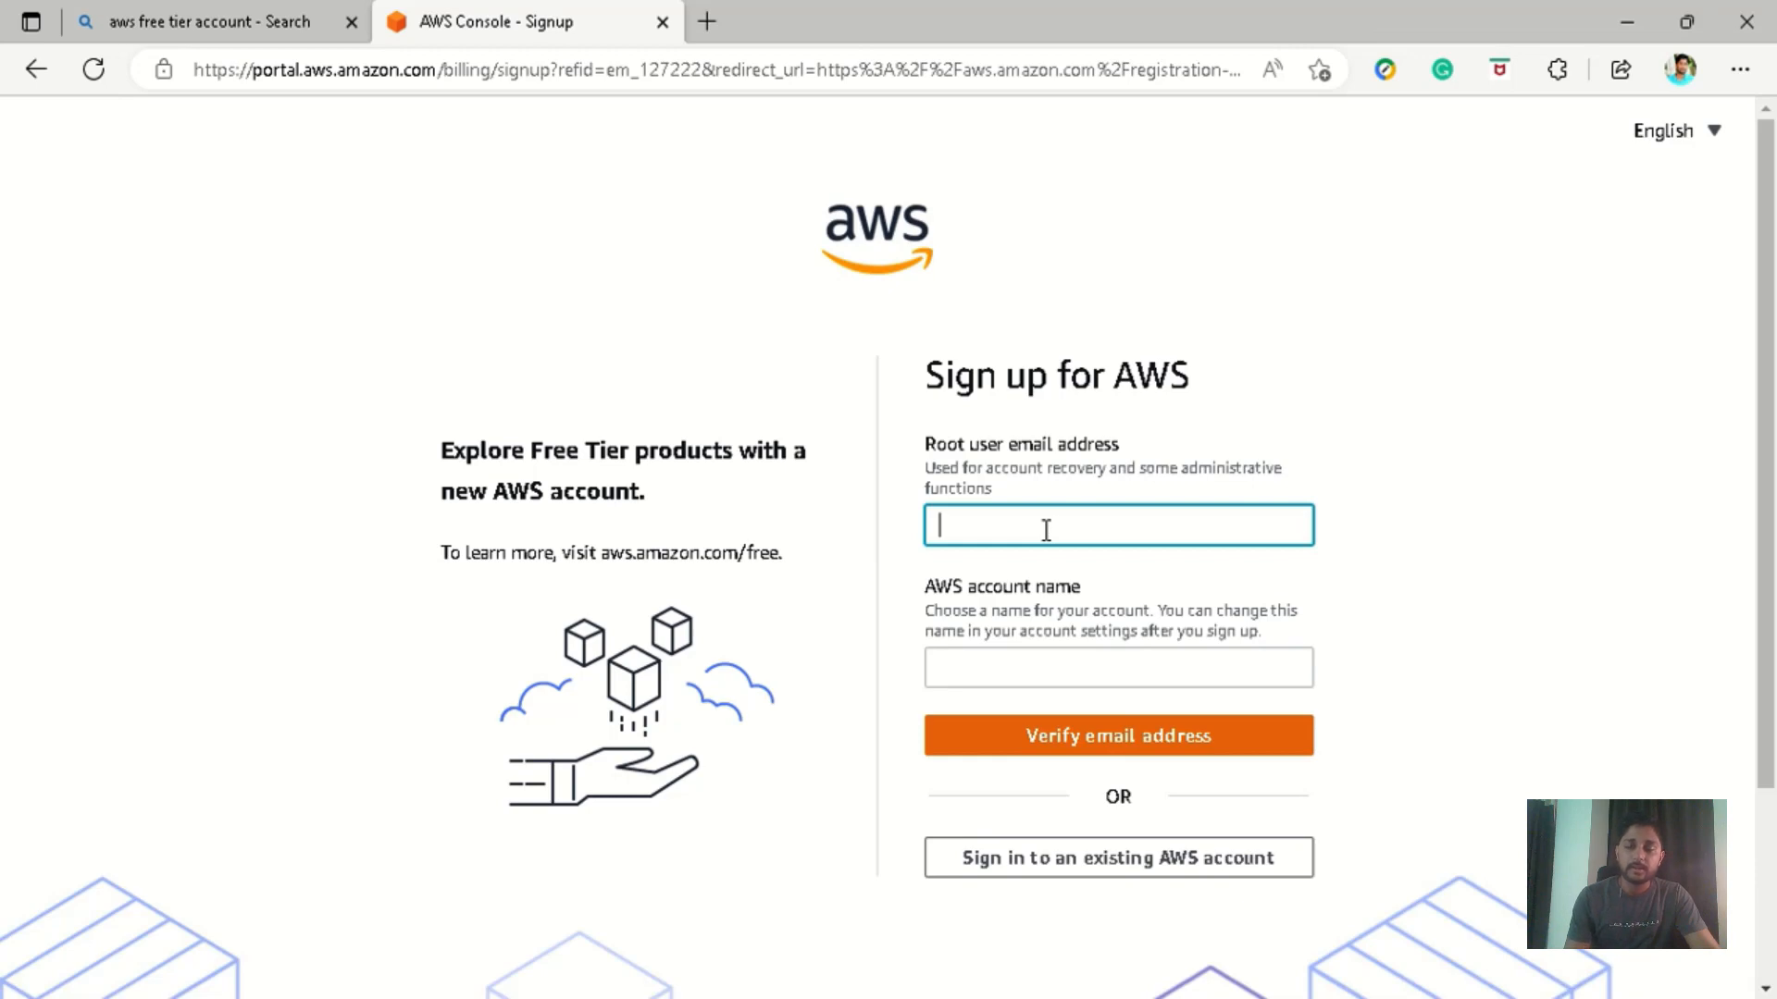
type("ka")
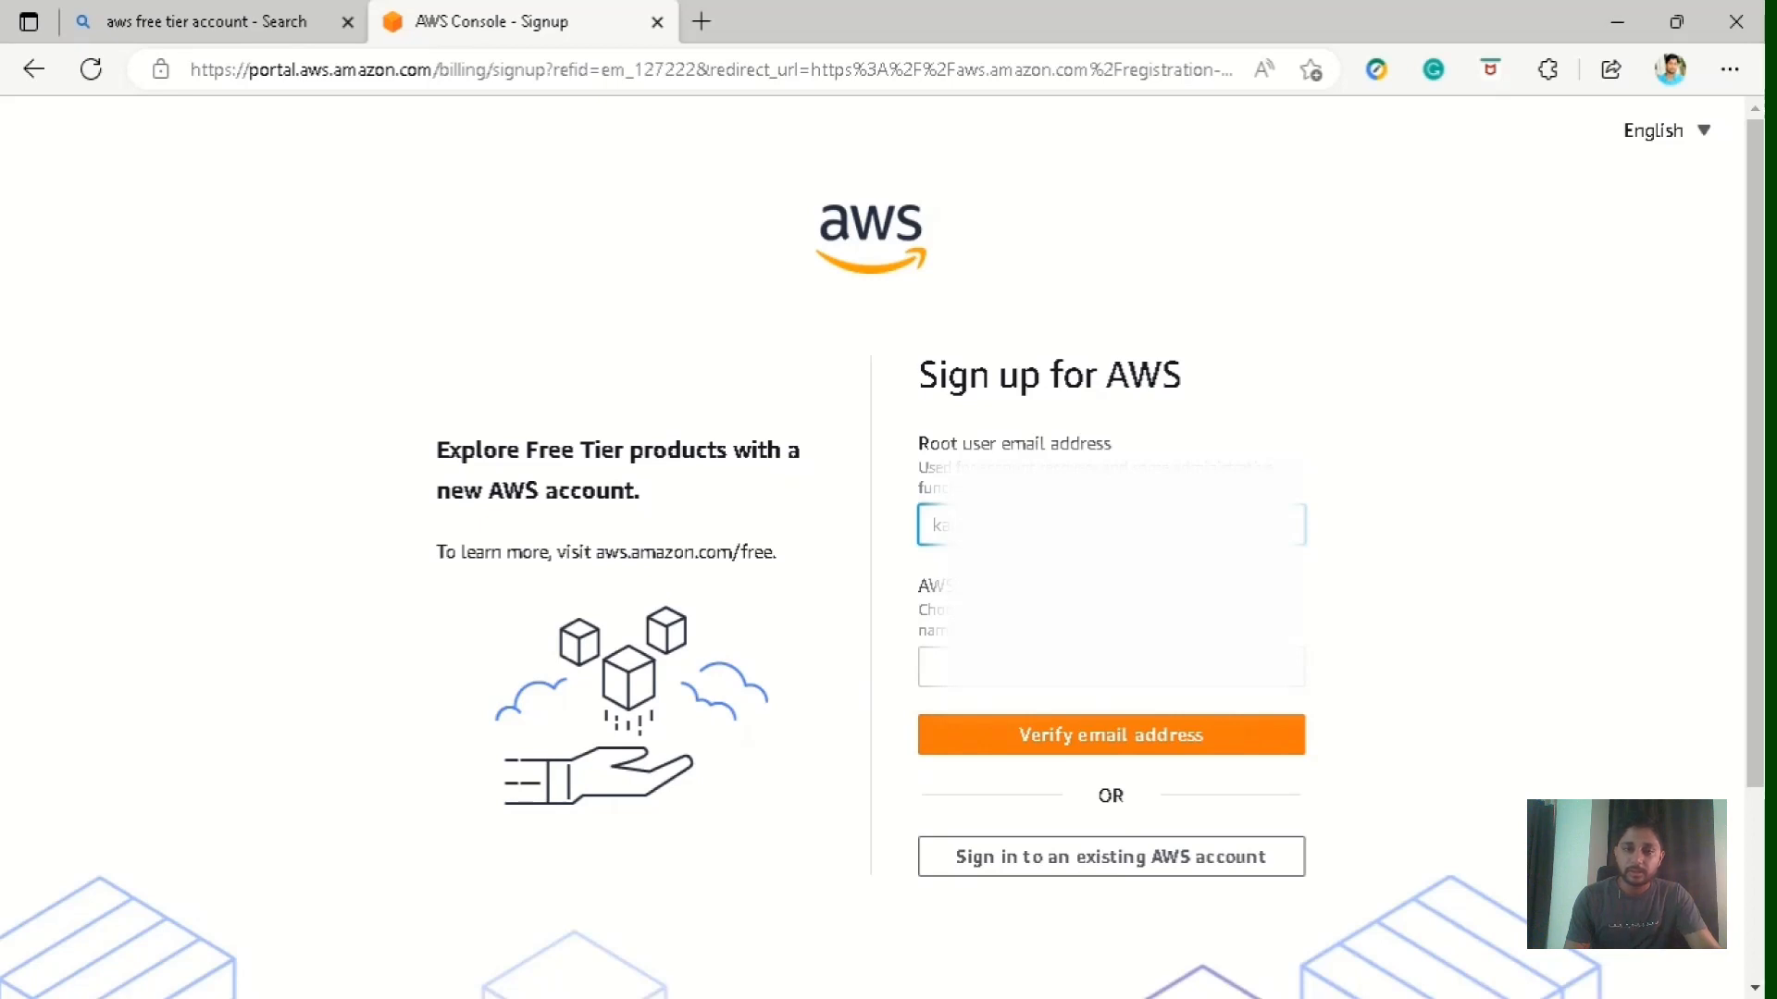
left_click(1111, 734)
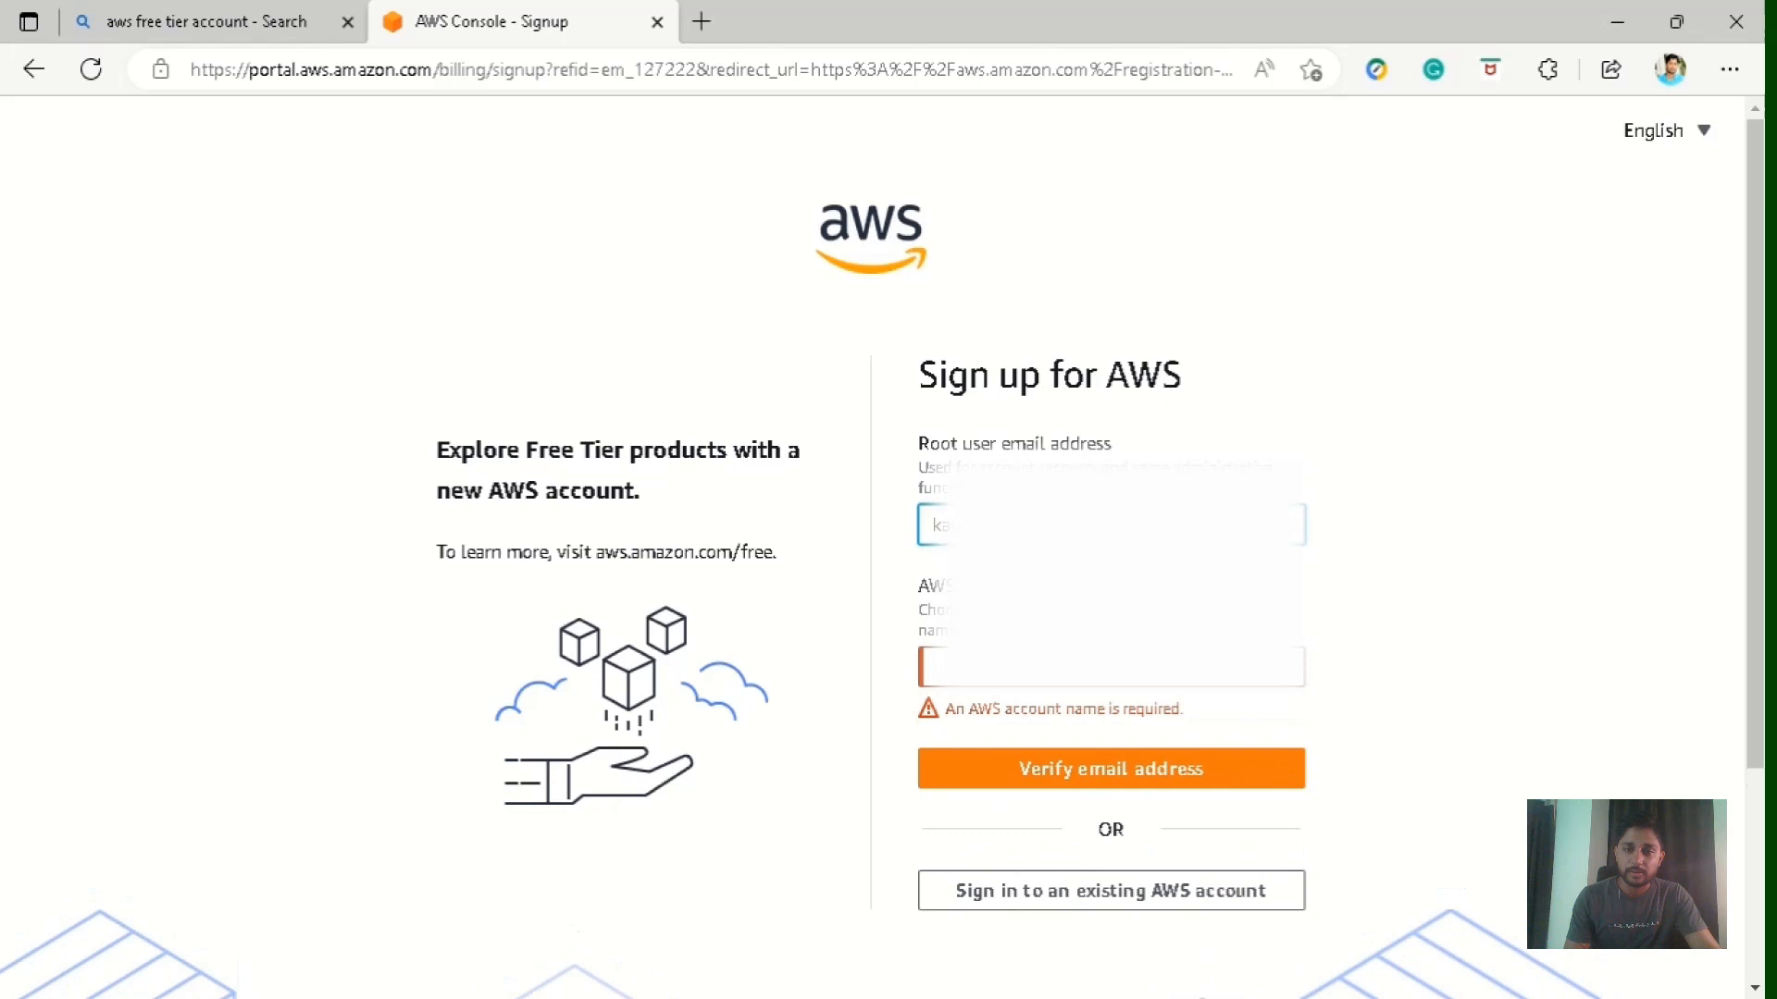
type("K")
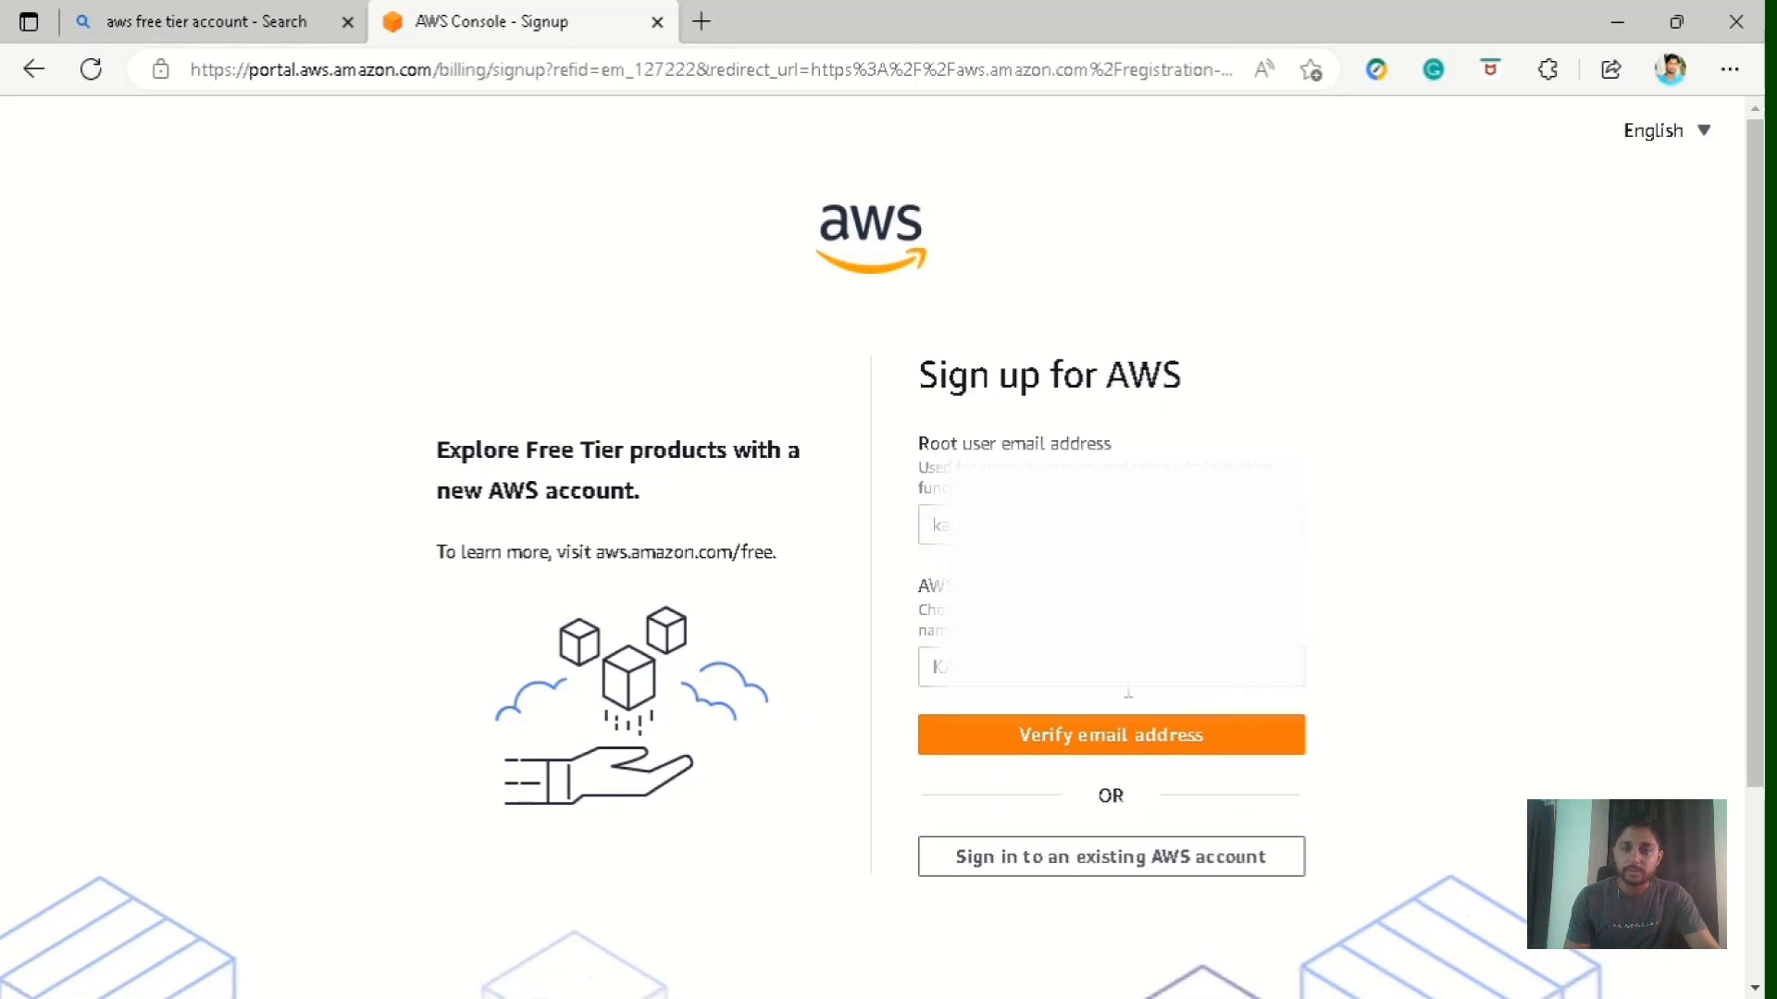
left_click(1116, 525)
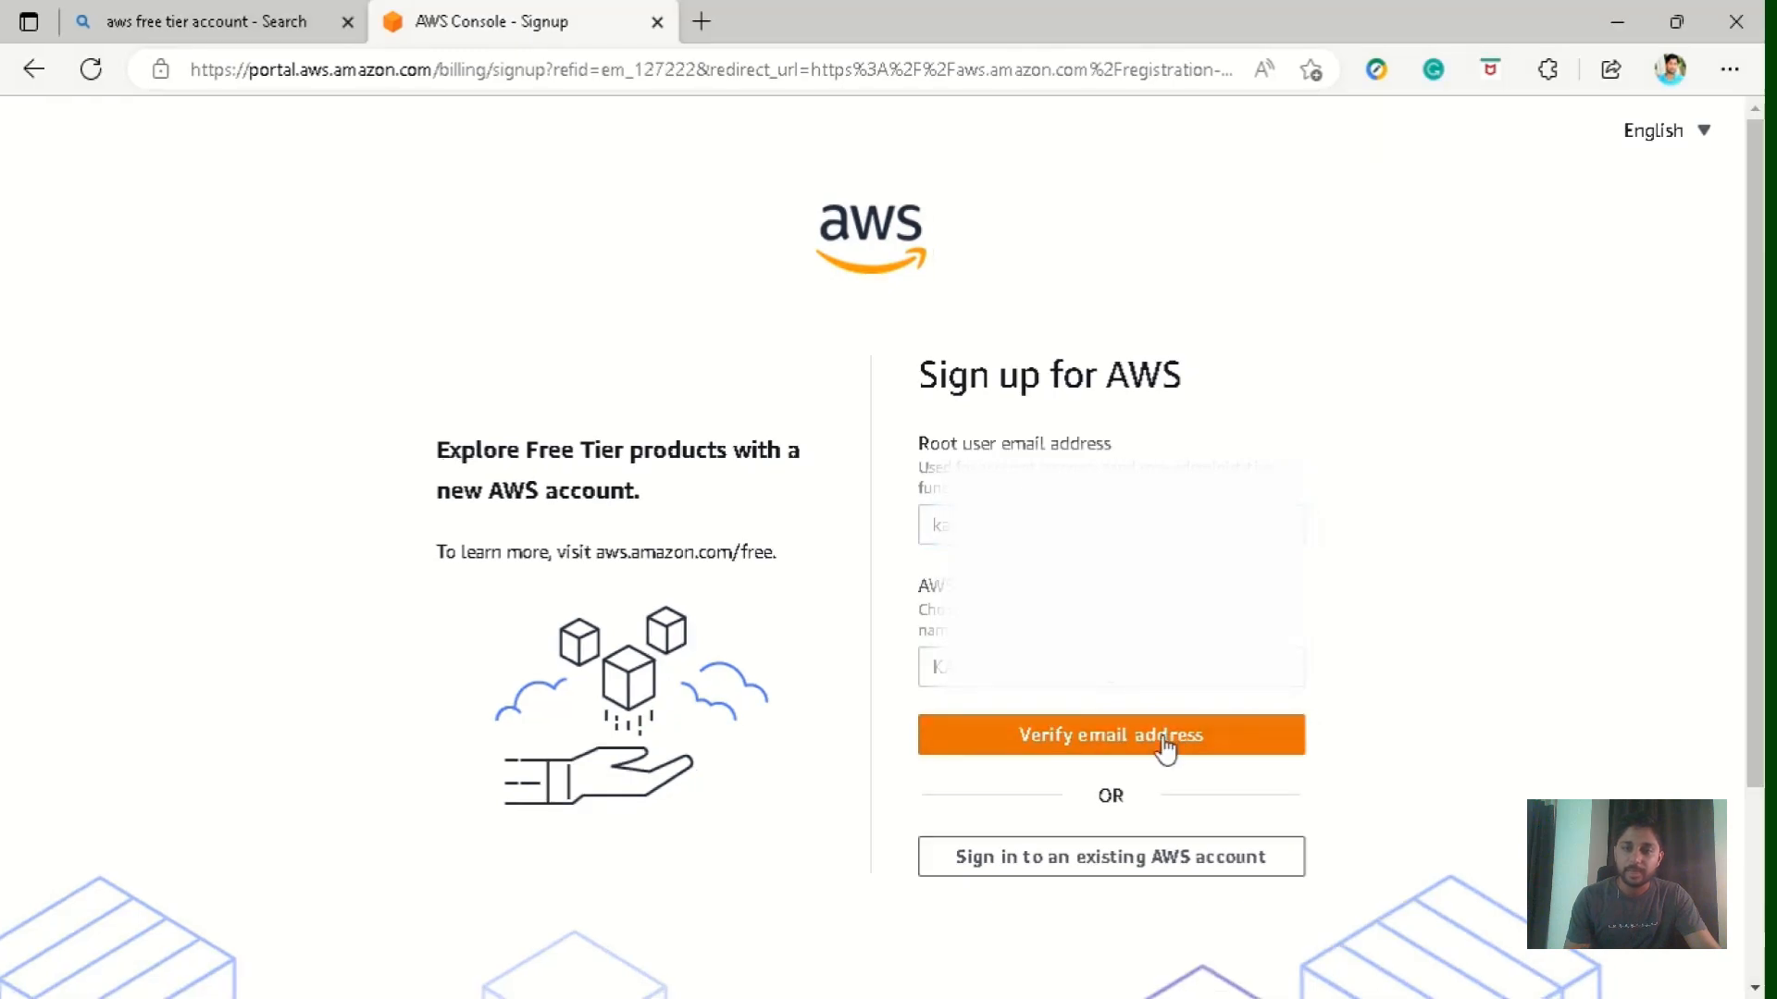
left_click(1110, 734)
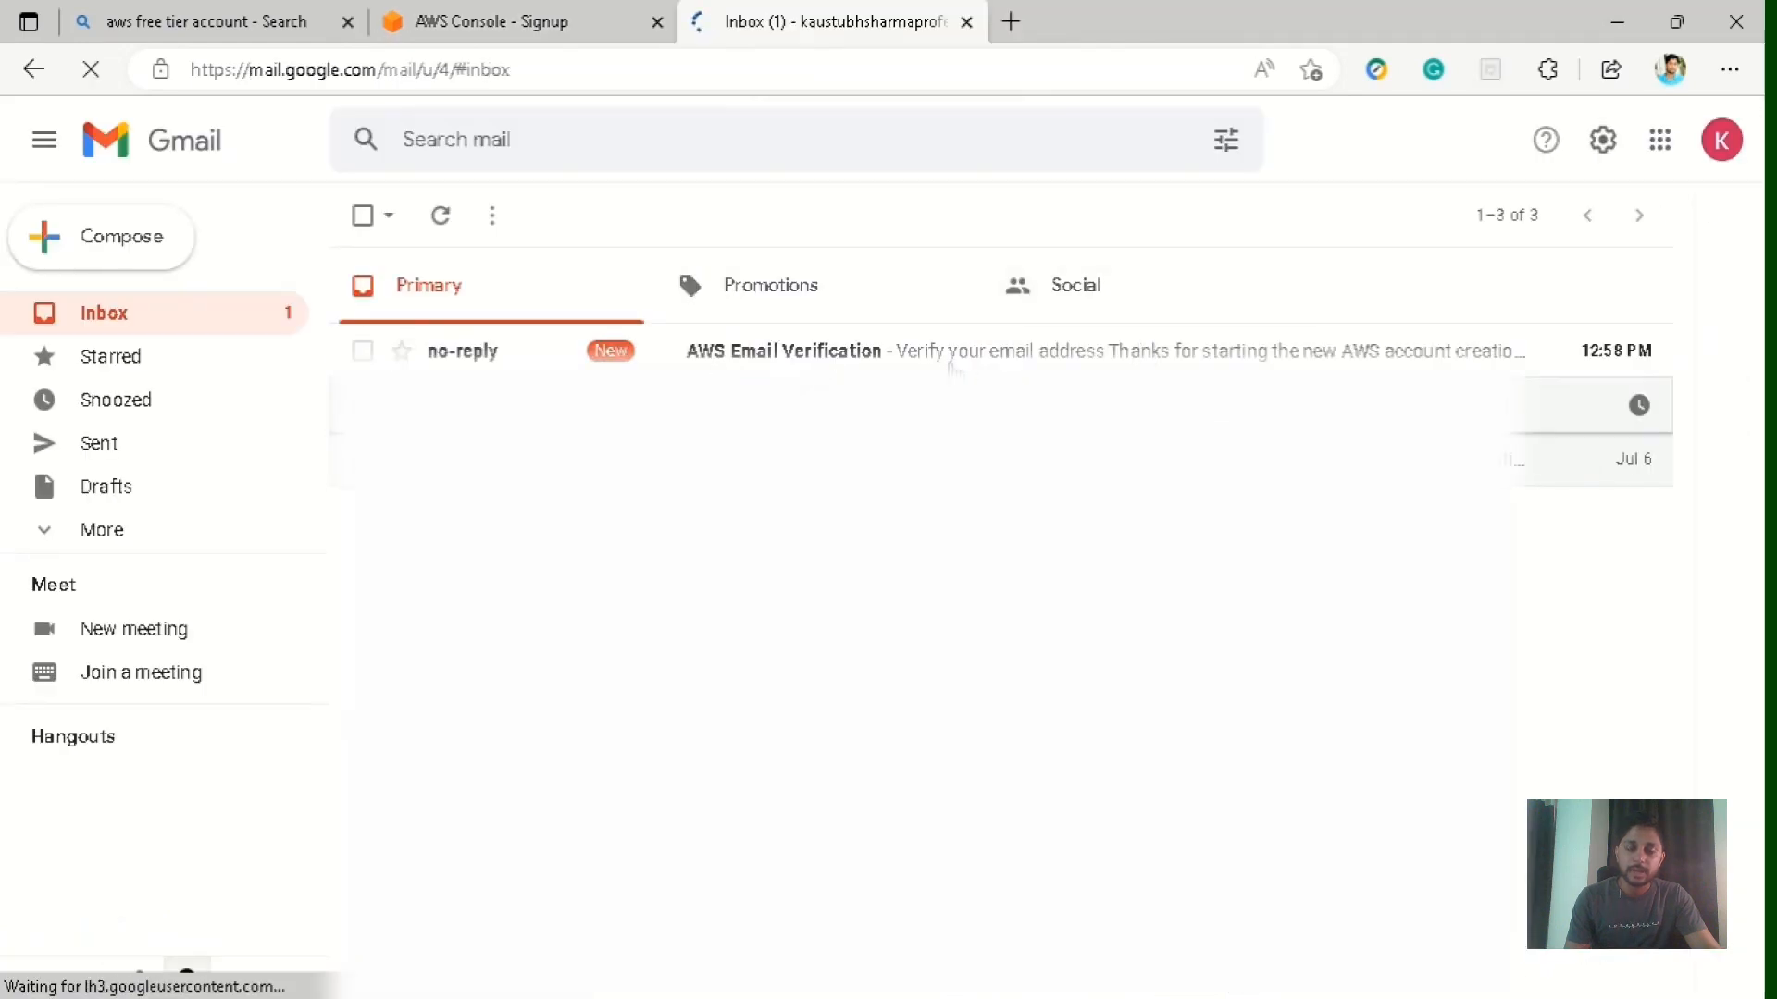
- Read the code in Gmail's 'AWS Email Verification' message and return to the sign-up tab
left_click(782, 350)
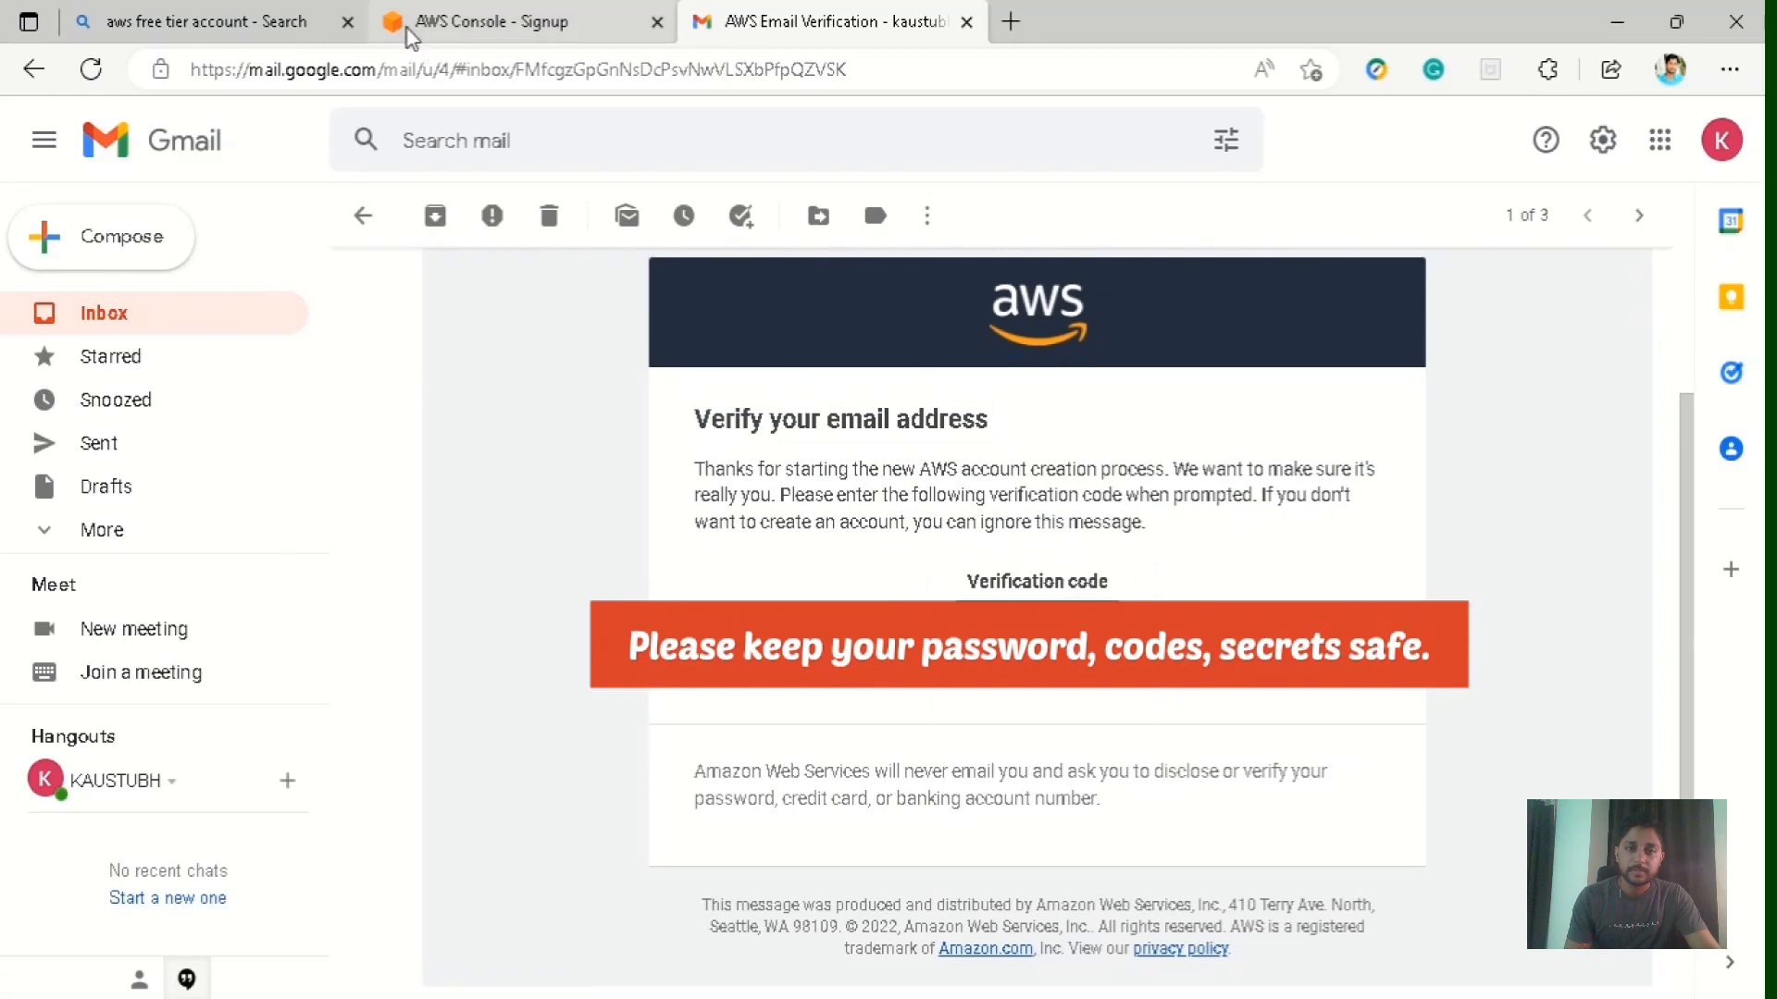
left_click(515, 21)
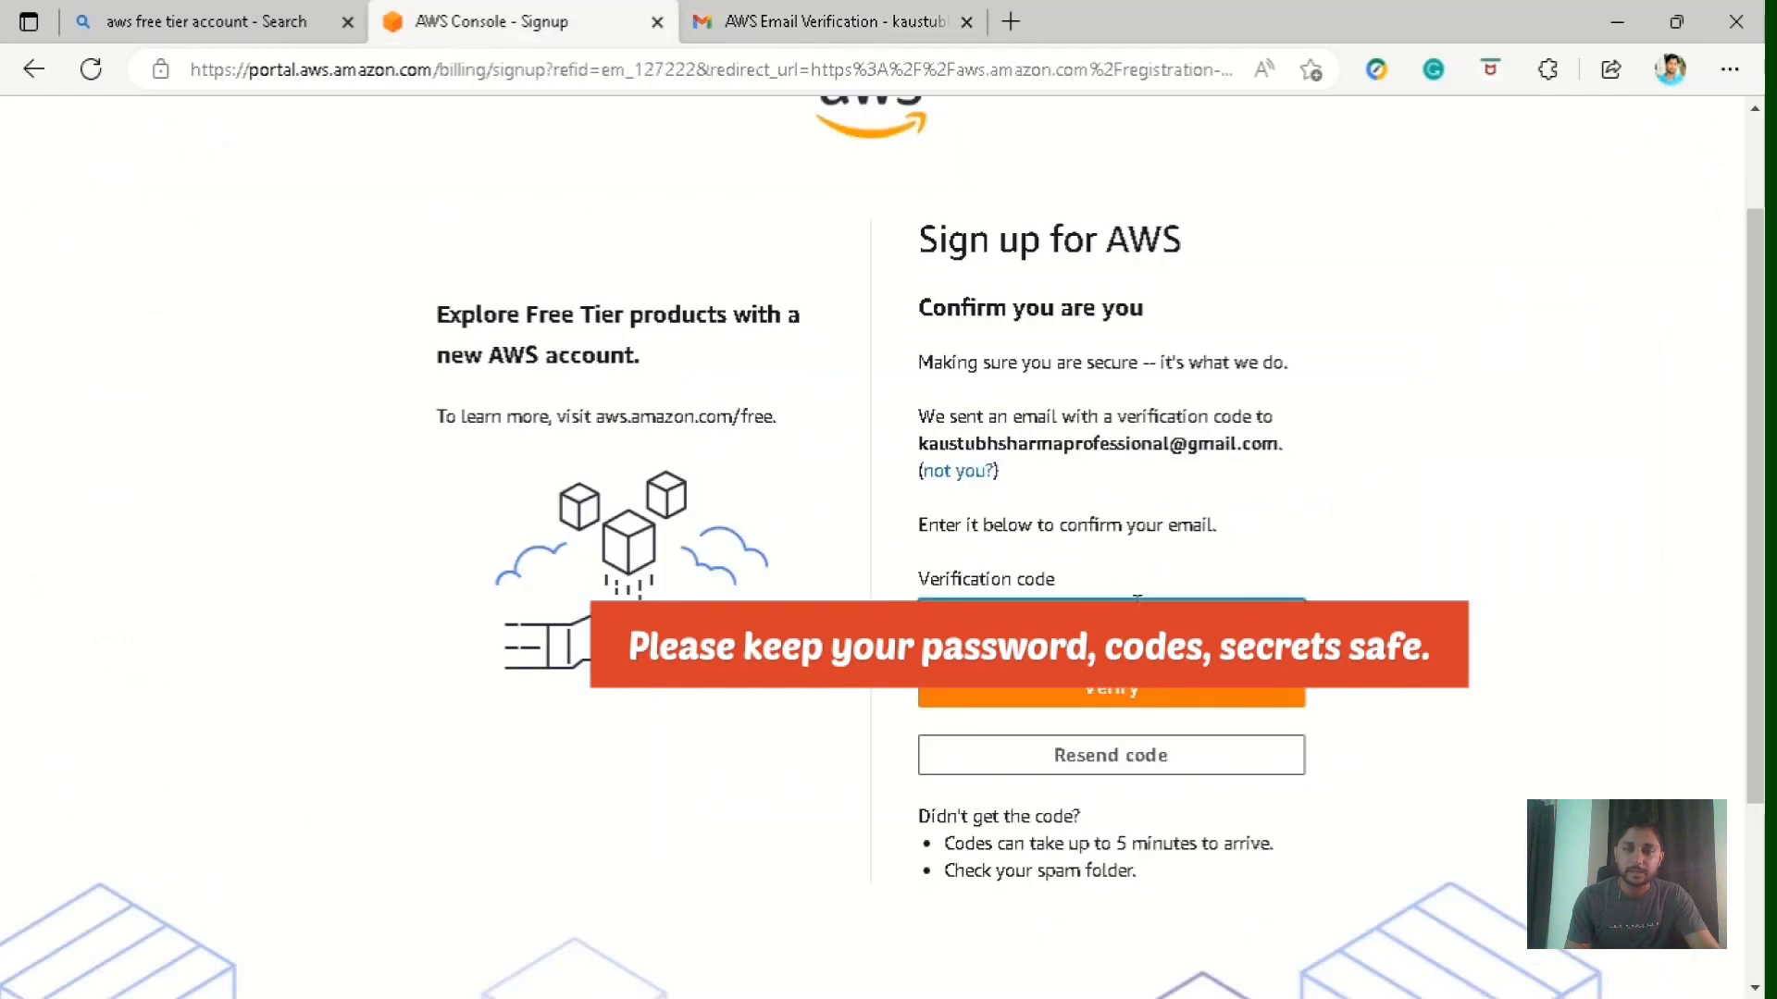
- Submit the emailed verification code to verify the email address
left_click(1110, 688)
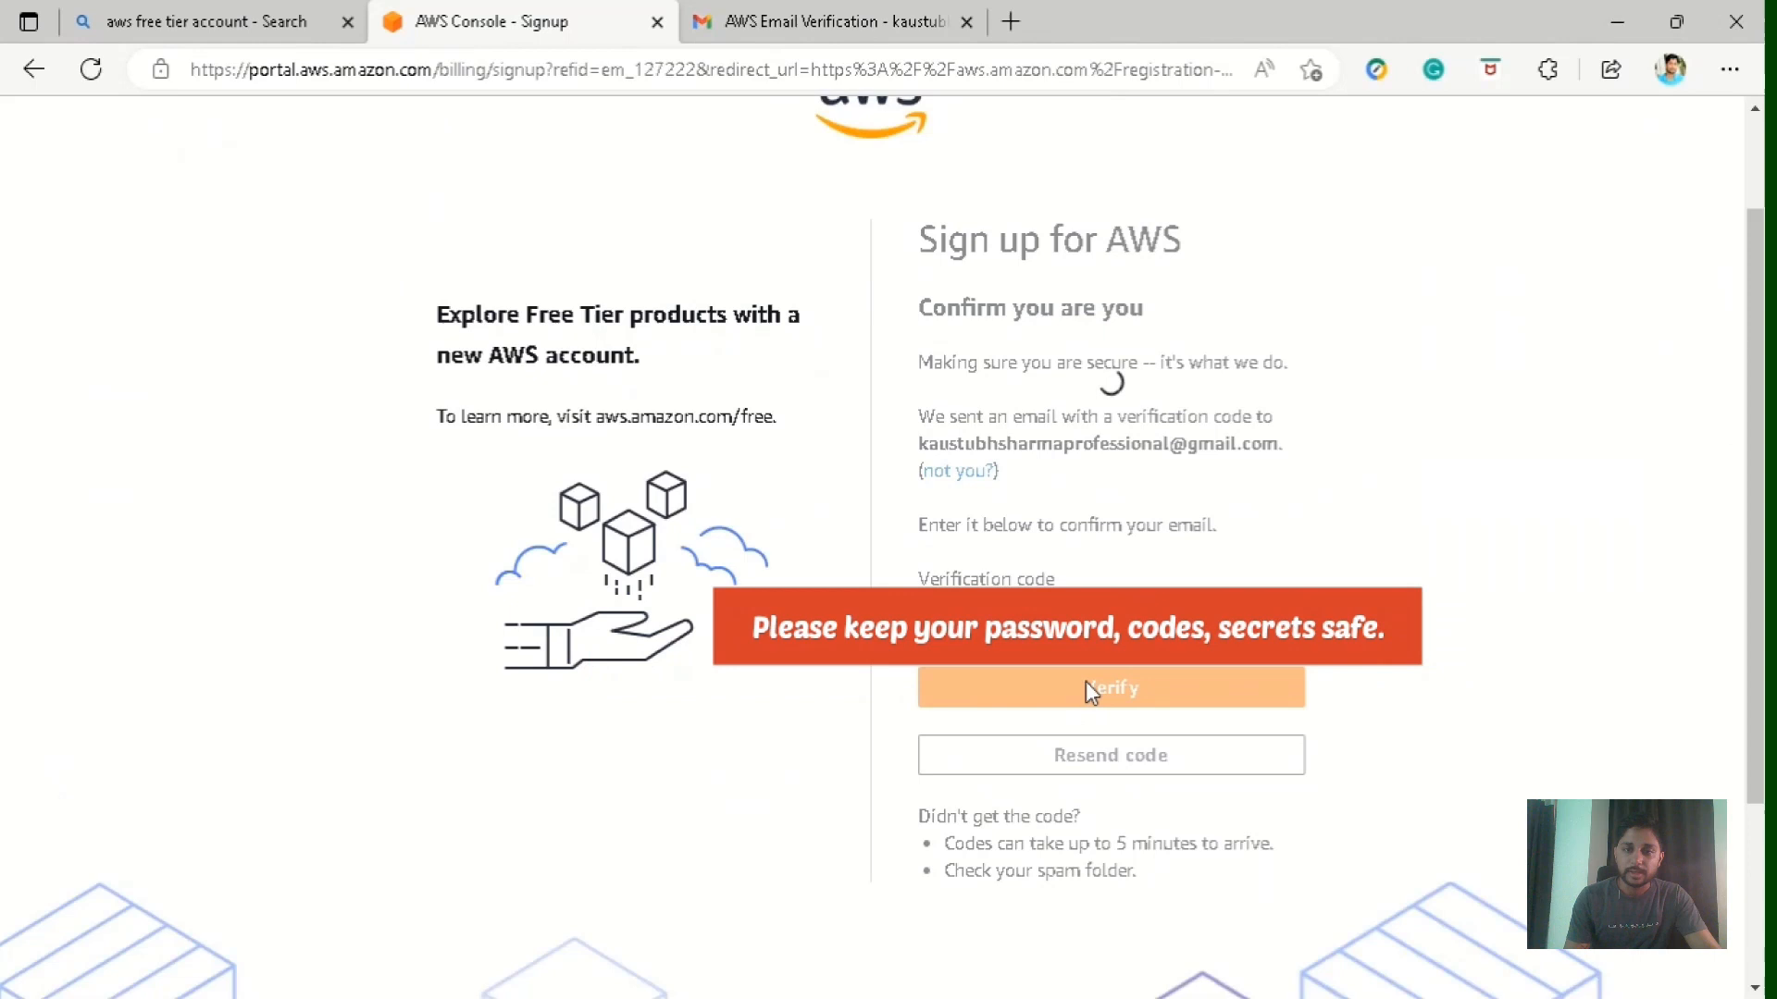
left_click(1110, 688)
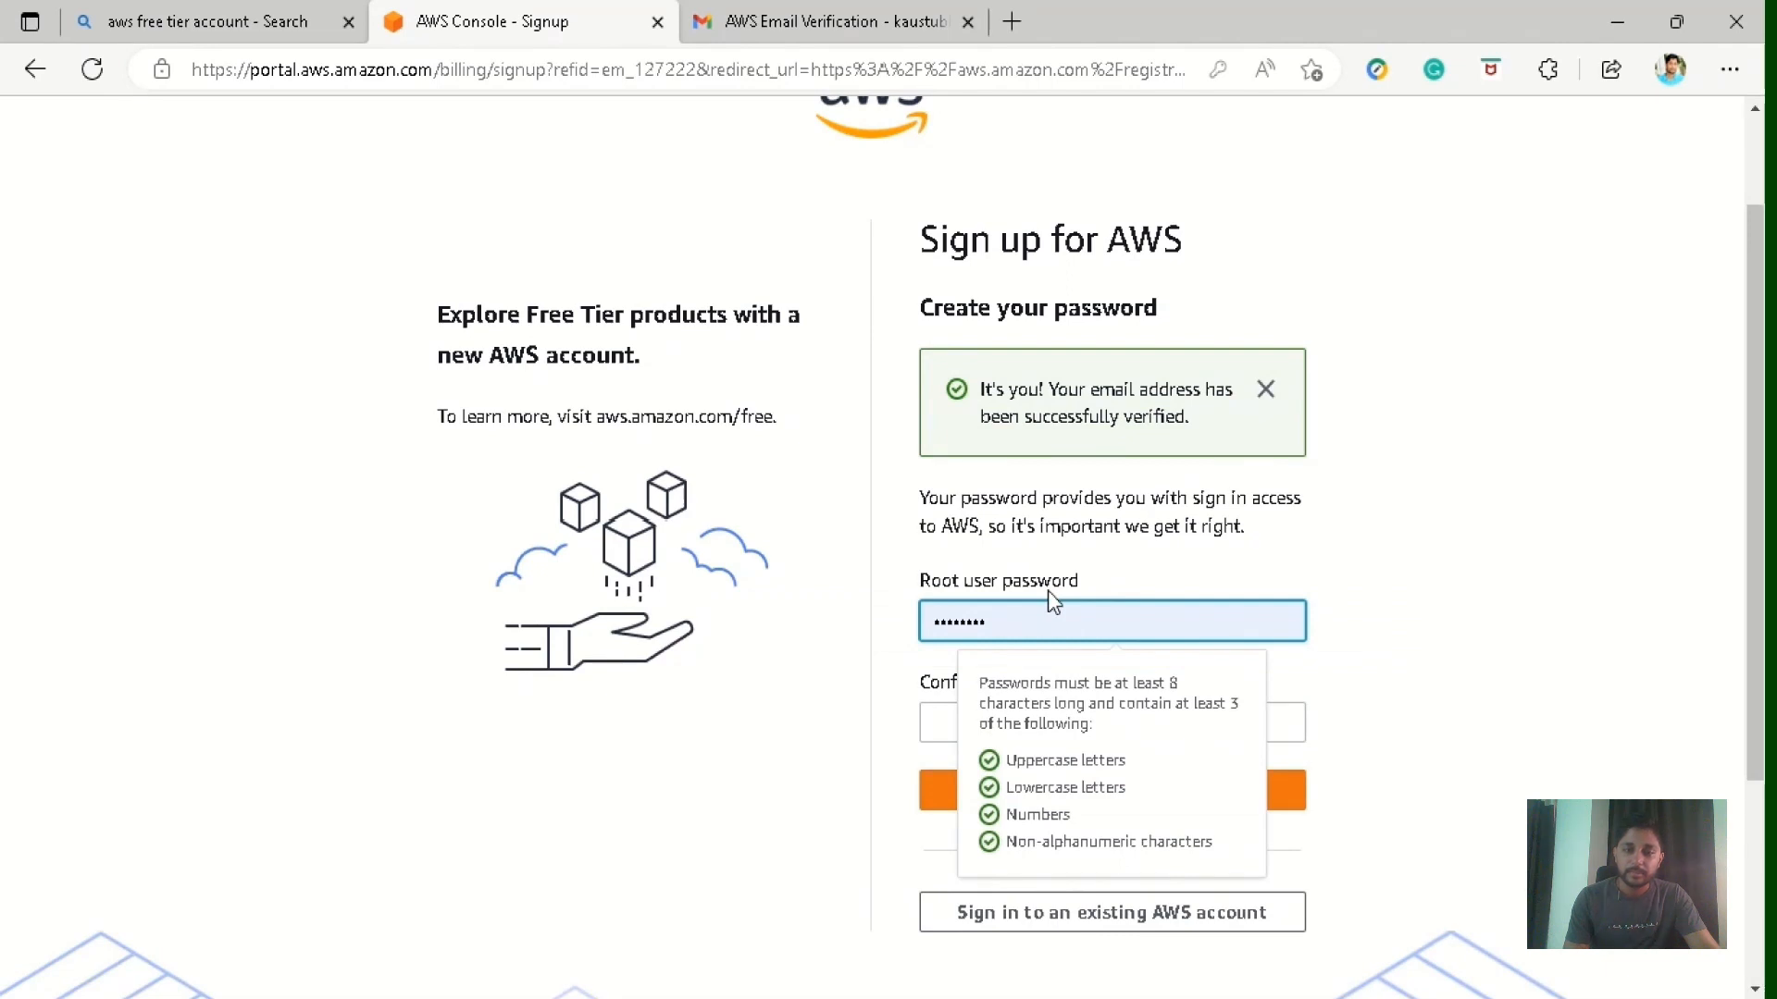
- Re-enter the root user password to confirm it, then continue past step 1 of 5
left_click(1111, 722)
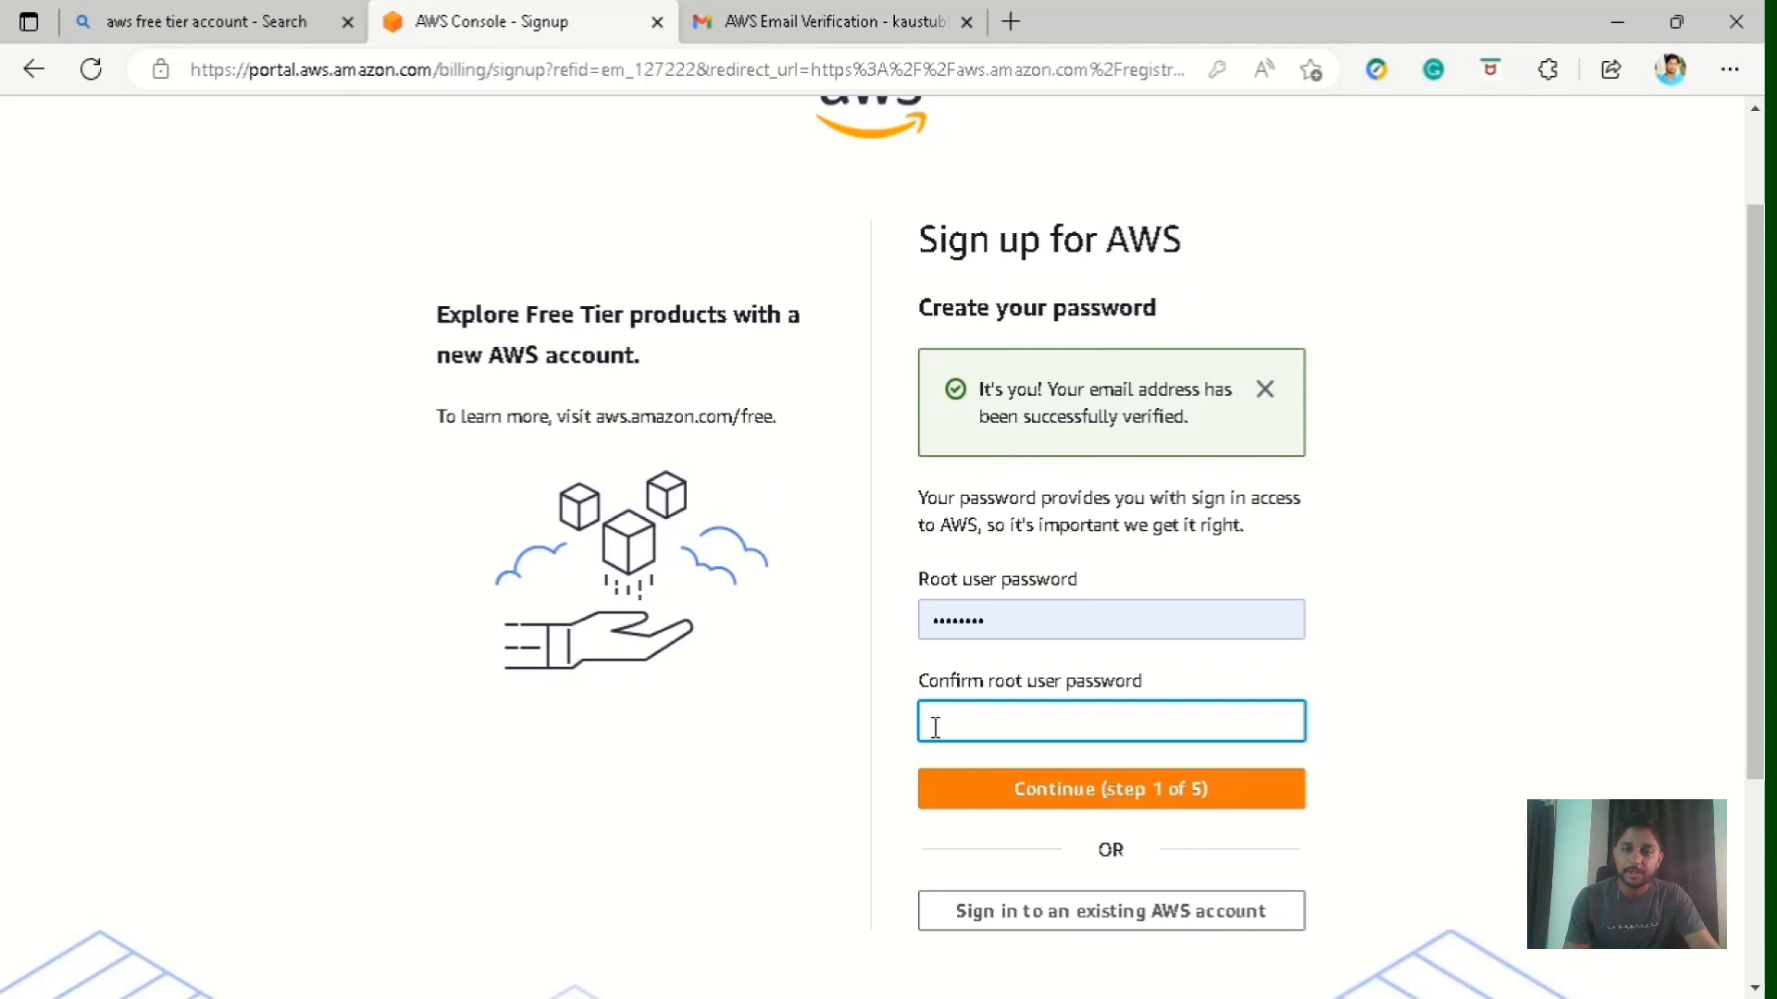
left_click(1109, 789)
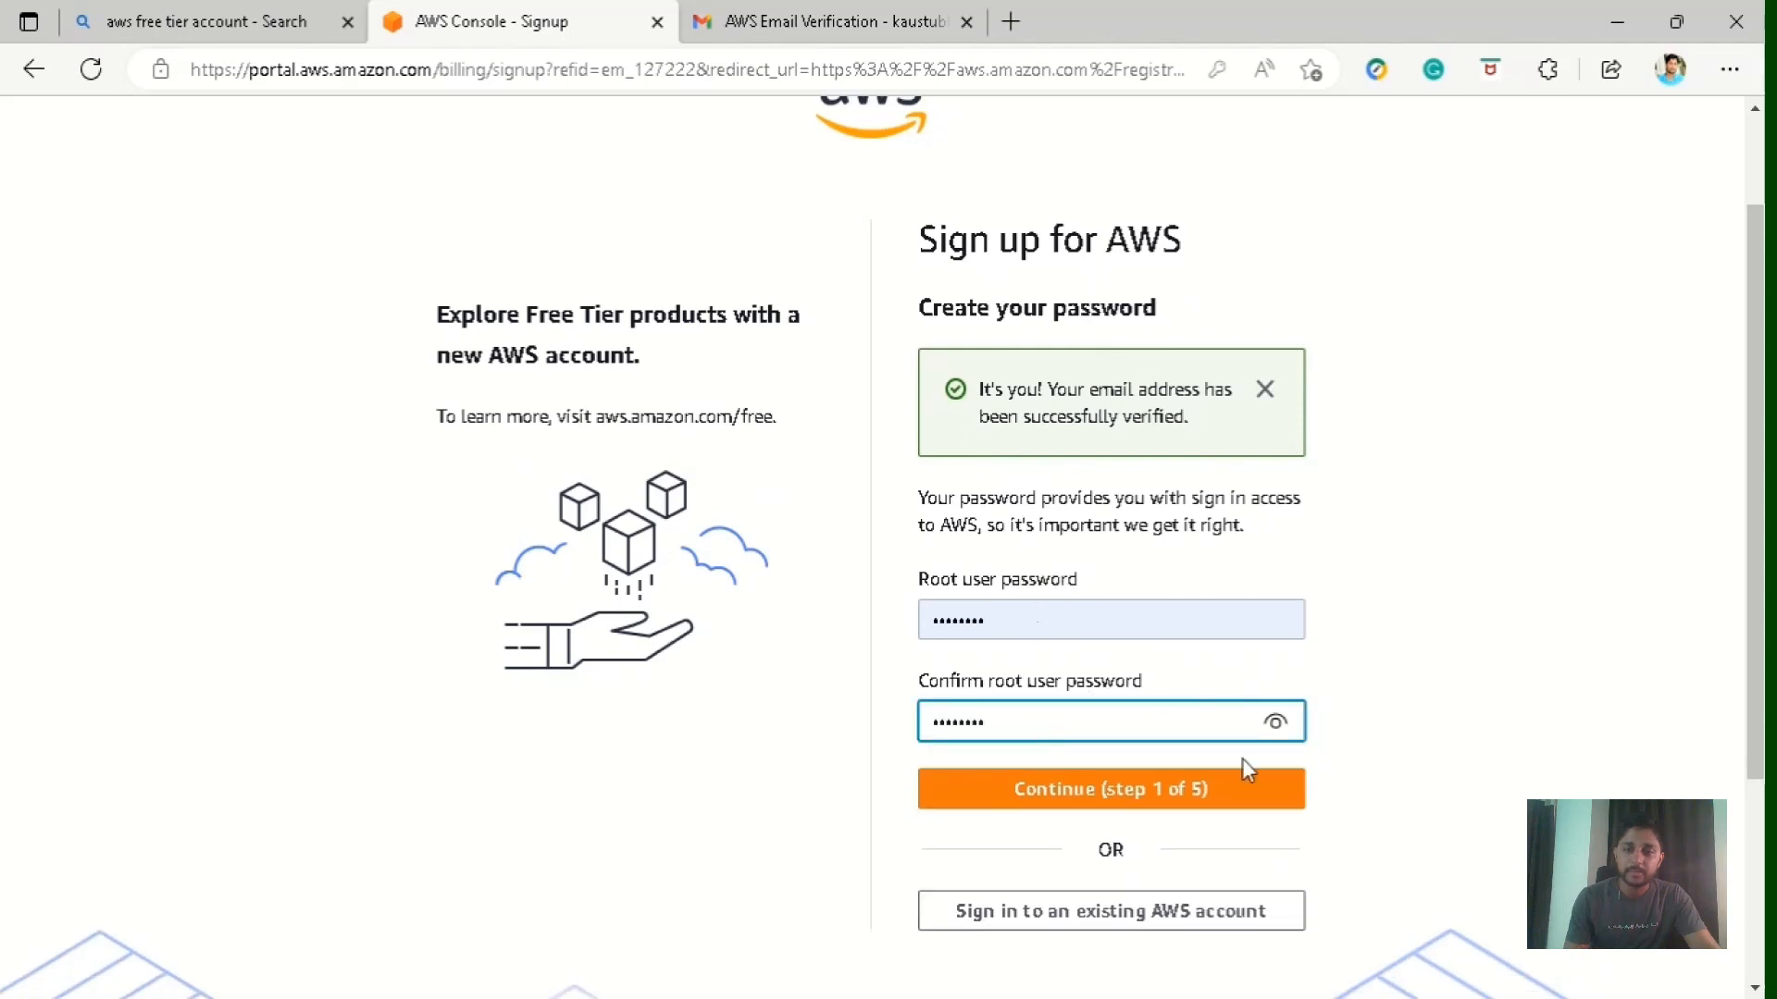
left_click(1109, 789)
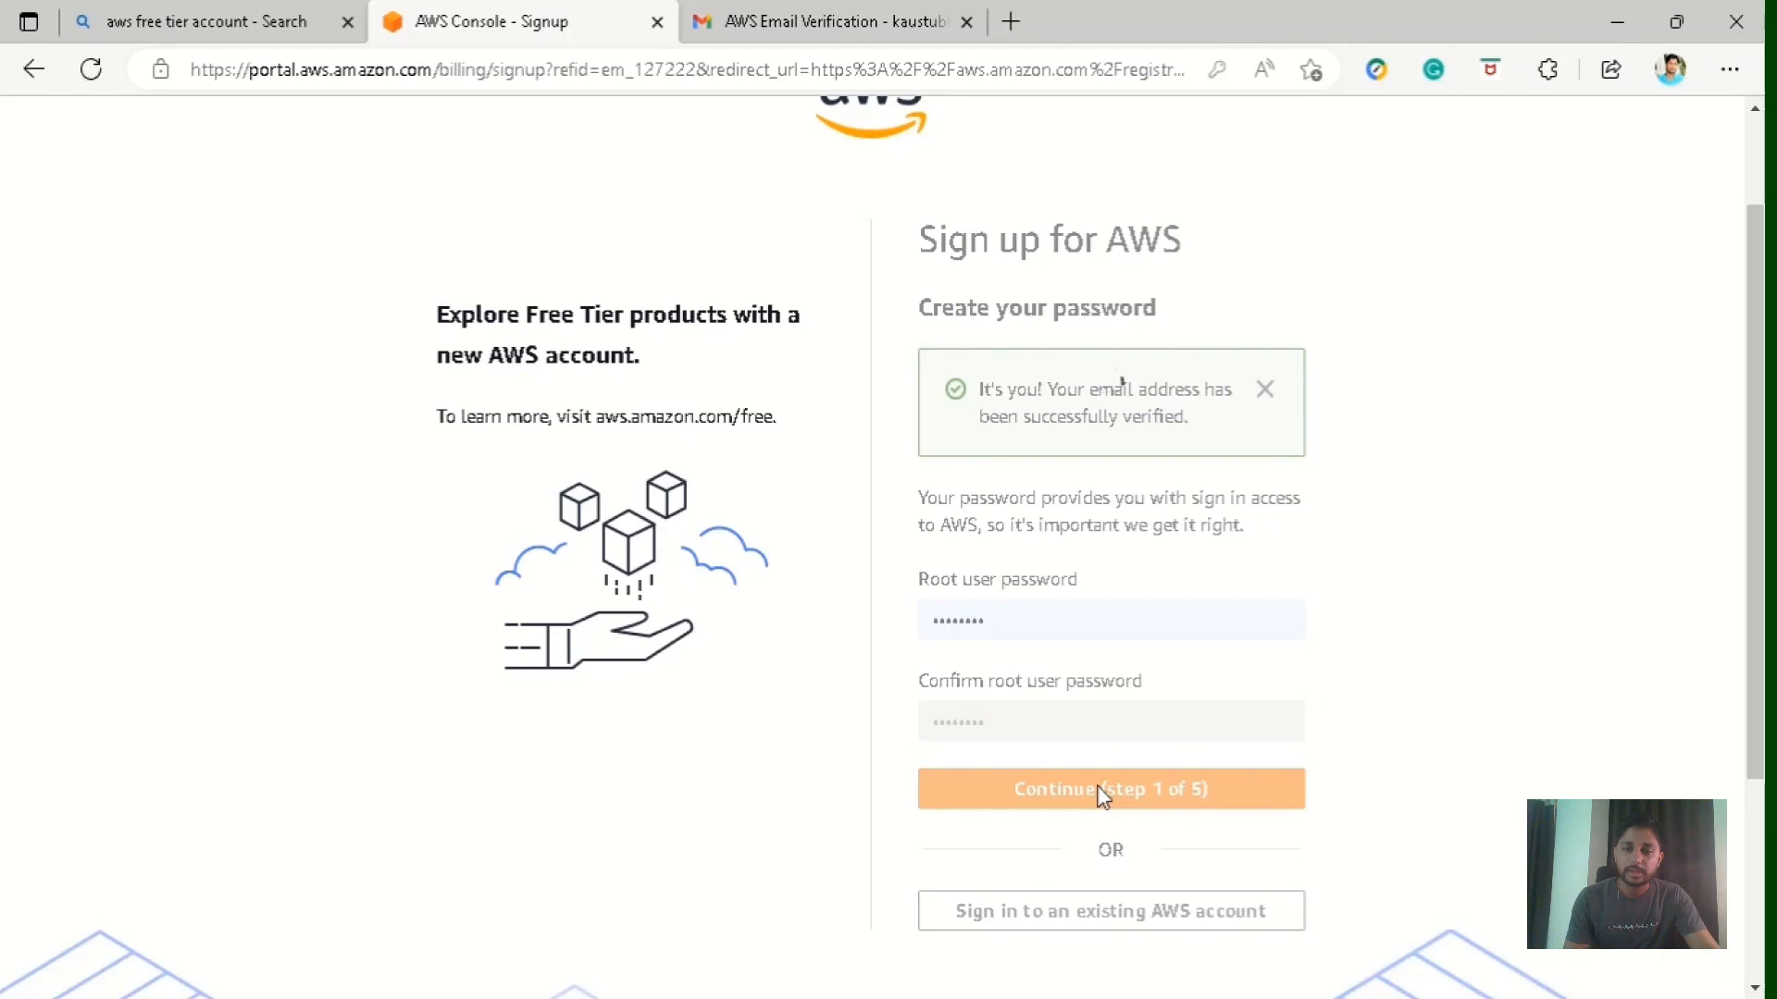
left_click(1108, 789)
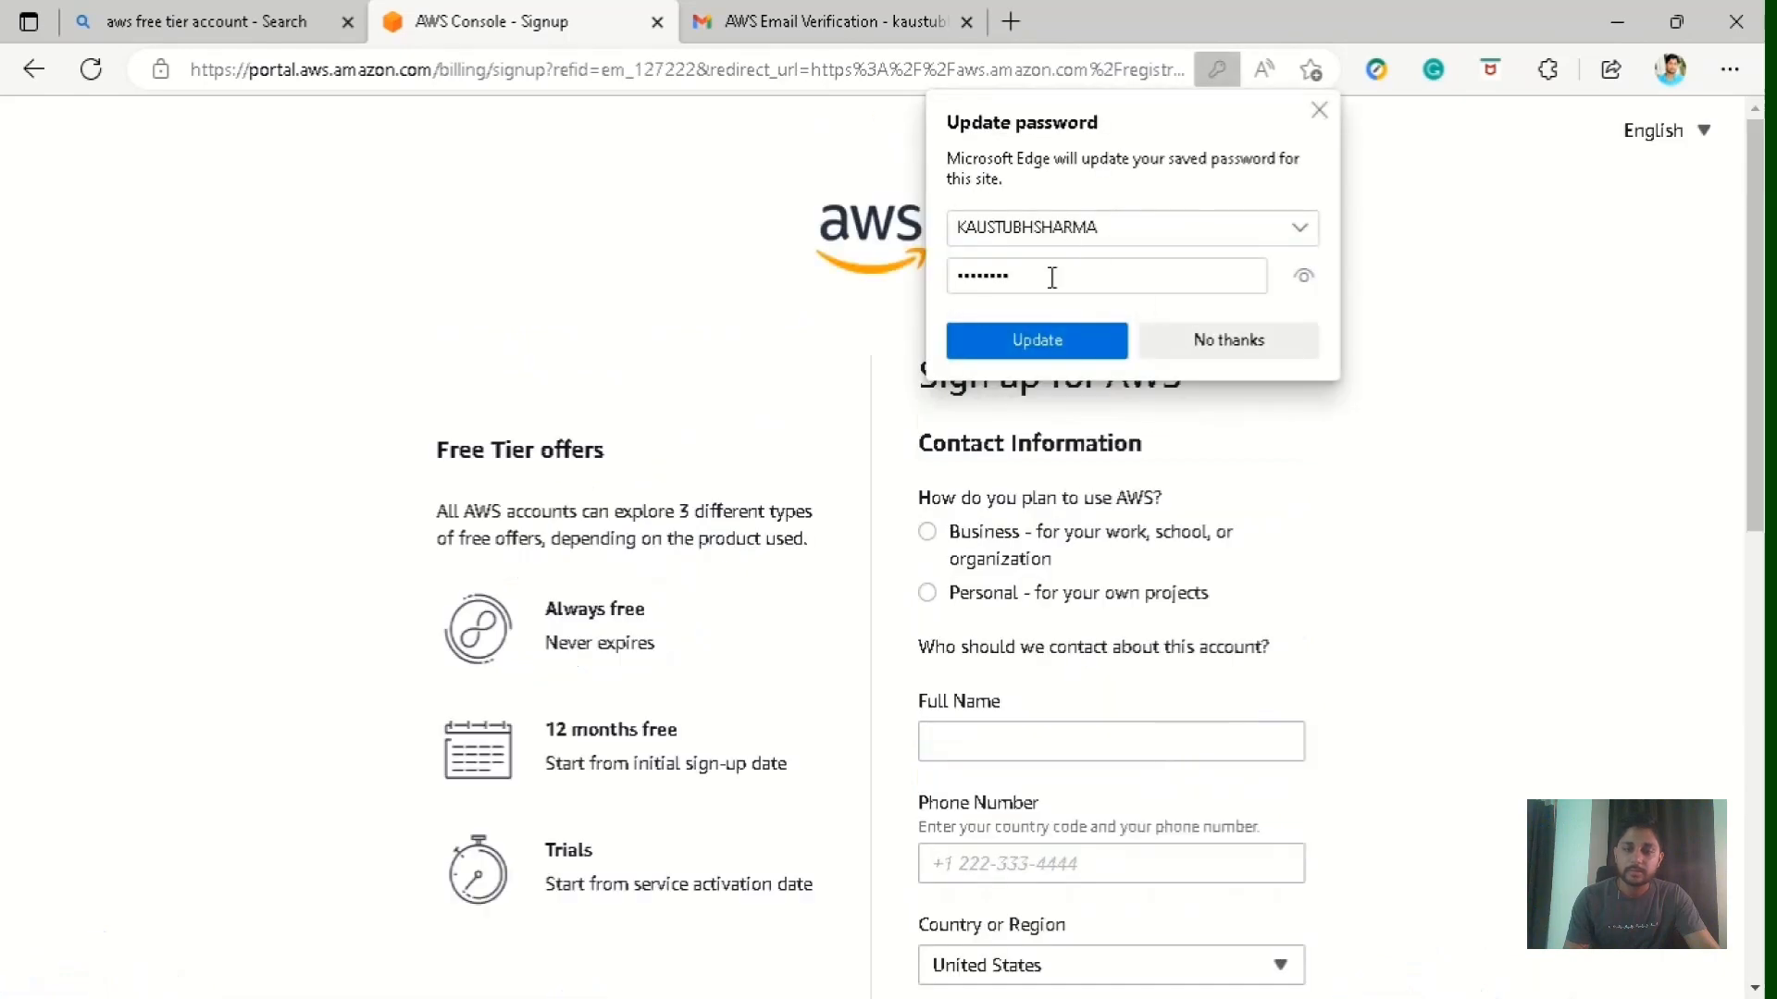
- Complete the contact information form and accept the AWS Customer Agreement
left_click(1226, 340)
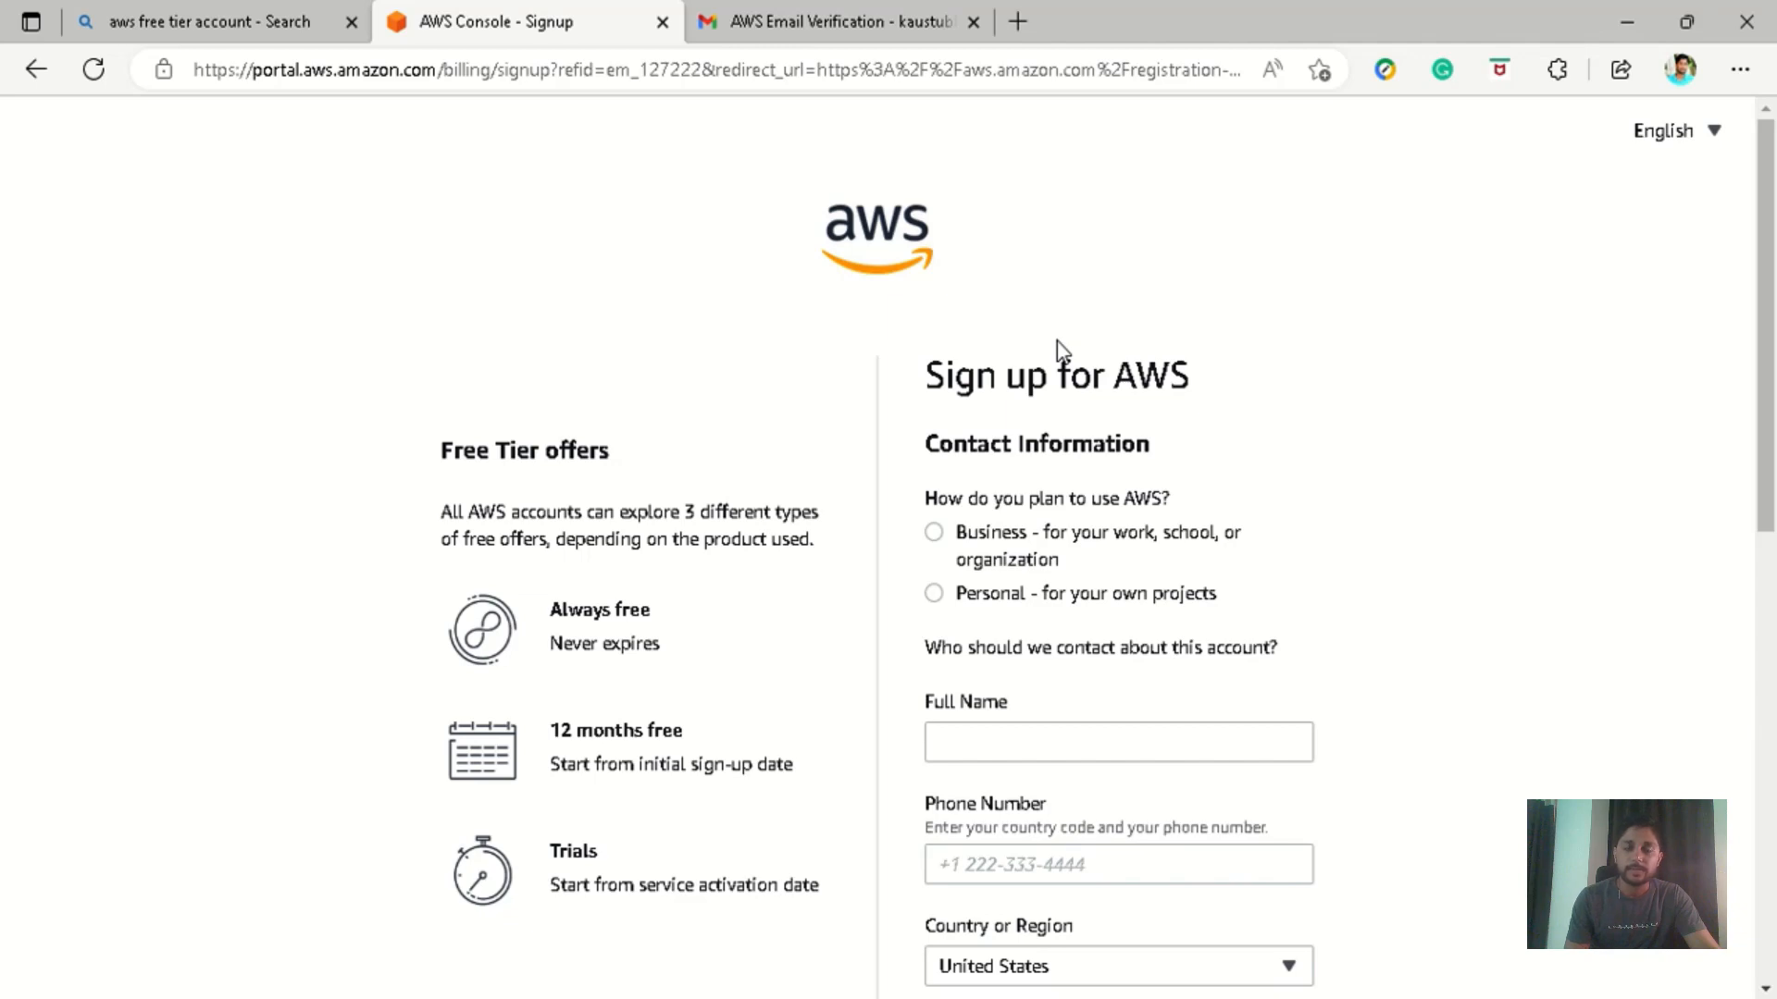
left_click(933, 593)
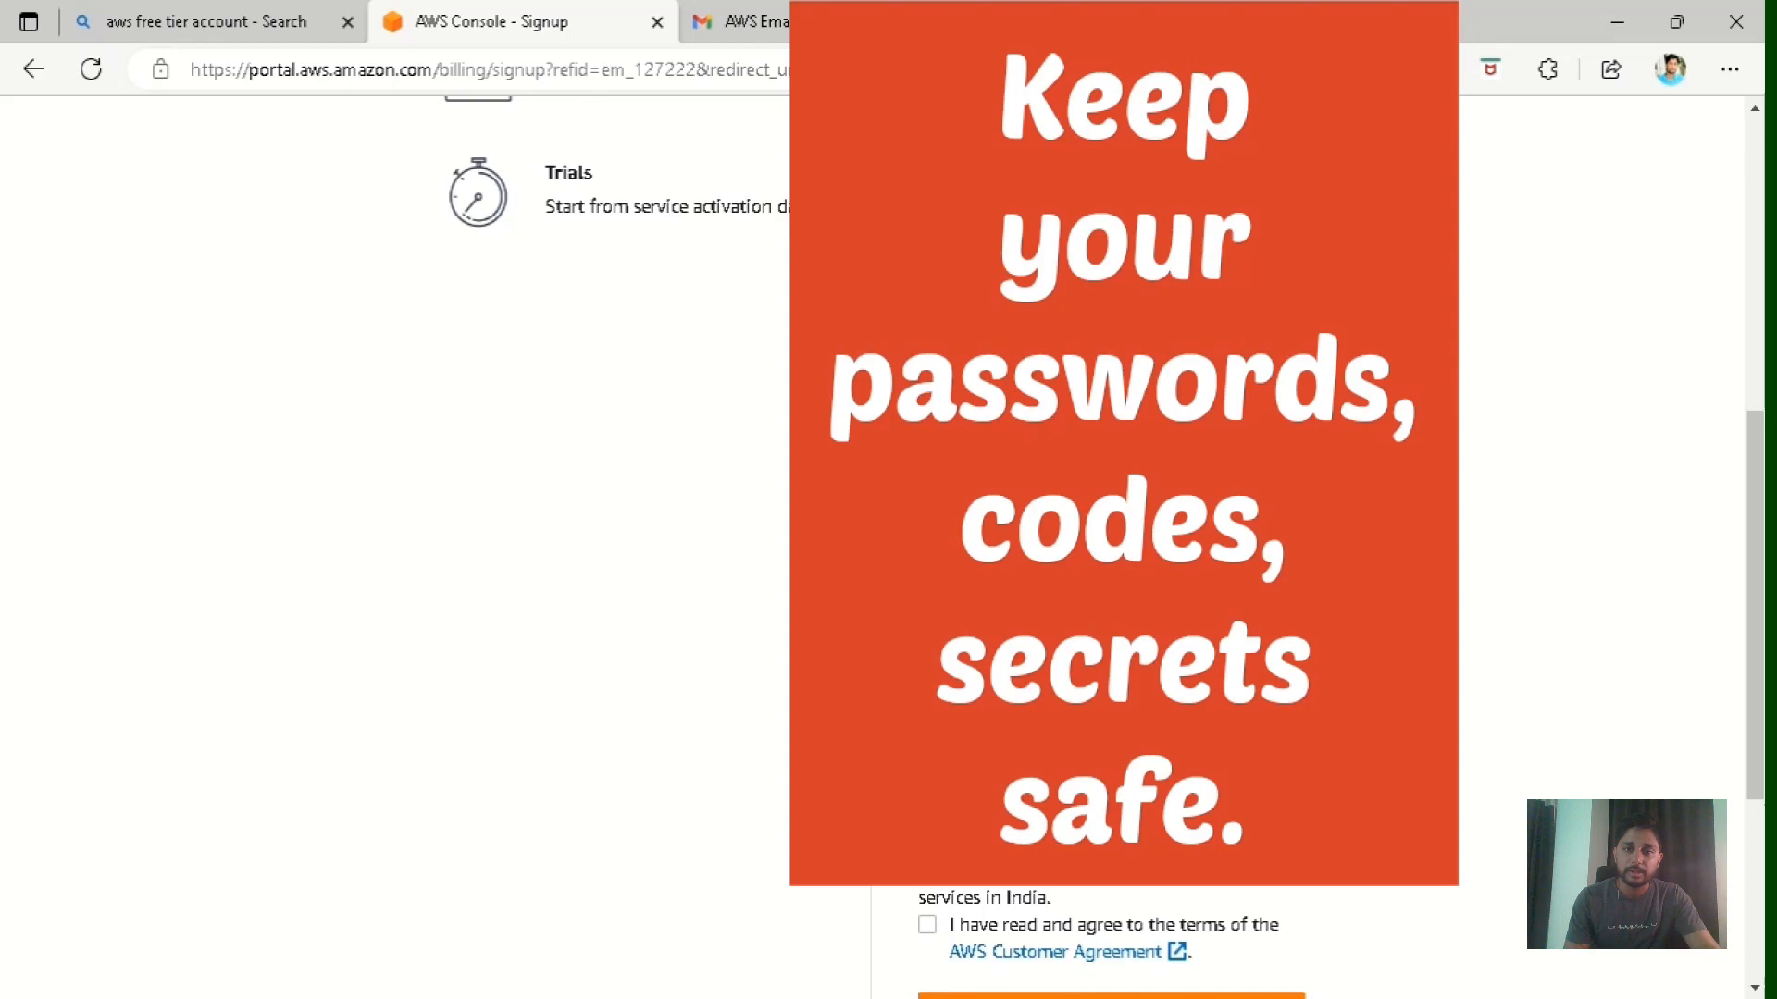
left_click(927, 512)
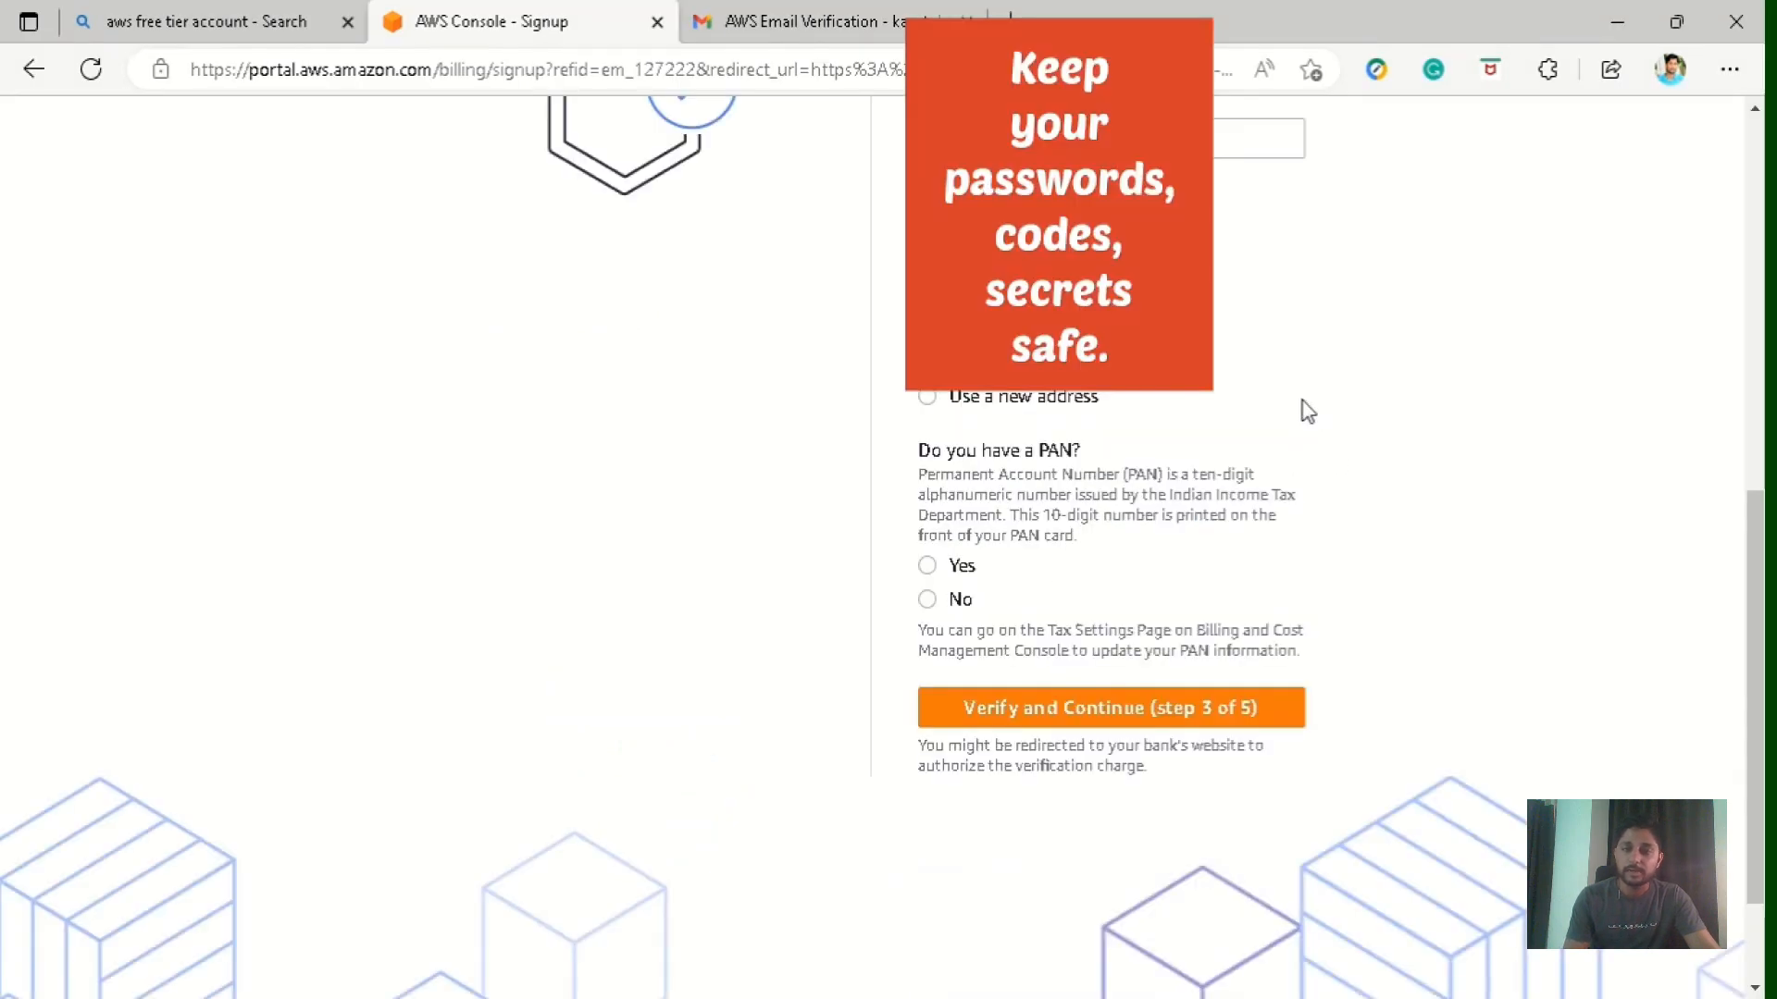
- Answer 'Yes' to having a PAN and submit the billing details for verification
left_click(927, 565)
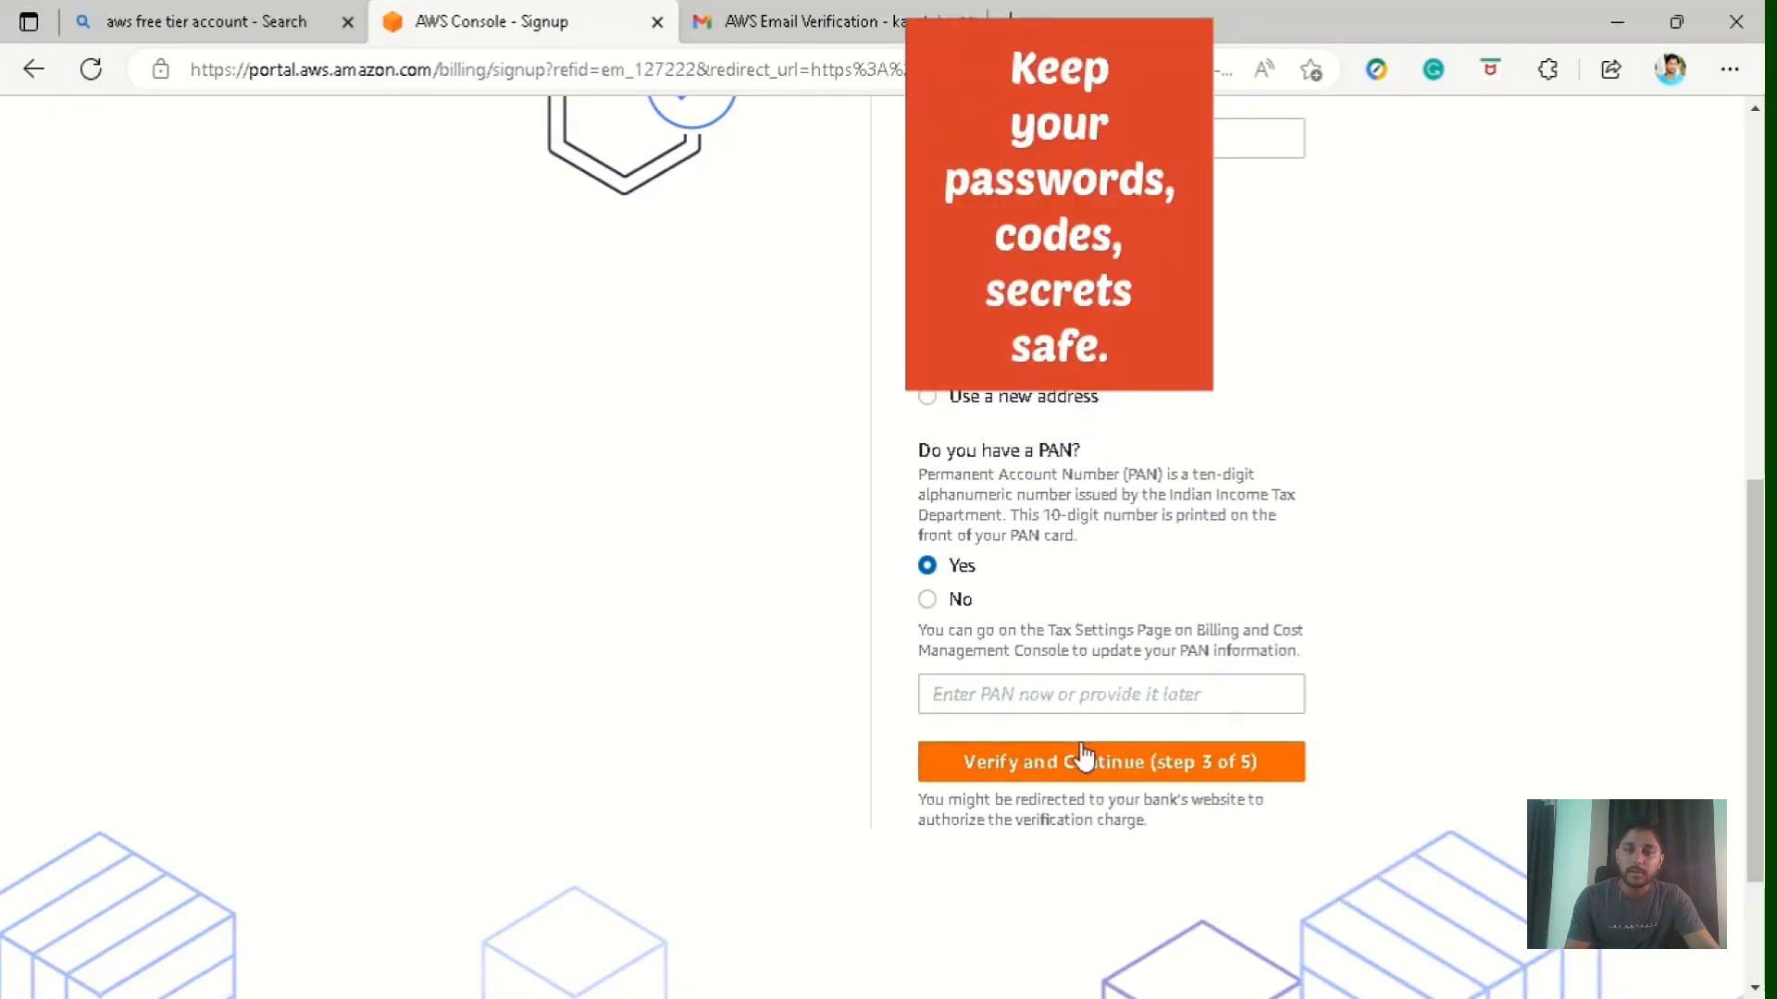
left_click(1111, 762)
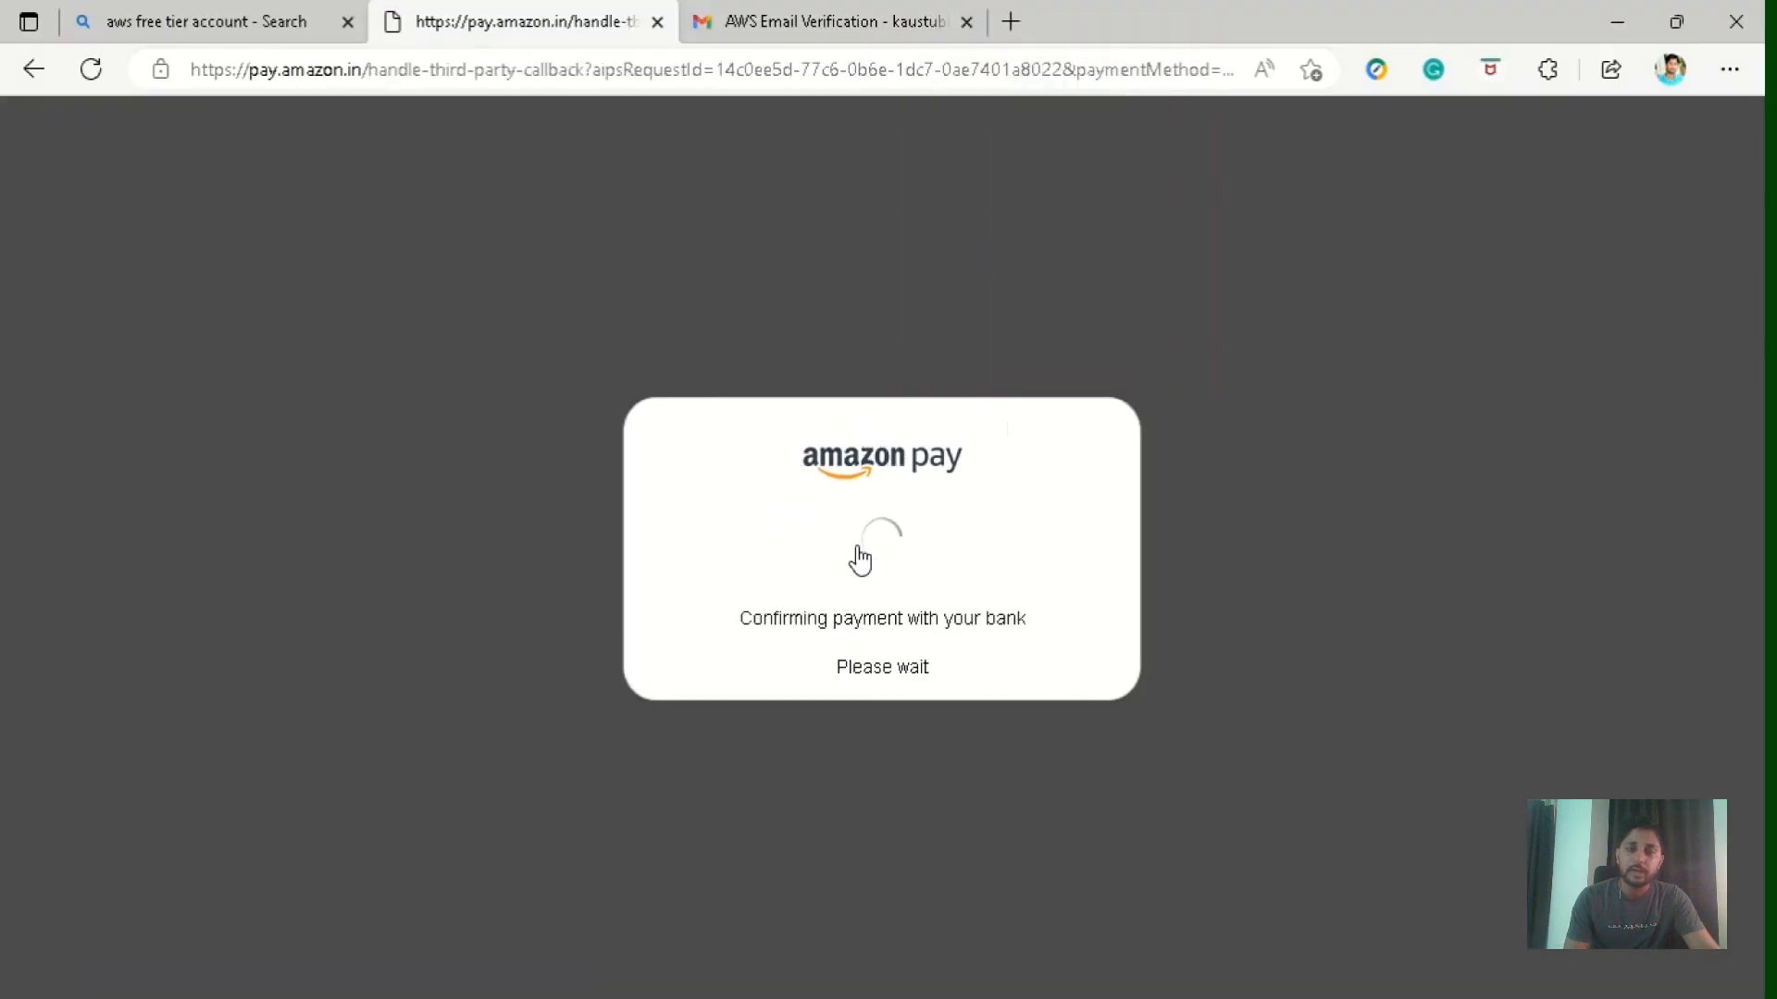
mouse_move(791, 634)
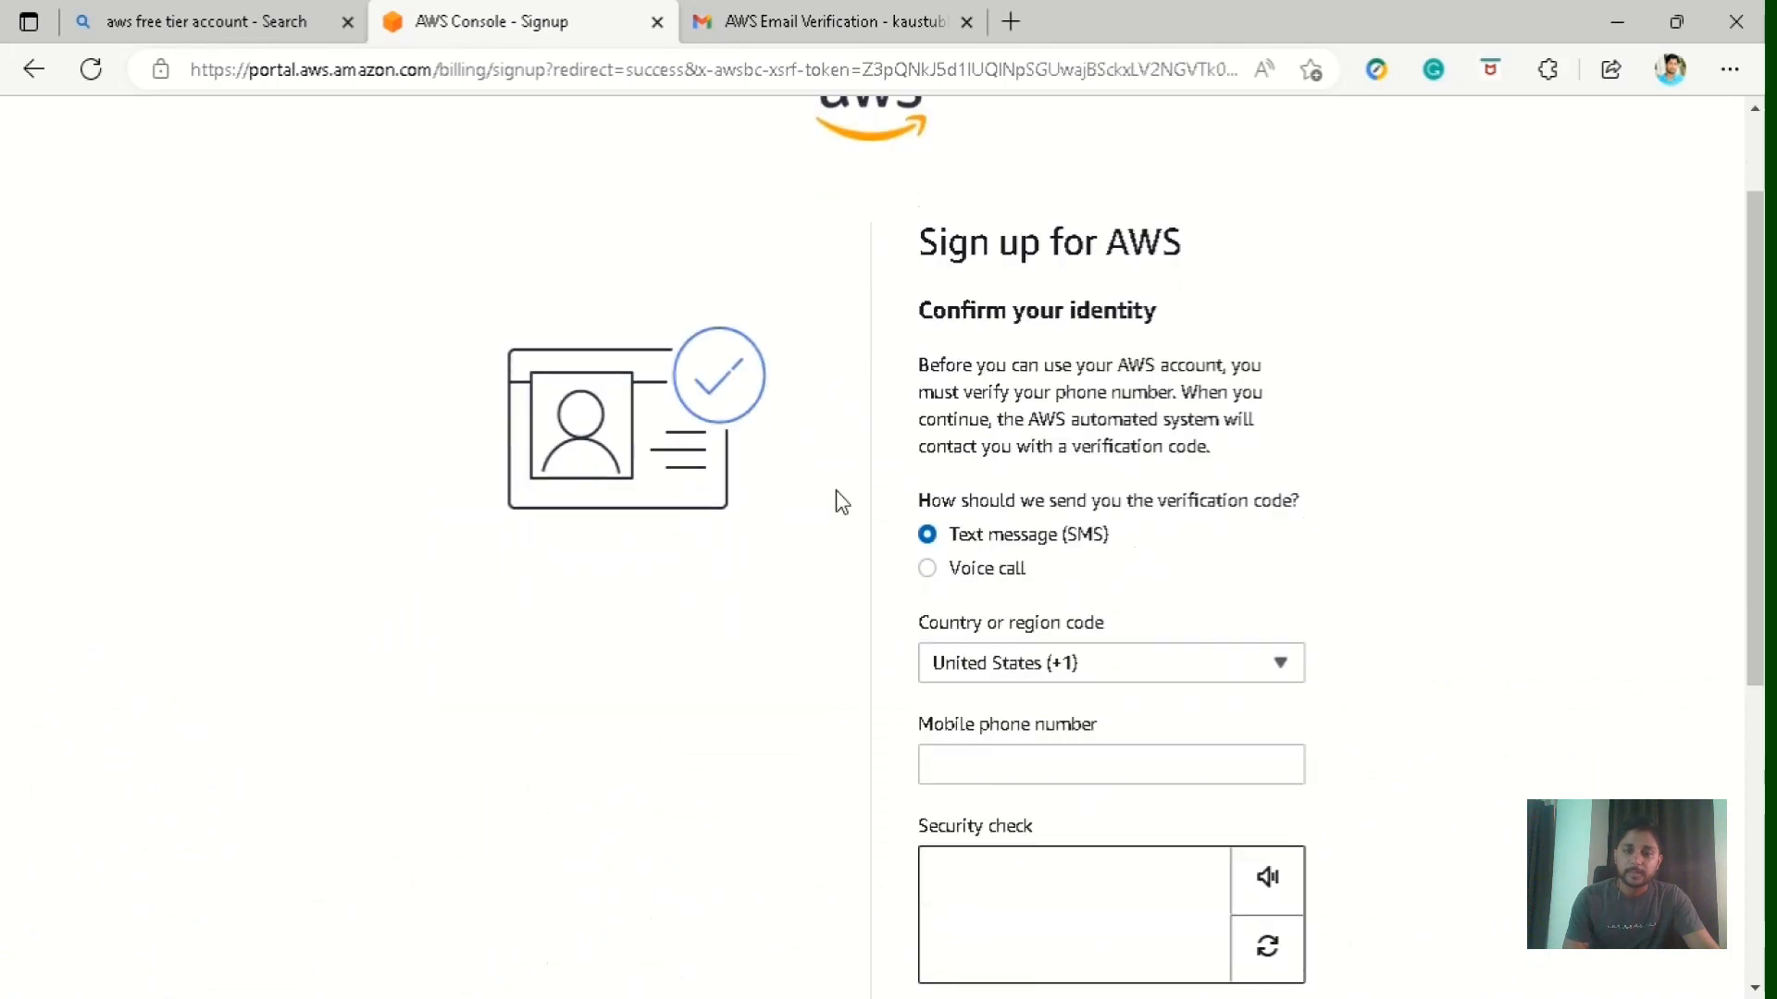
- Set the country code to India (+91) and enter the security check characters
scroll("down", 3)
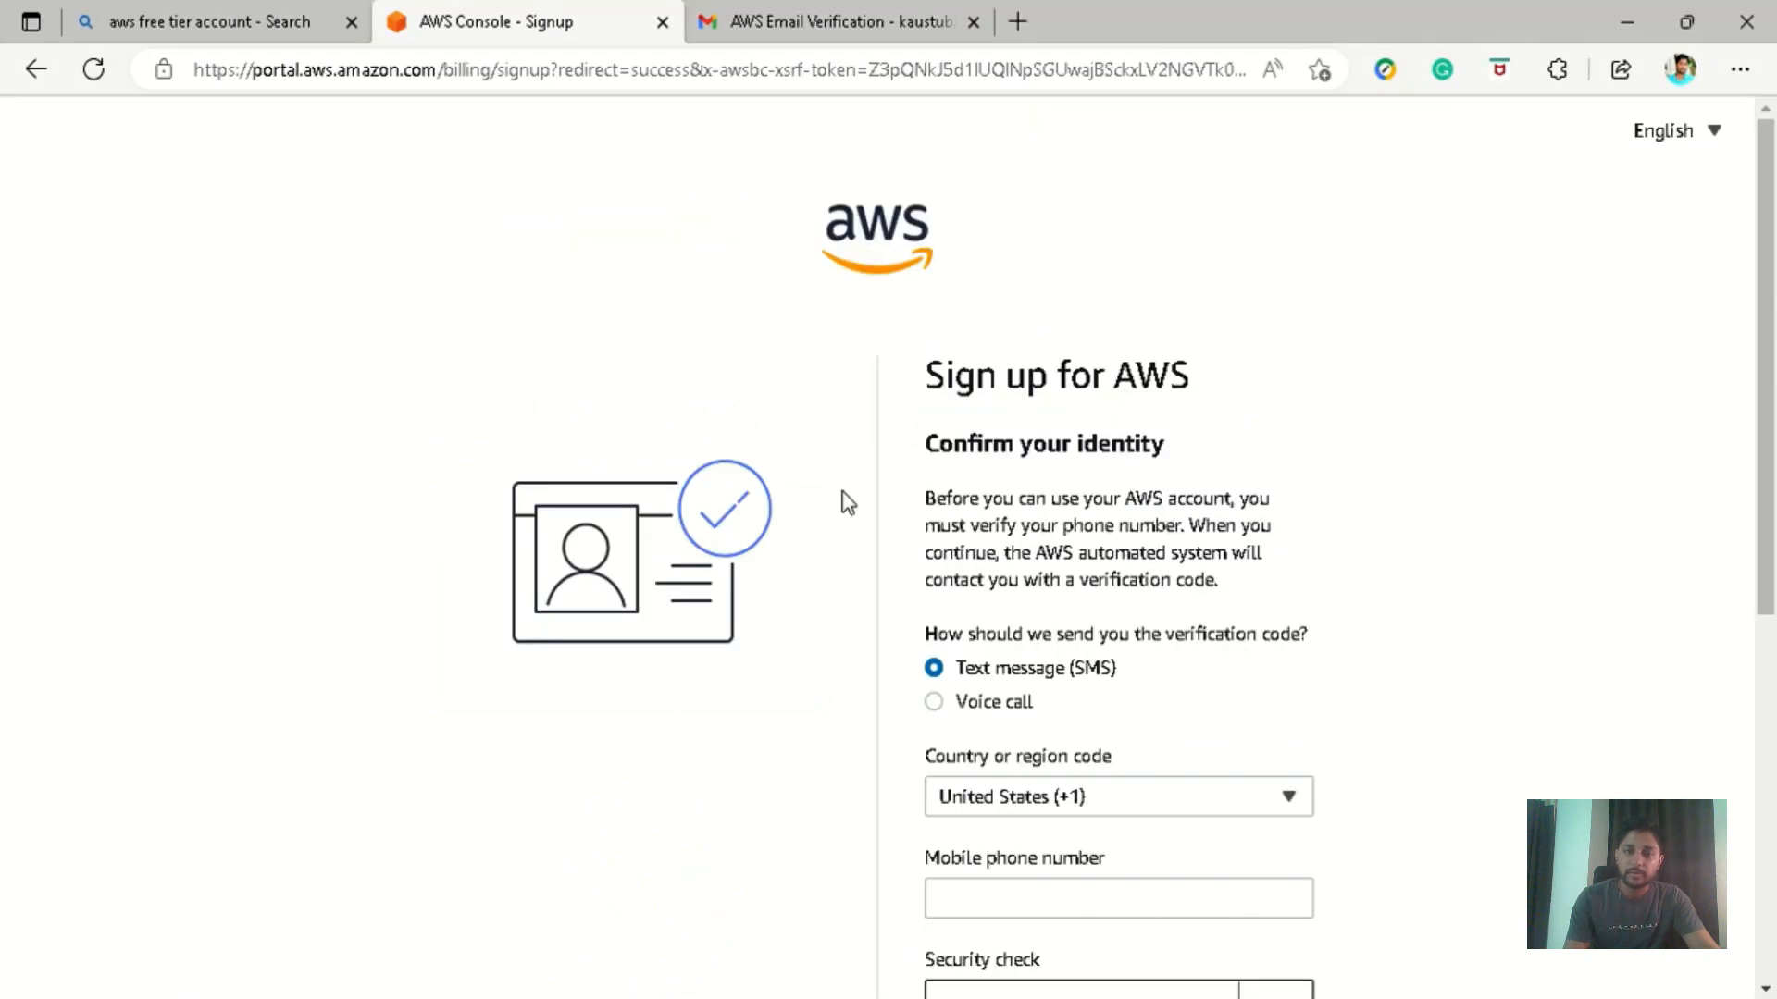
scroll("down", 3)
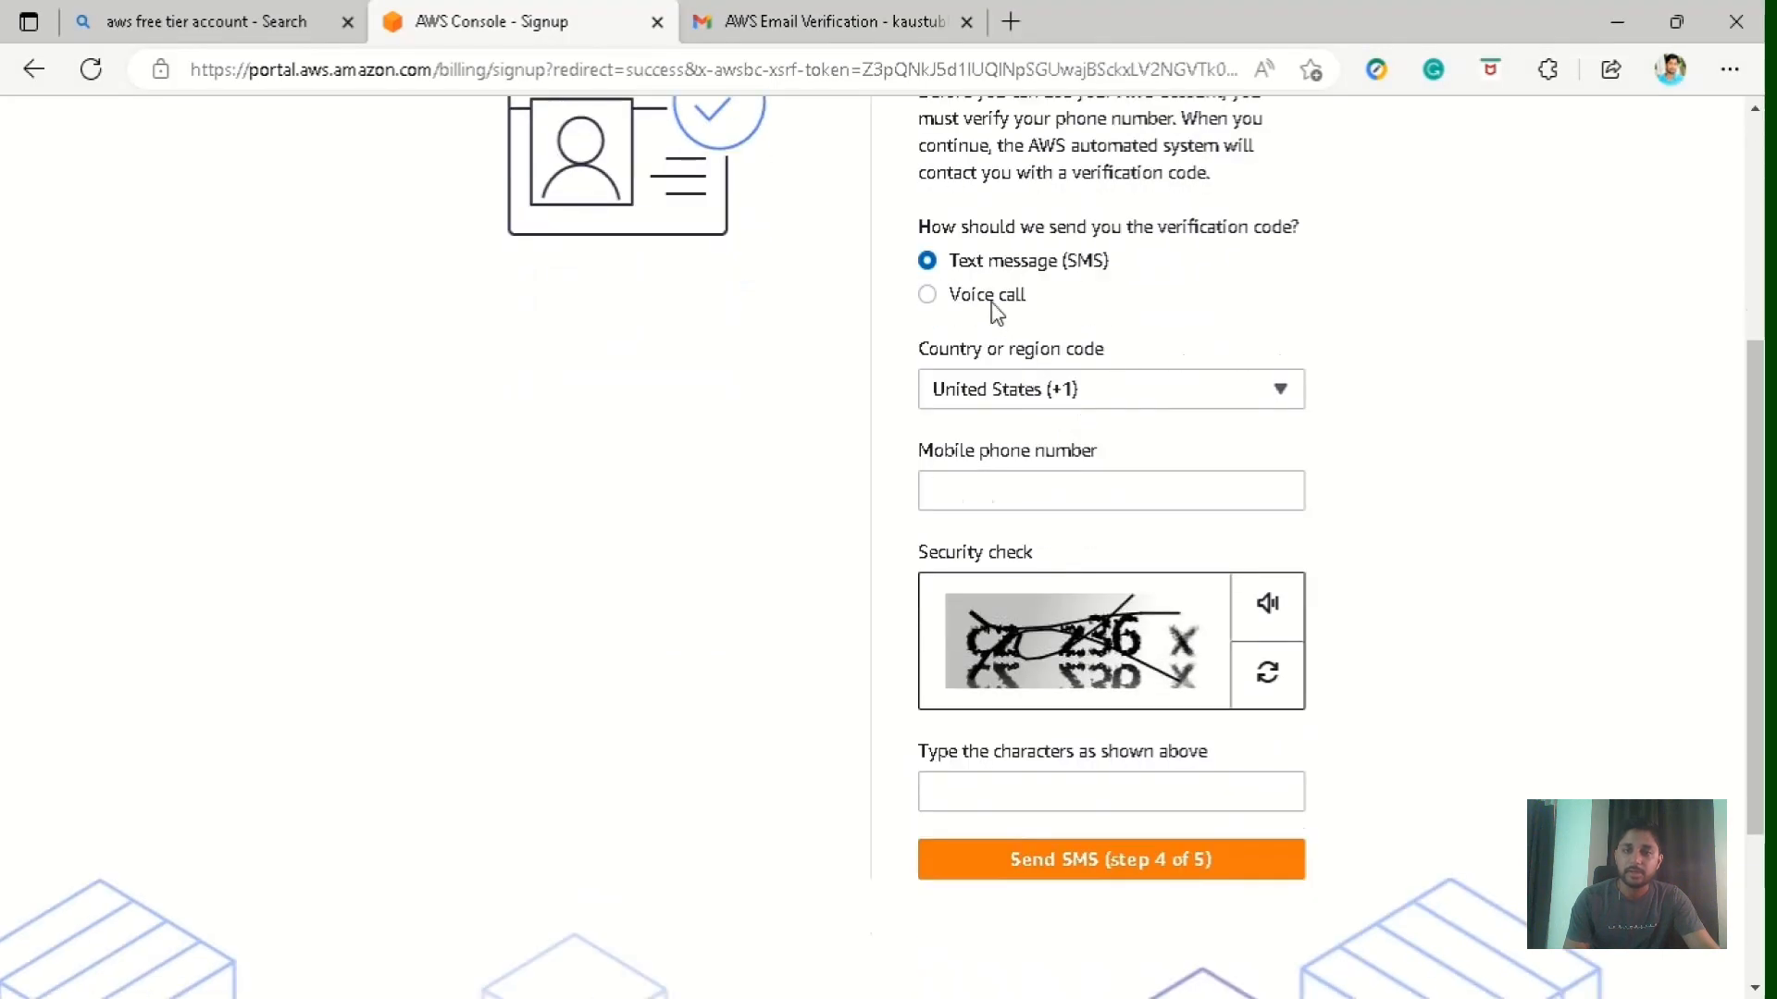
type("ind")
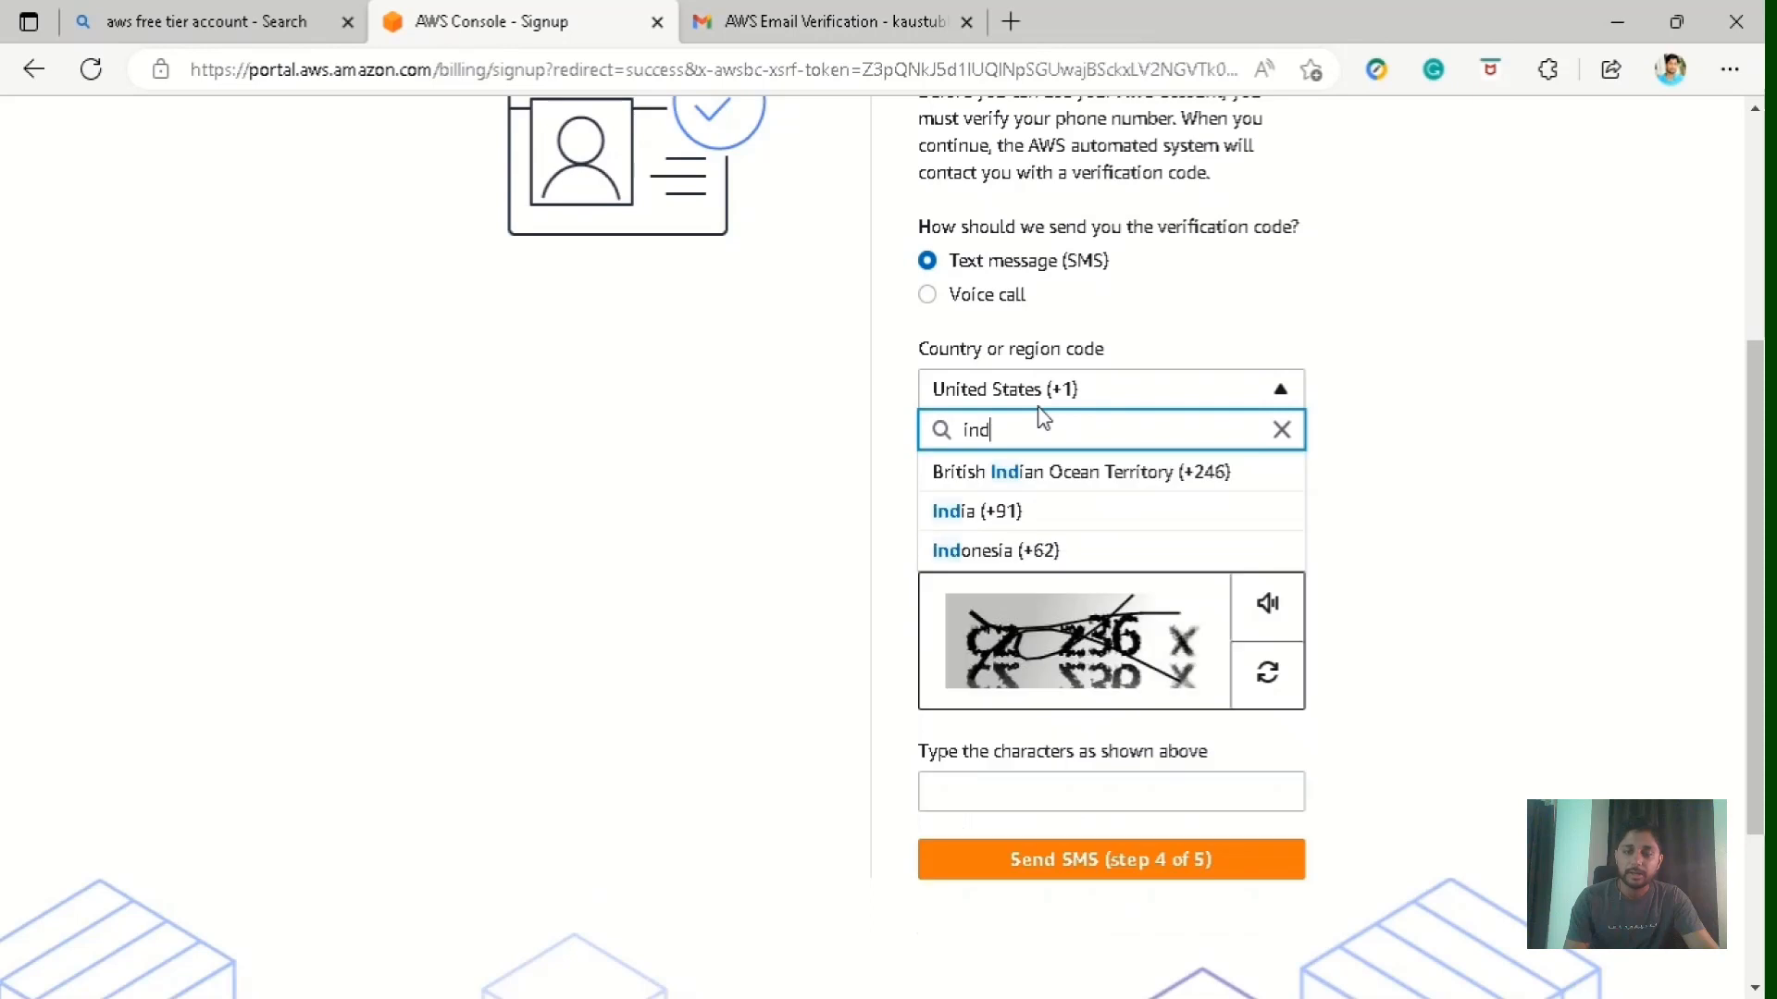
mouse_move(976, 511)
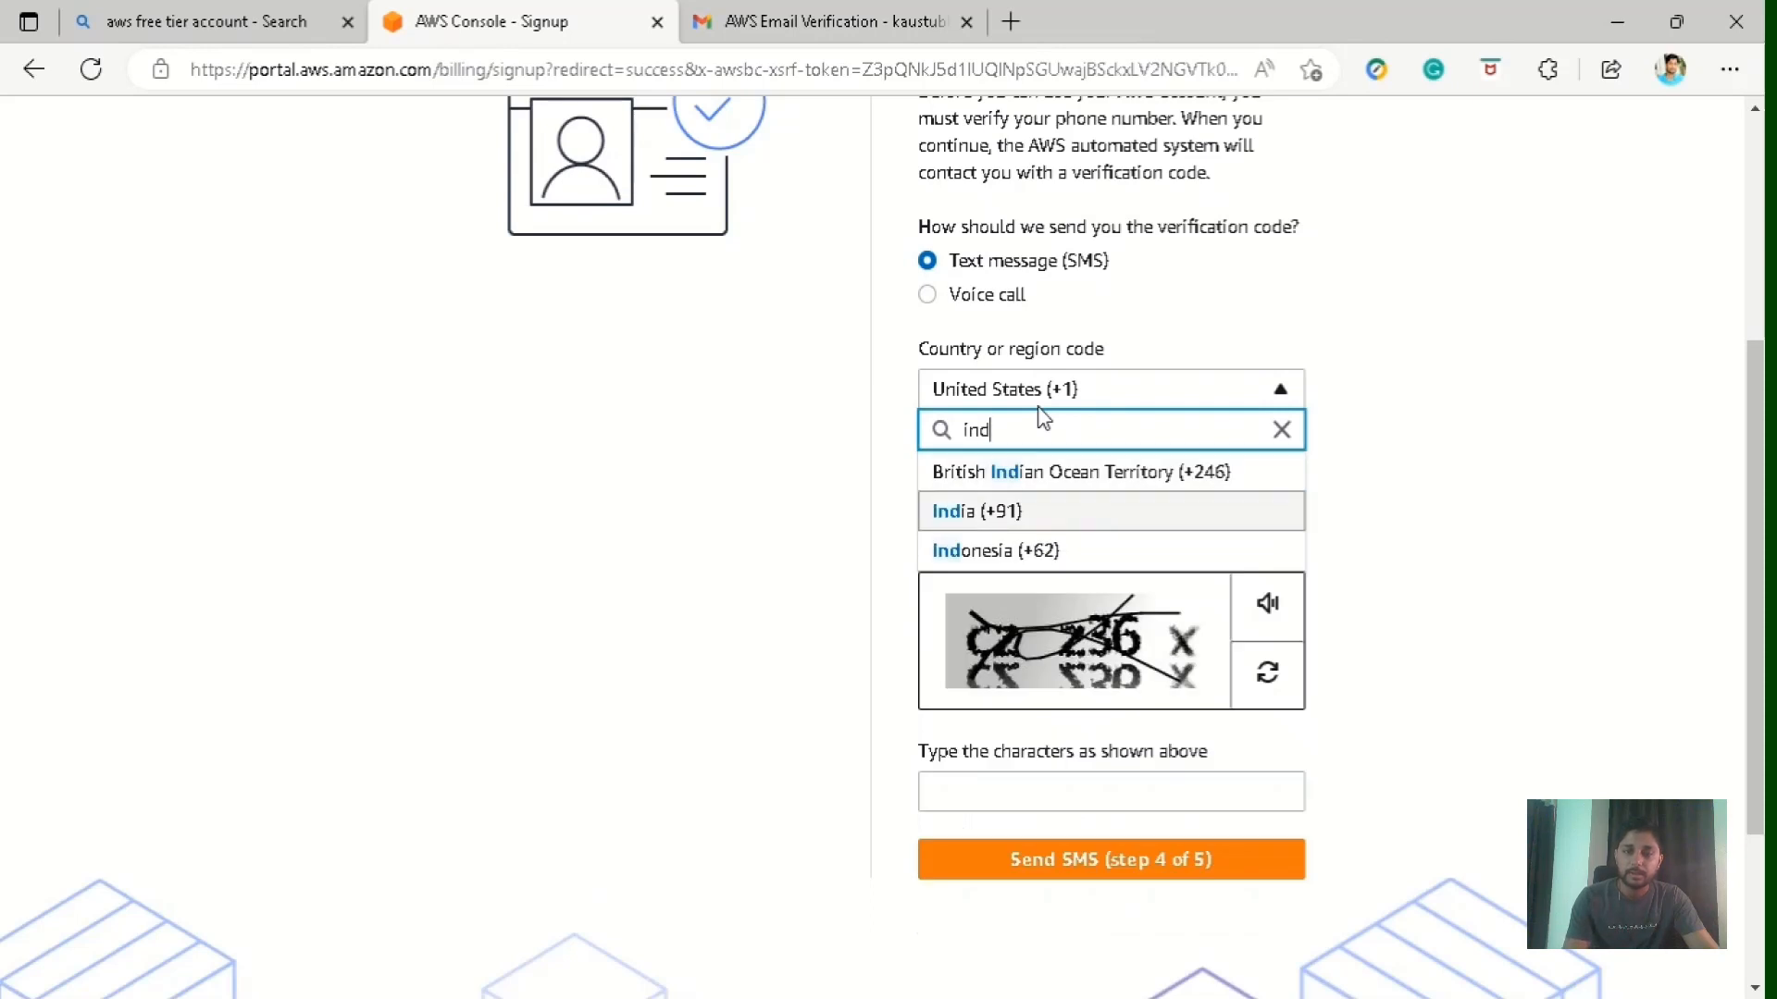
left_click(978, 511)
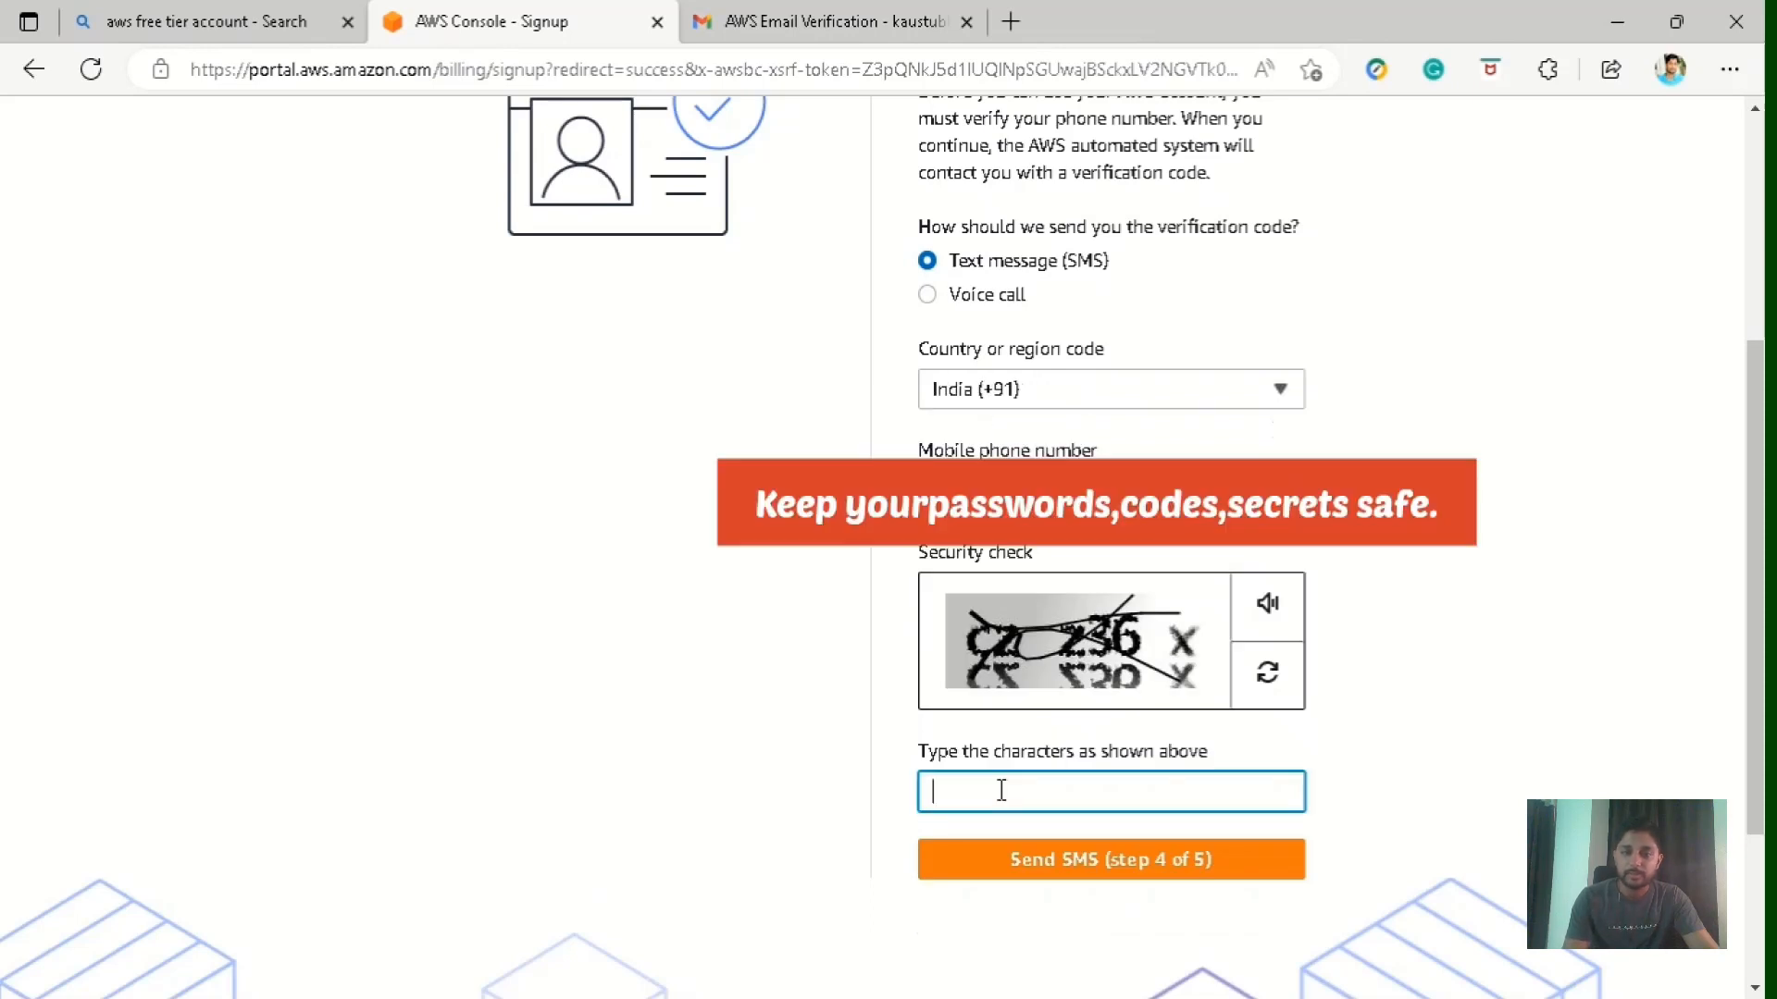
type("czz")
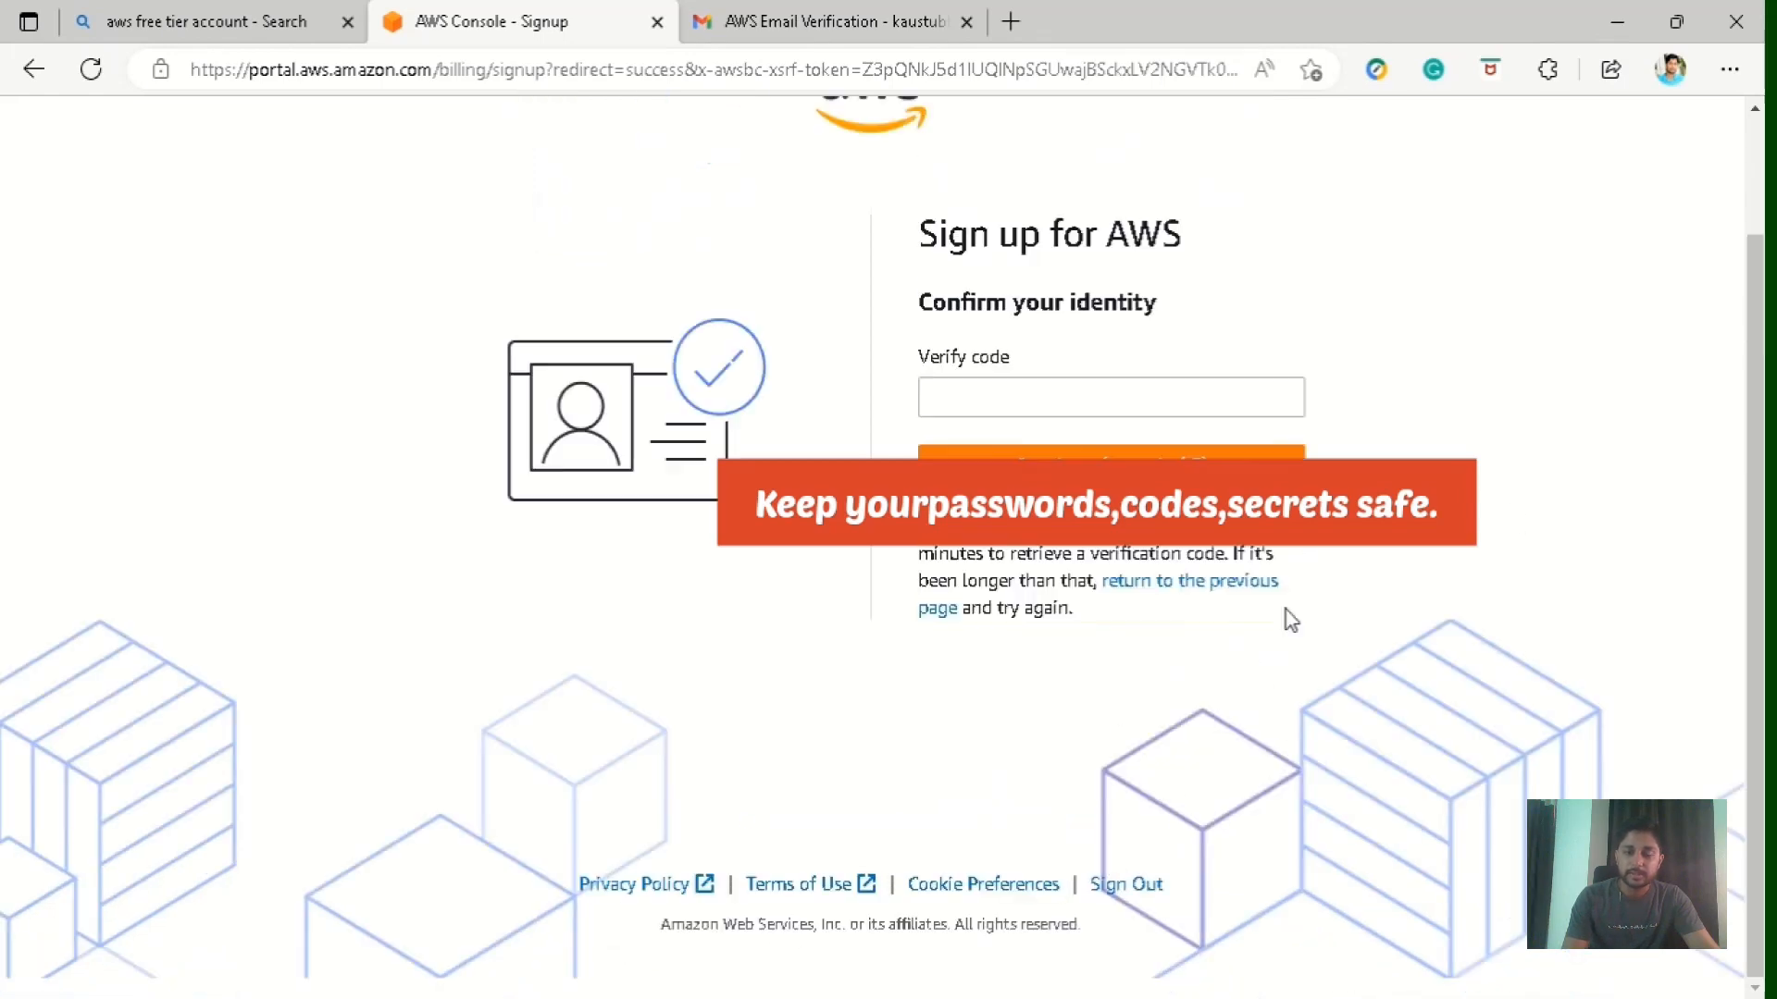
- Enter the SMS verification code and continue past step 4 of 5
left_click(1109, 536)
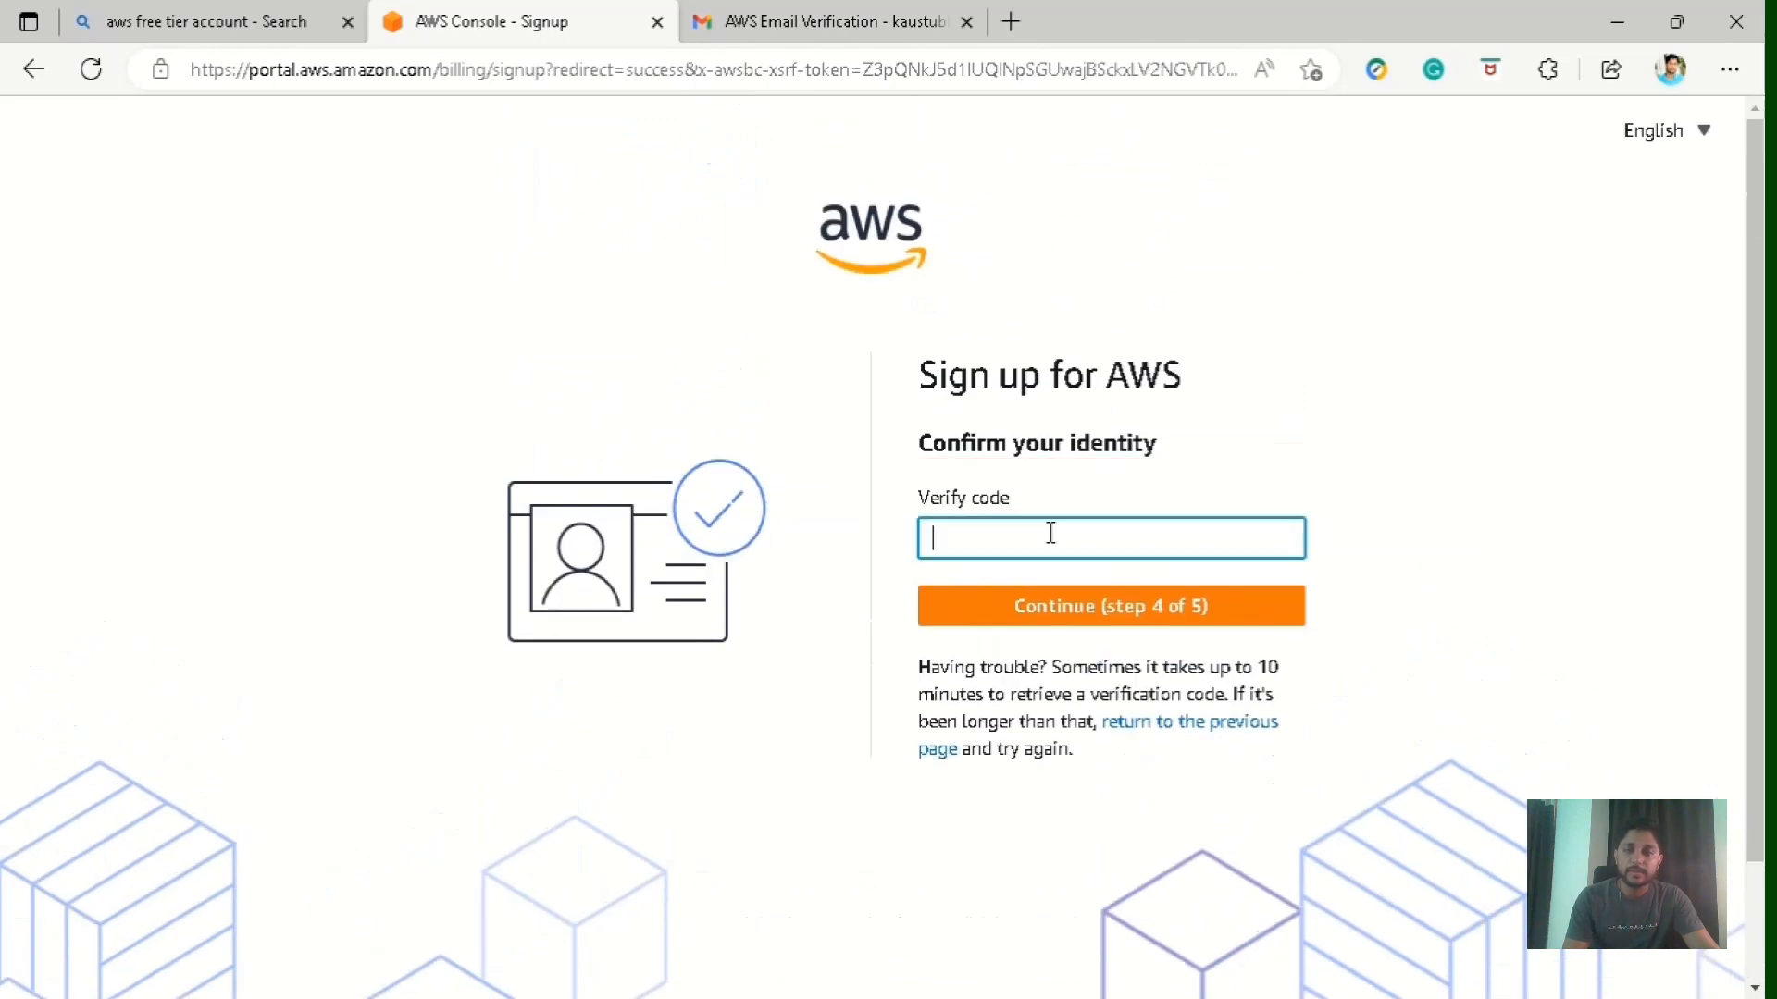
mouse_move(1076, 660)
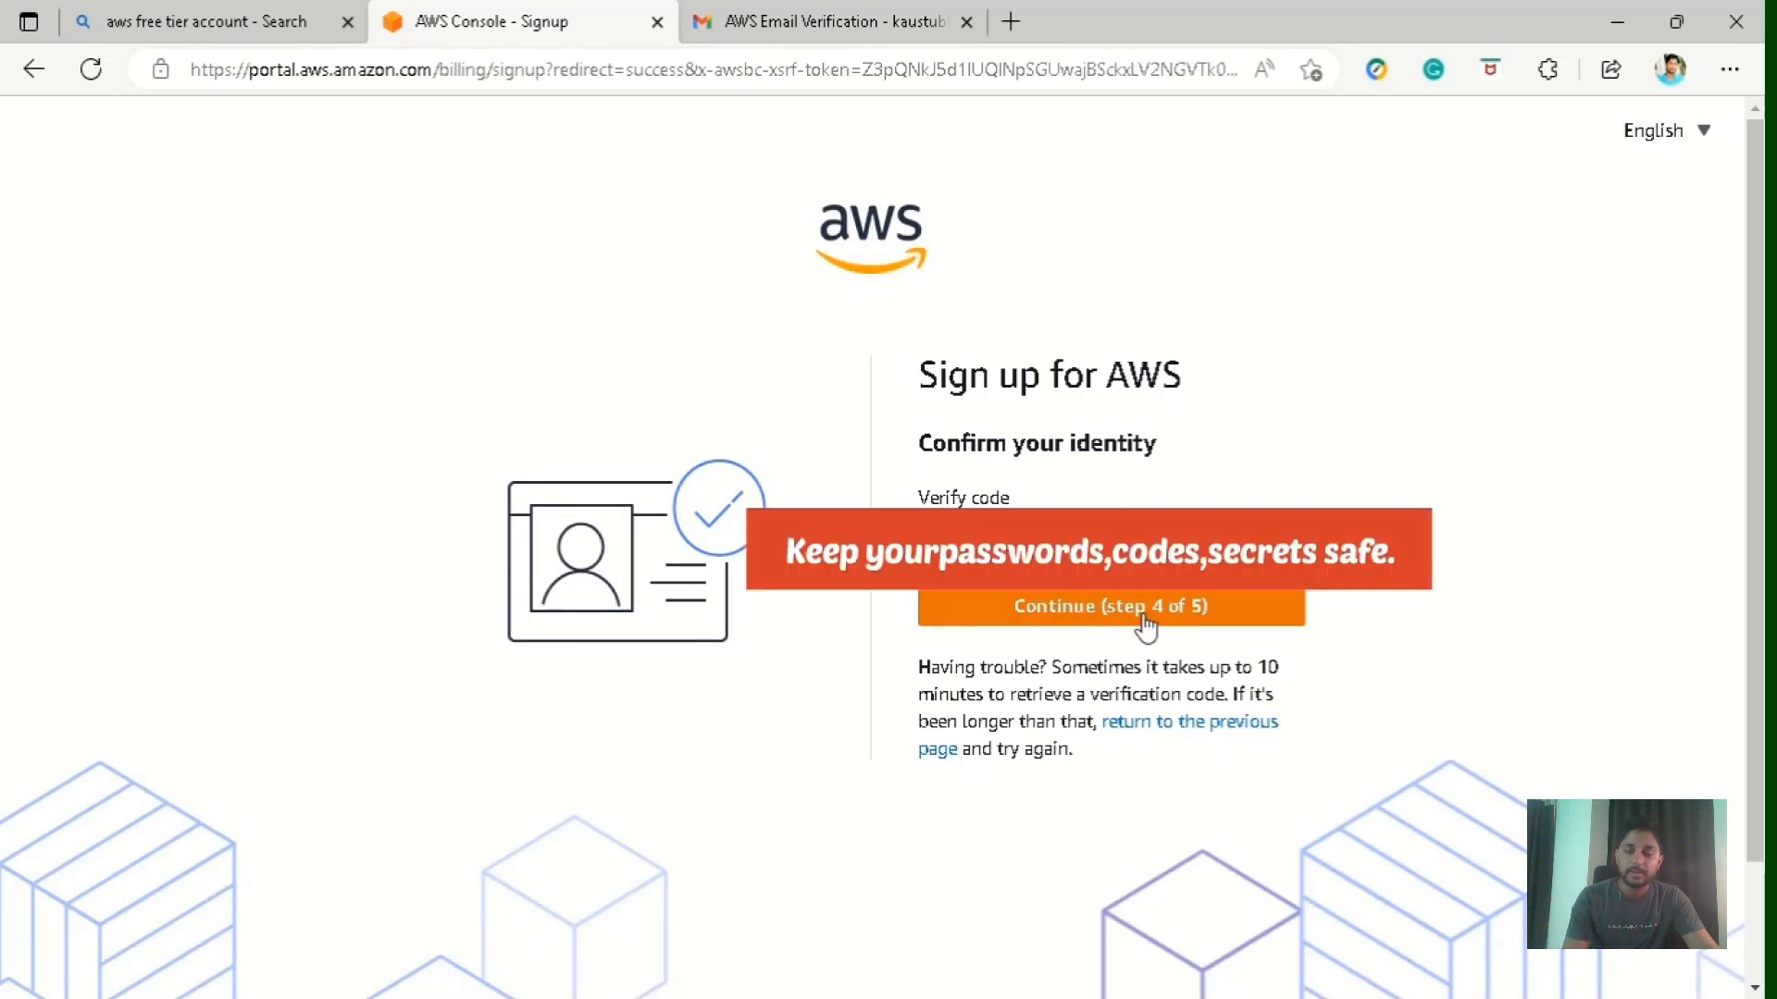
left_click(1108, 606)
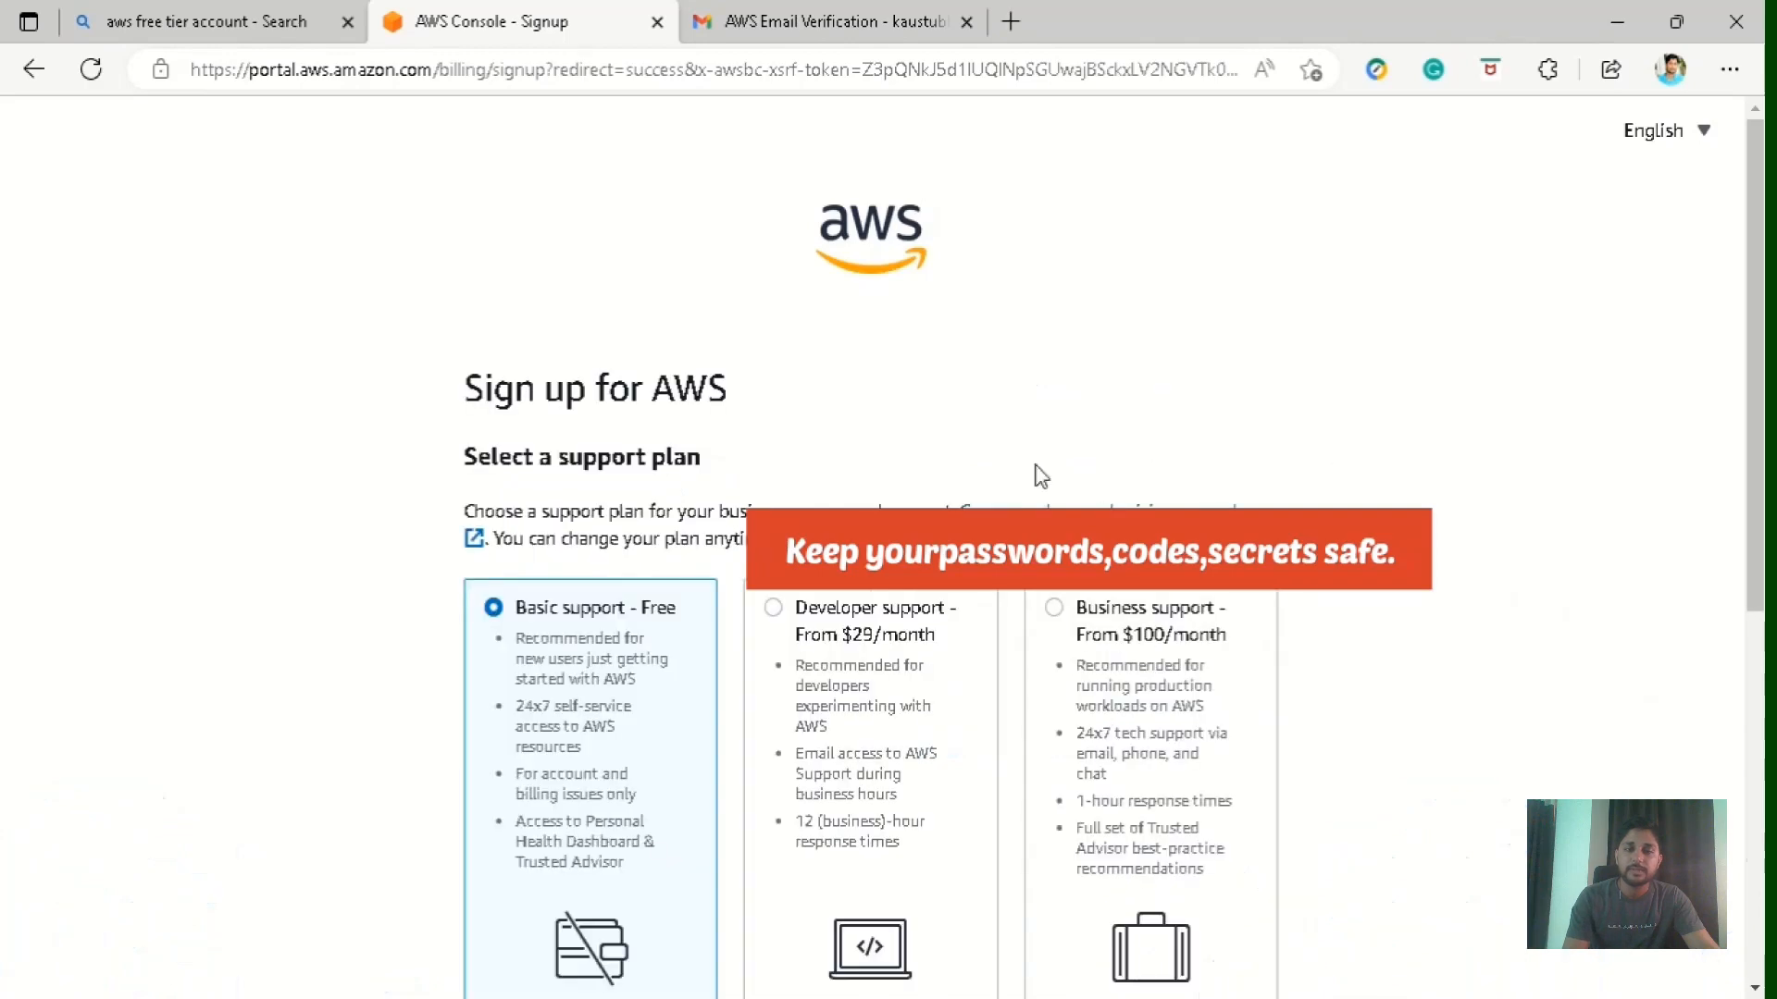
scroll("down", 3)
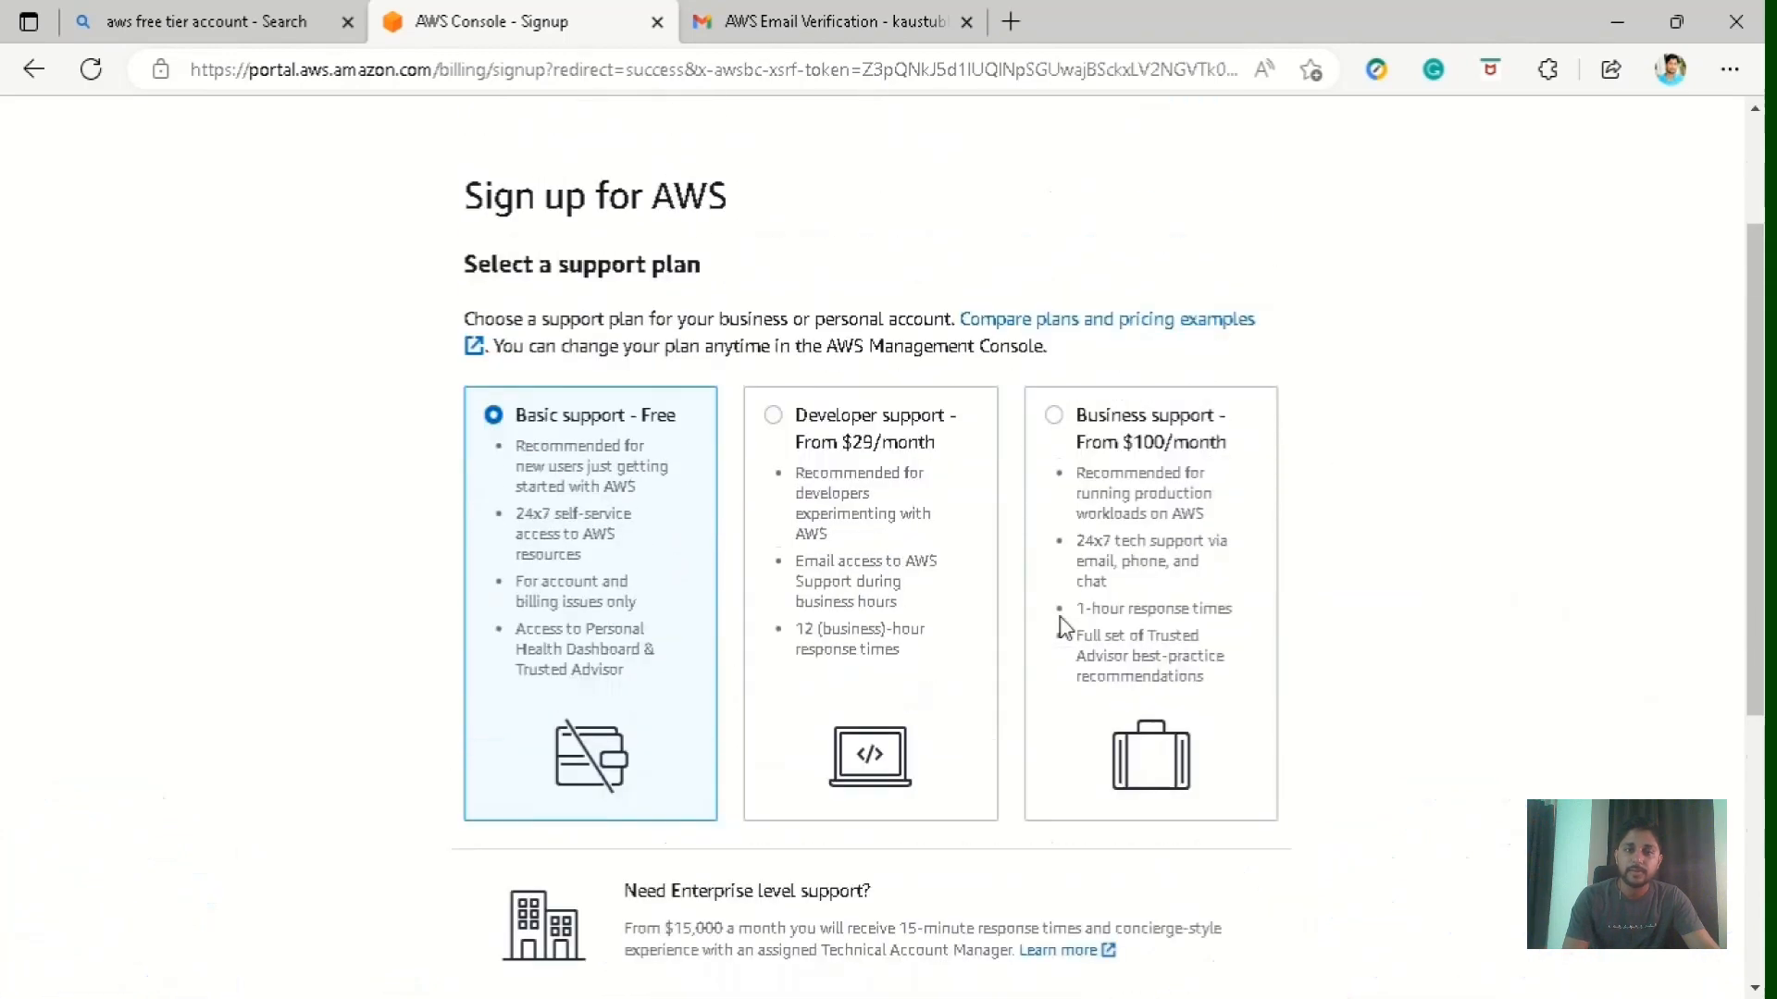
scroll("down", 3)
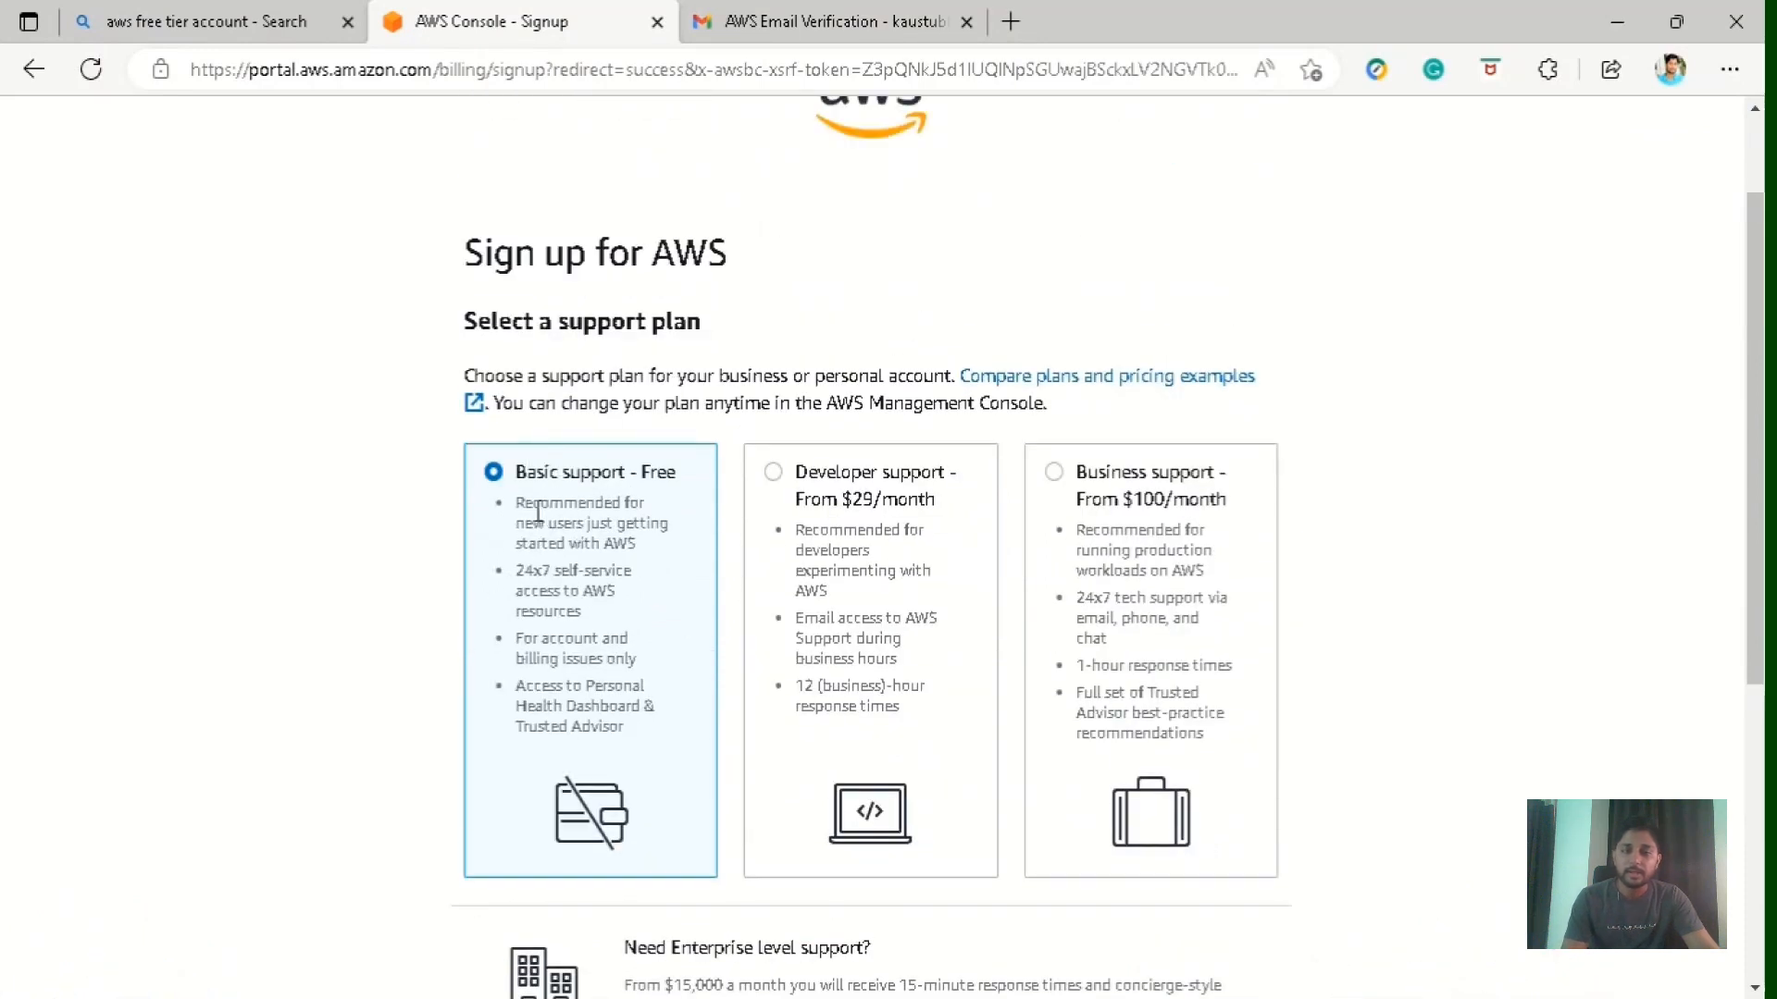
left_click_drag(515, 502, 646, 692)
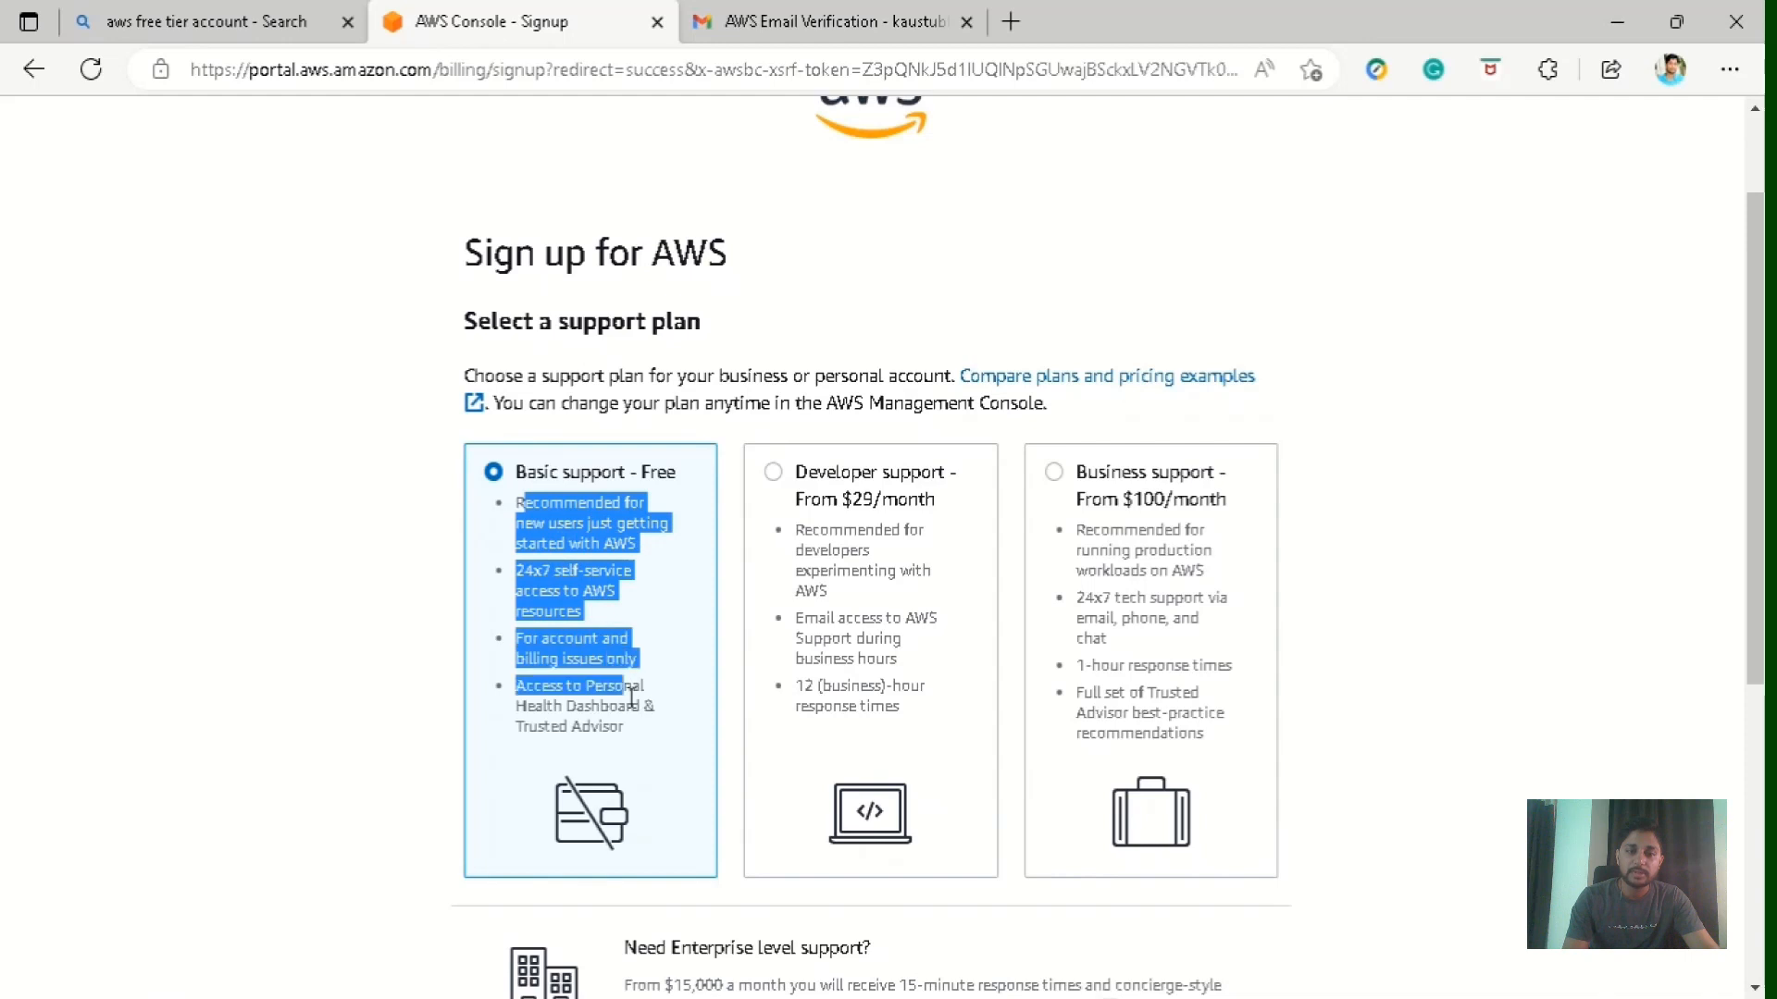
left_click_drag(617, 685, 635, 726)
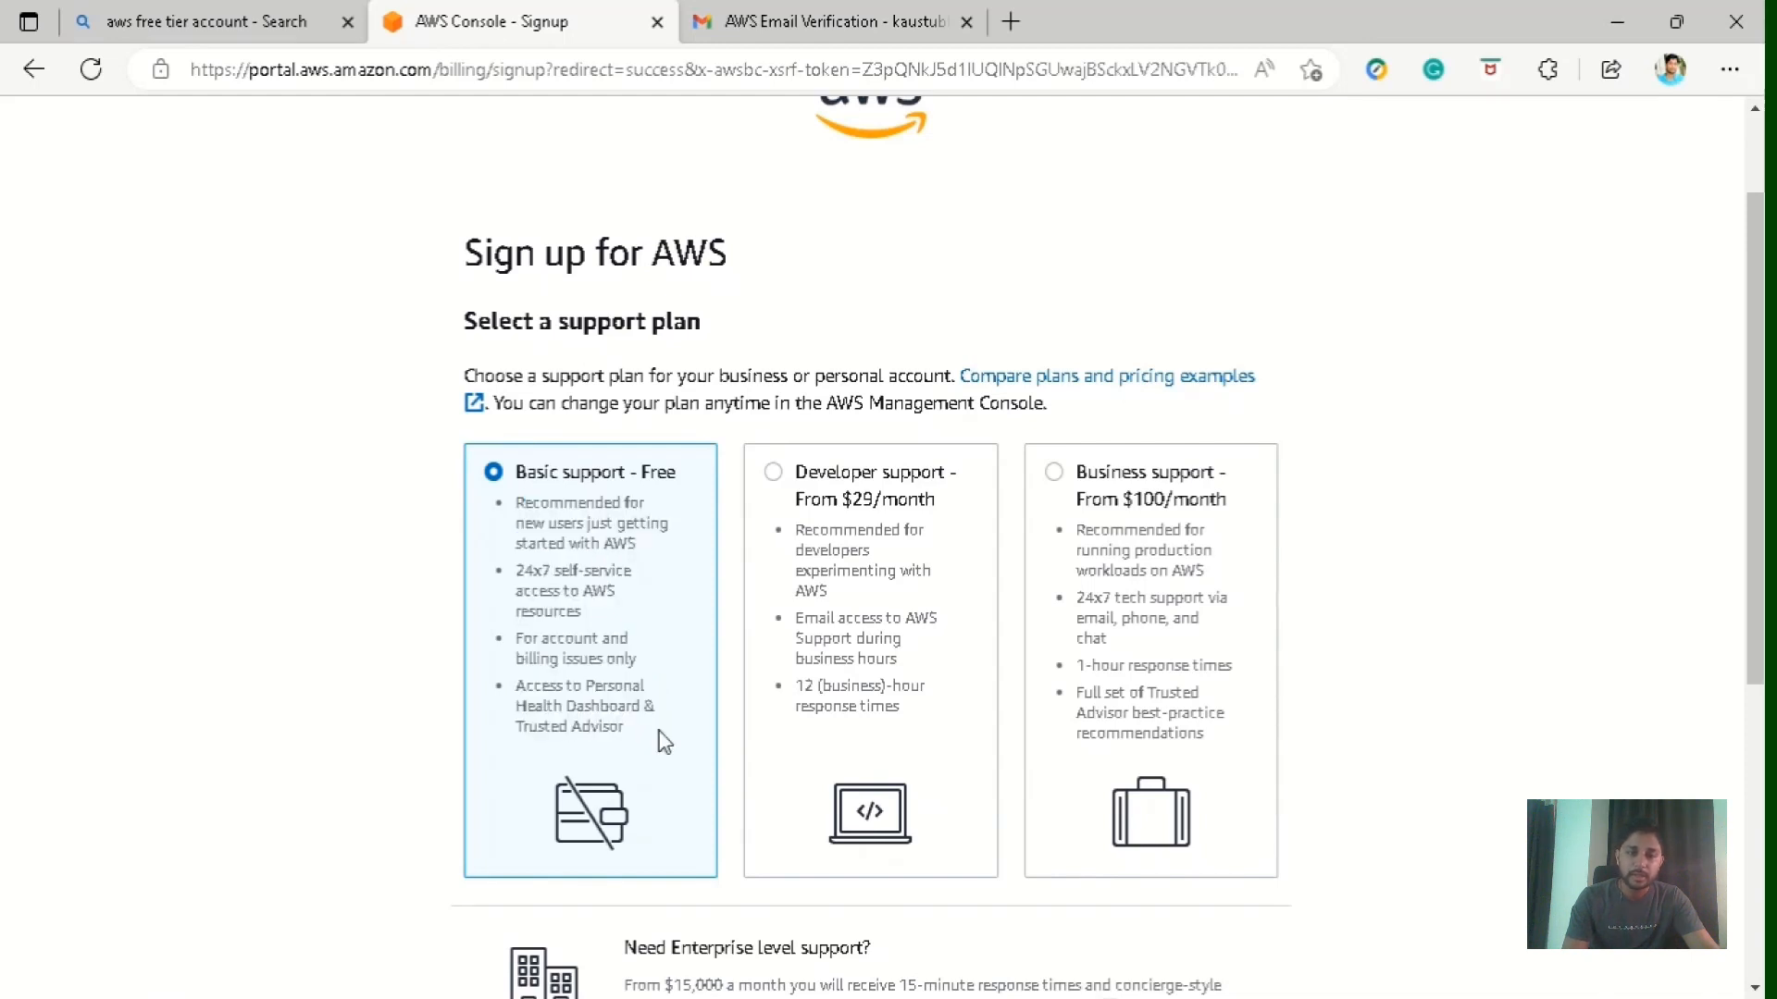
scroll("down", 3)
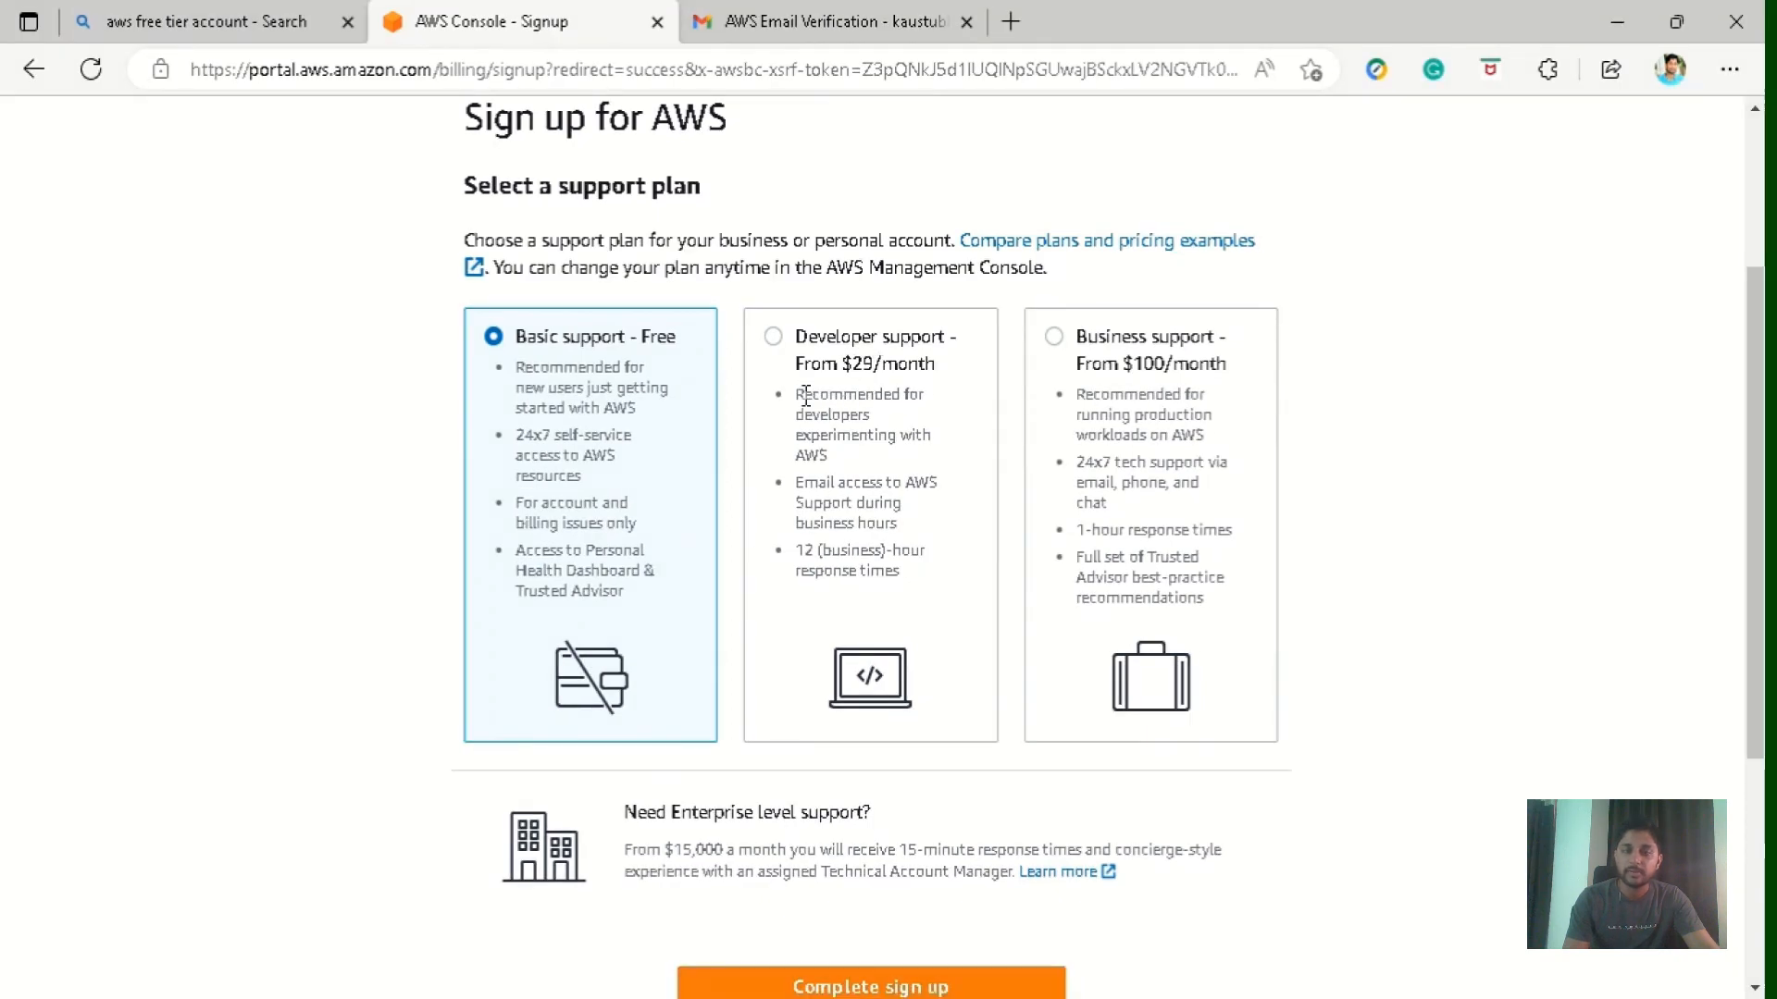
left_click(771, 337)
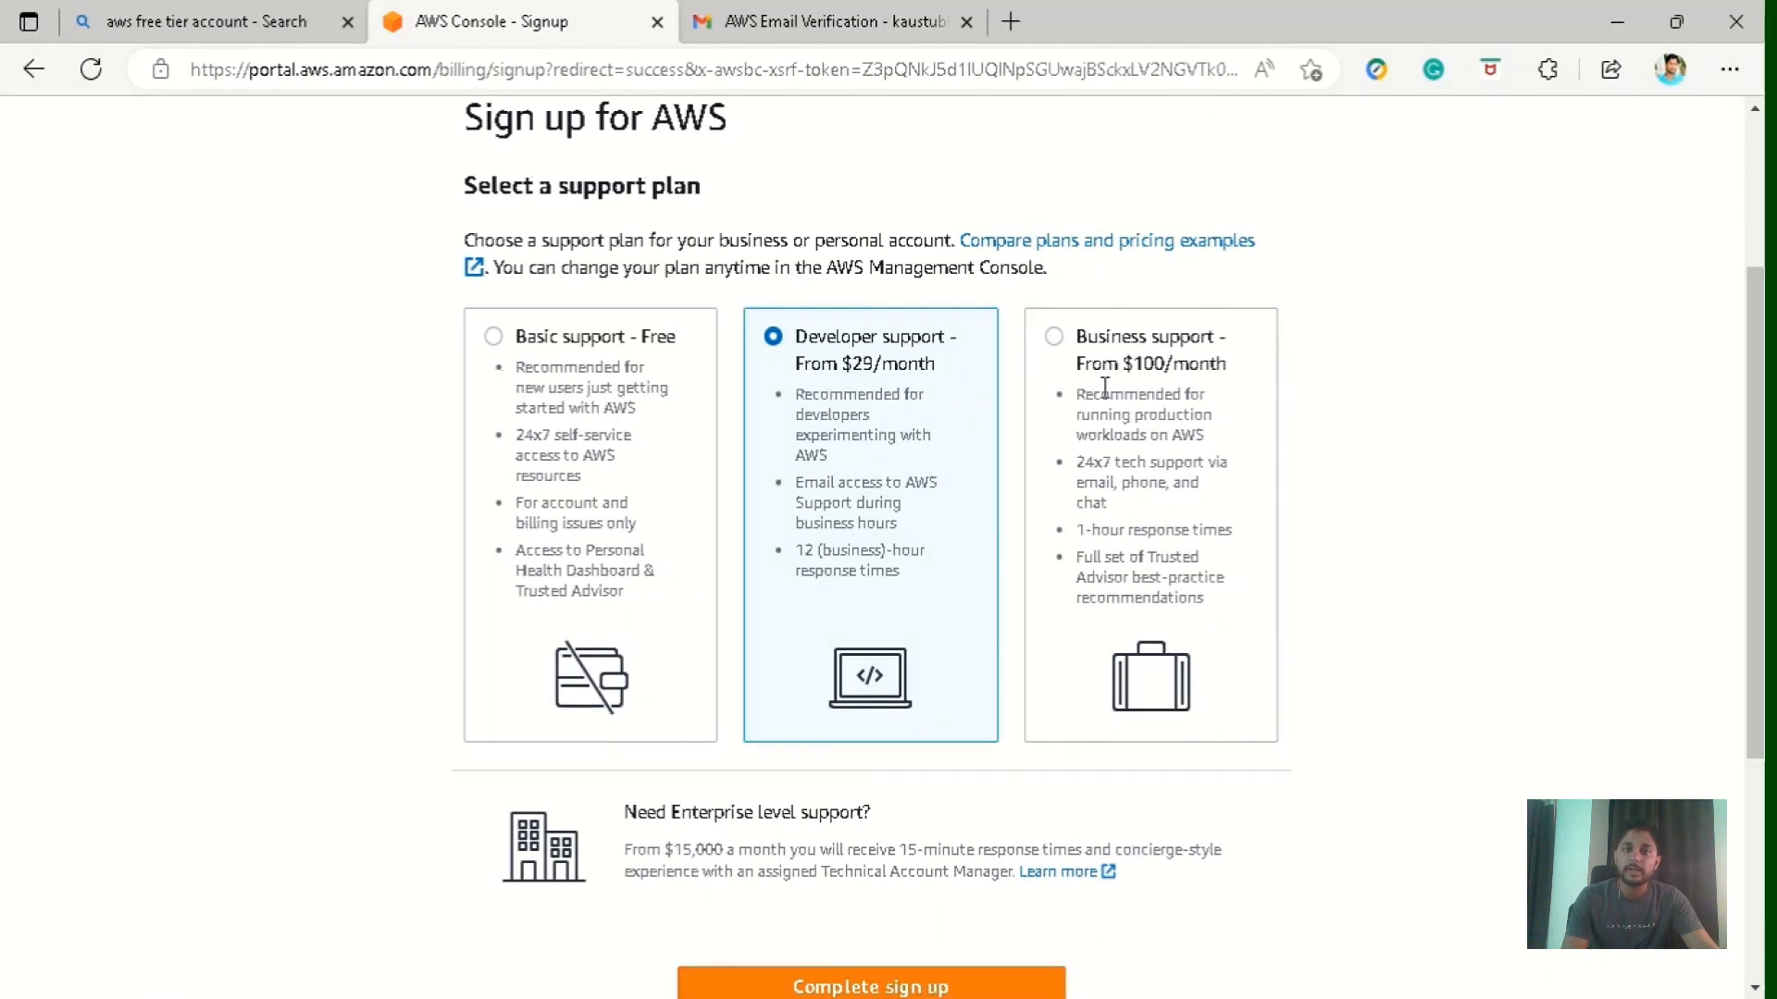
left_click(1053, 337)
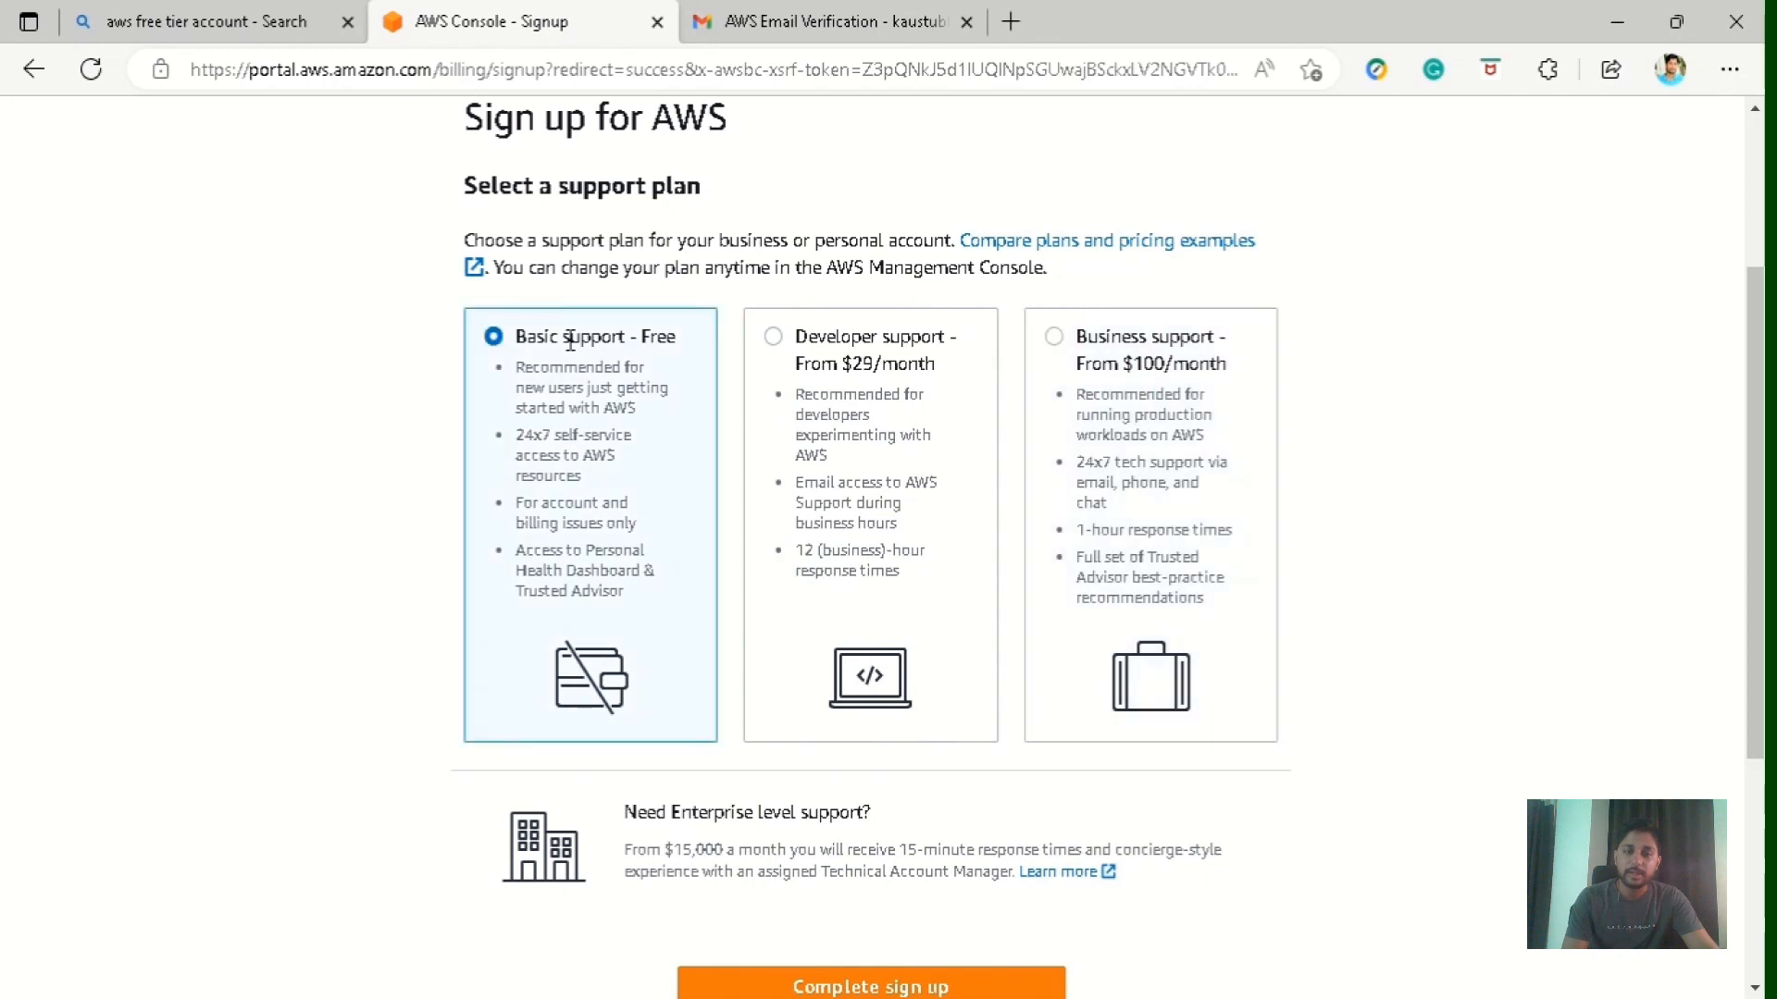
scroll("down", 3)
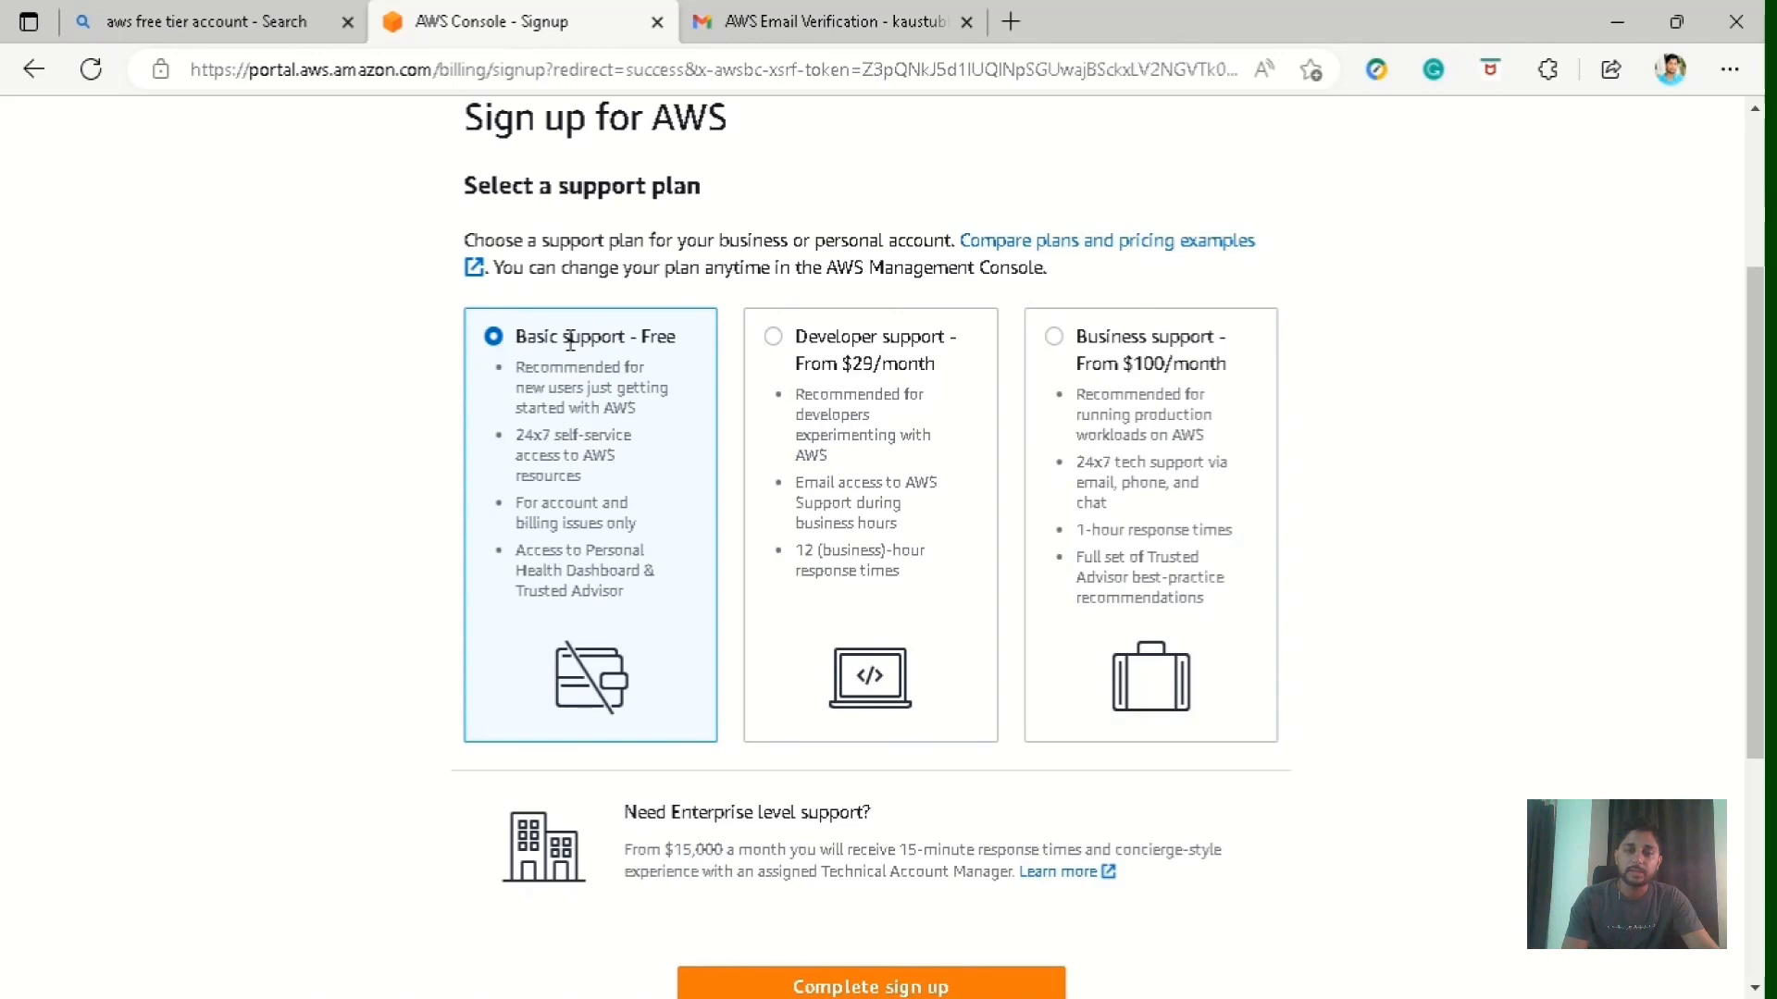
- Complete the AWS sign-up and reach the Congratulations page saying the account is activating
left_click(870, 985)
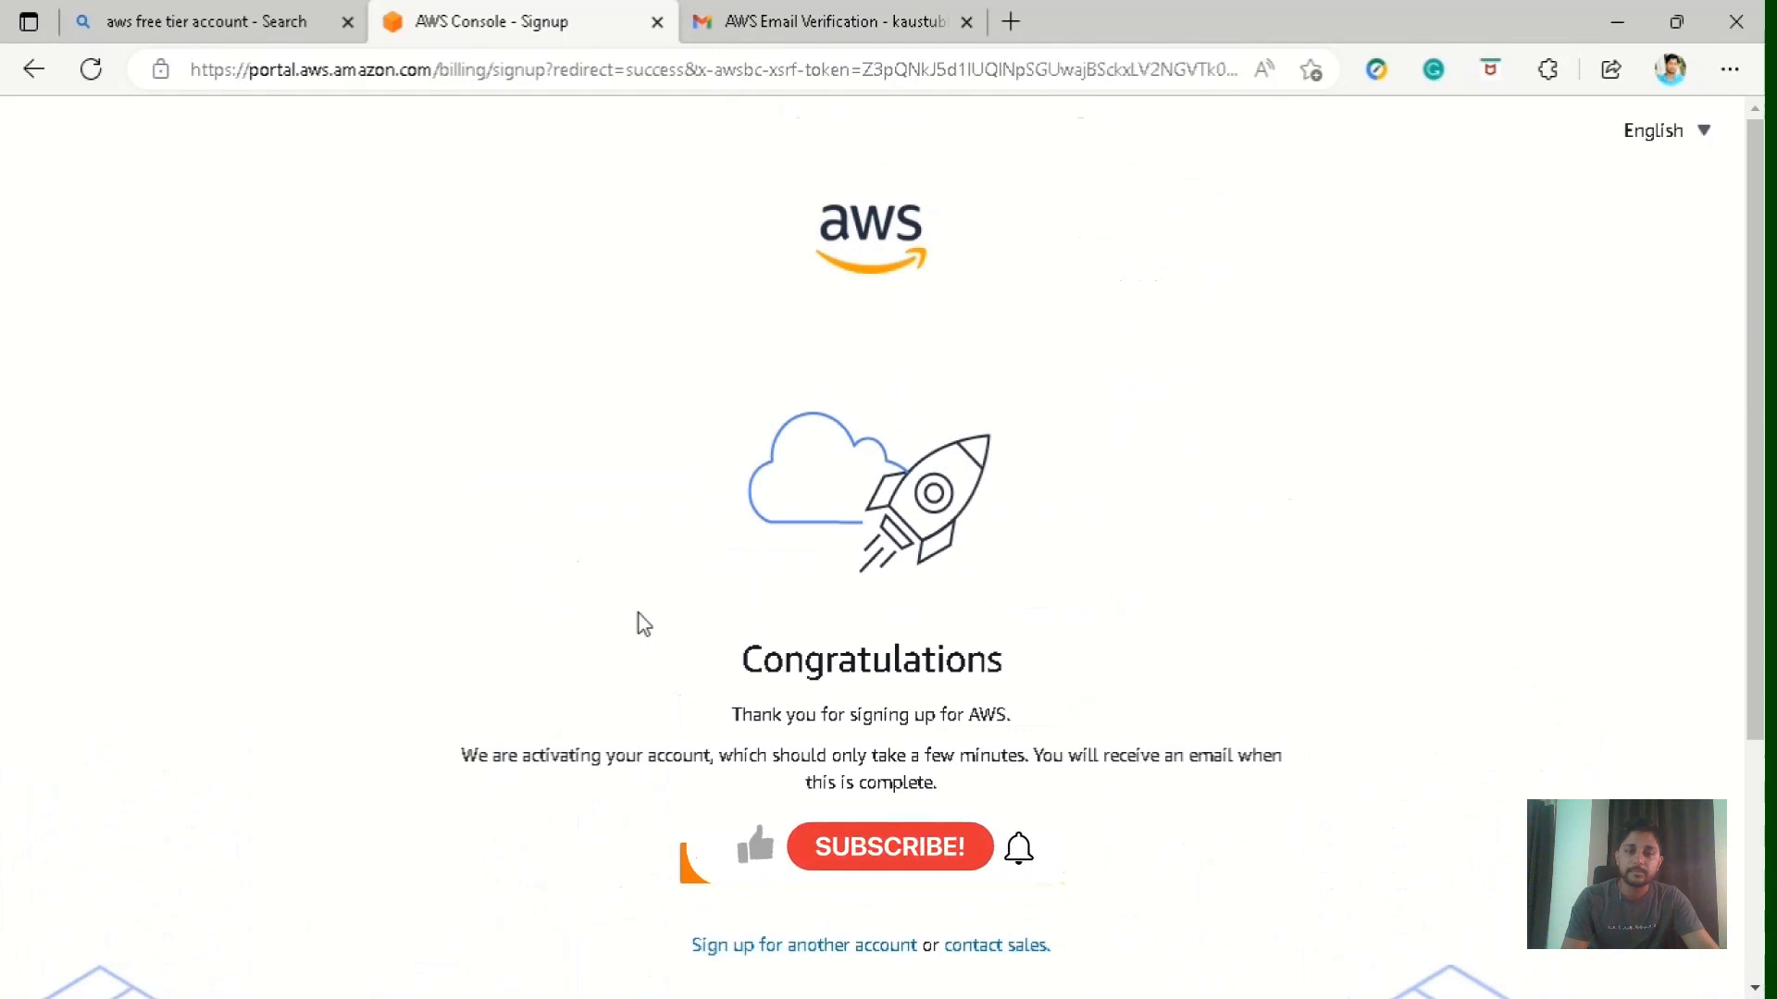
mouse_move(882, 857)
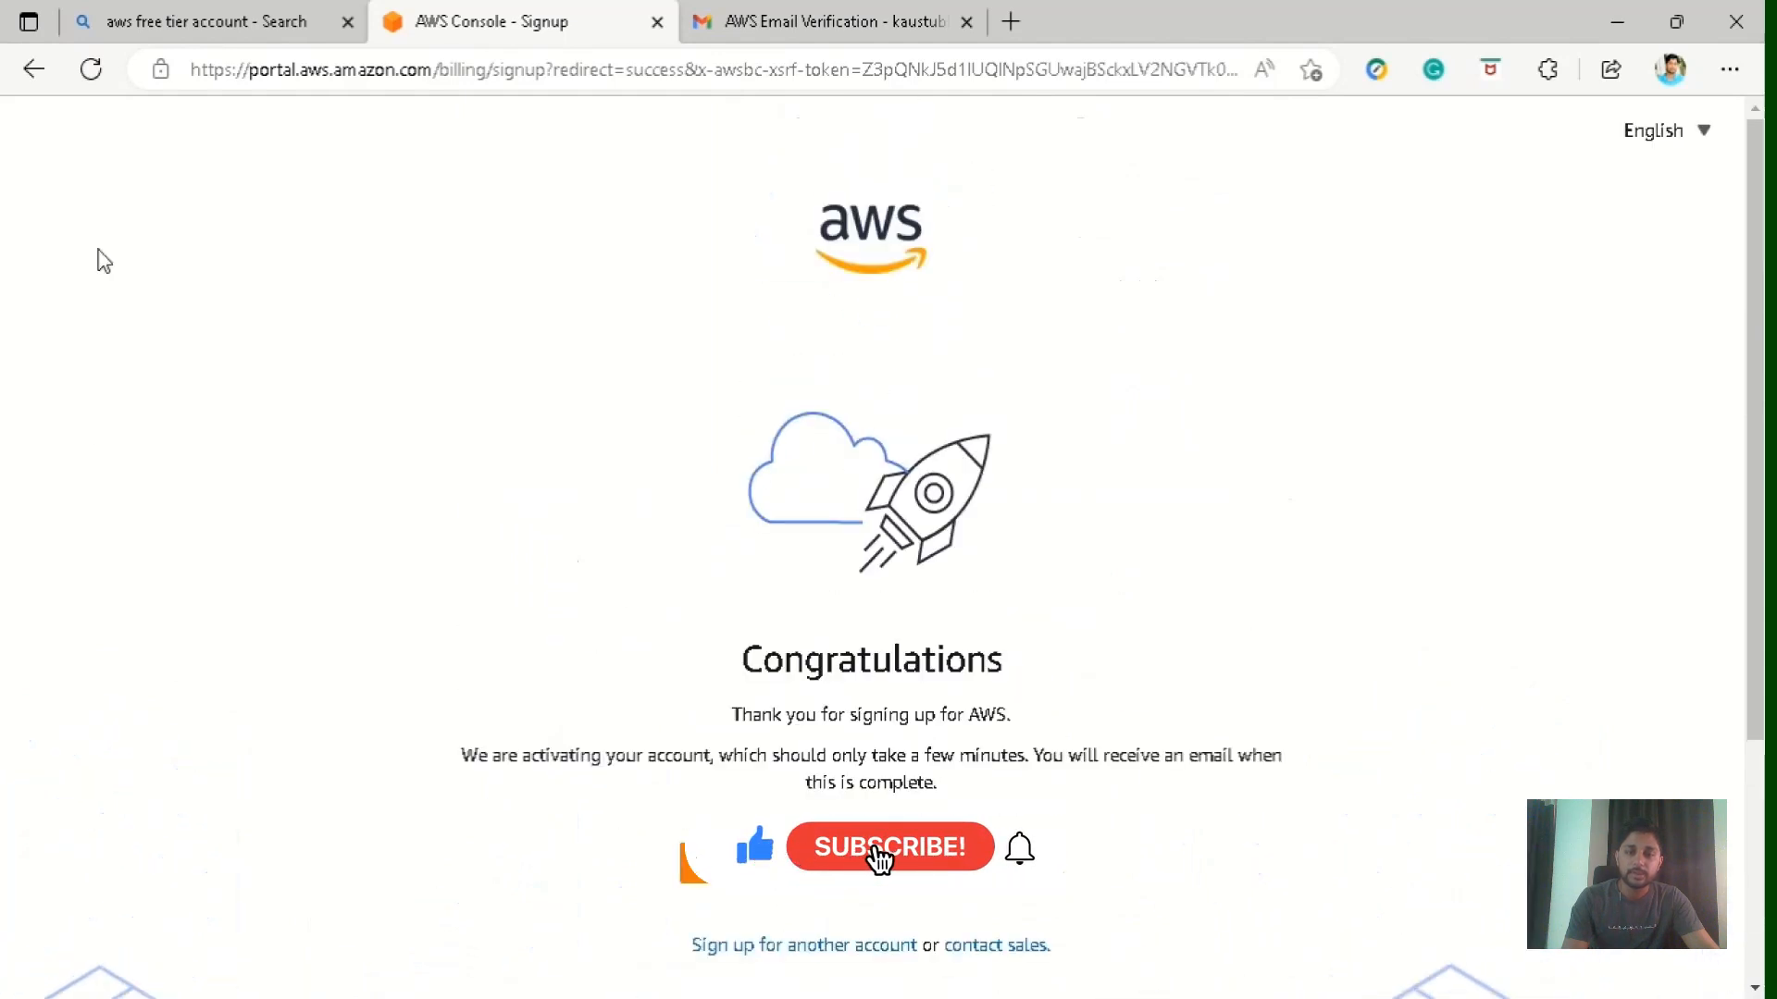
left_click(890, 848)
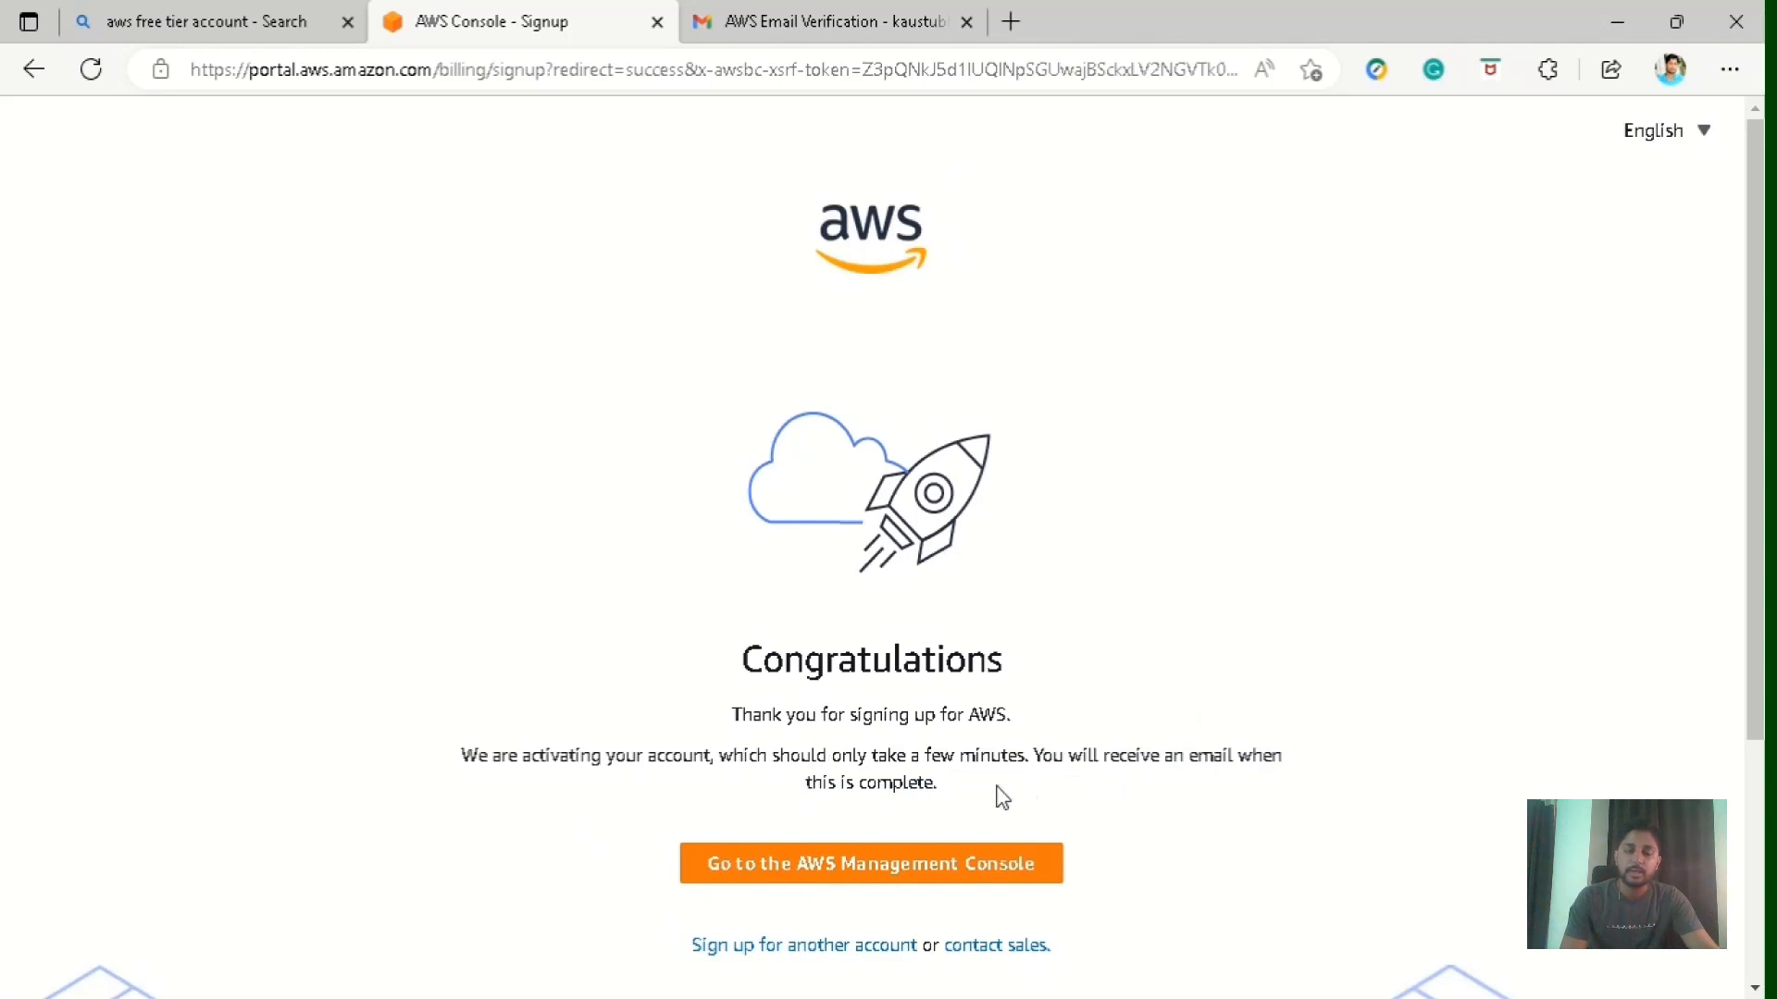
mouse_move(858, 878)
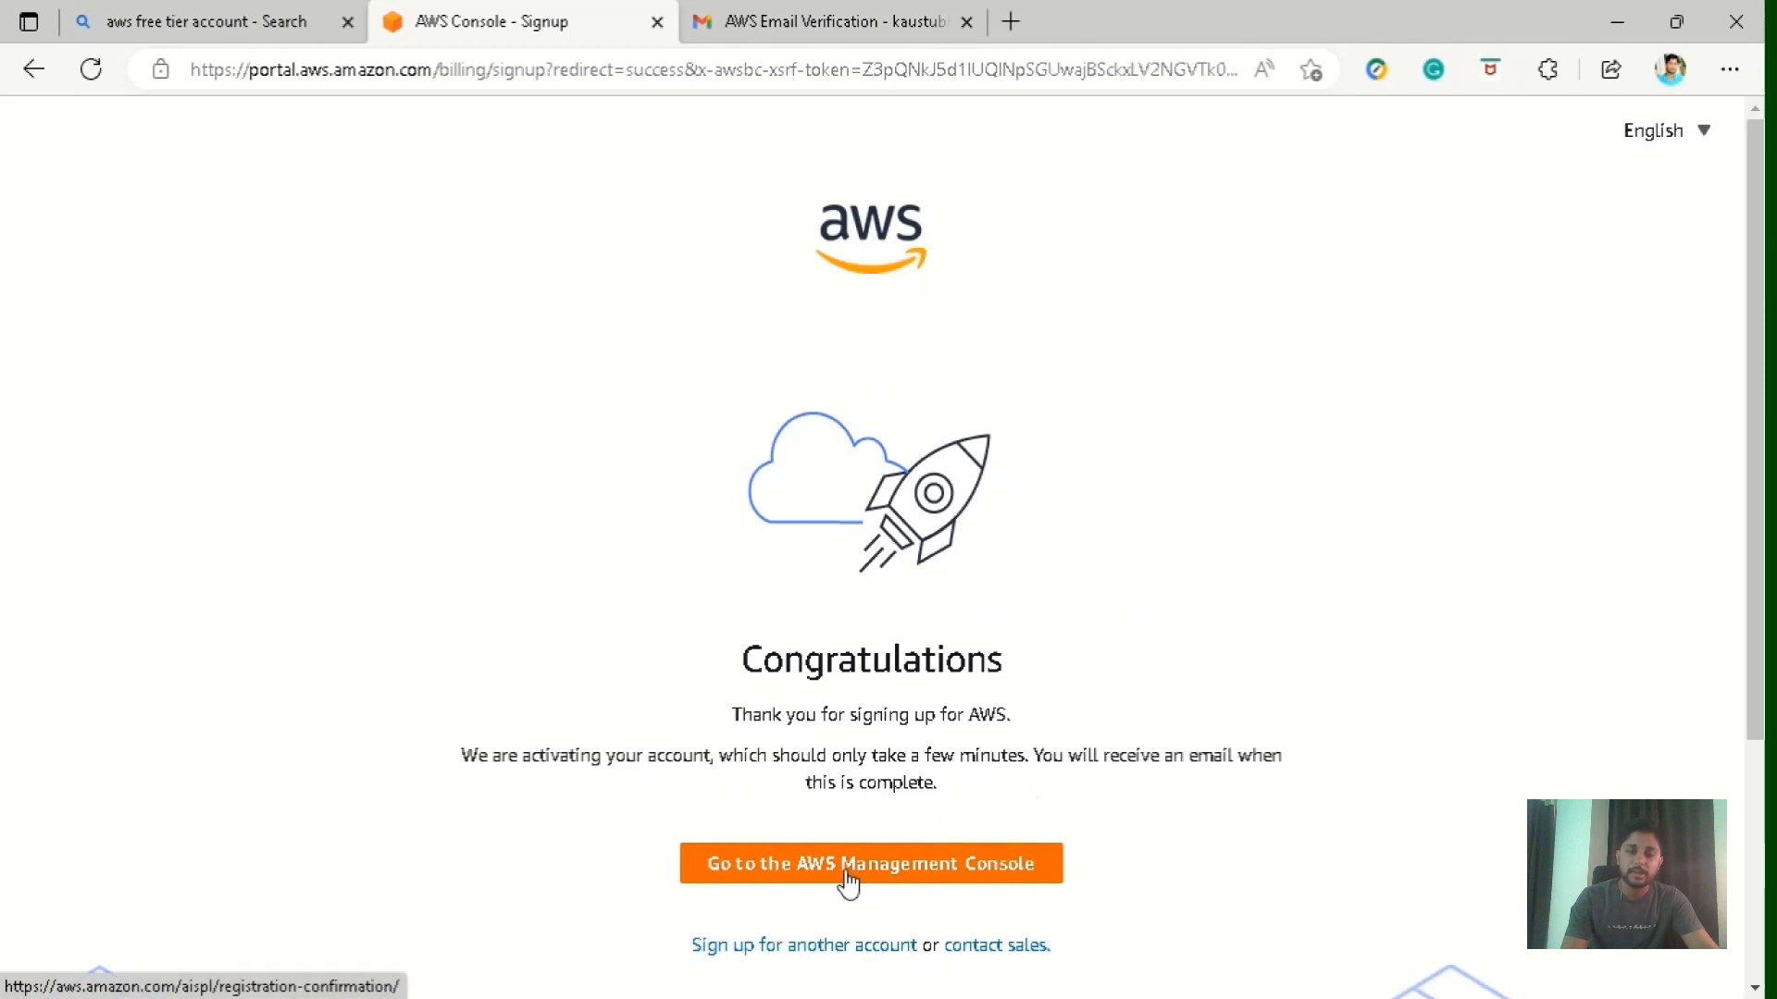
- Continue past Congratulations, choose role Application Architect and interest DevOps, and submit
left_click(870, 863)
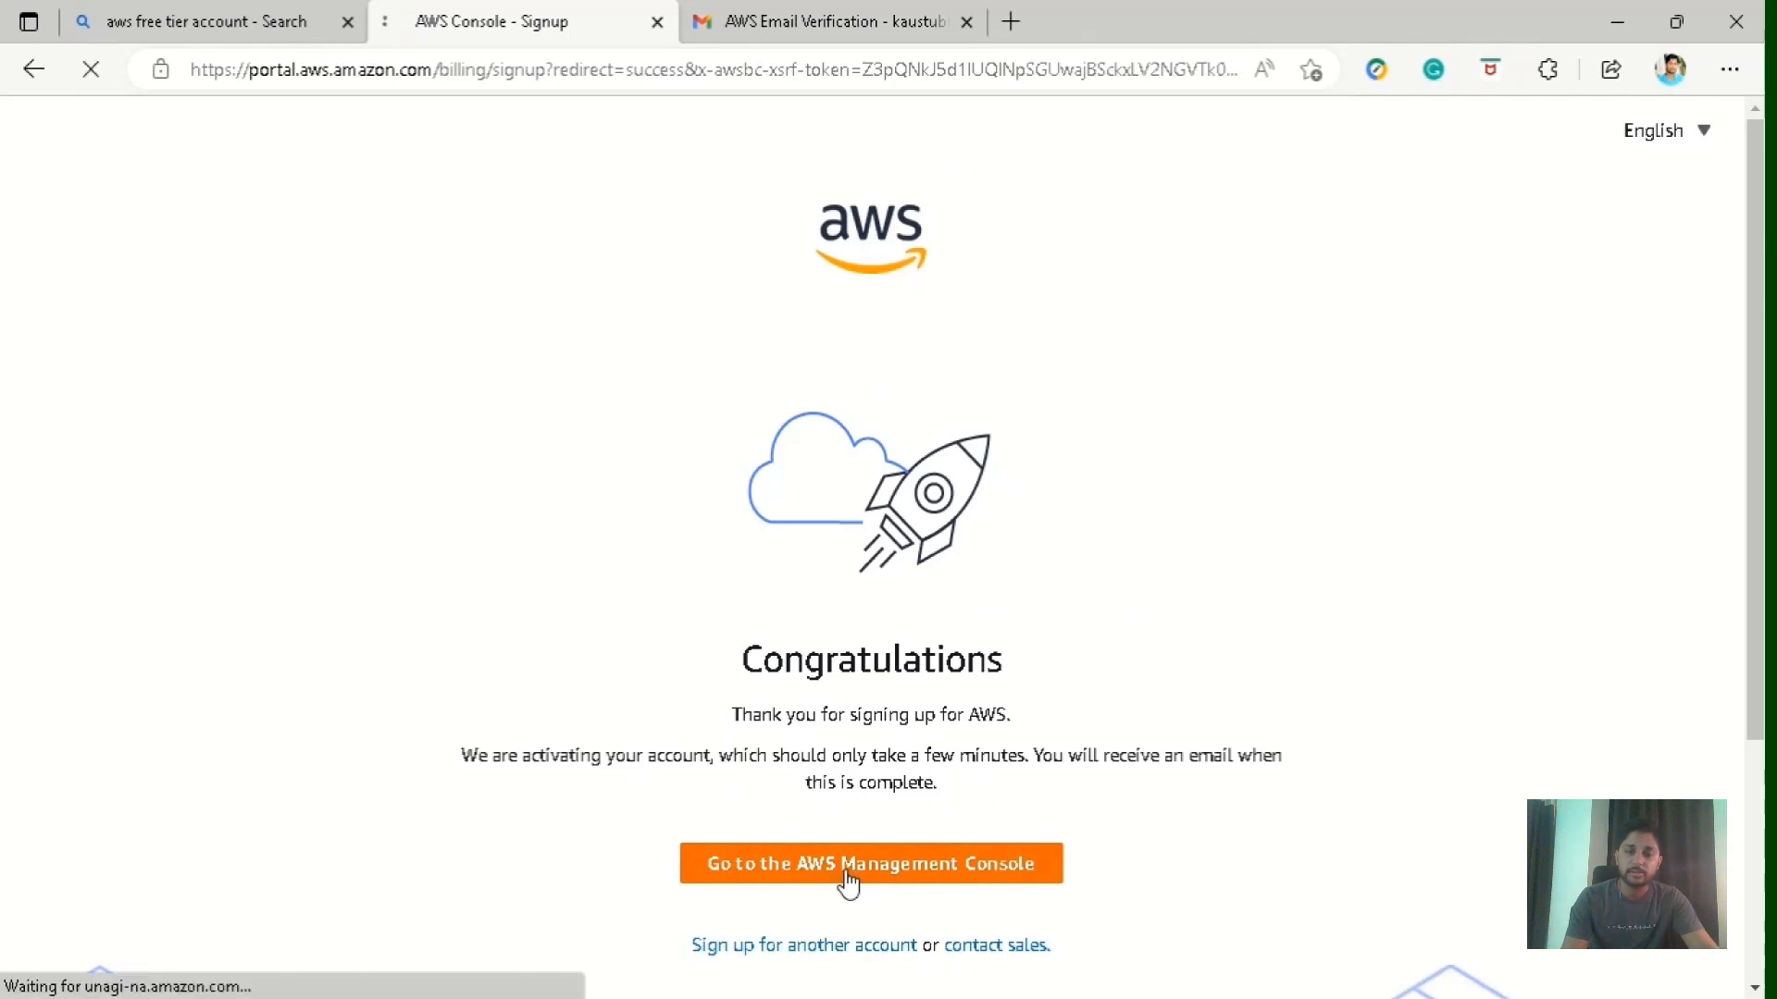
left_click(870, 863)
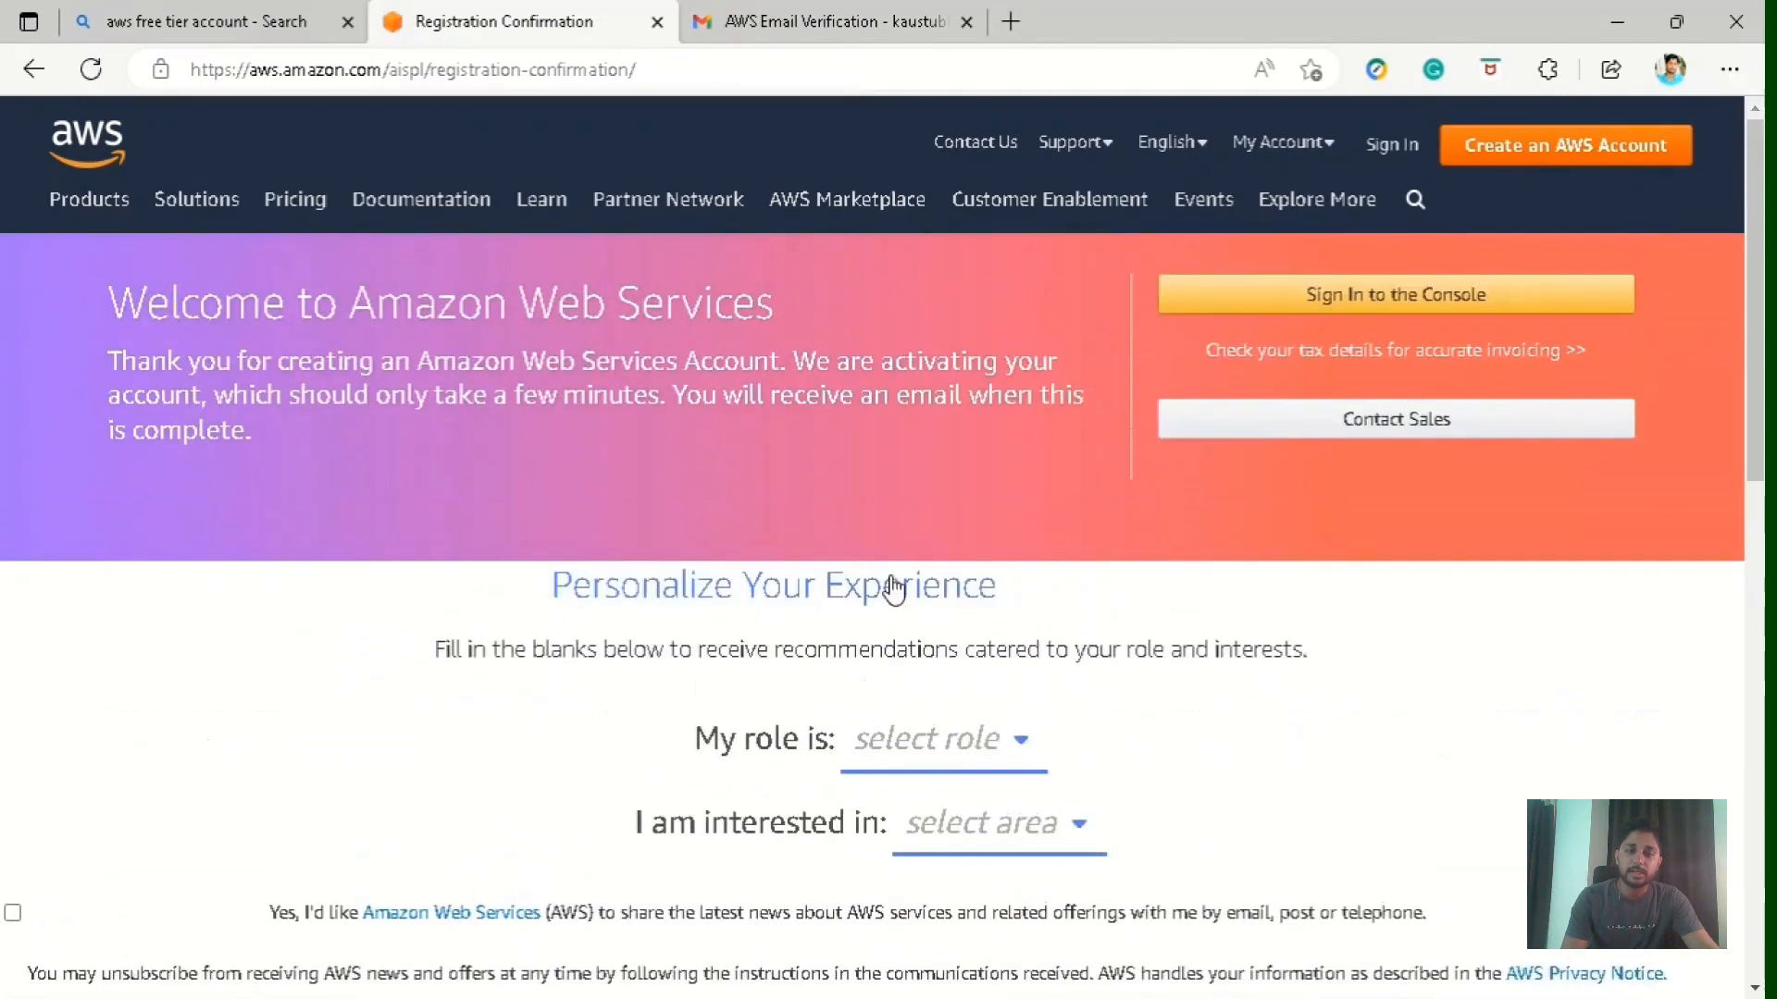
mouse_move(940, 757)
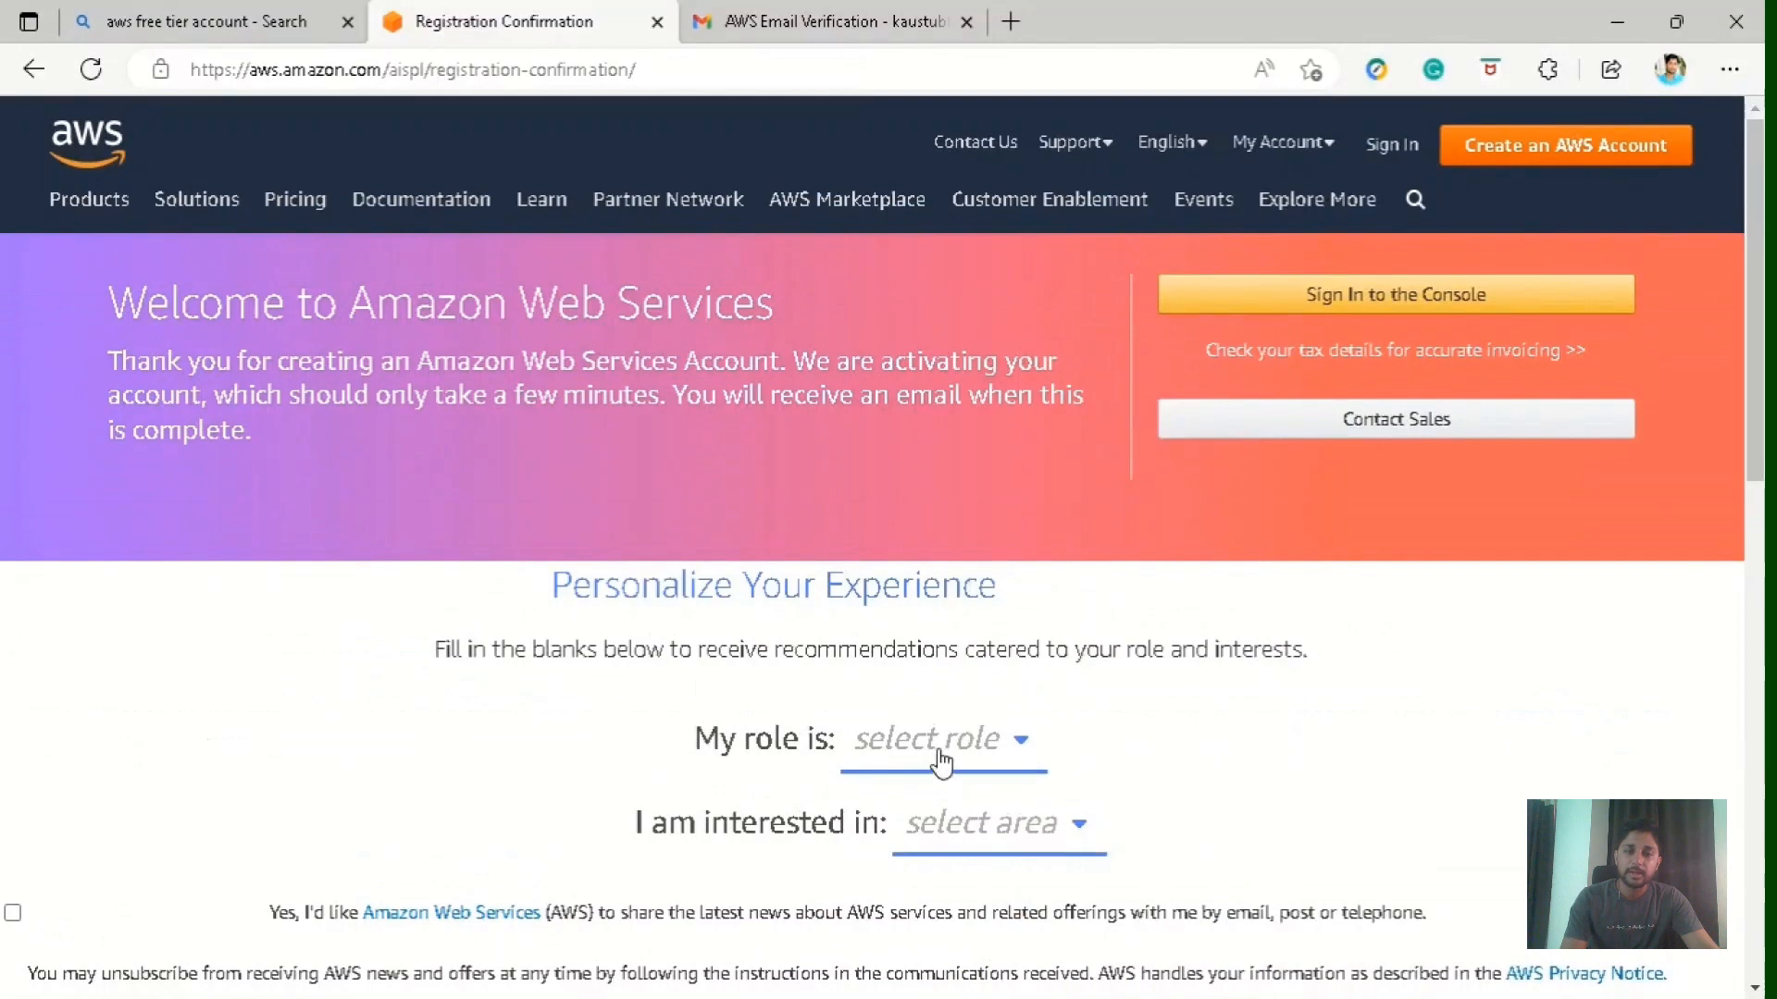
left_click(940, 739)
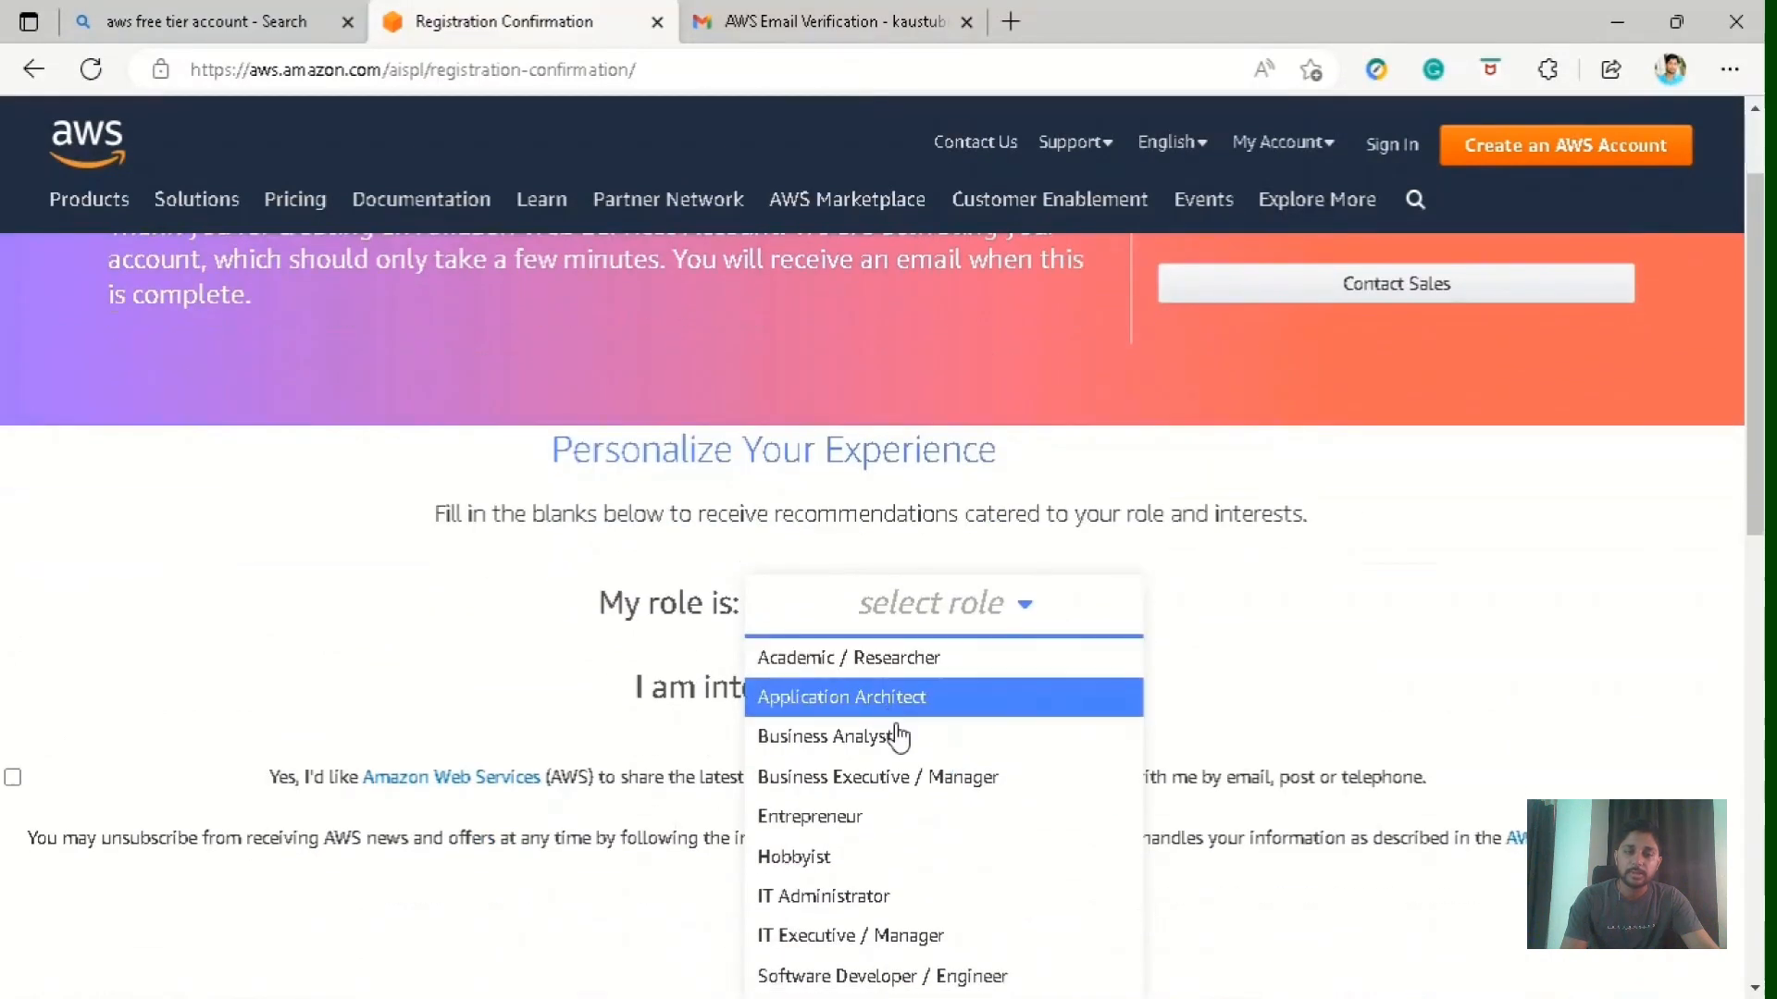
left_click(841, 697)
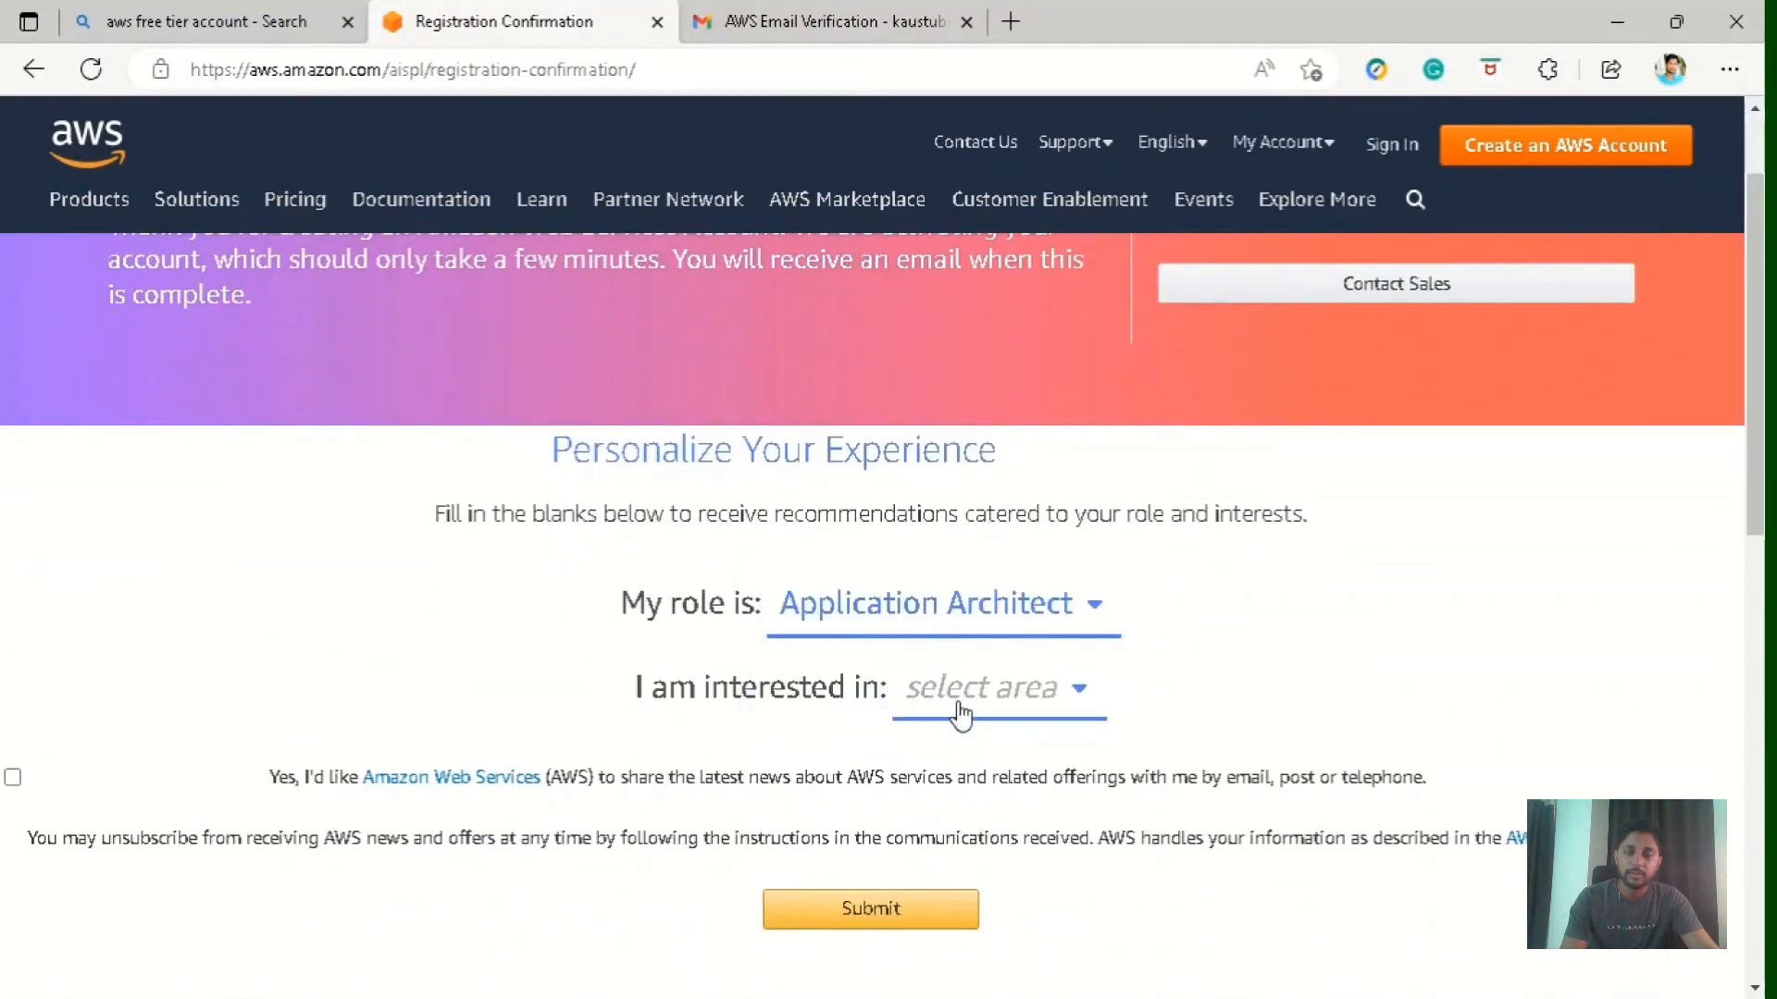
left_click(997, 686)
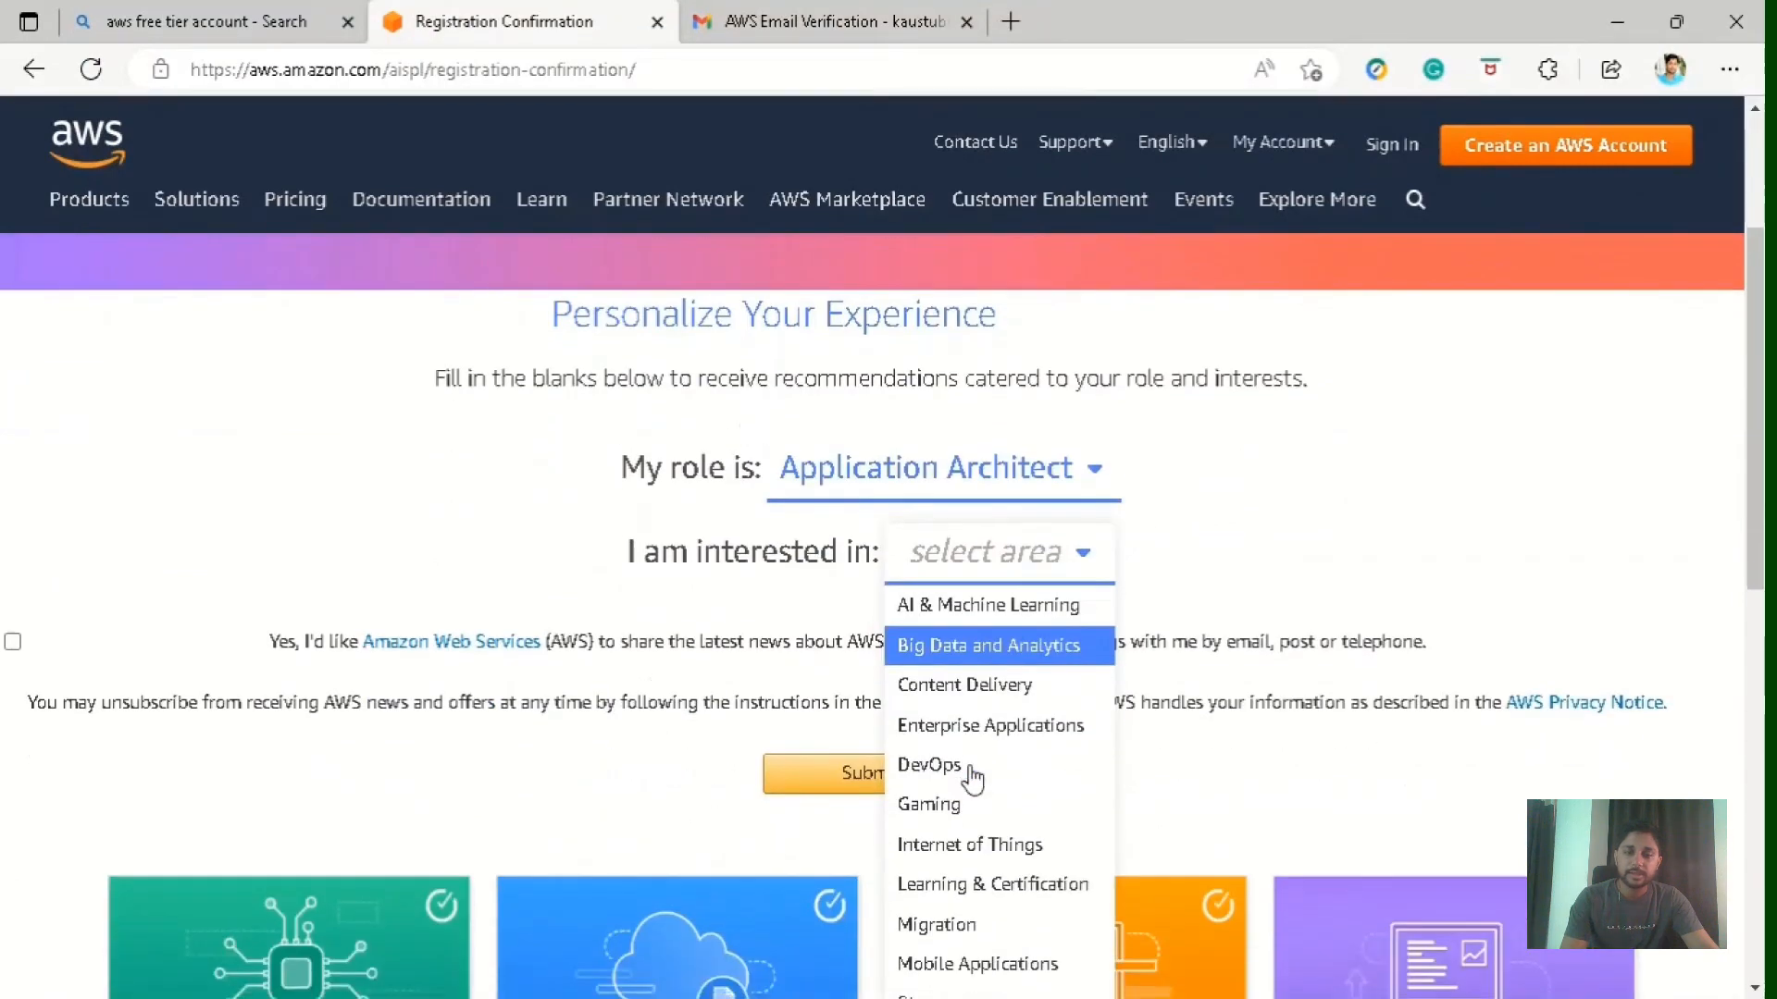
left_click(929, 765)
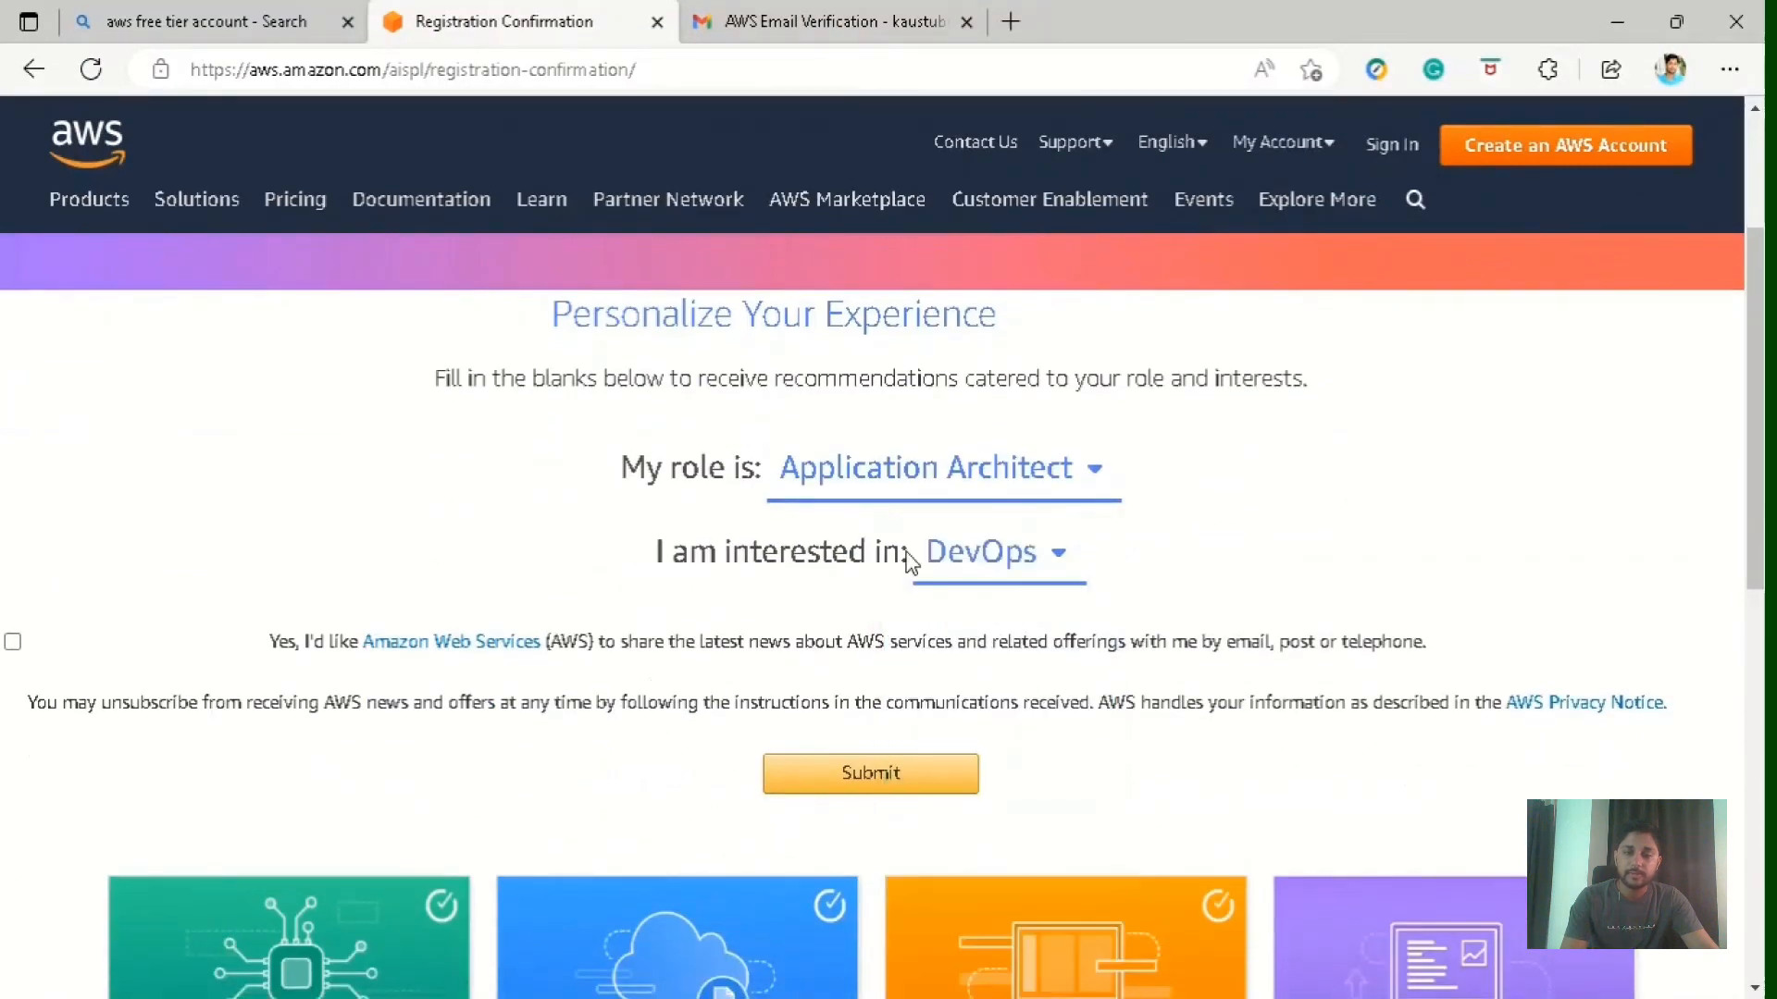
left_click(869, 773)
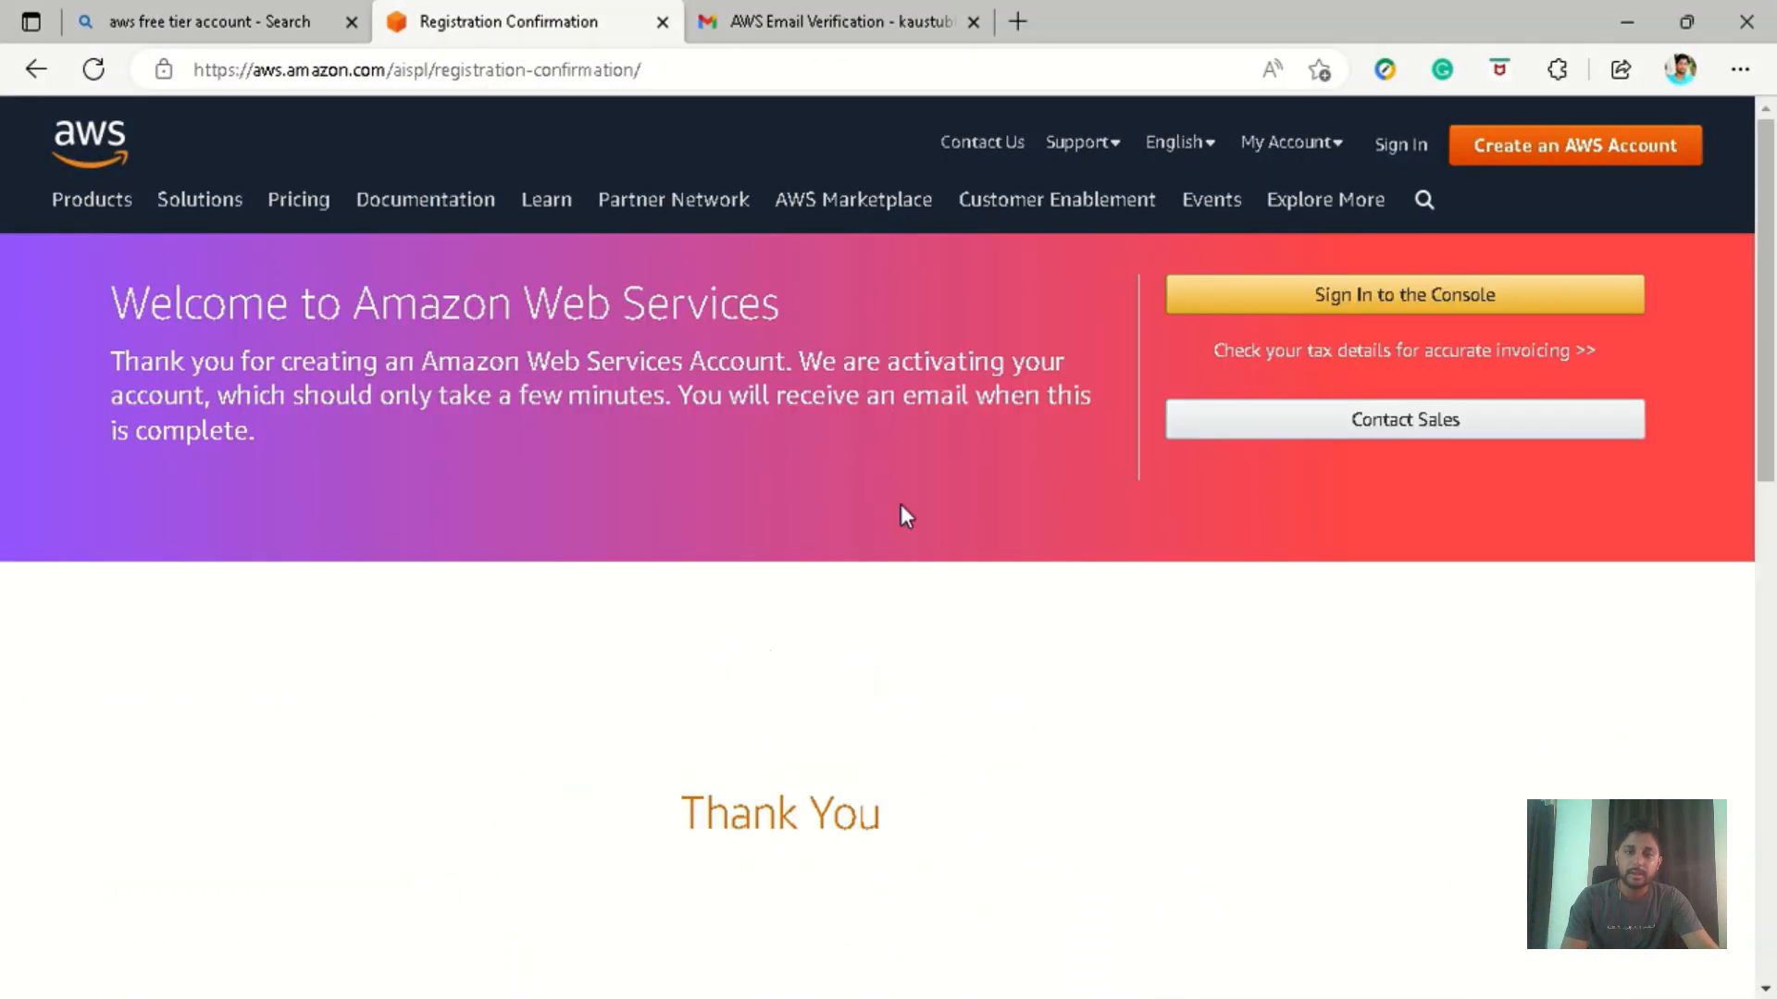
- Go from the welcome banner to the AWS sign-in page with Root and IAM options
scroll("down", 3)
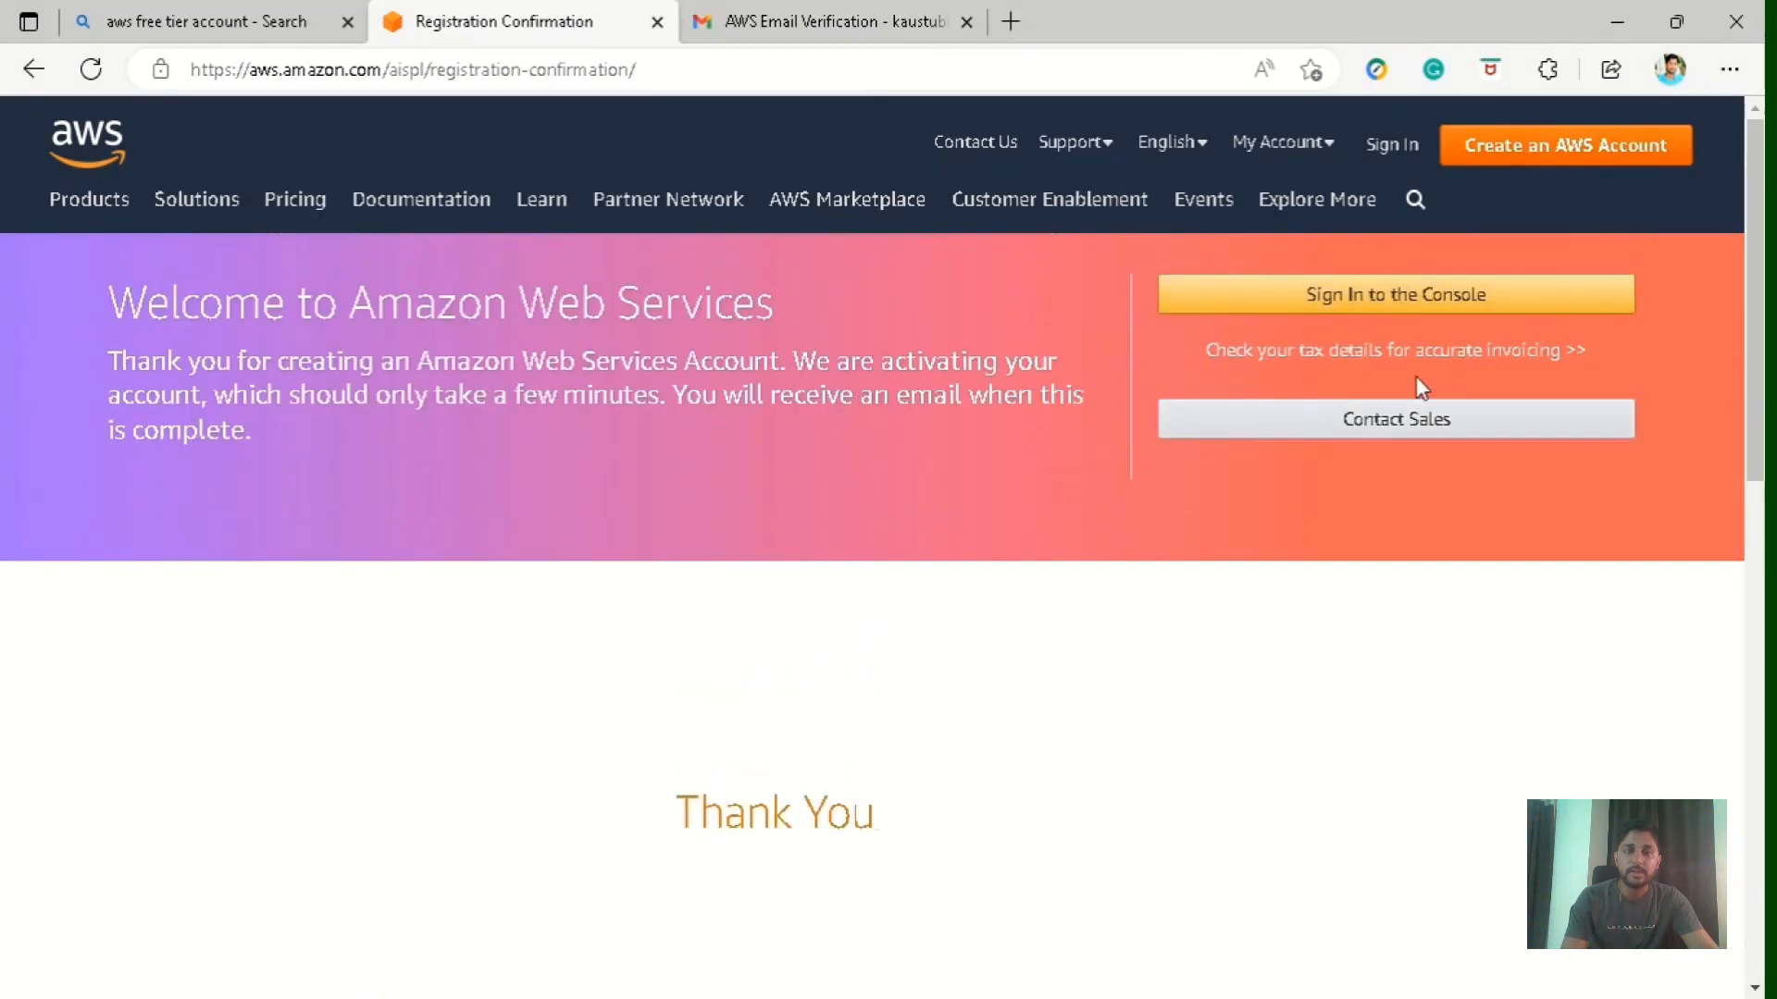
left_click(1395, 293)
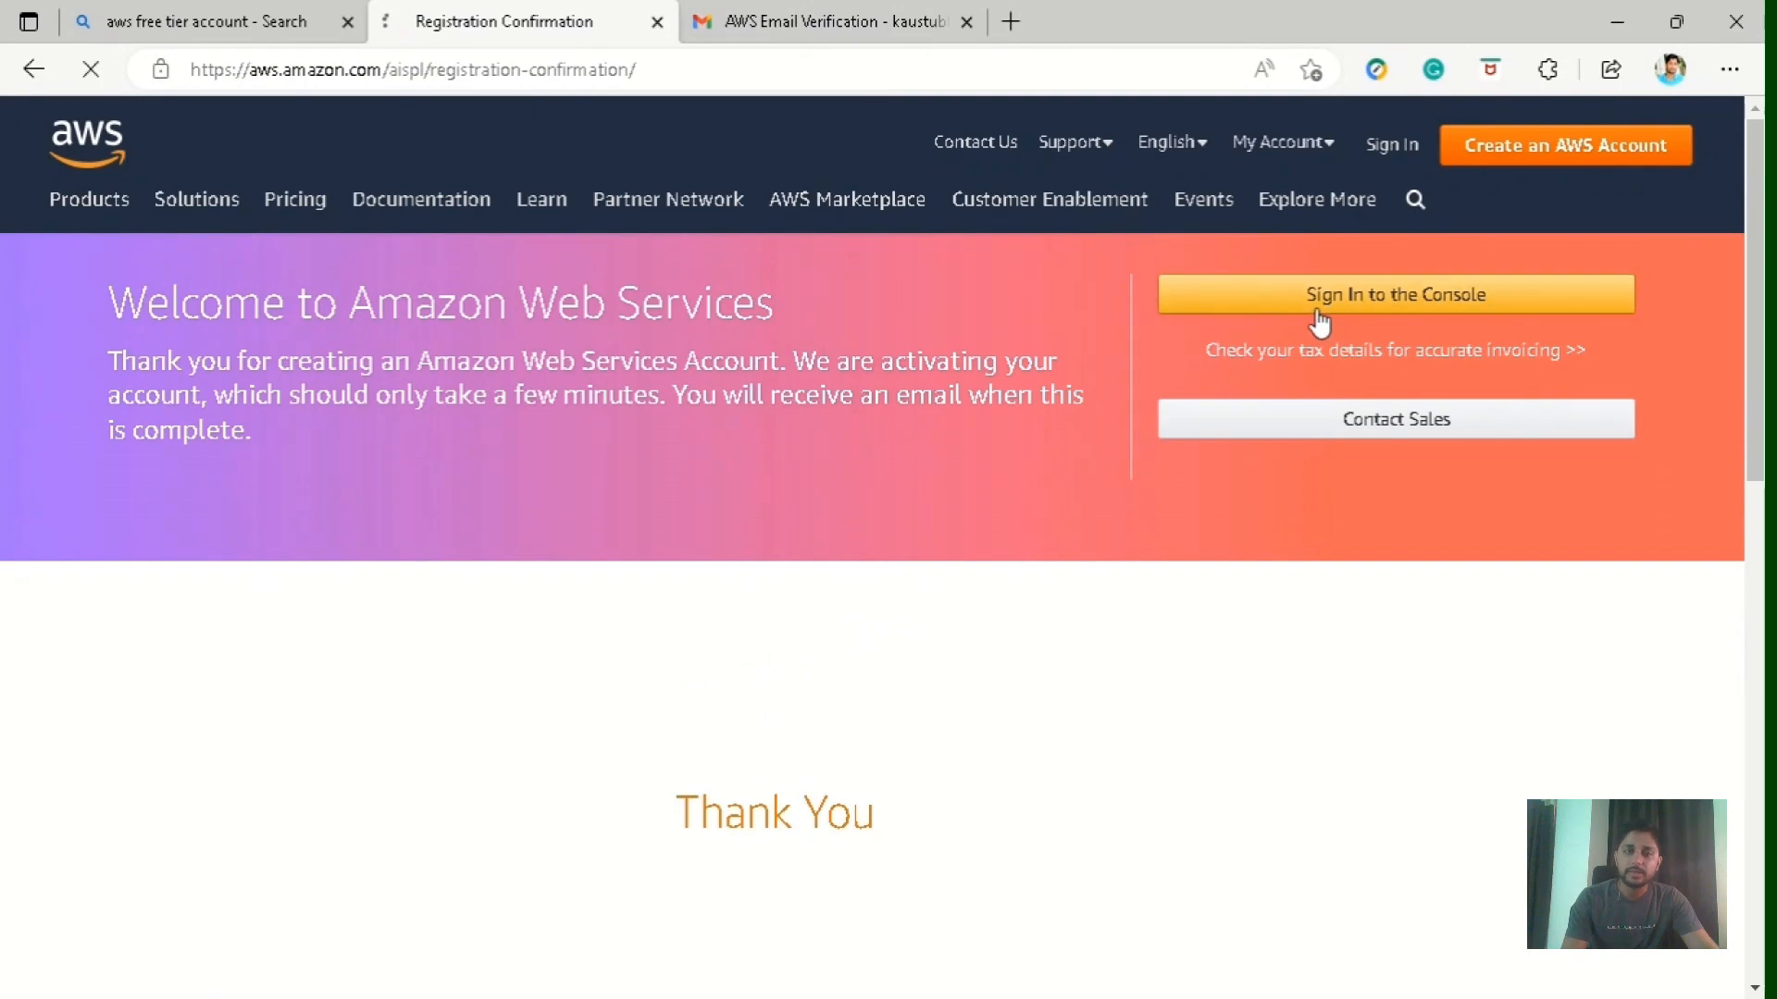
left_click(1395, 293)
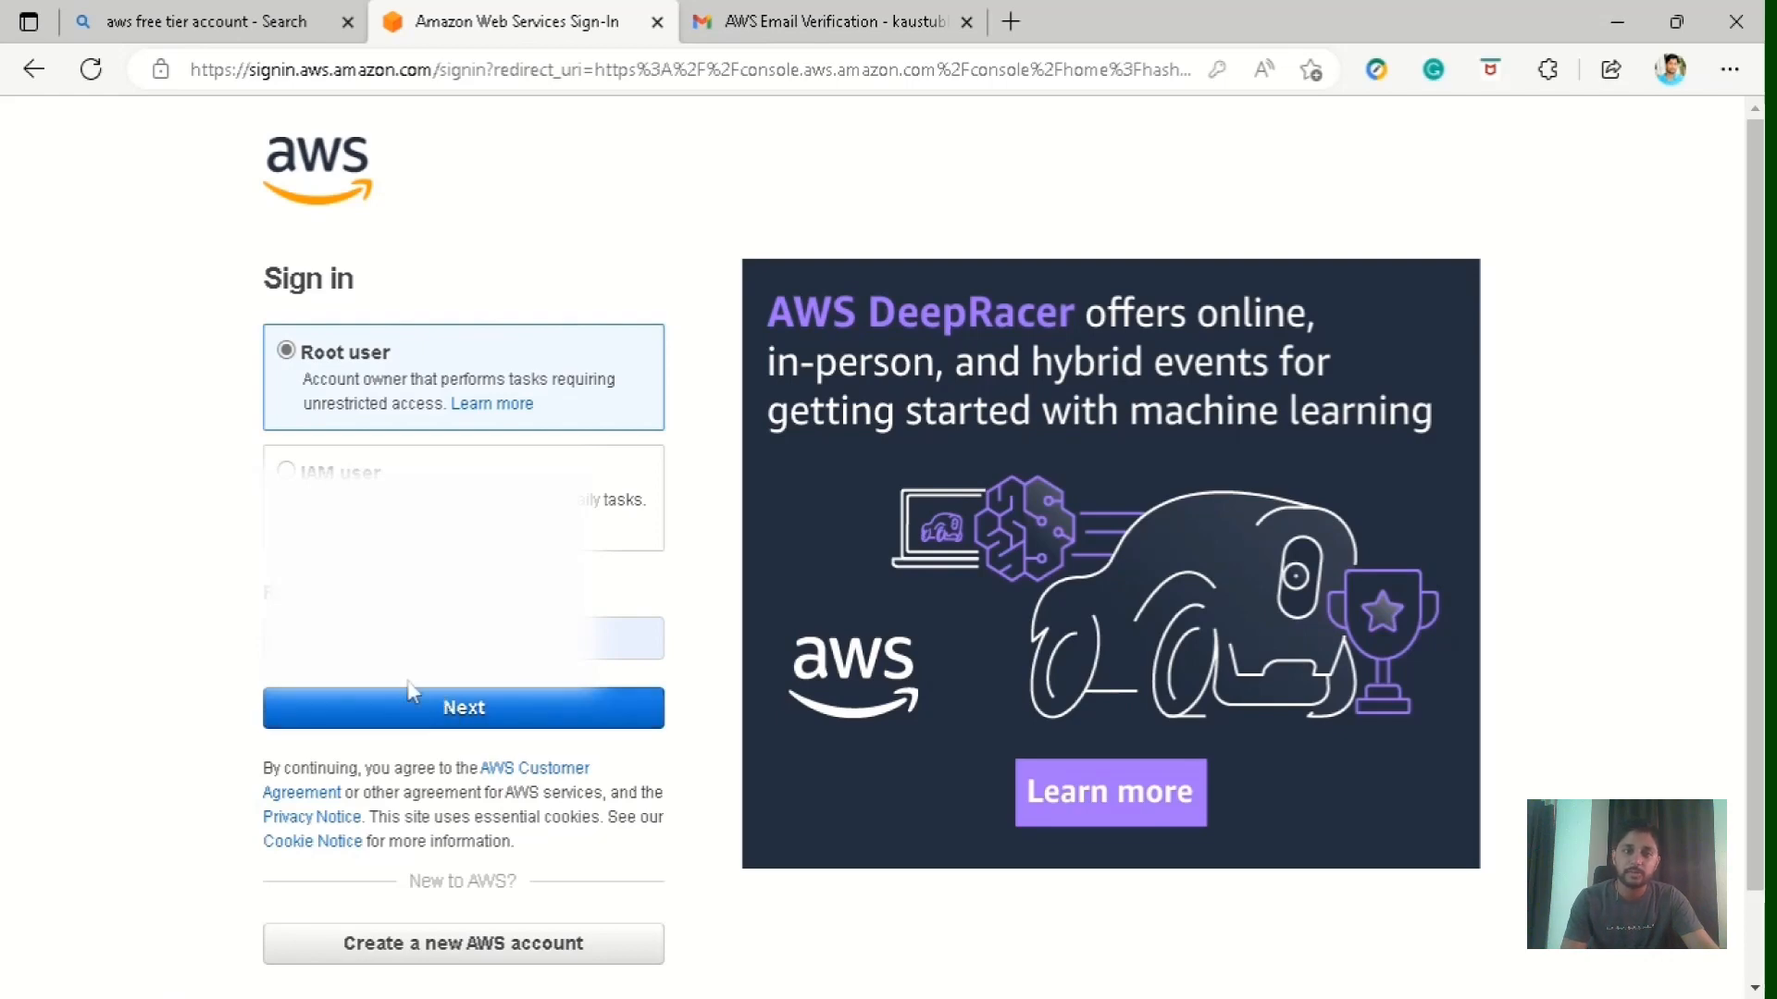
- Sign in as root user with the account email and password
left_click(463, 637)
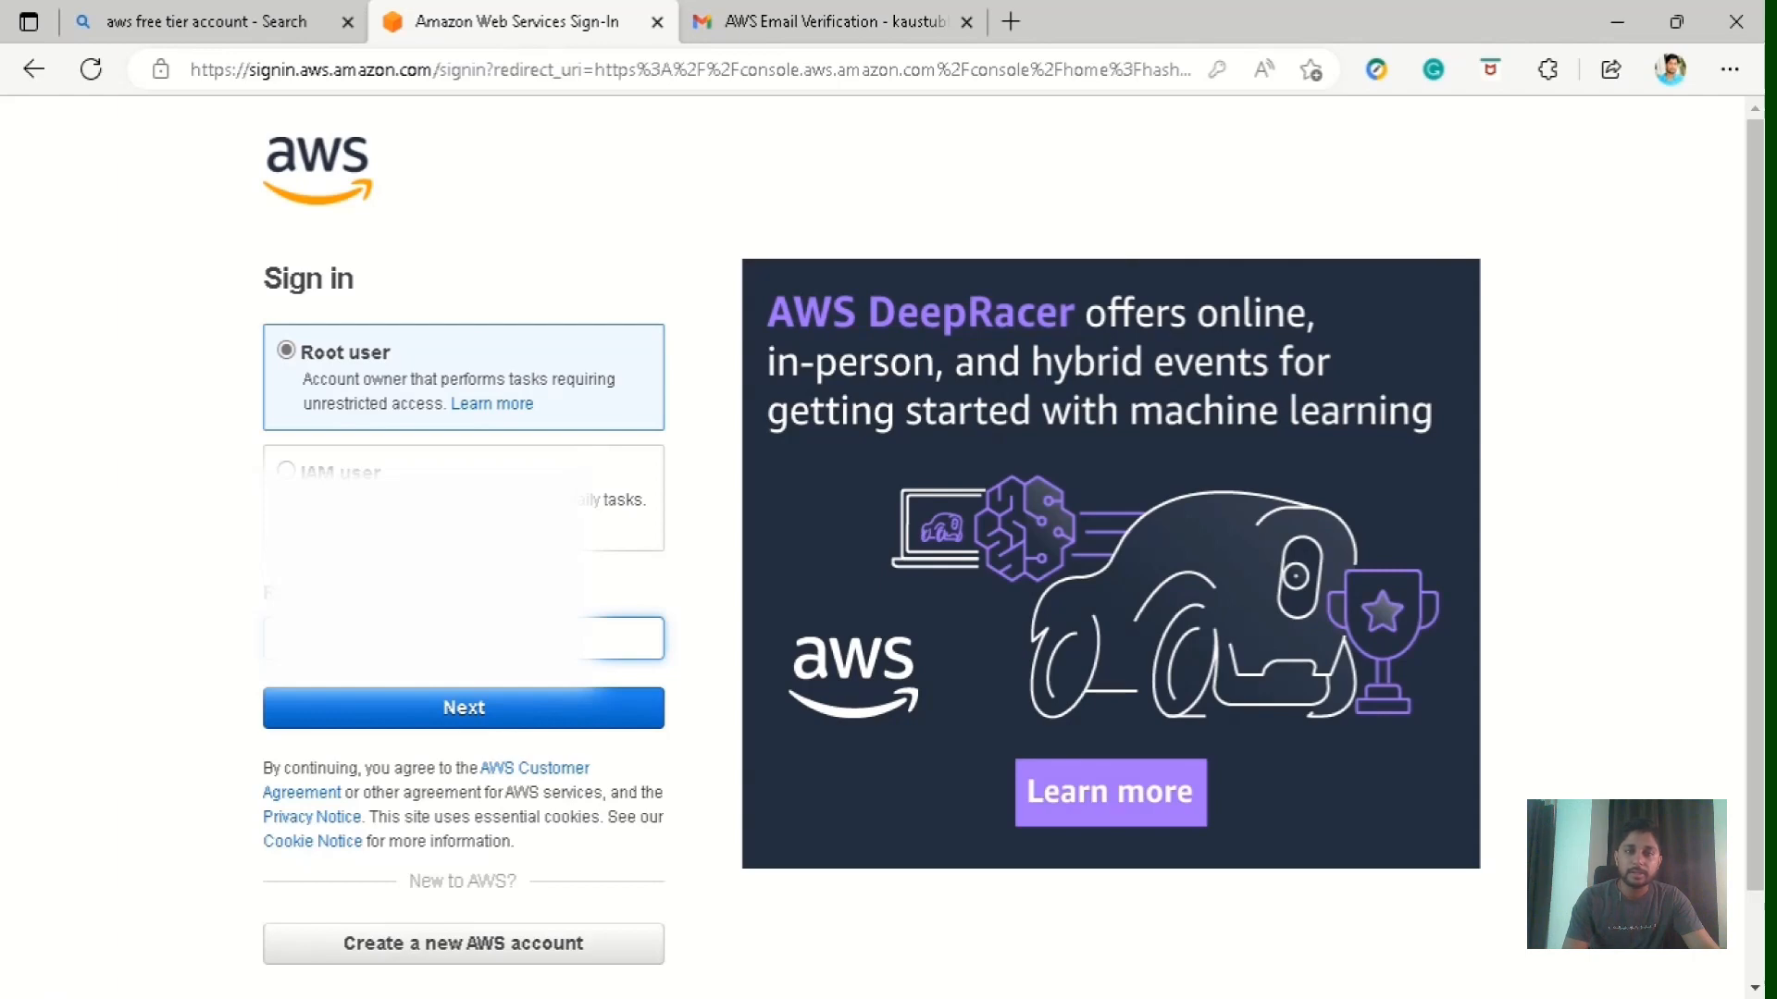
left_click(463, 707)
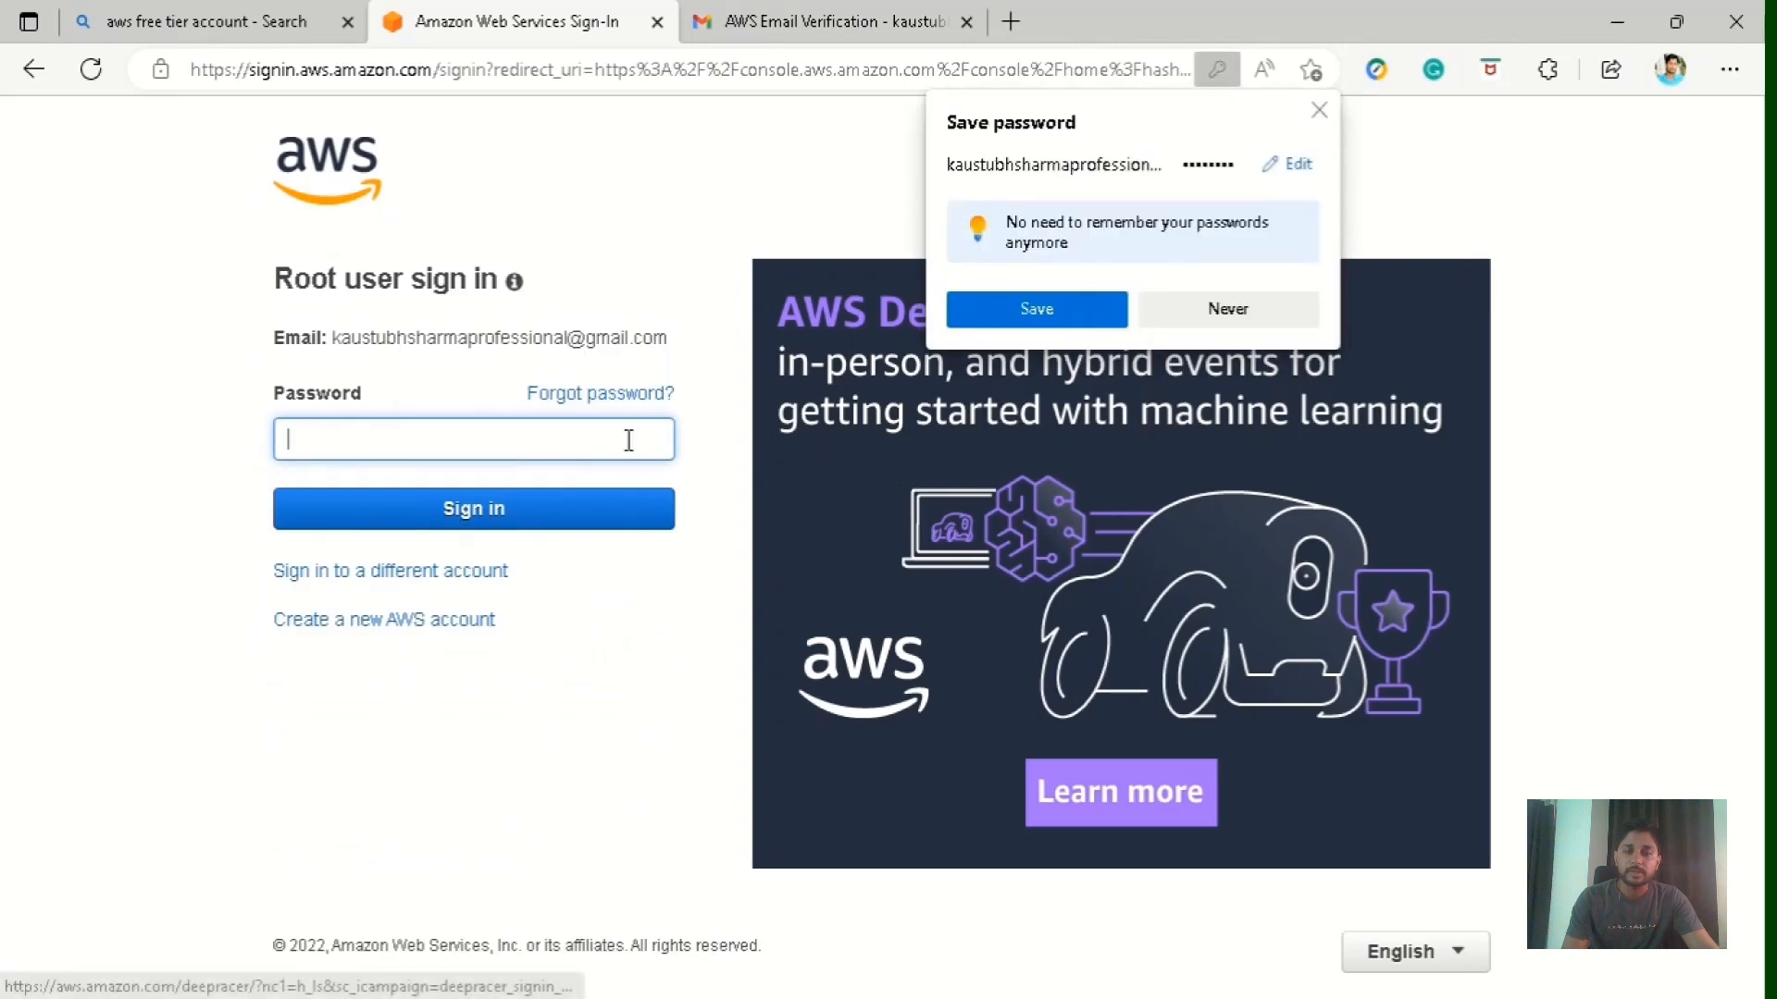
type("password")
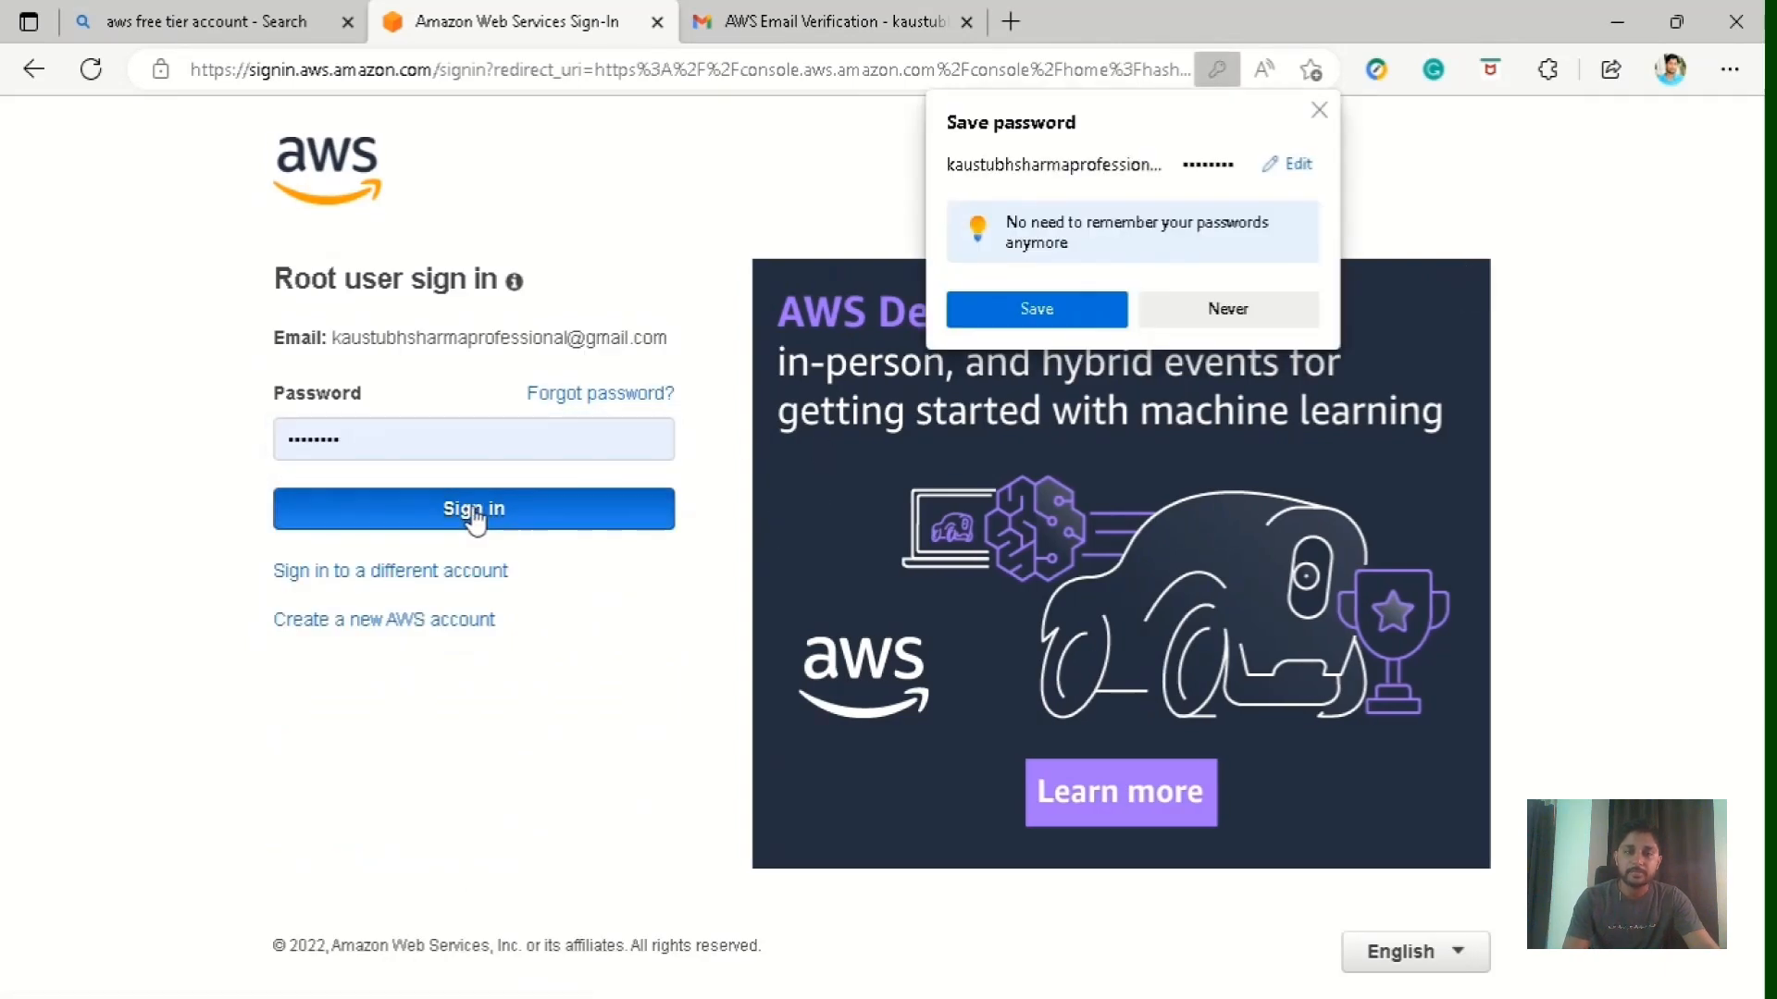
left_click(473, 509)
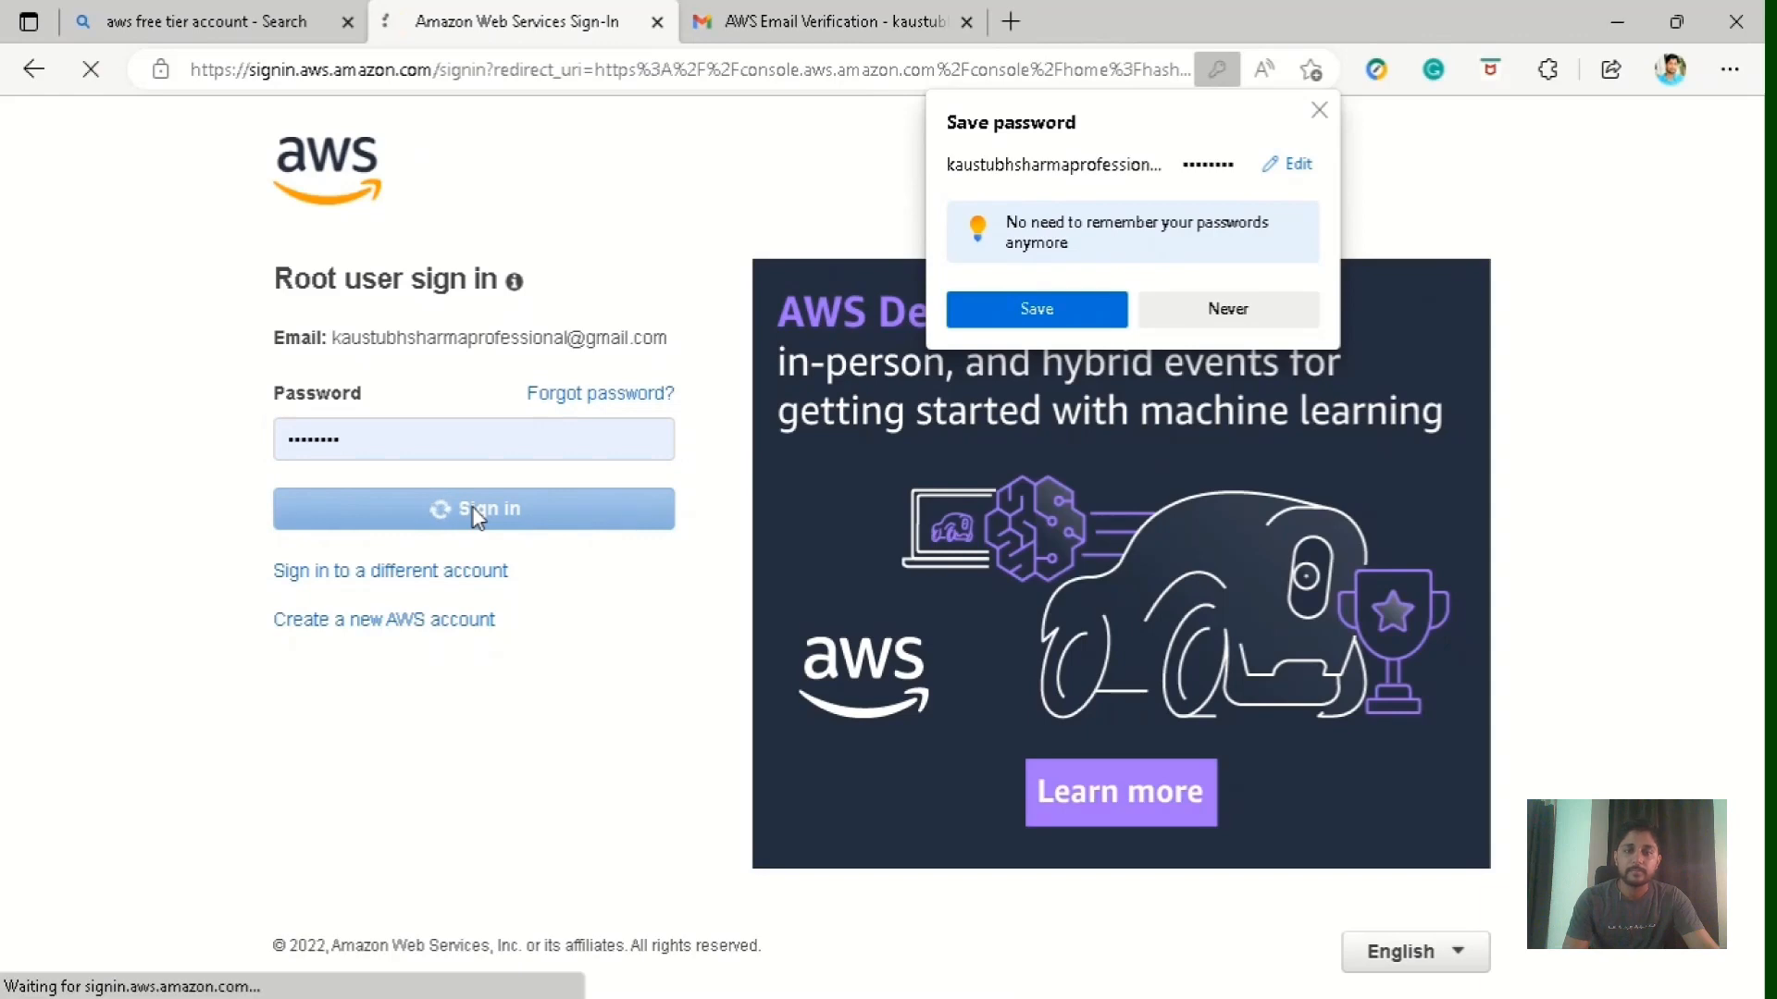
left_click(473, 509)
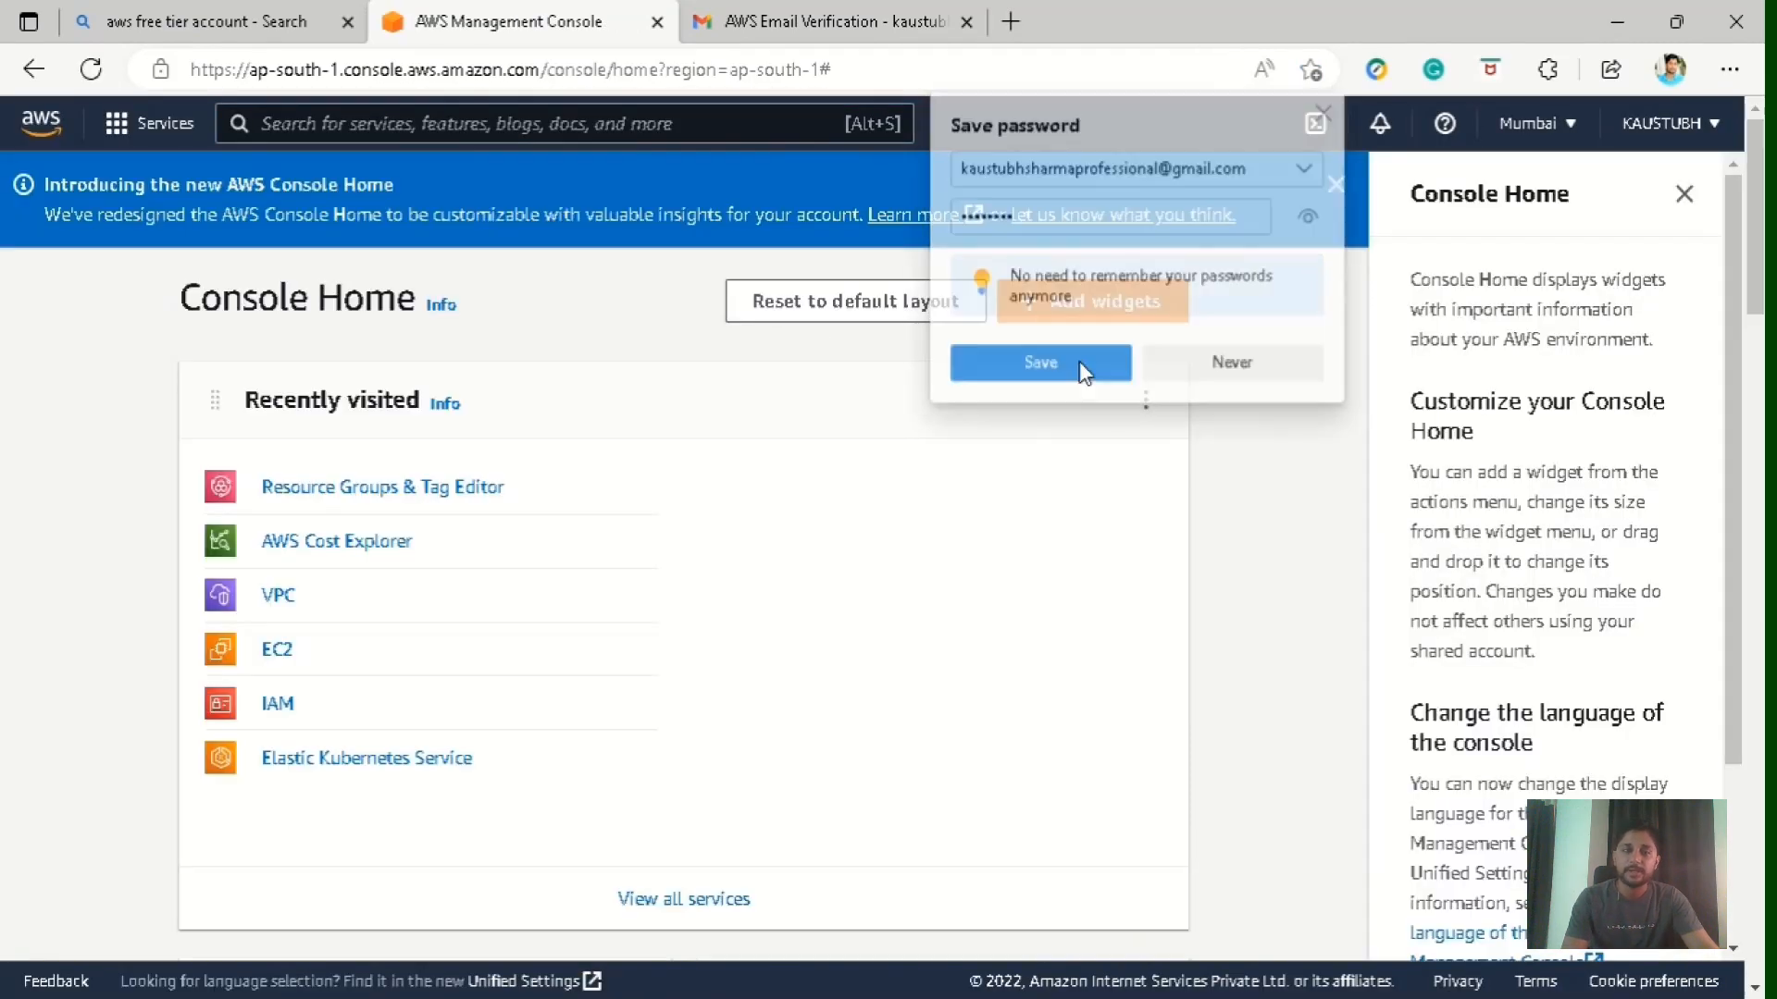
- Read the Welcome to Amazon Web Services email in Gmail, then return to the console tab
left_click(833, 21)
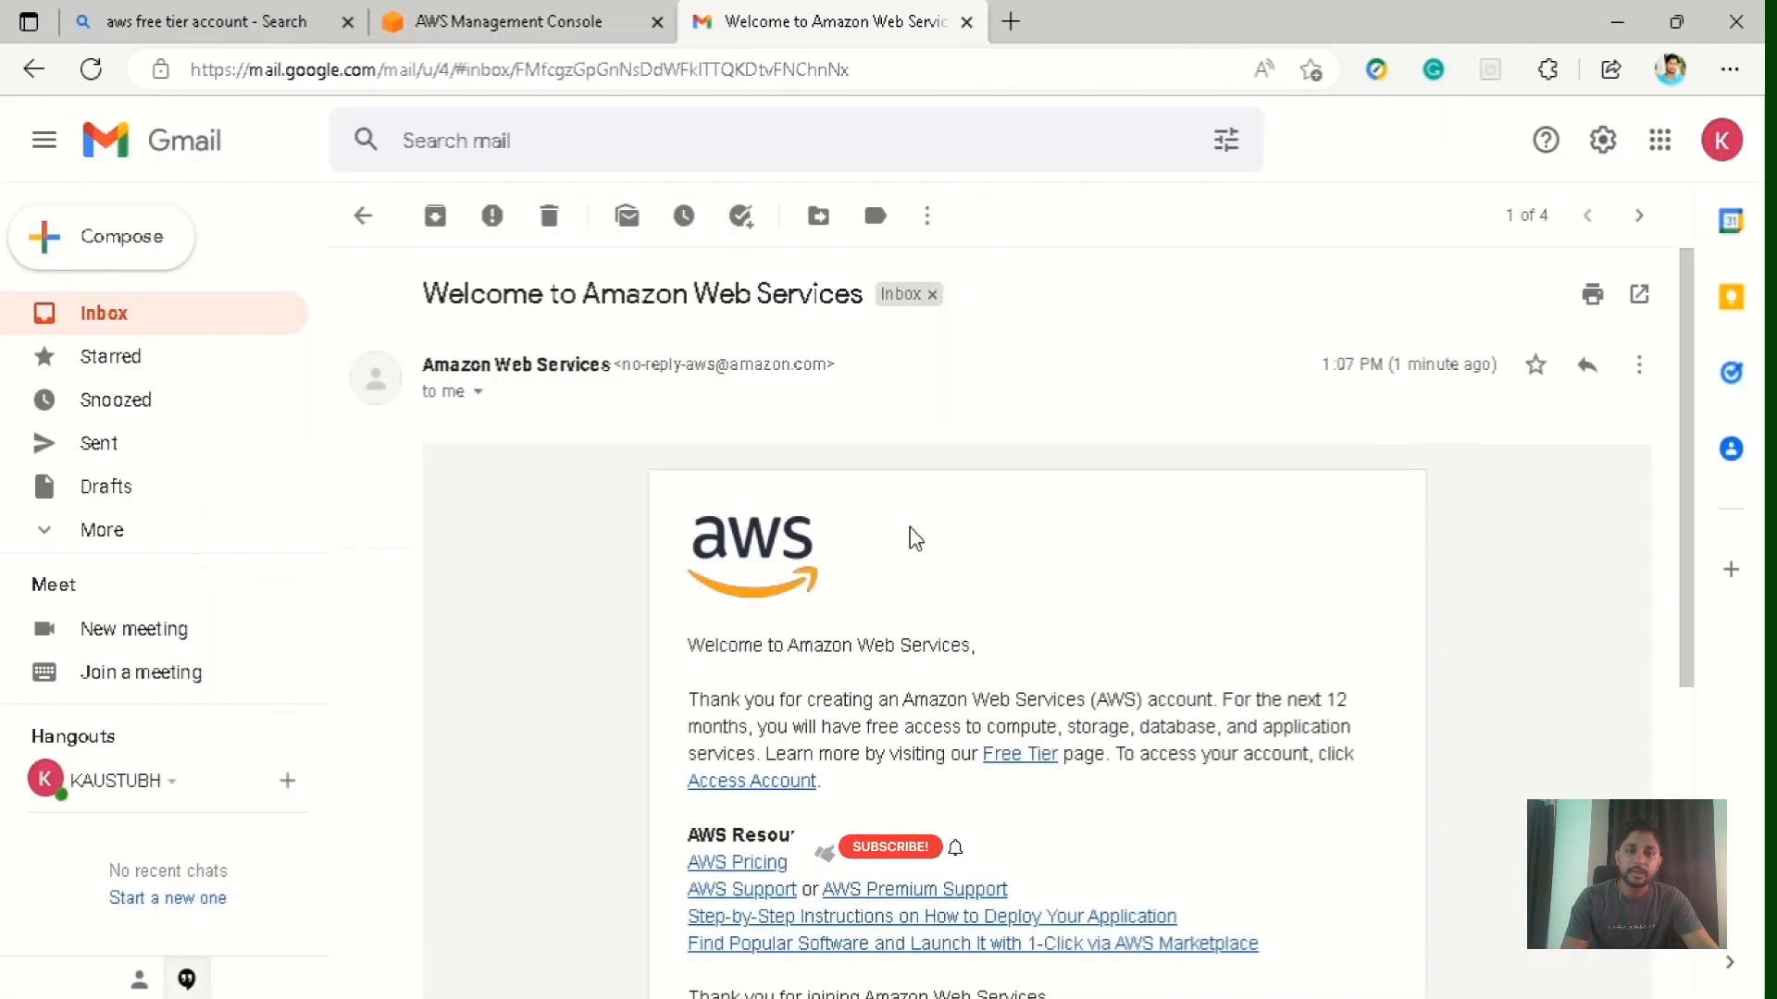
scroll("down", 3)
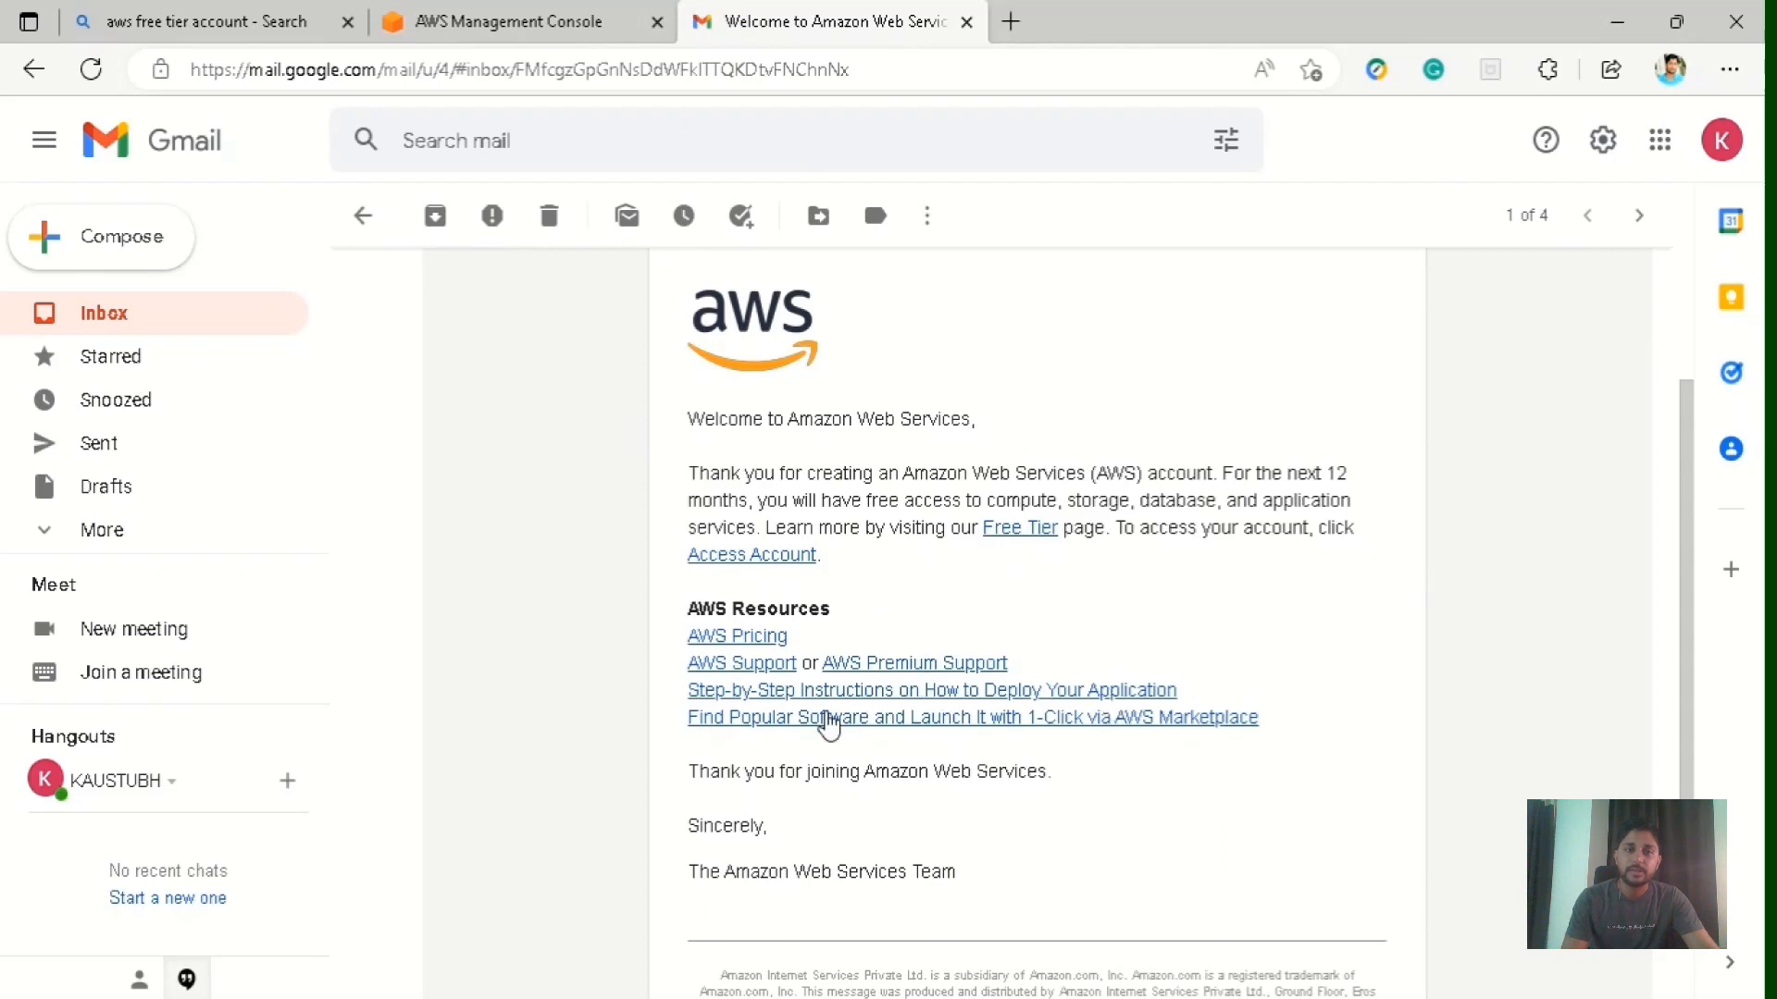
mouse_move(986, 677)
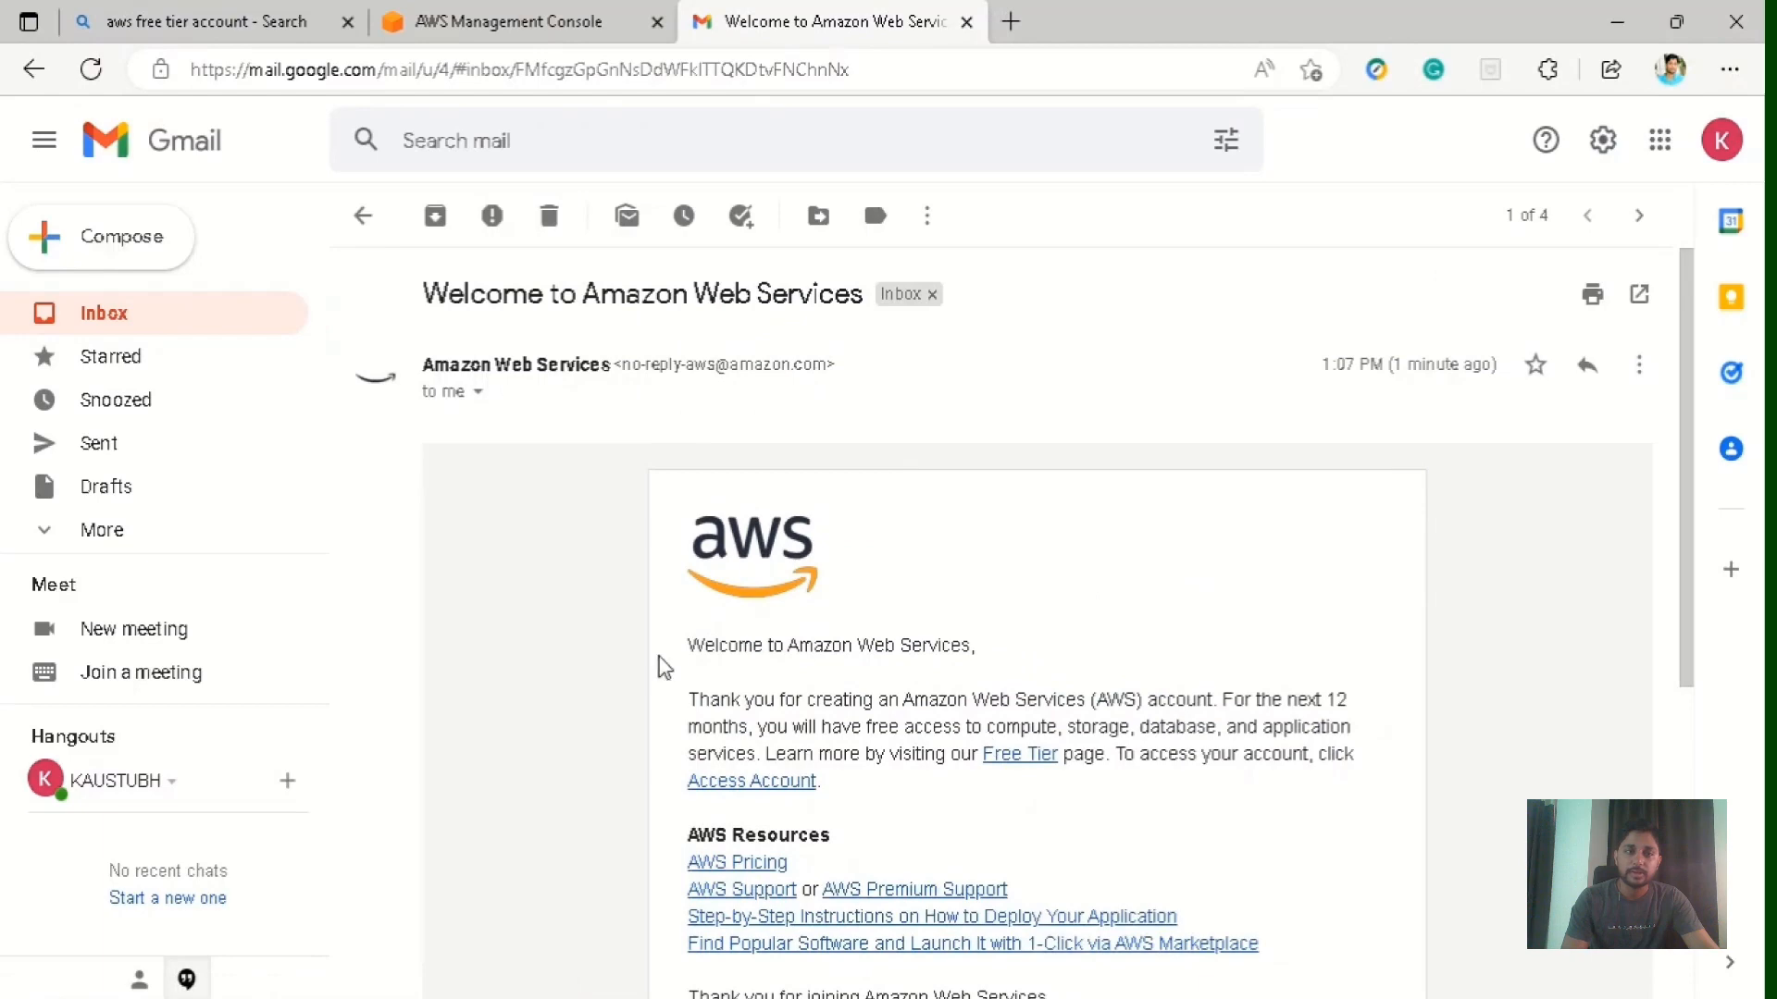
left_click(517, 22)
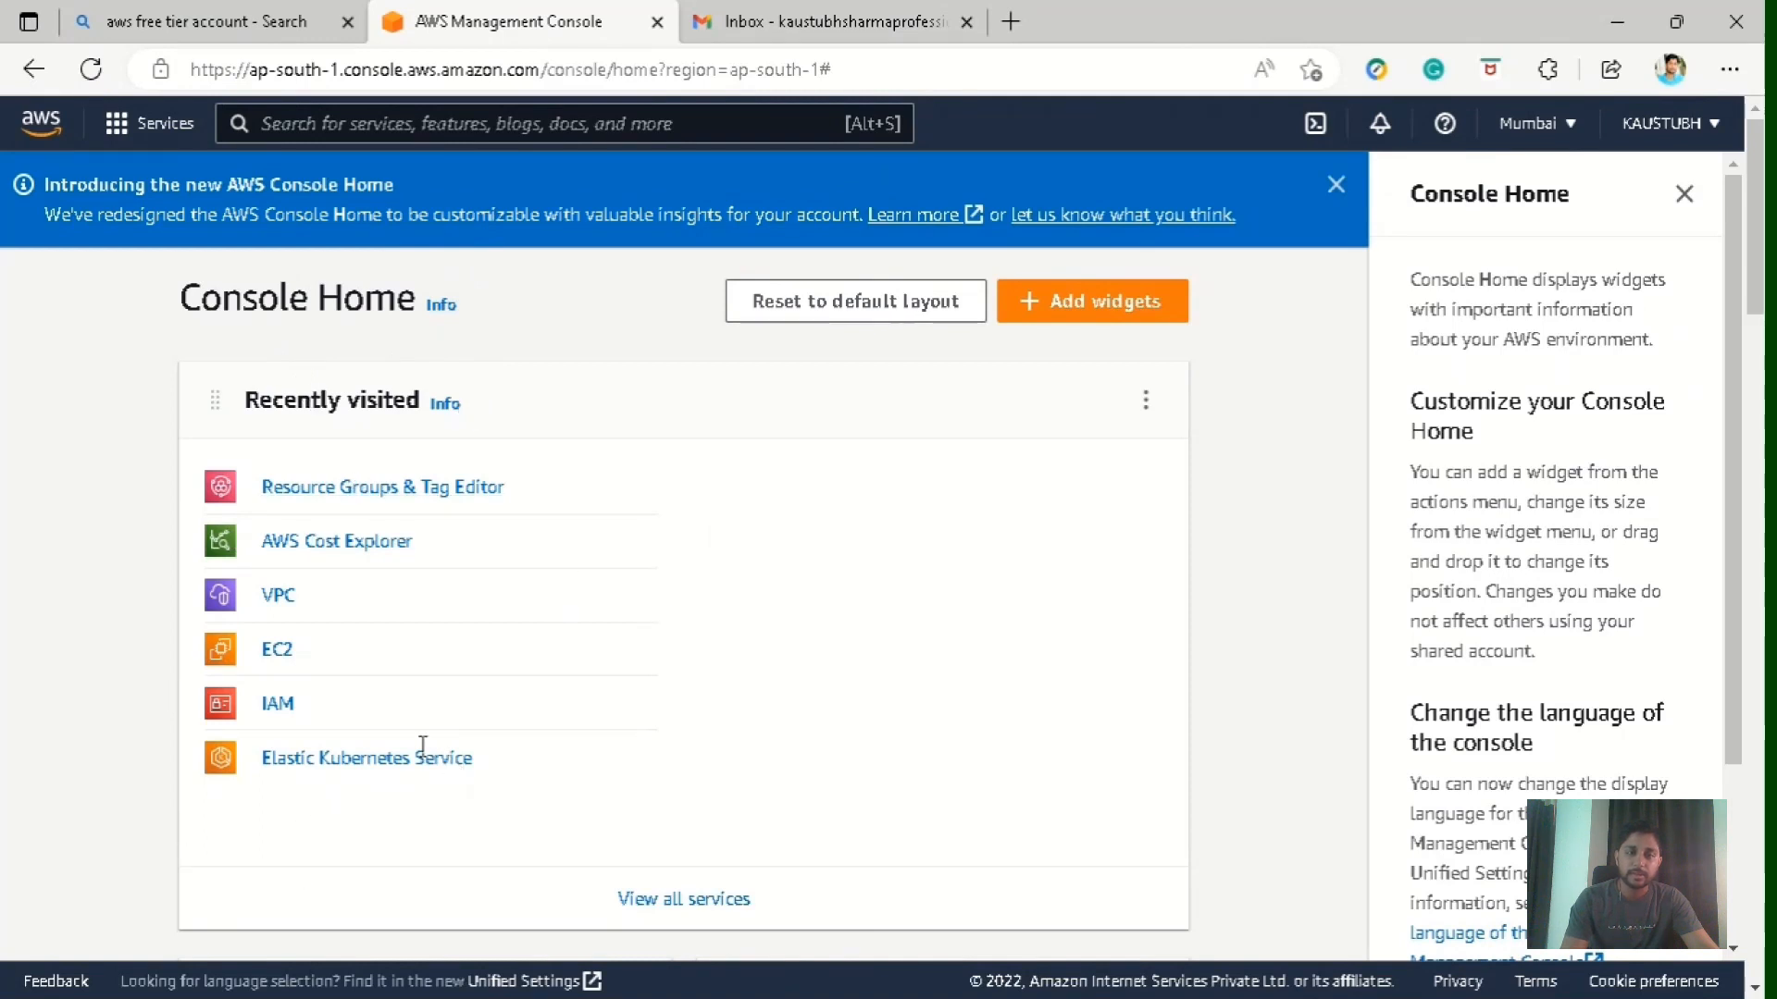
mouse_move(247, 644)
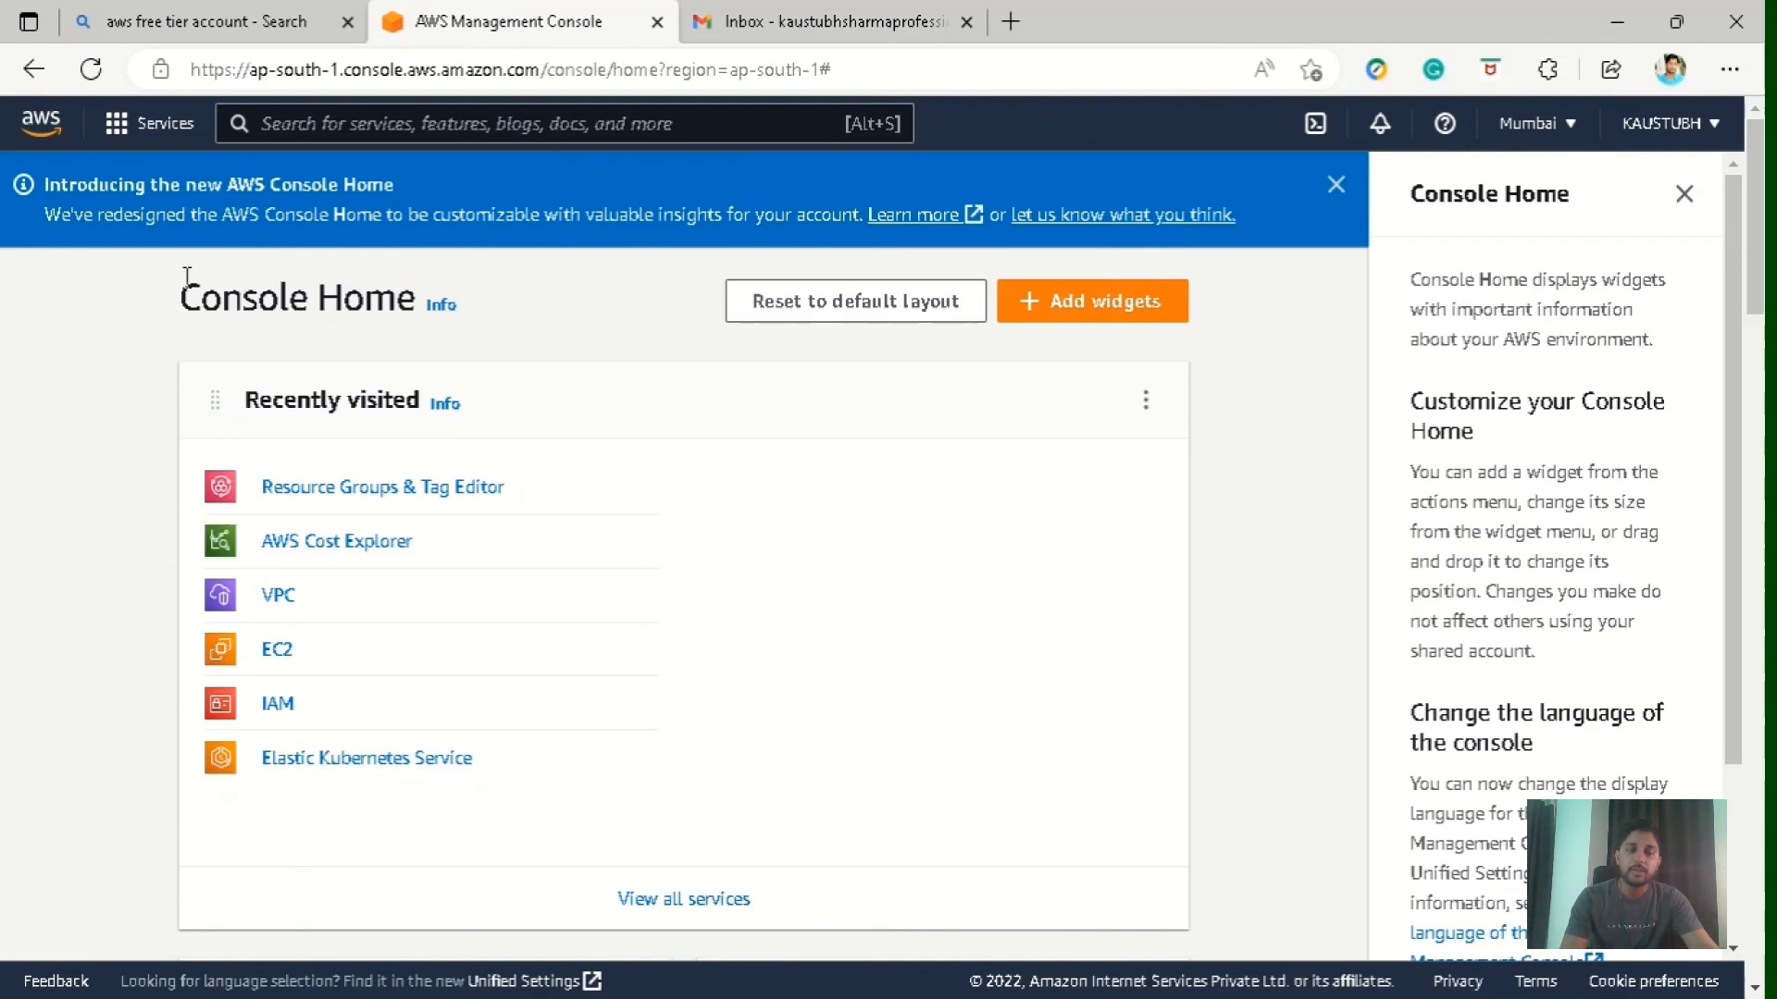
mouse_move(1707, 216)
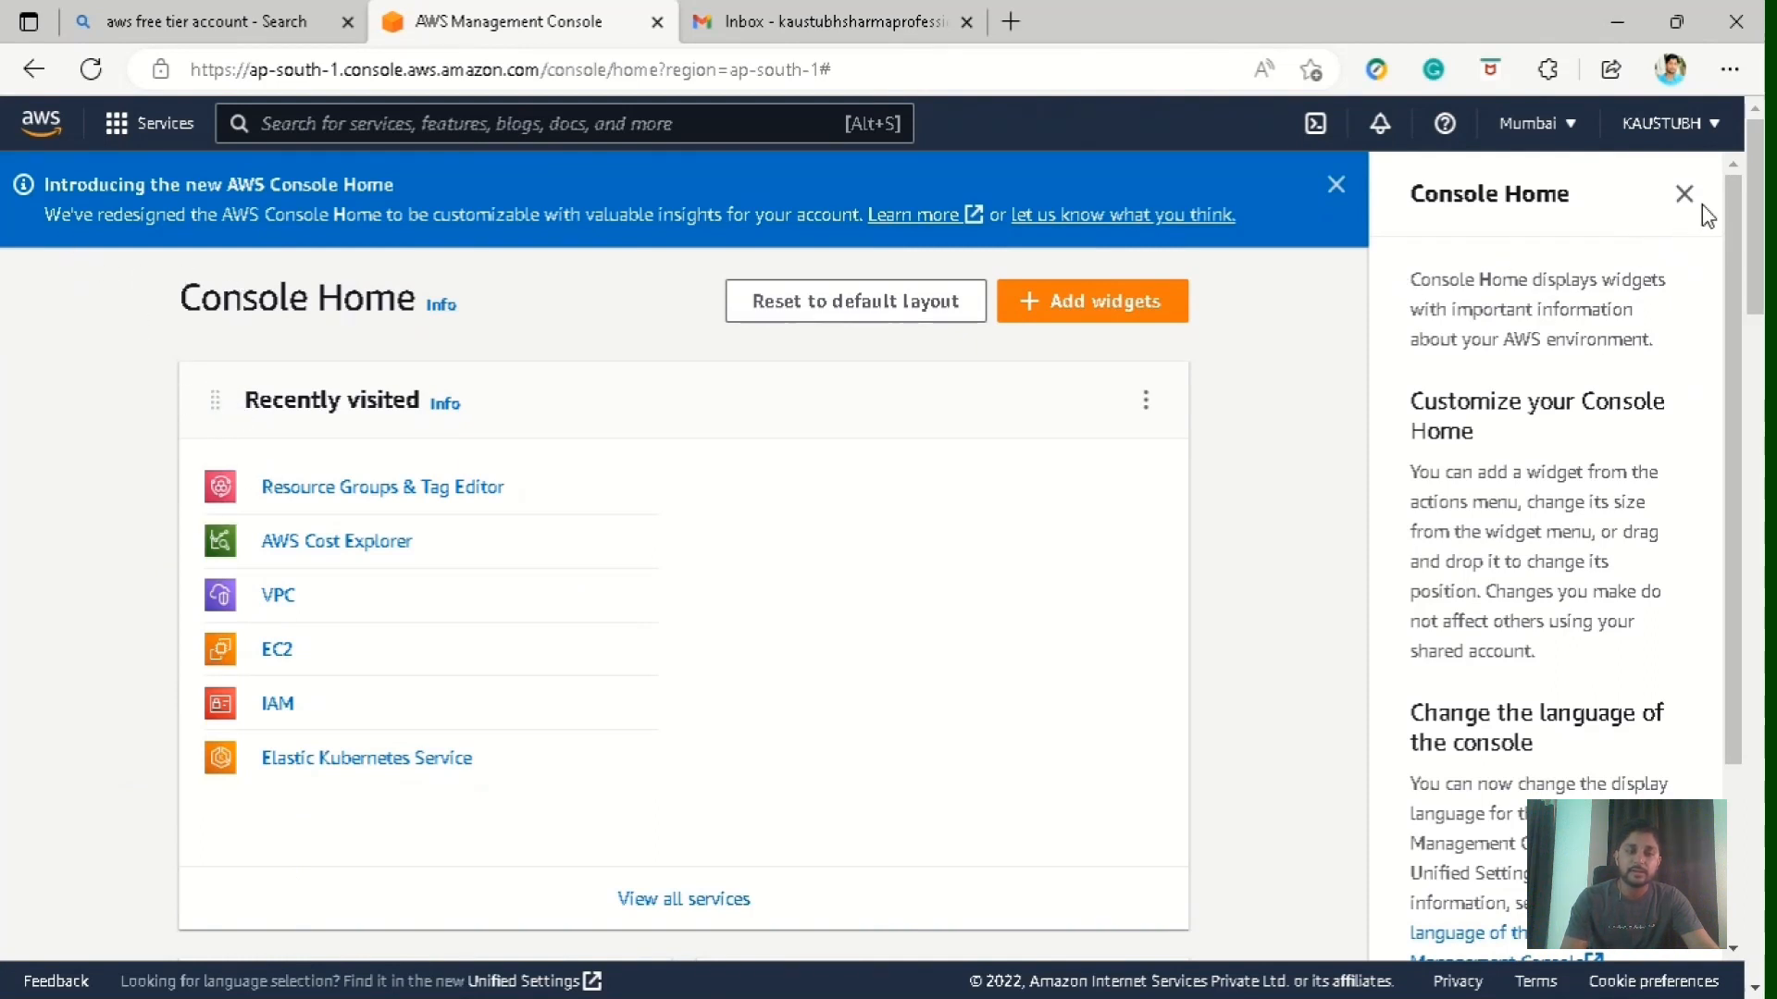
mouse_move(1422, 302)
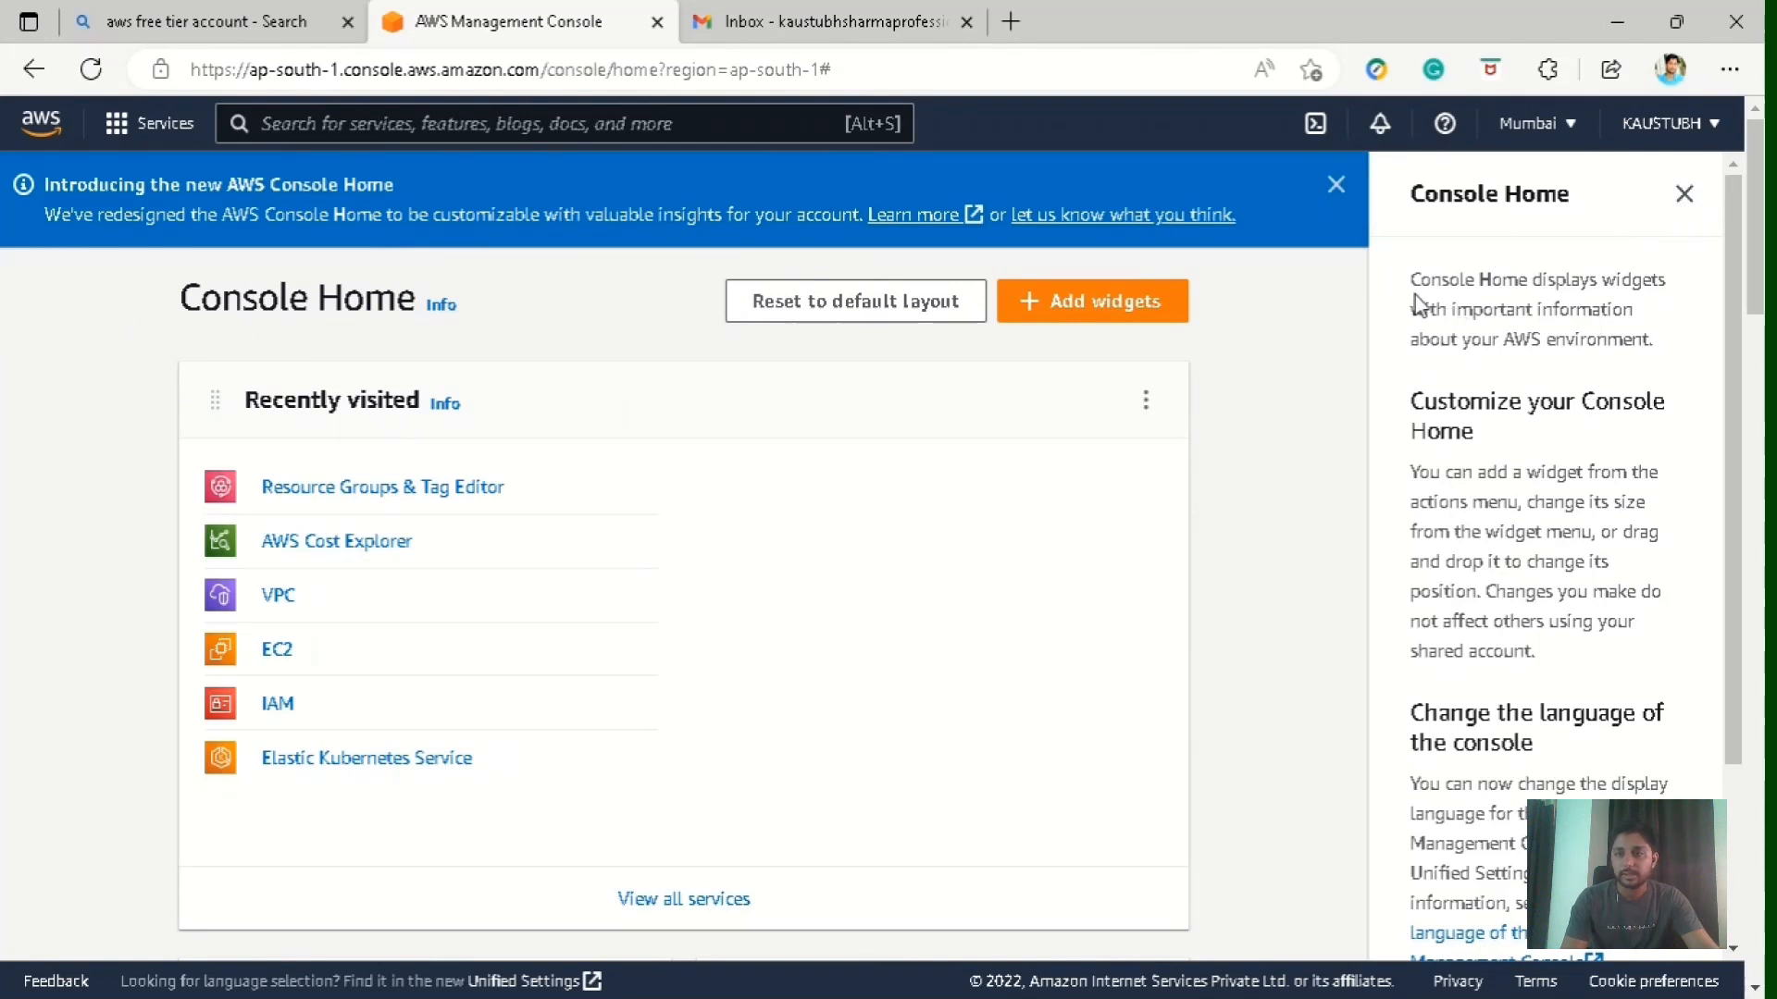
mouse_move(1609, 621)
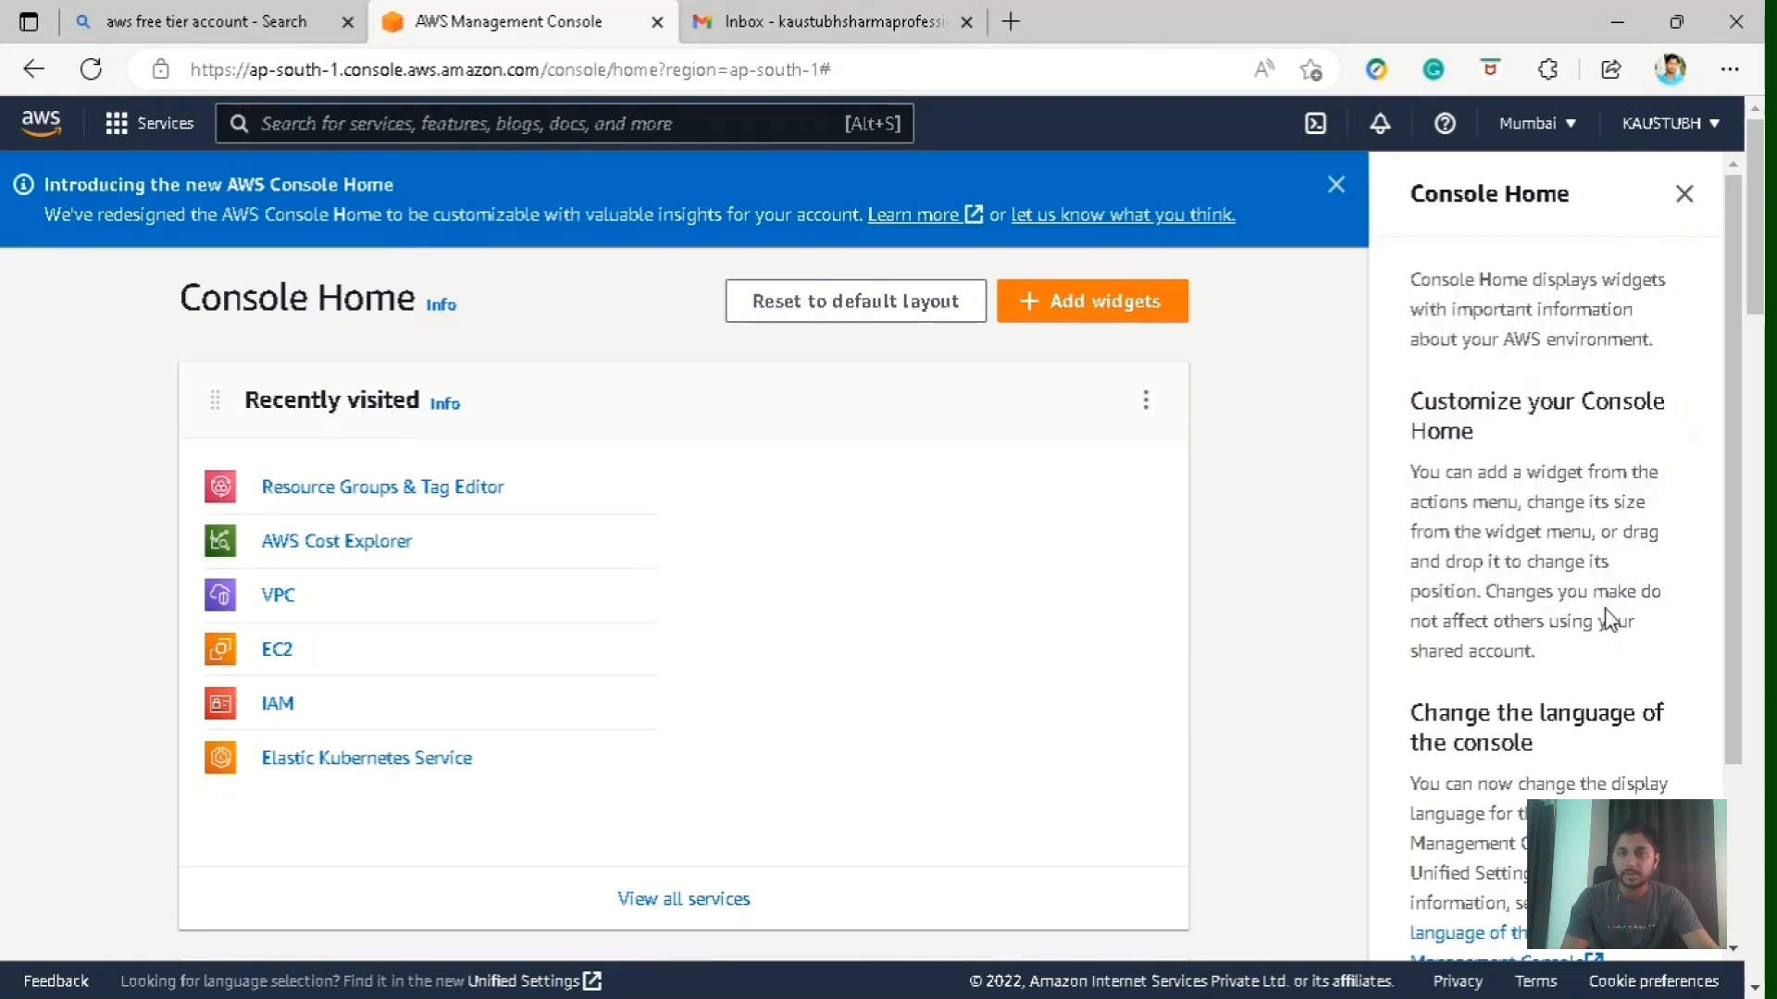
mouse_move(1399, 405)
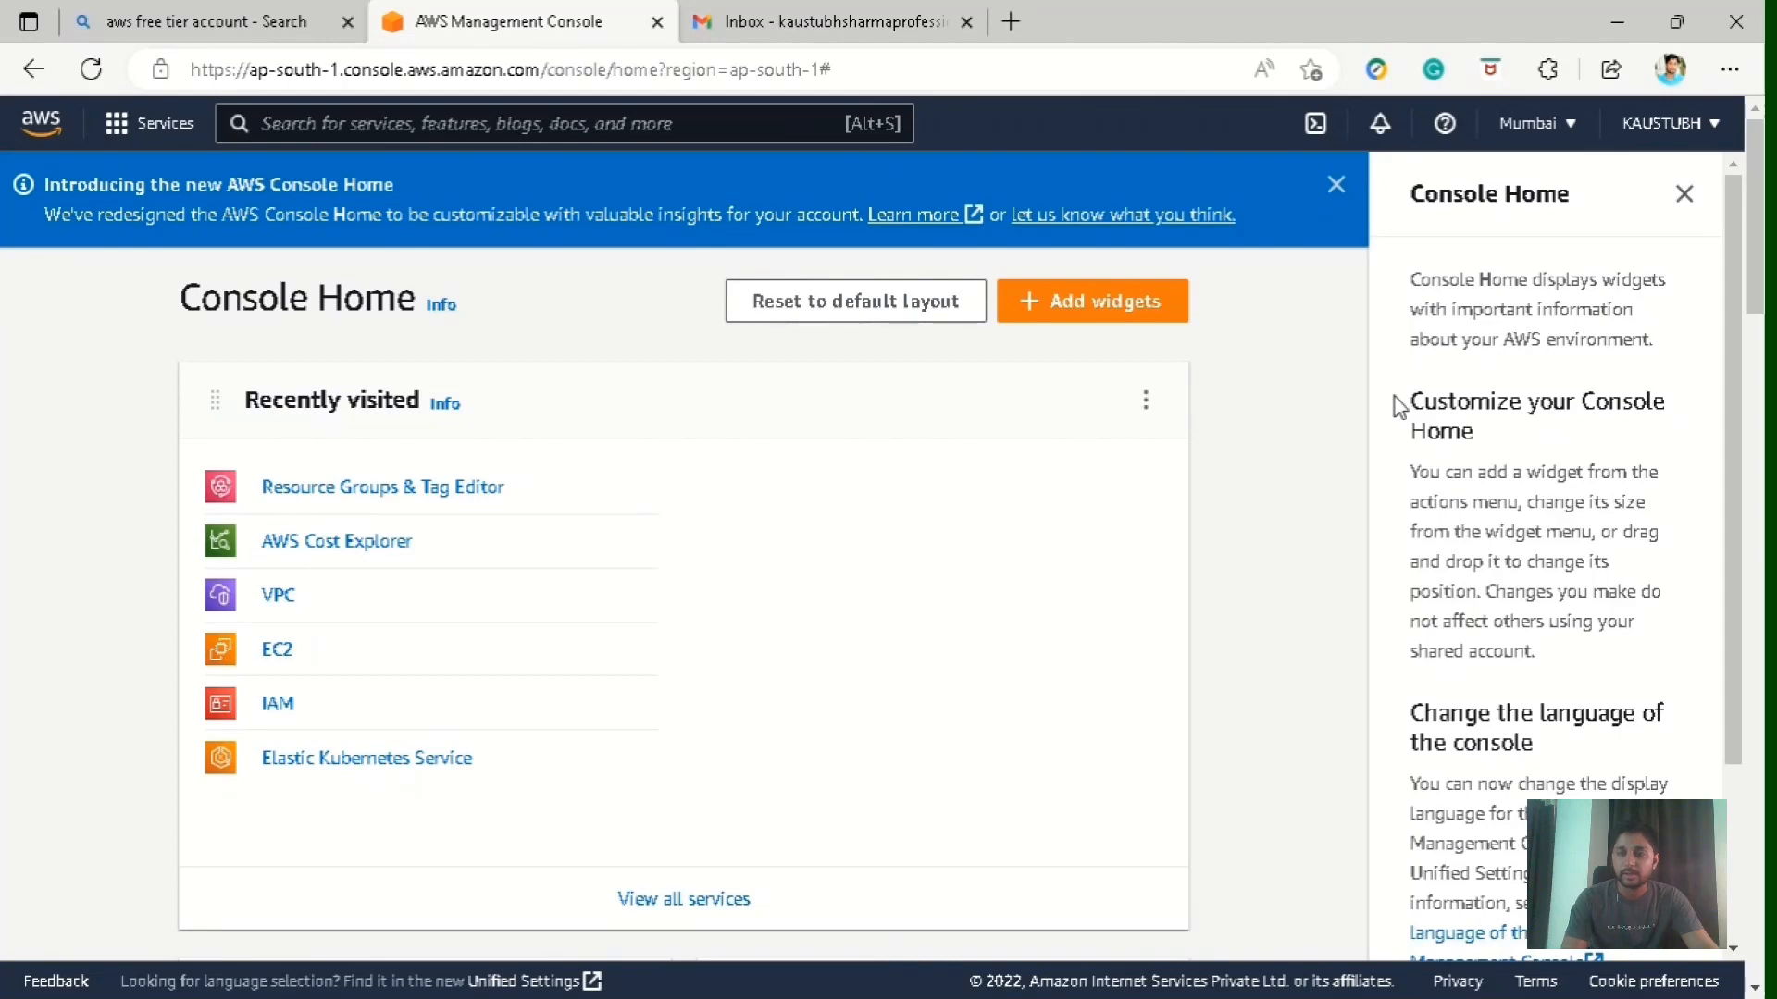
mouse_move(1685, 193)
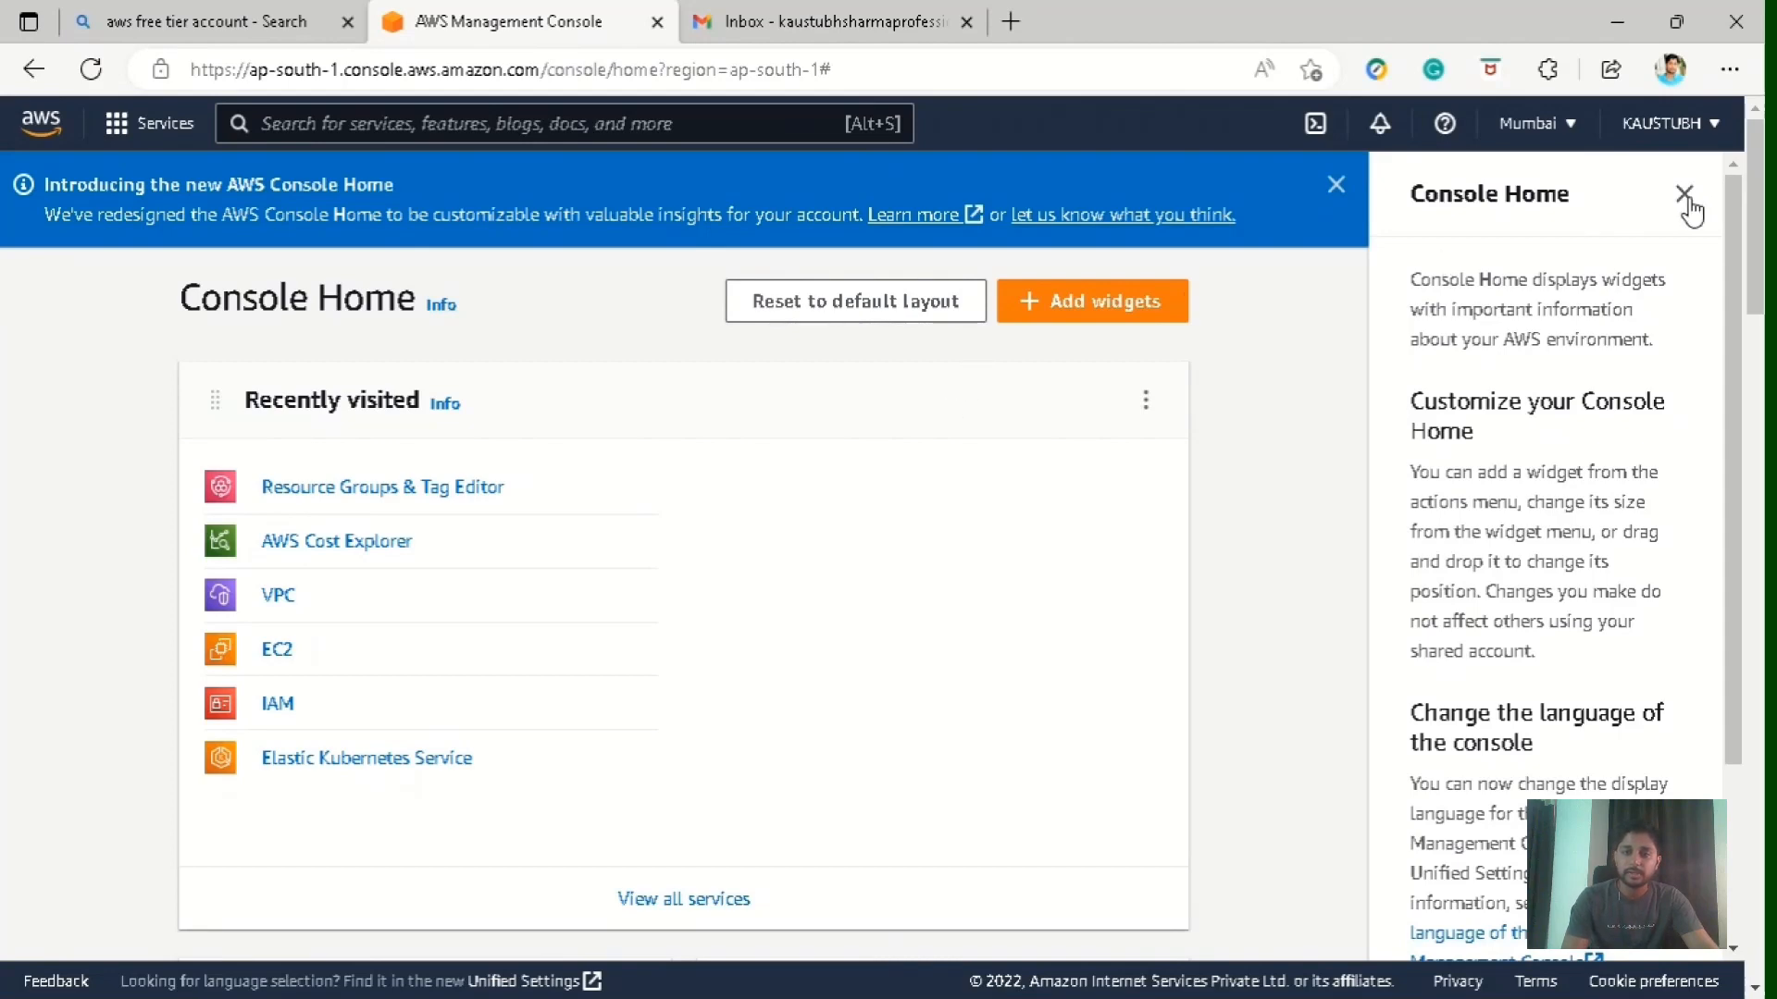
- Close the Console Home help panel to reveal the Welcome to AWS widget
left_click(1687, 193)
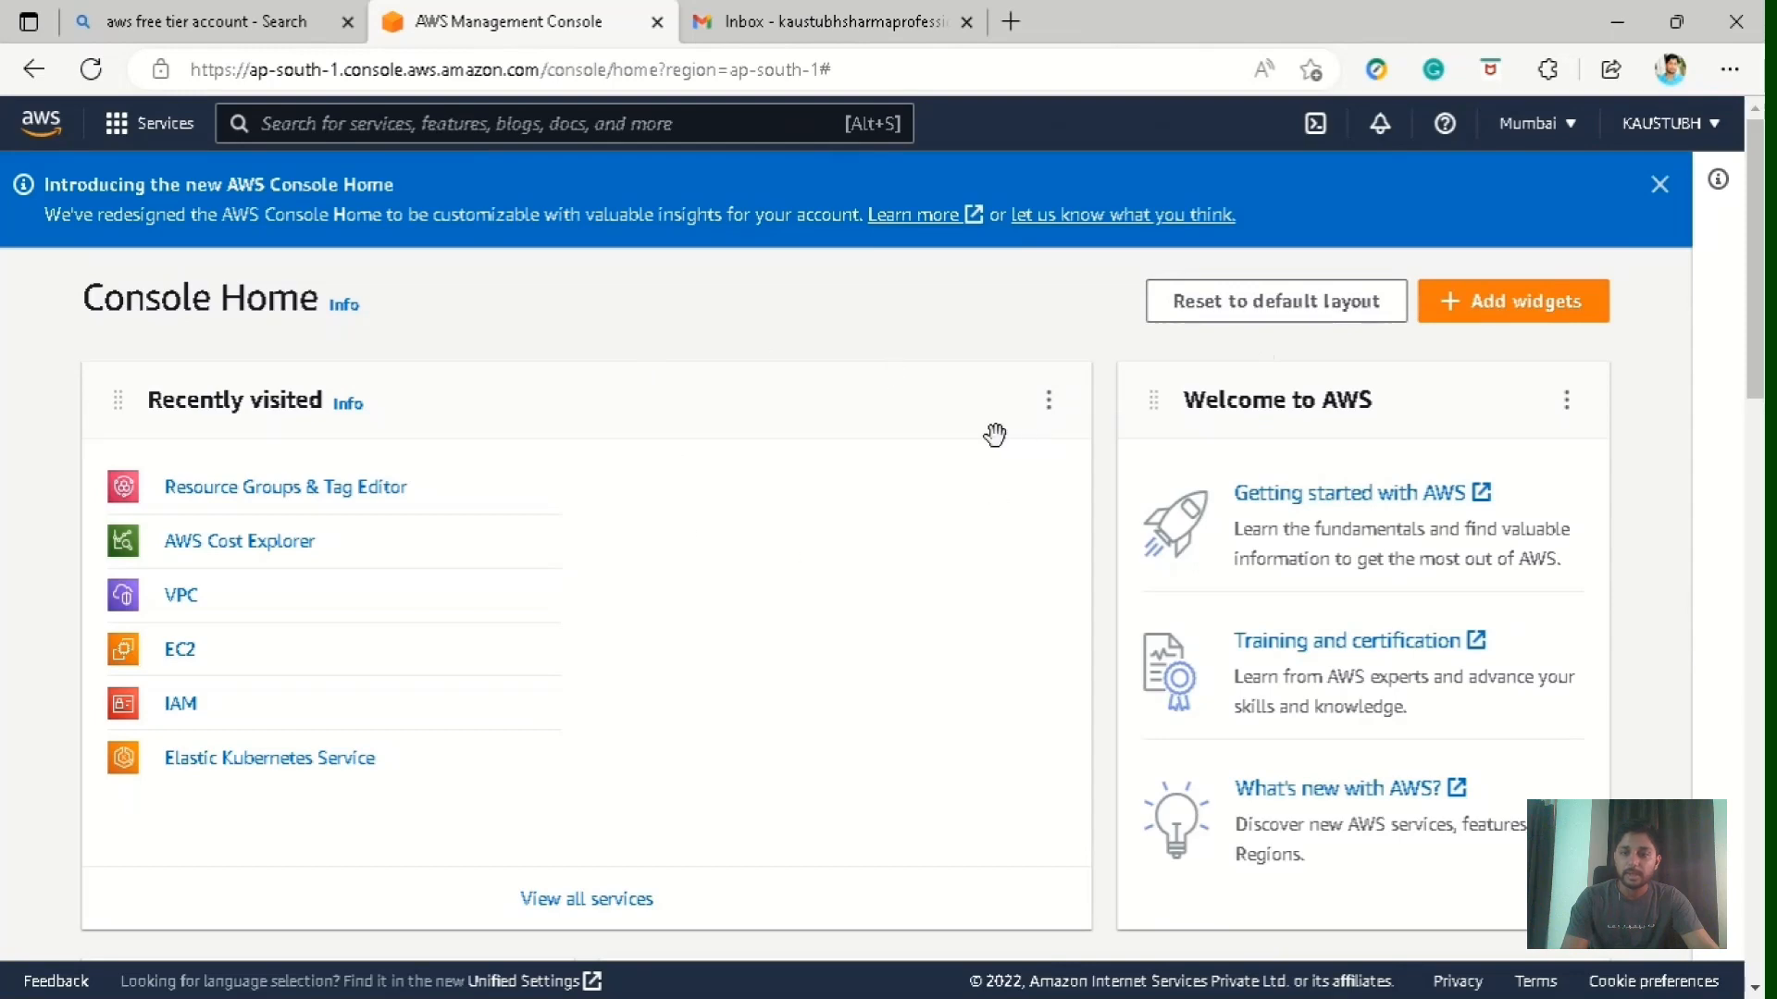
mouse_move(318, 280)
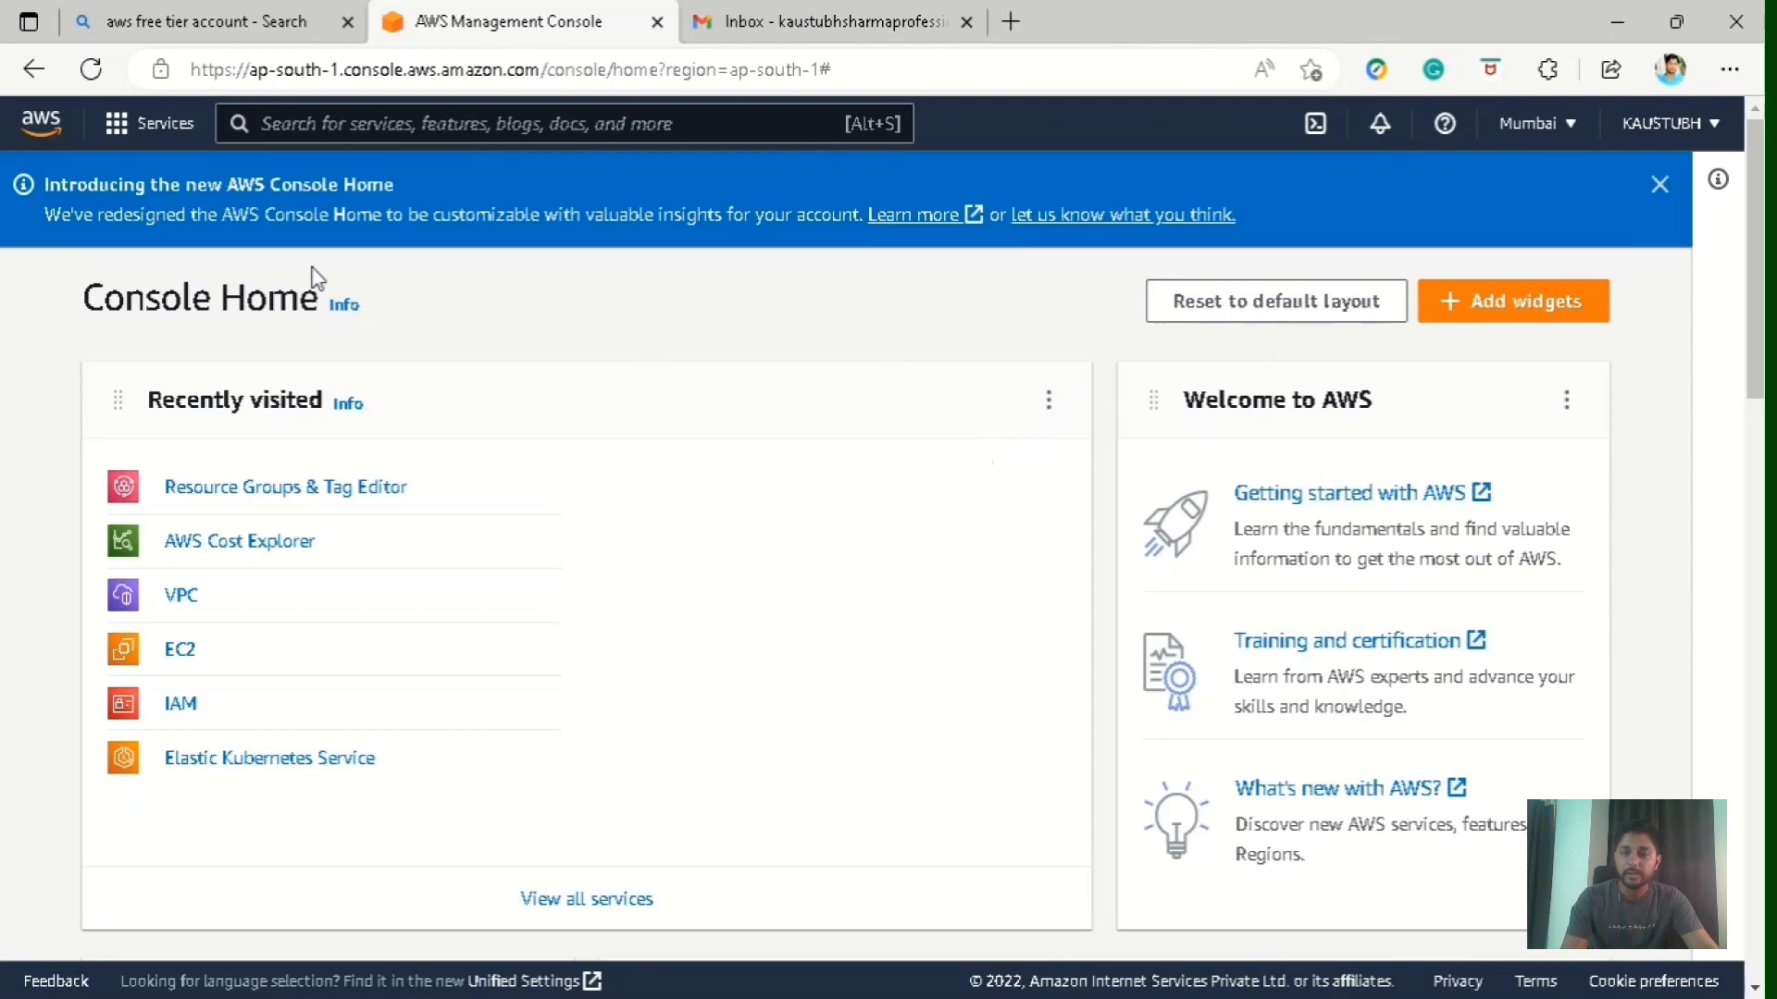
mouse_move(833, 201)
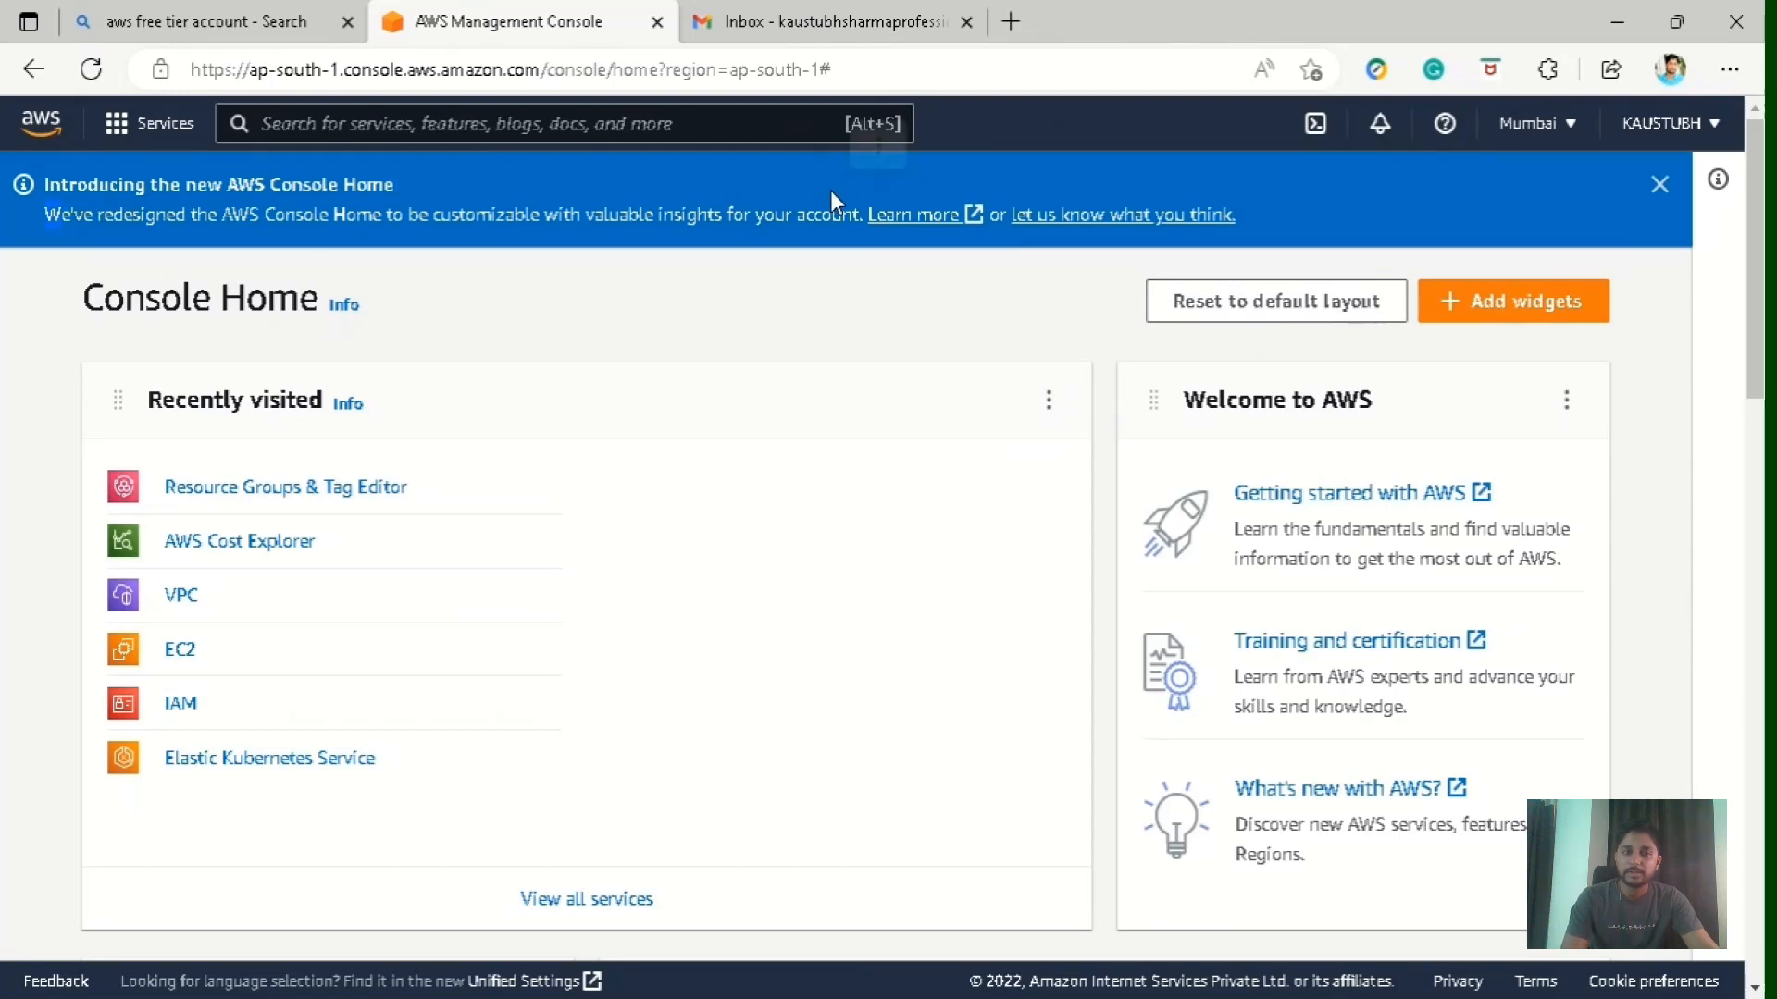
mouse_move(136, 210)
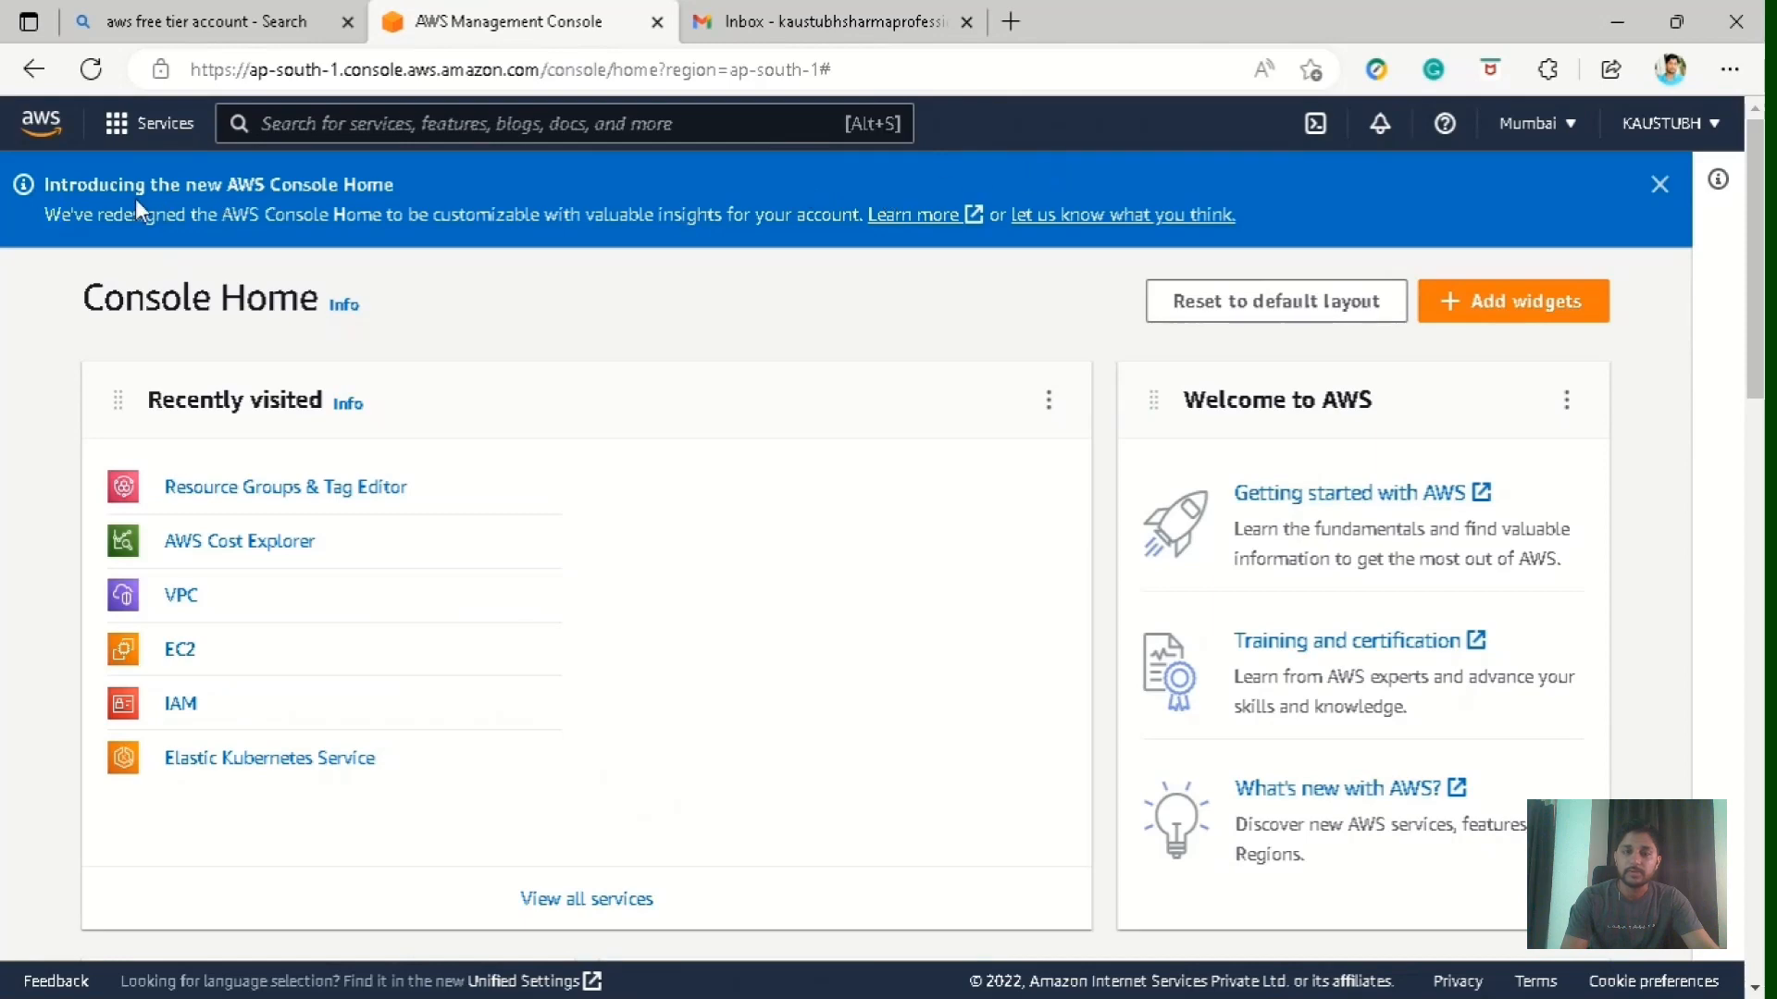